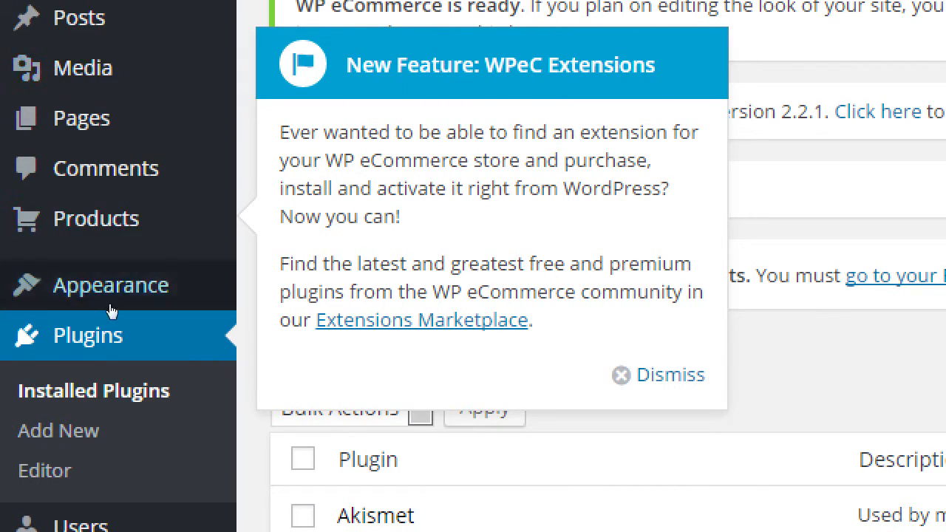
{"action": "mouse_move", "coordinate": [187, 335]}
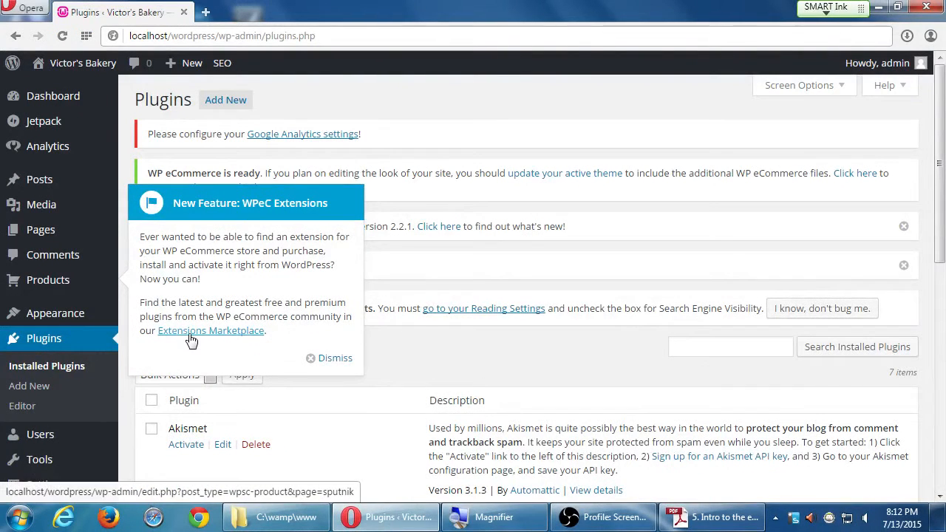
Follow the Extensions Marketplace link in the 'New Feature: WPeC Extensions' notice.
{"action": "left_click", "coordinate": [210, 330]}
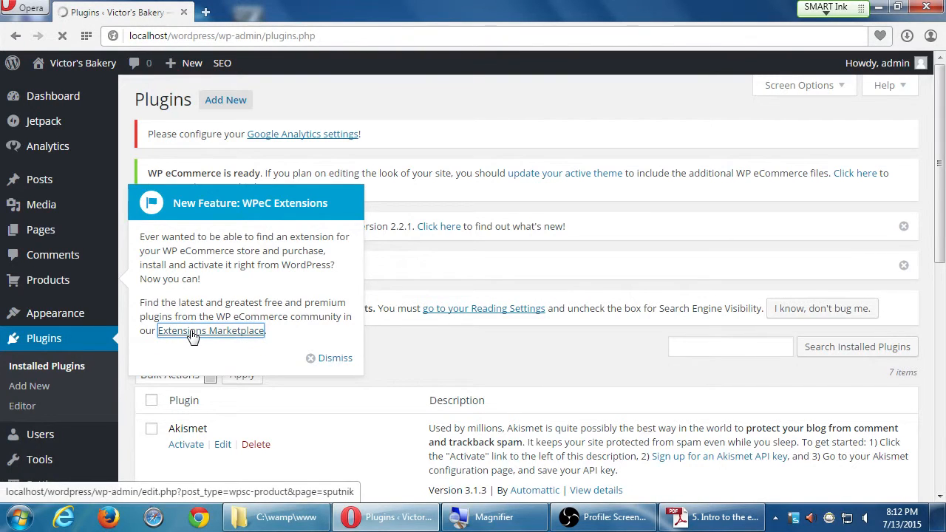
Click the Extensions Marketplace link again to load the Gold Cart and Members & Subscriptions listings.
{"action": "left_click", "coordinate": [210, 330]}
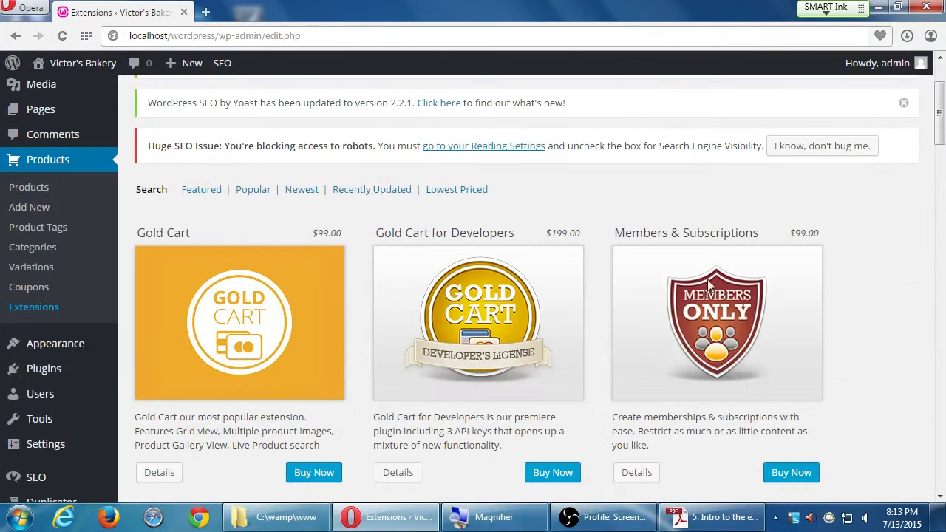
{"action": "mouse_move", "coordinate": [244, 325]}
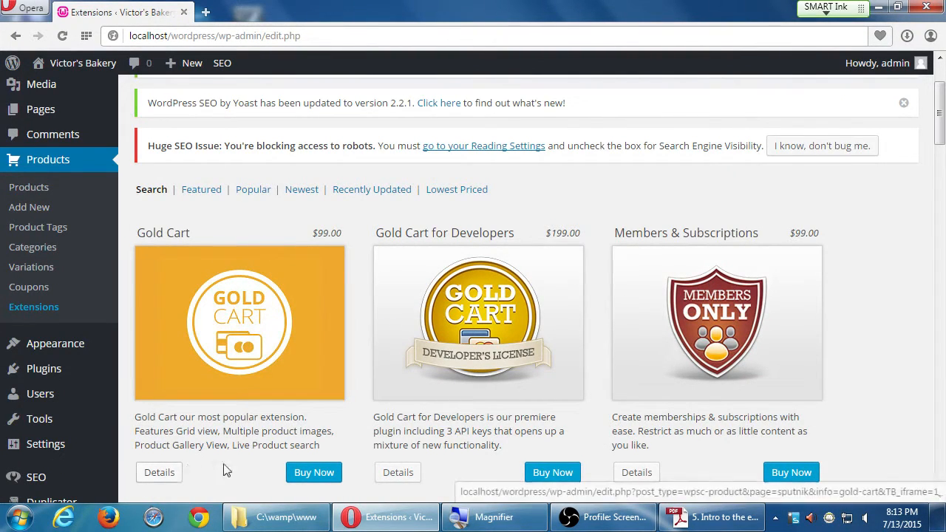
{"action": "mouse_move", "coordinate": [487, 228]}
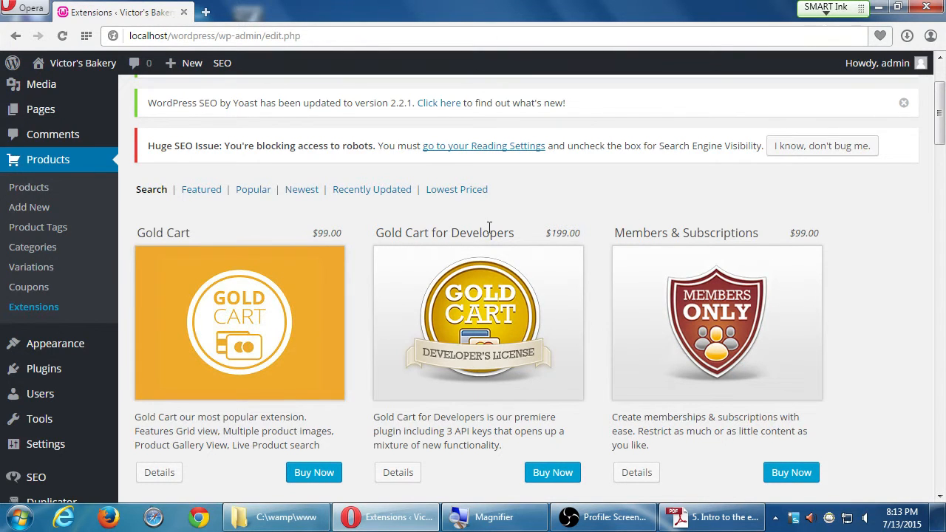
{"action": "mouse_move", "coordinate": [863, 352]}
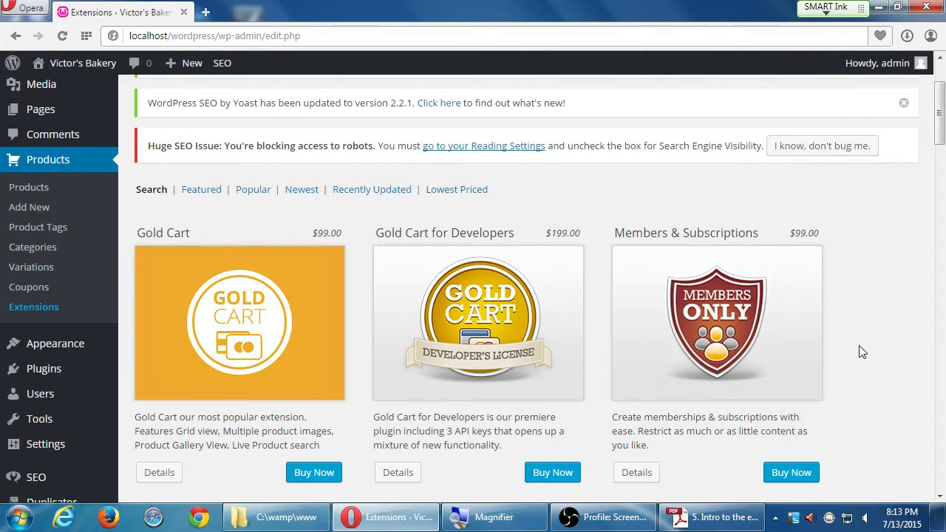
{"action": "scroll", "scroll_direction": "down", "scroll_amount": 3}
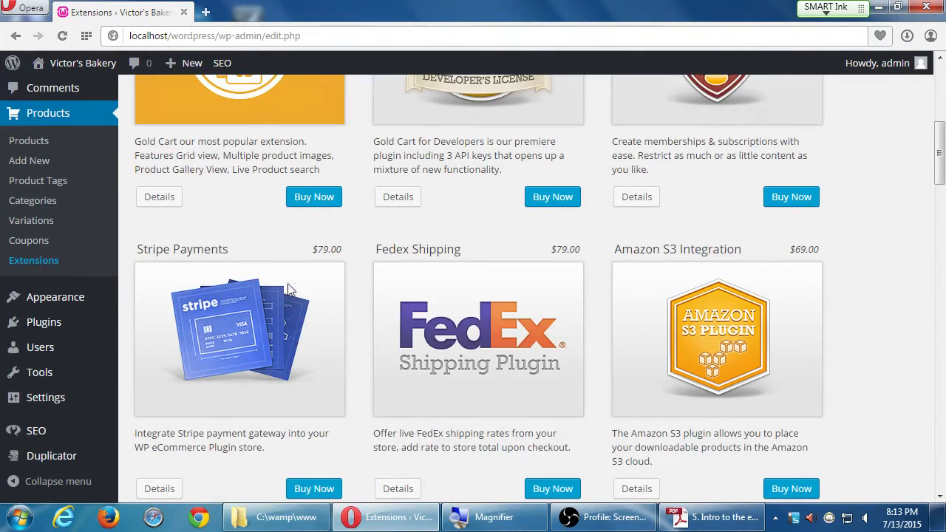
{"action": "mouse_move", "coordinate": [505, 325]}
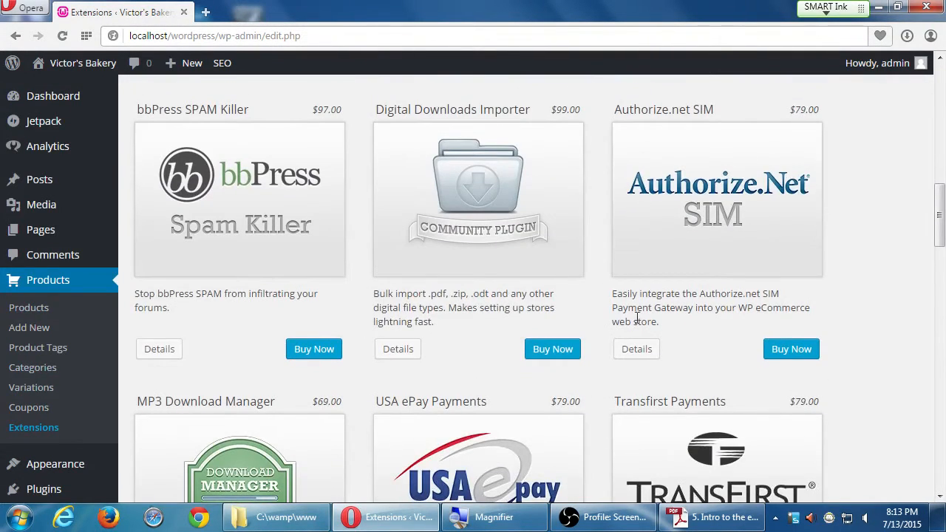
{"action": "mouse_move", "coordinate": [280, 202]}
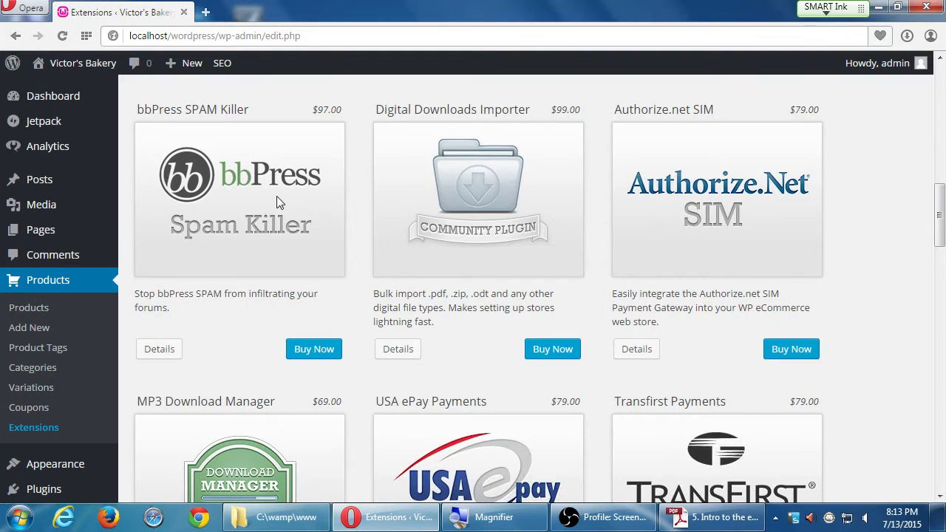
{"action": "mouse_move", "coordinate": [285, 159]}
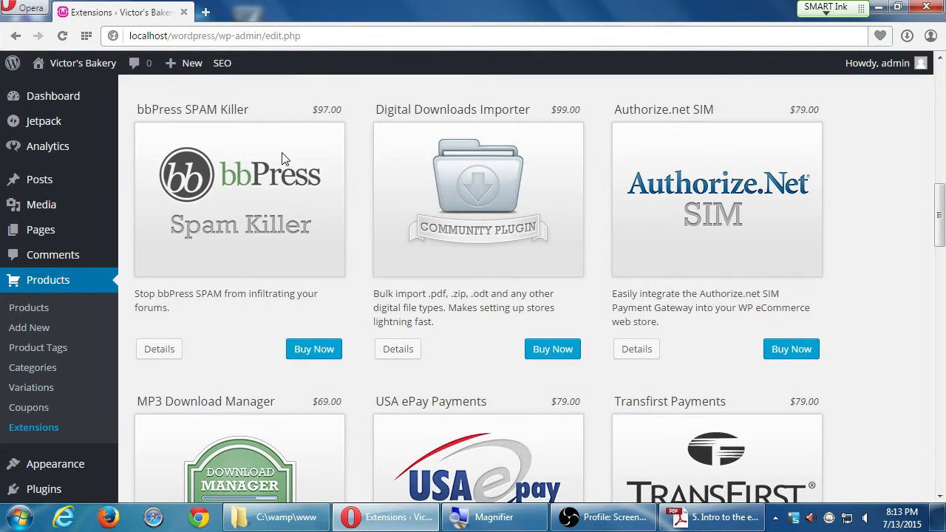
{"action": "scroll", "scroll_direction": "down", "scroll_amount": 3}
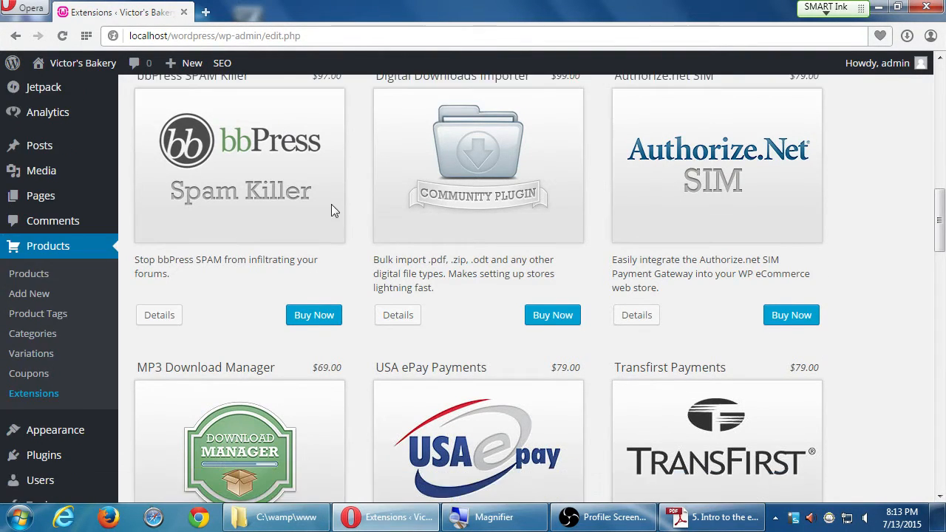
{"action": "scroll", "scroll_direction": "down", "scroll_amount": 3}
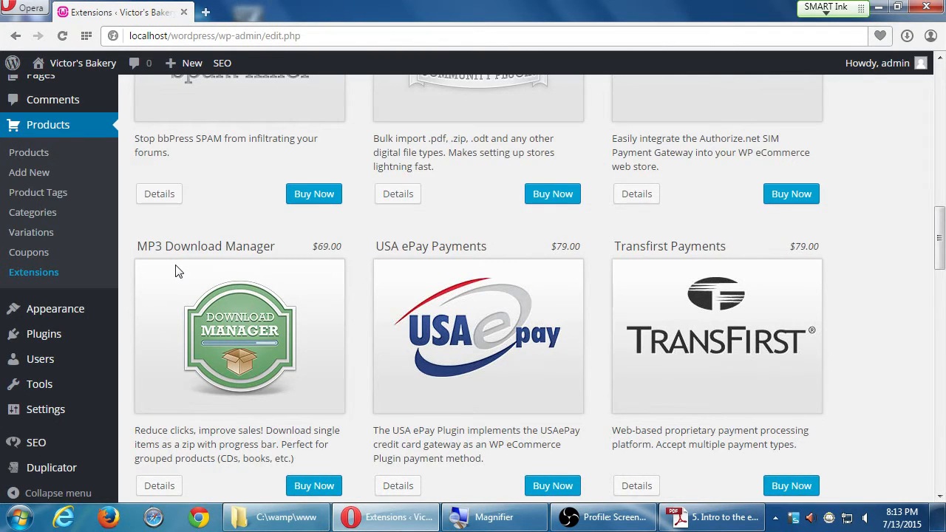
{"action": "scroll", "scroll_direction": "down", "scroll_amount": 3}
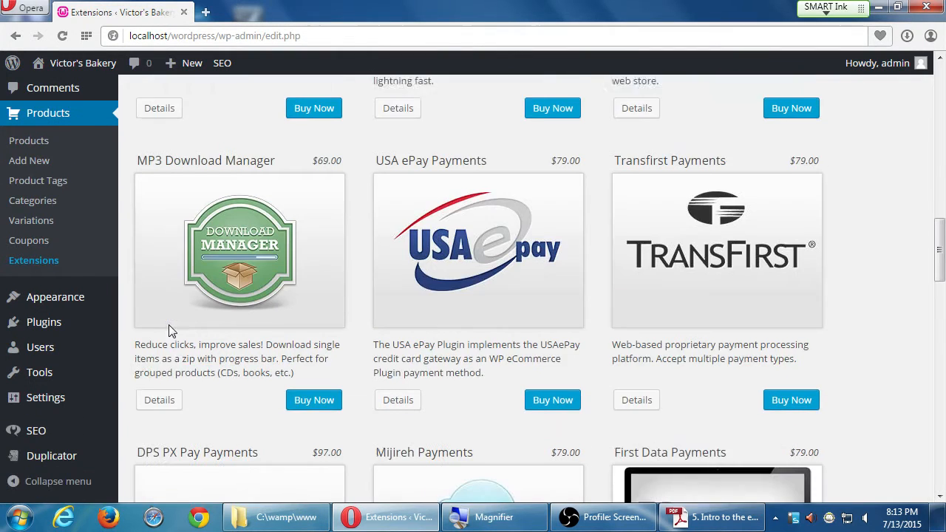
{"action": "scroll", "scroll_direction": "down", "scroll_amount": 3}
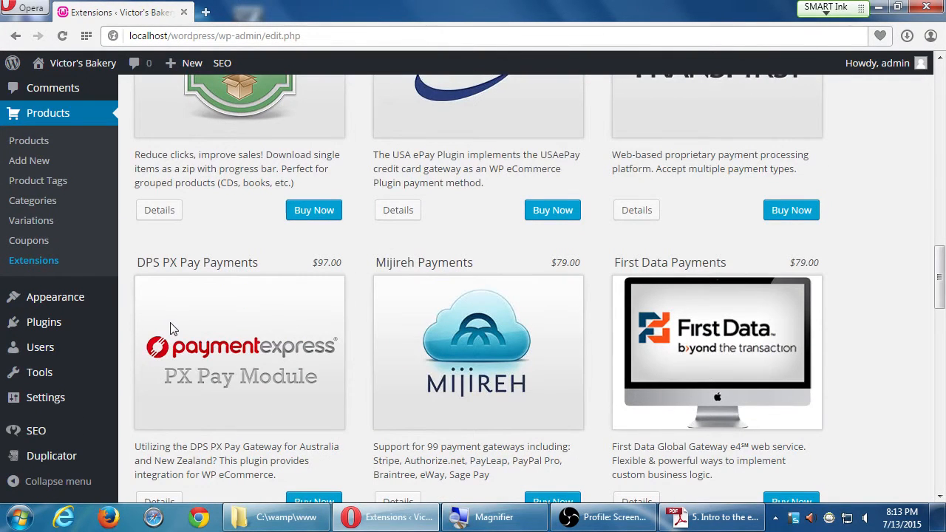
{"action": "mouse_move", "coordinate": [189, 325]}
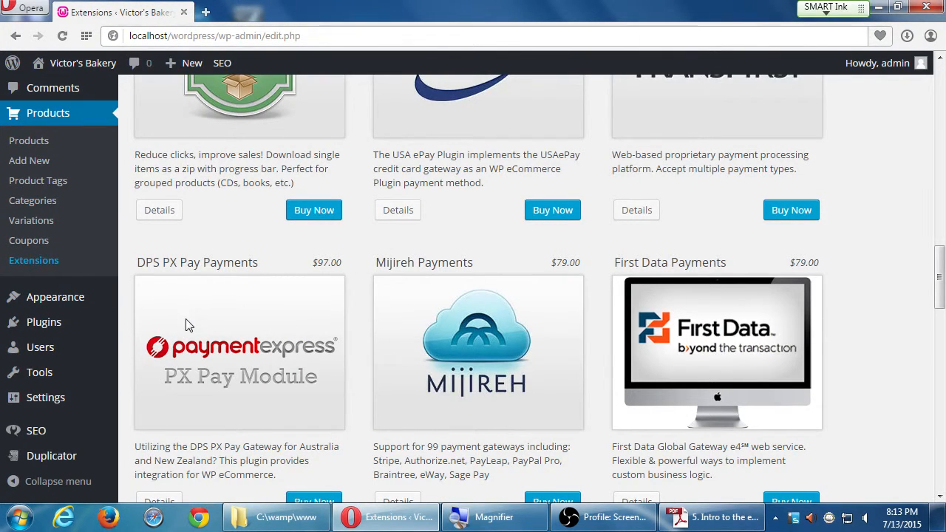
{"action": "mouse_move", "coordinate": [500, 403]}
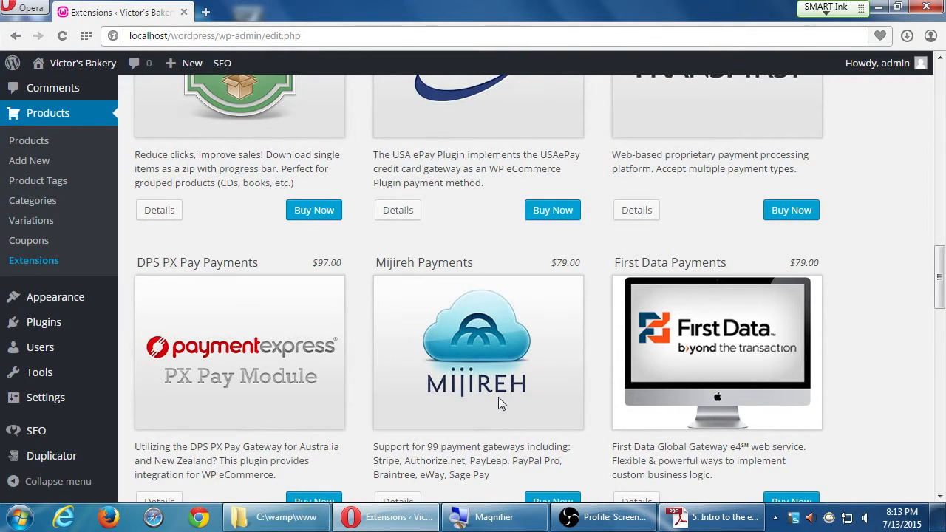
{"action": "scroll", "scroll_direction": "down", "scroll_amount": 3}
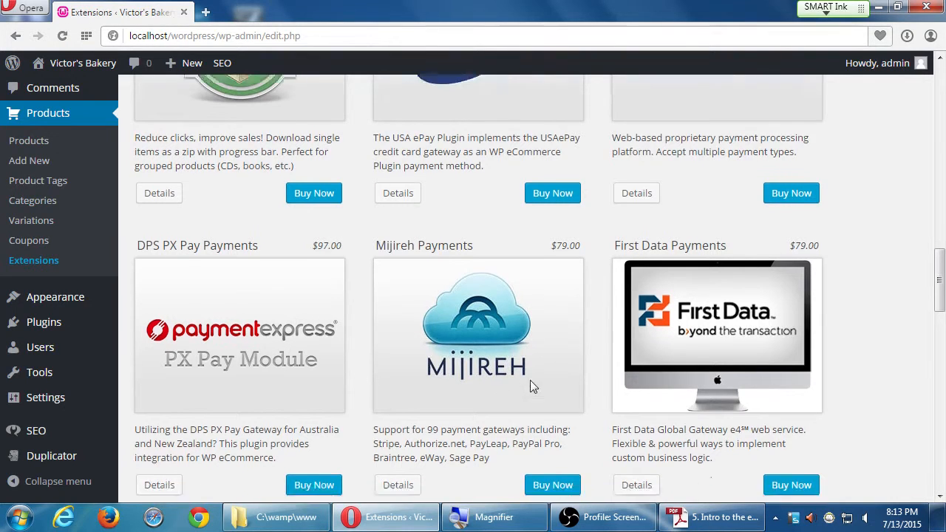
{"action": "scroll", "scroll_direction": "down", "scroll_amount": 3}
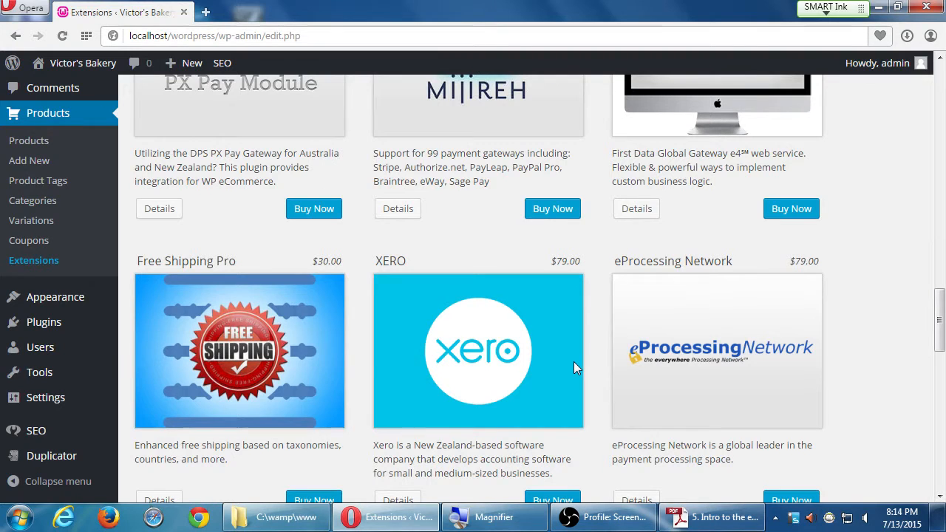
{"action": "scroll", "scroll_direction": "down", "scroll_amount": 3}
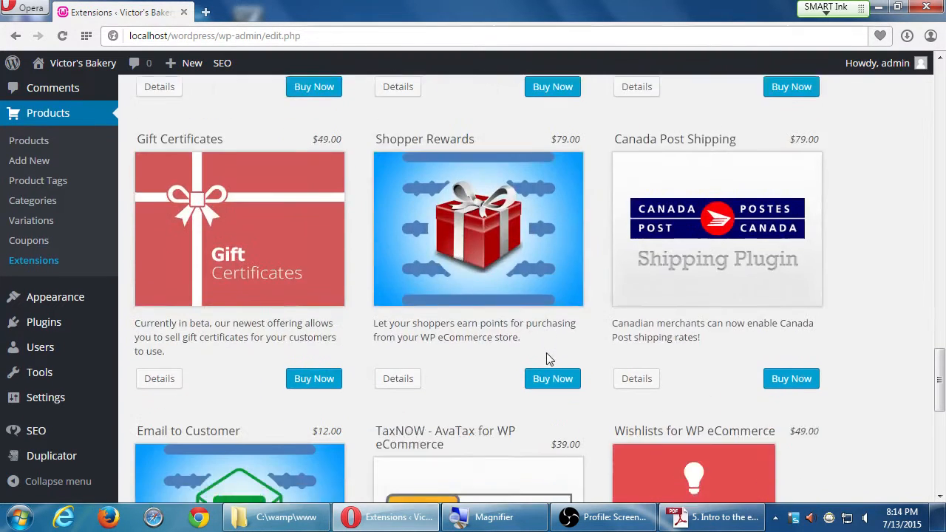
{"action": "scroll", "scroll_direction": "down", "scroll_amount": 3}
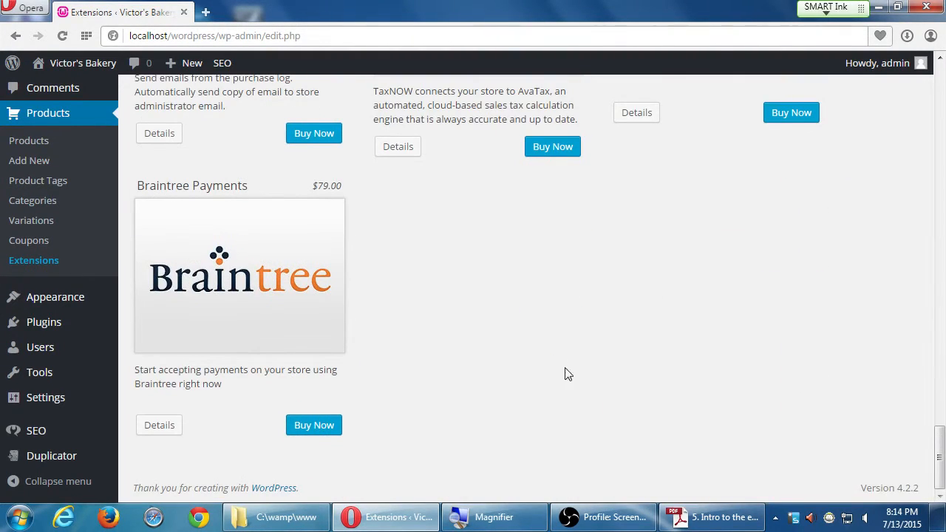
{"action": "mouse_move", "coordinate": [693, 370]}
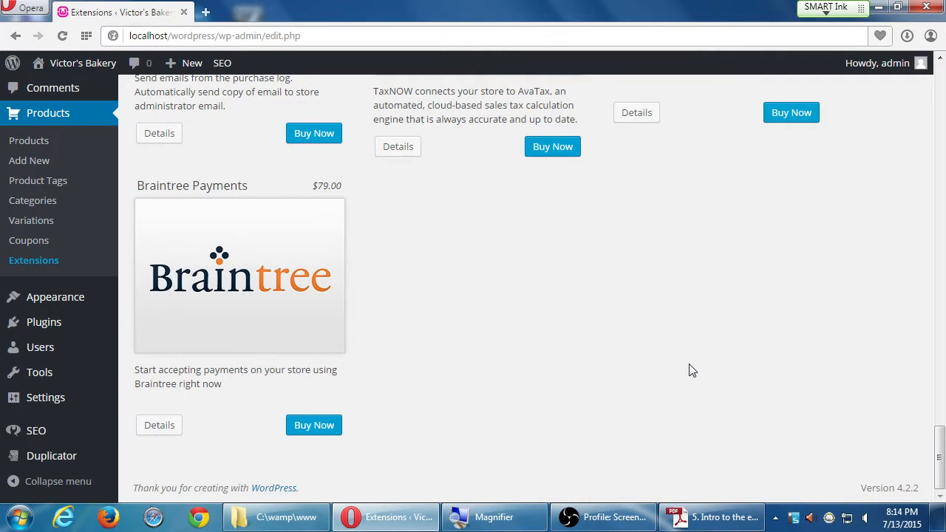
{"action": "mouse_move", "coordinate": [635, 370]}
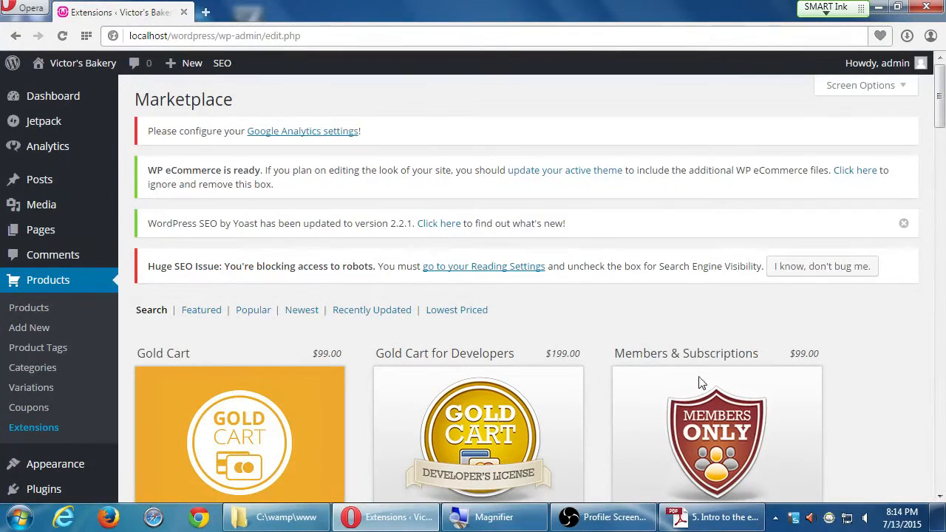
Return to the top of the Extensions Marketplace showing store notices and Gold Cart.
{"action": "left_click", "coordinate": [712, 517]}
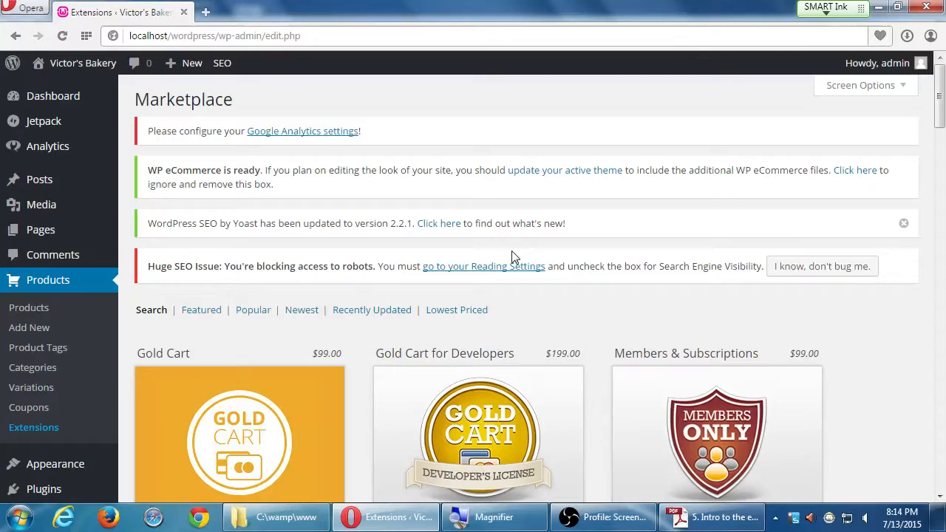
{"action": "mouse_move", "coordinate": [52, 96]}
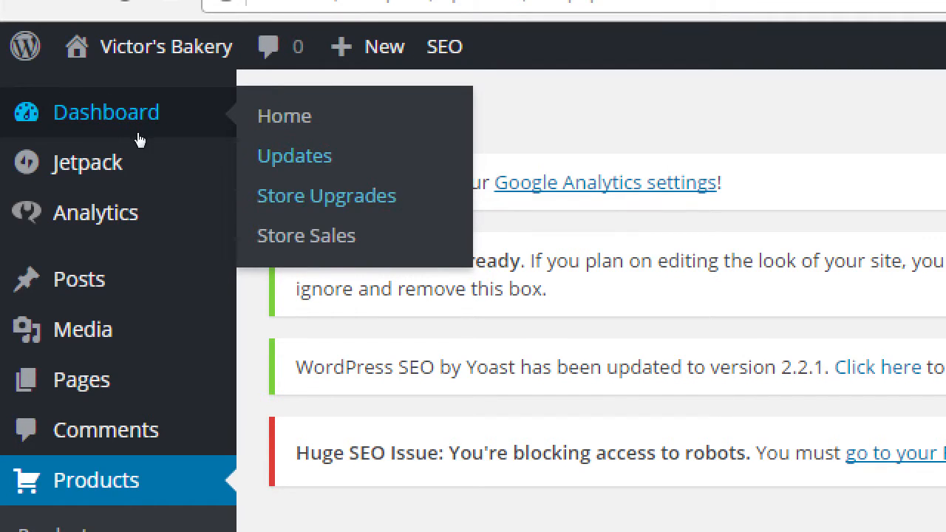
{"action": "mouse_move", "coordinate": [156, 166]}
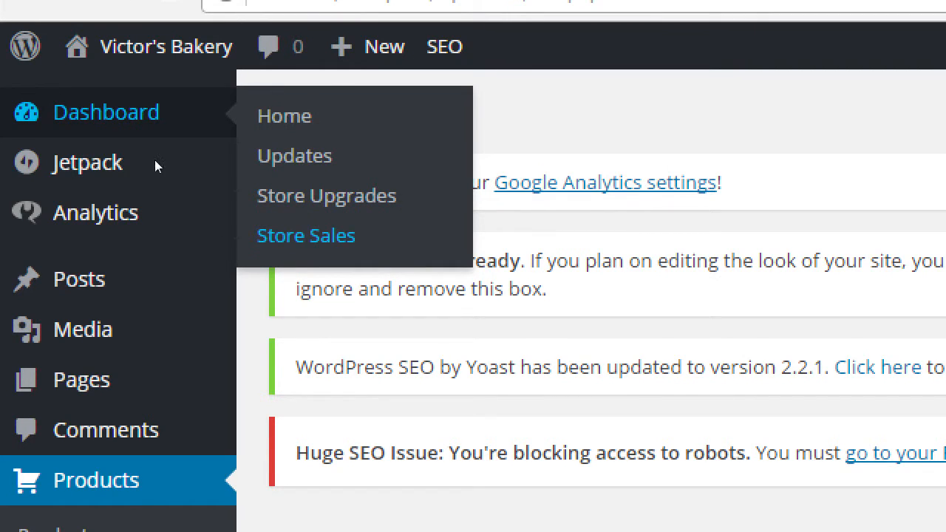
Open the Store Sales log, dismiss the WPeC Extensions notice, and scroll down.
{"action": "left_click", "coordinate": [305, 235]}
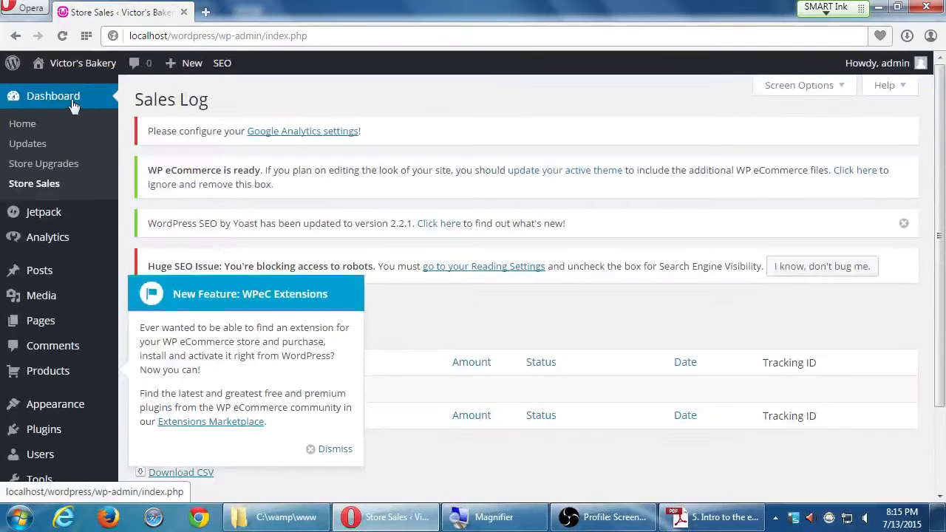
{"action": "mouse_move", "coordinate": [192, 318]}
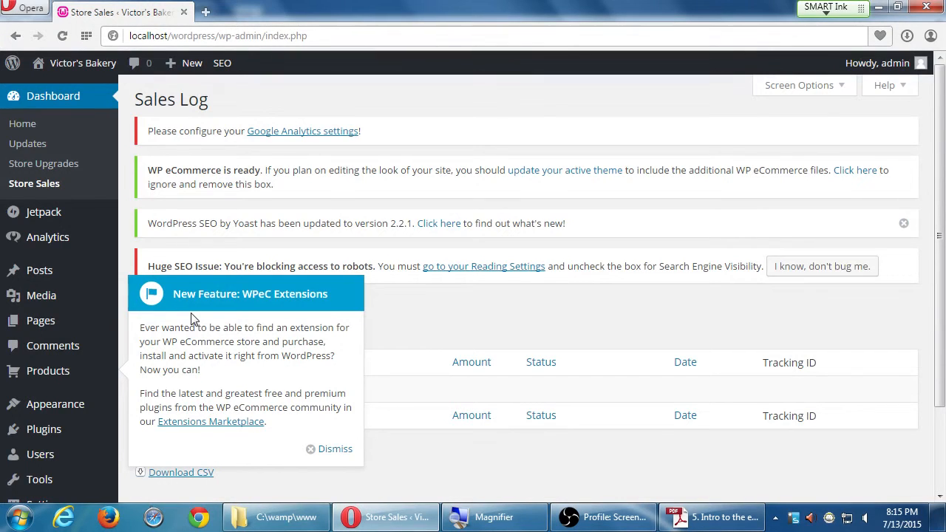
{"action": "mouse_move", "coordinate": [330, 450]}
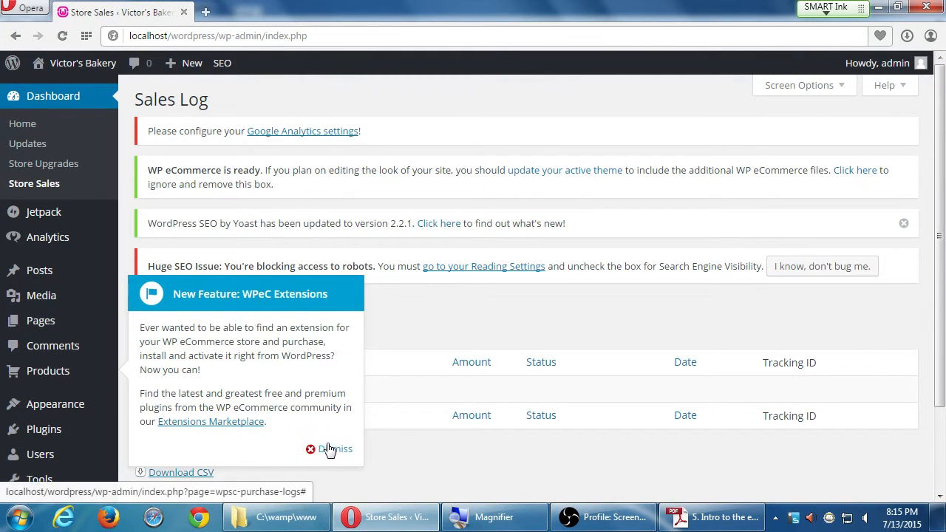
{"action": "left_click", "coordinate": [335, 448]}
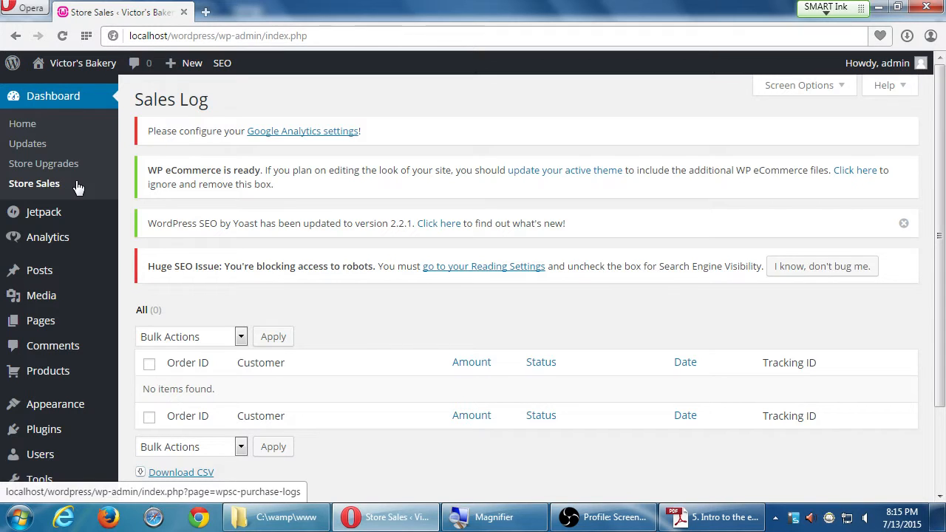
{"action": "scroll", "scroll_direction": "down", "scroll_amount": 3}
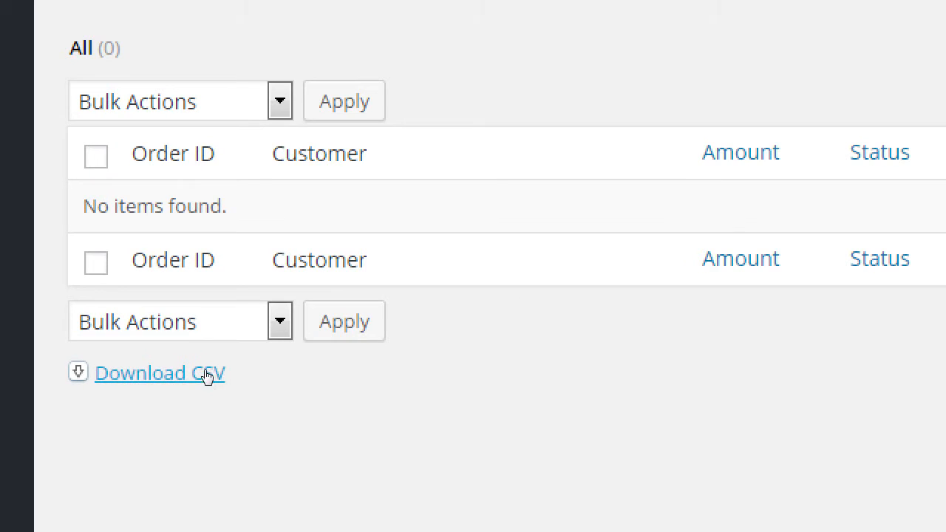
{"action": "mouse_move", "coordinate": [213, 382]}
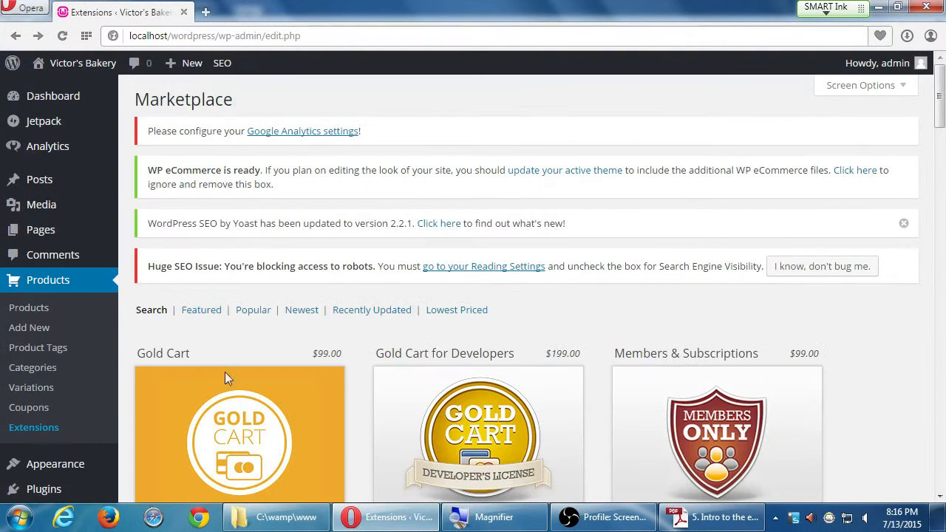
Scroll the Store Sales log and dismiss the reappearing WPeC Extensions notice.
{"action": "scroll", "scroll_direction": "down", "scroll_amount": 3}
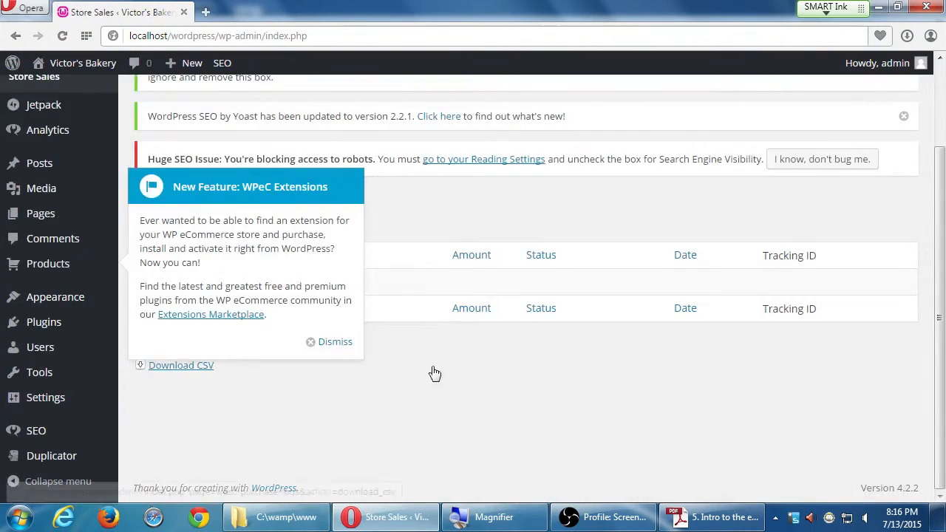
{"action": "left_click", "coordinate": [335, 341]}
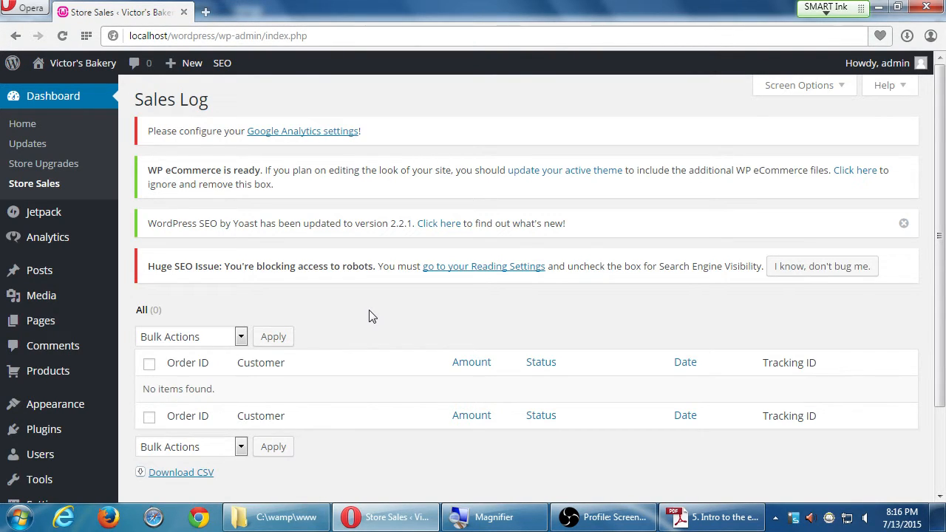
Open Amazon.com in a new tab and reach the GoPro HERO4 product page.
{"action": "left_click", "coordinate": [205, 12]}
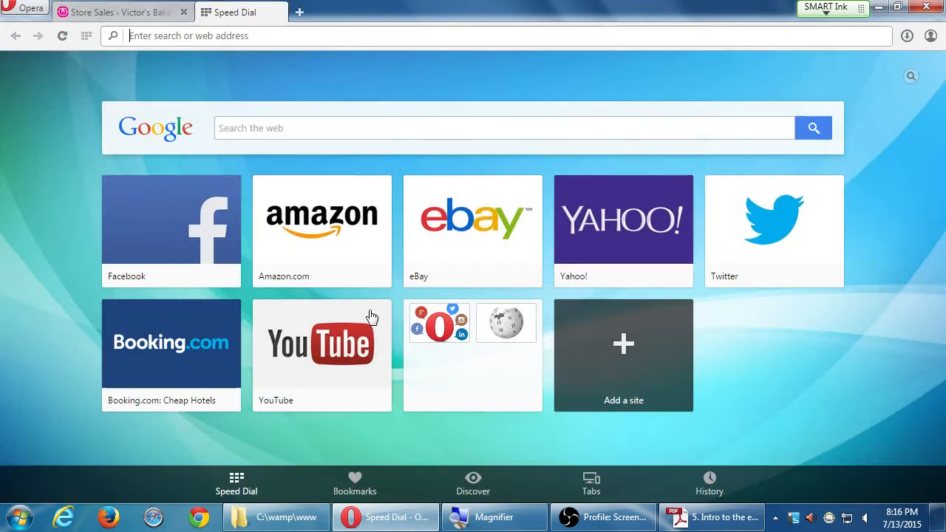
{"action": "left_click", "coordinate": [321, 221]}
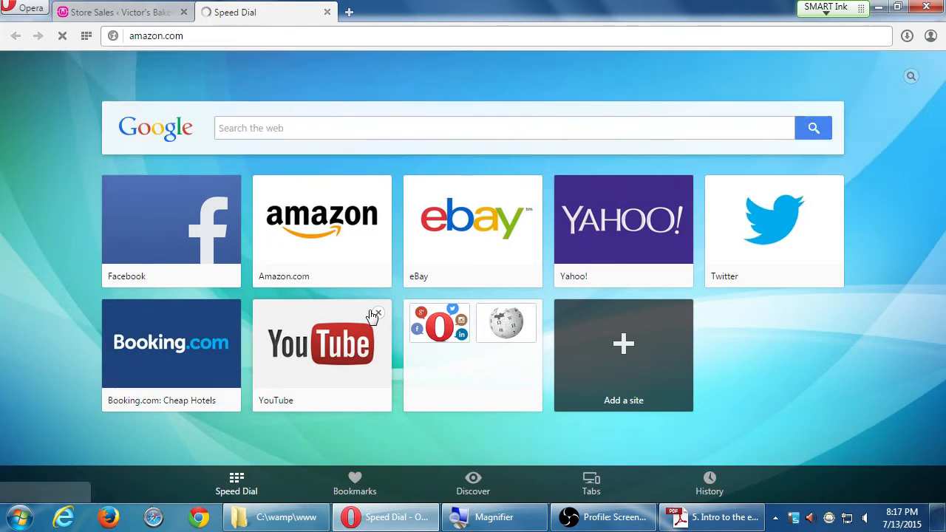
{"action": "left_click", "coordinate": [322, 231]}
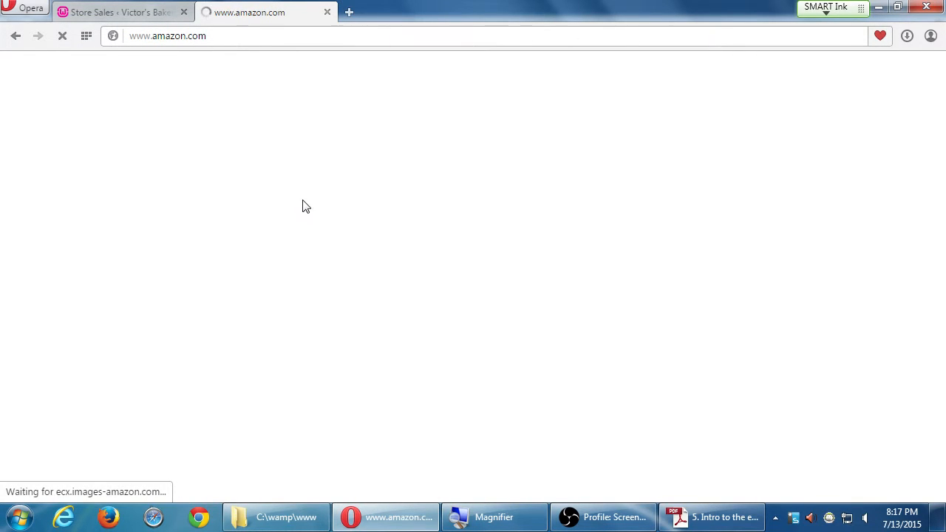
{"action": "mouse_move", "coordinate": [294, 194]}
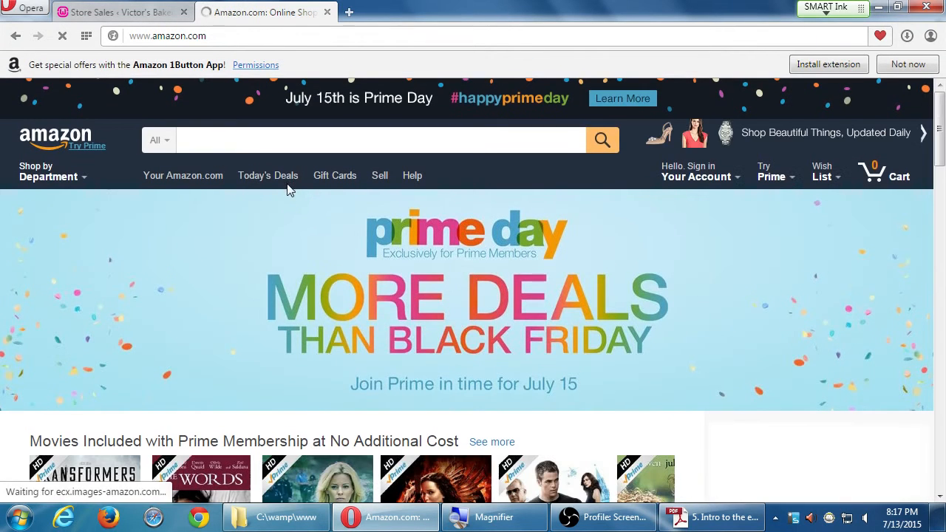
{"action": "mouse_move", "coordinate": [694, 176]}
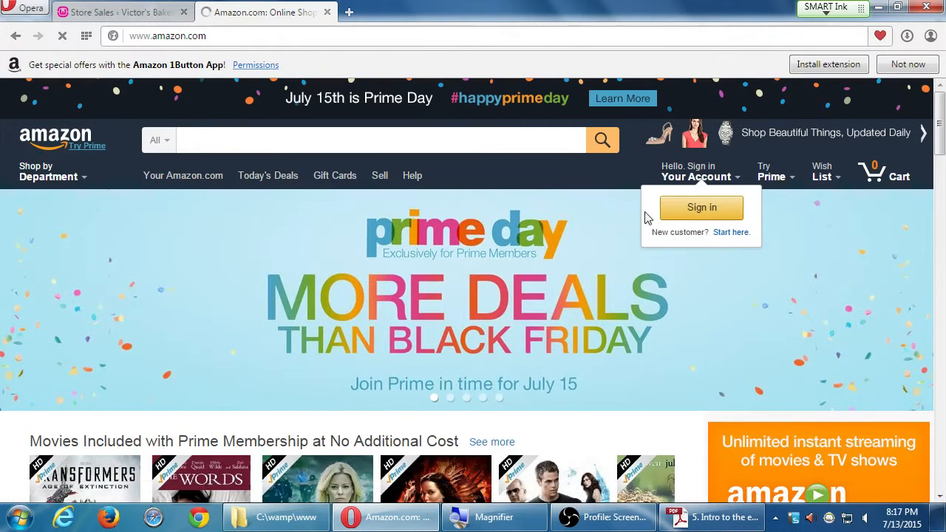
{"action": "mouse_move", "coordinate": [436, 477]}
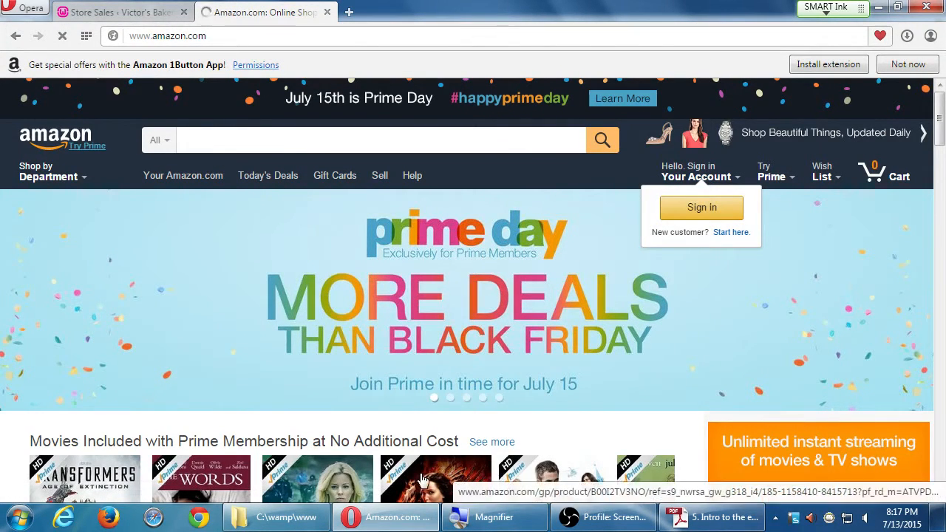
{"action": "left_click", "coordinate": [436, 477]}
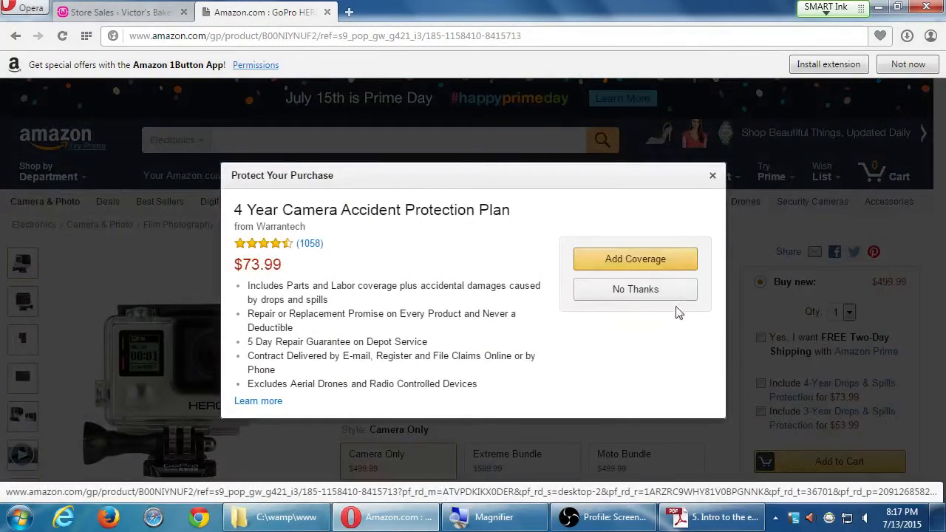
Decline the protection plan and proceed to checkout, reaching Amazon's sign-in page.
{"action": "left_click", "coordinate": [634, 289]}
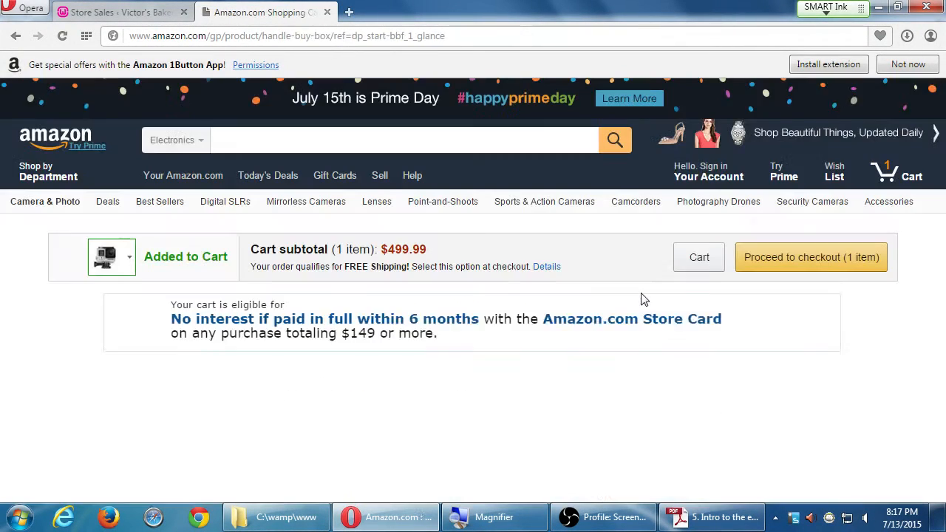
{"action": "left_click", "coordinate": [810, 257]}
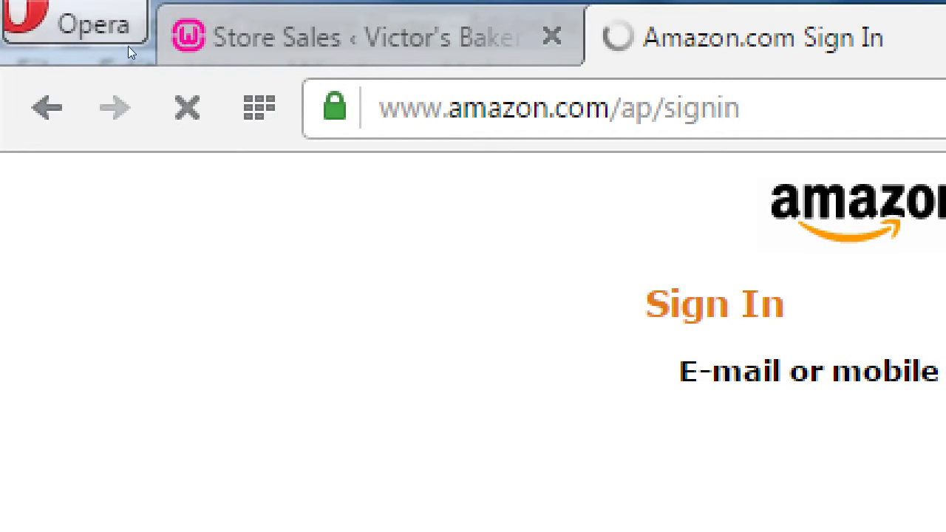
{"action": "mouse_move", "coordinate": [122, 79]}
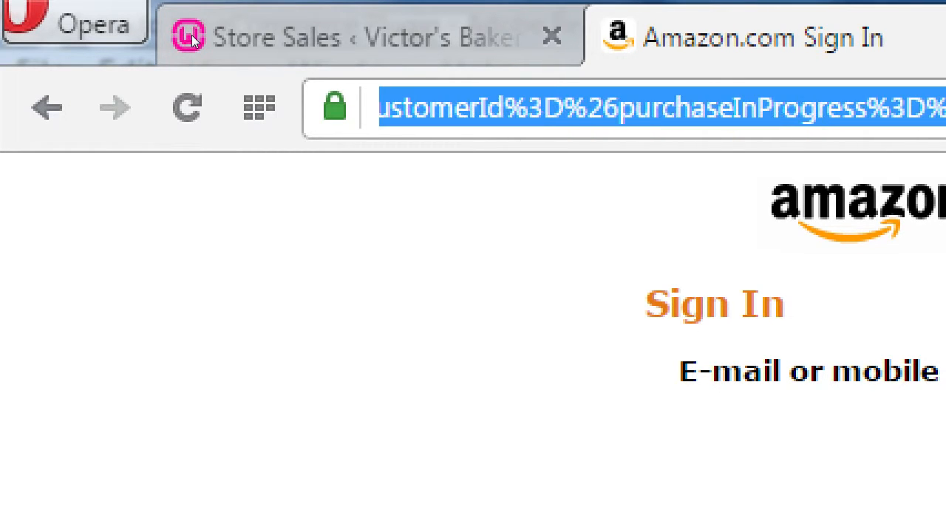
{"action": "type", "text": "SSL"}
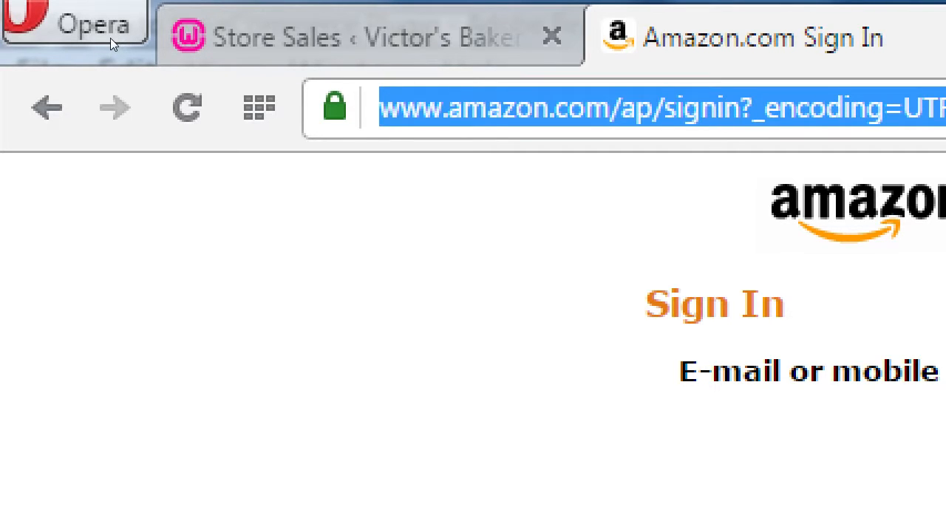
Show the sign-in page's VeriSign certificate and TLS 1.2 connection details.
{"action": "left_click", "coordinate": [334, 107]}
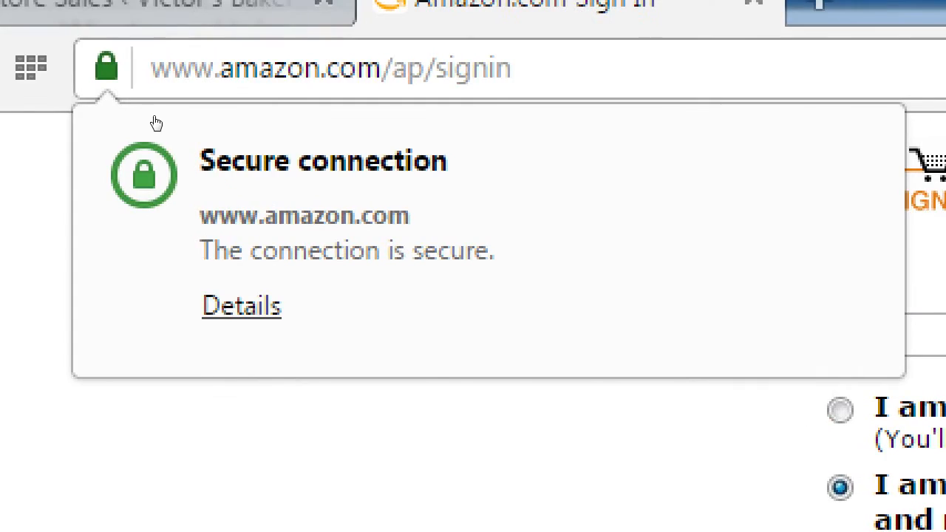
{"action": "left_click", "coordinate": [240, 305]}
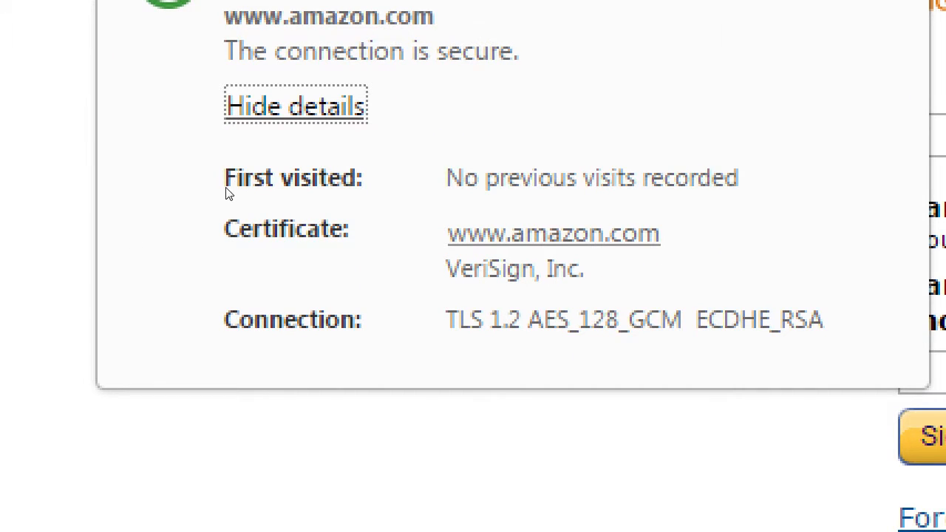
{"action": "mouse_move", "coordinate": [235, 178]}
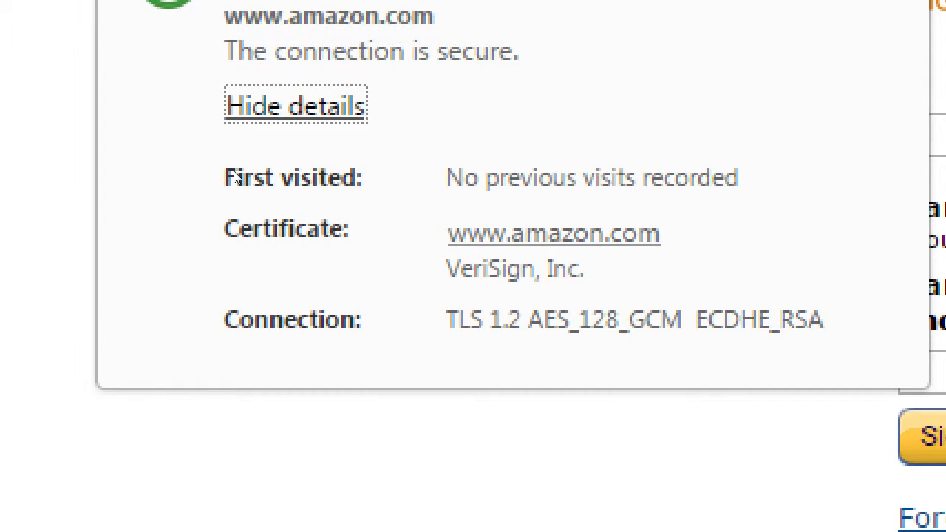
{"action": "mouse_move", "coordinate": [273, 194]}
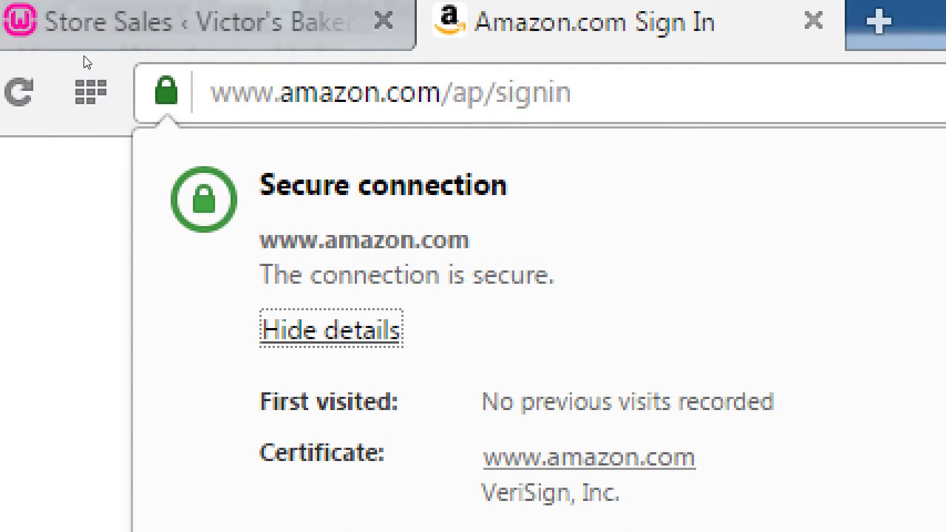
{"action": "mouse_move", "coordinate": [162, 46]}
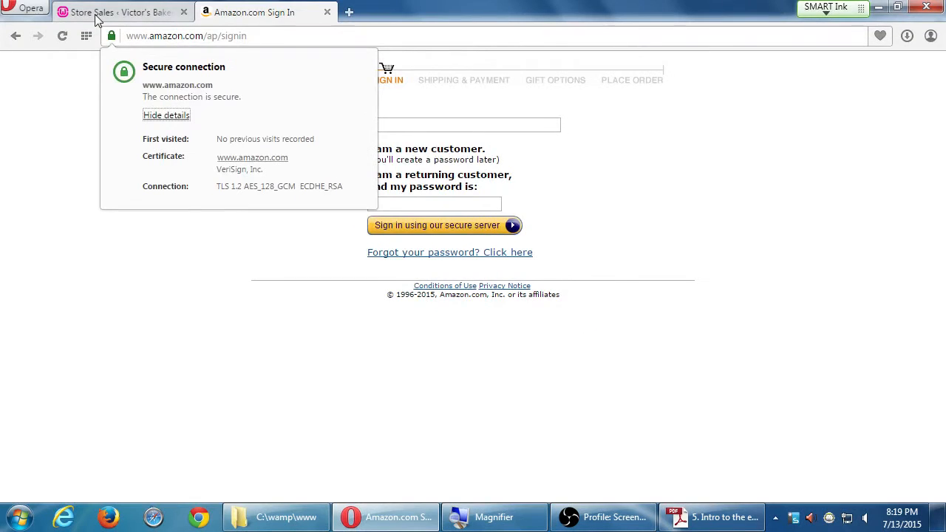
Switch to the Victor's Bakery Store Sales tab, still listing no orders.
{"action": "left_click", "coordinate": [114, 13]}
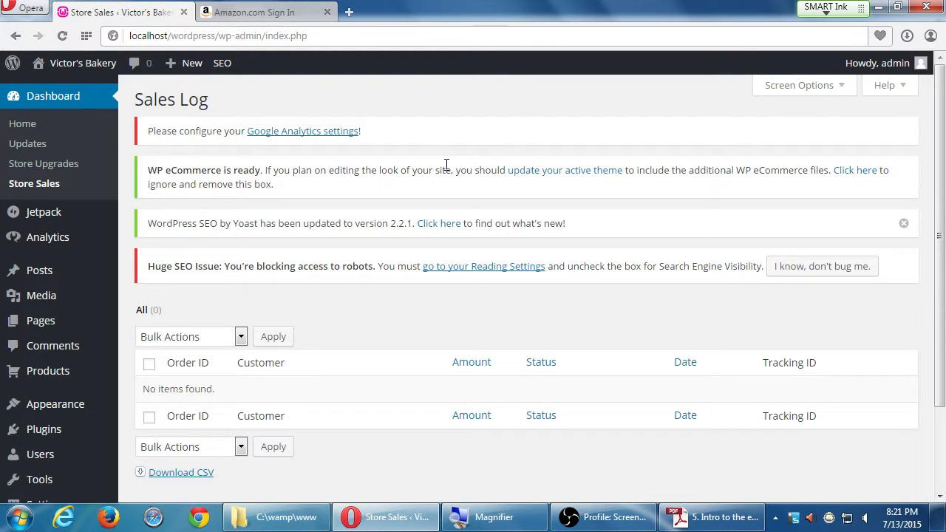
{"action": "left_click", "coordinate": [348, 11]}
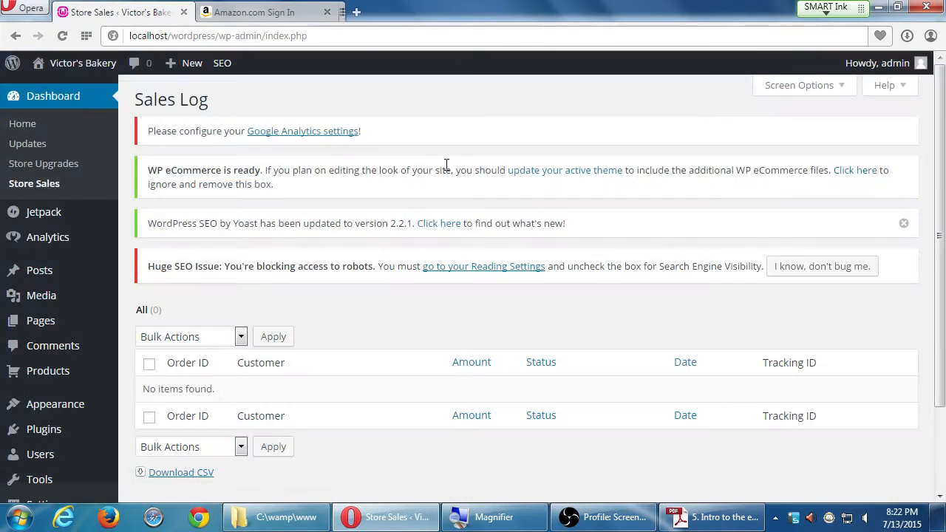
{"action": "mouse_move", "coordinate": [376, 249]}
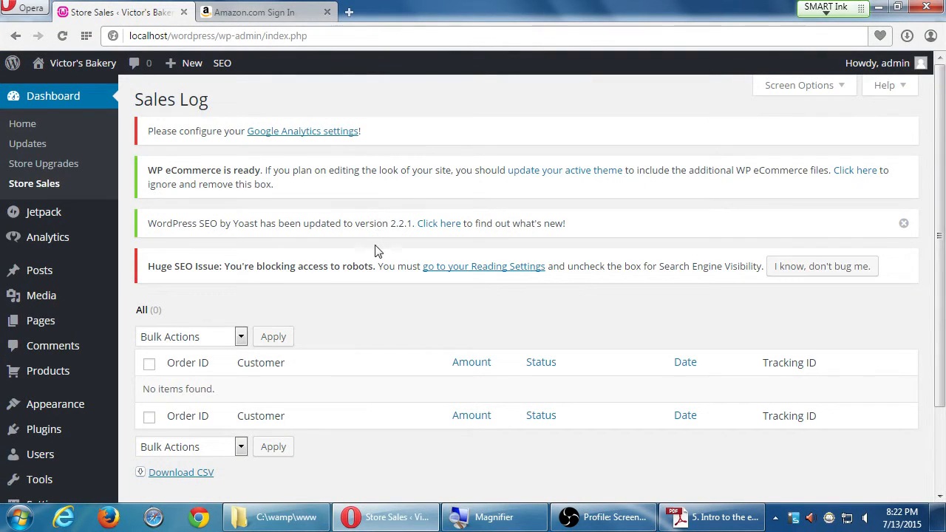
{"action": "mouse_move", "coordinate": [371, 249]}
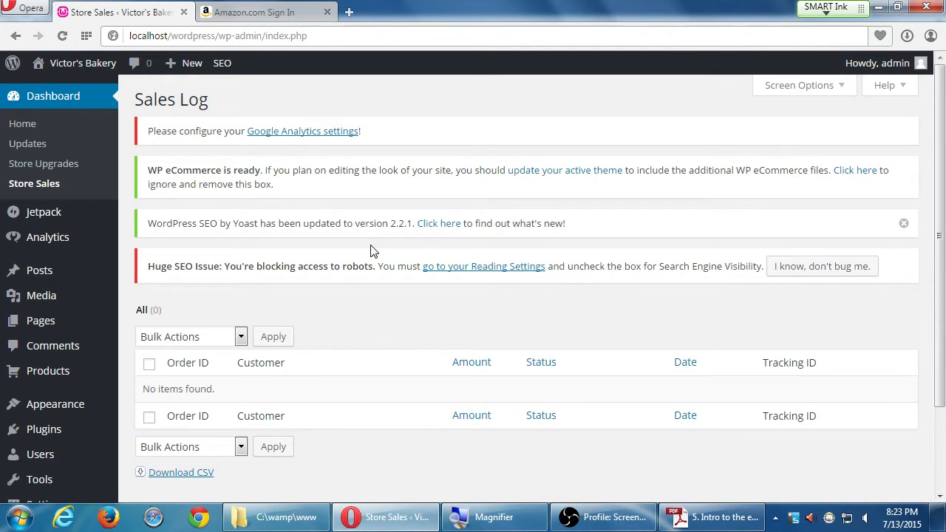
{"action": "mouse_move", "coordinate": [144, 193]}
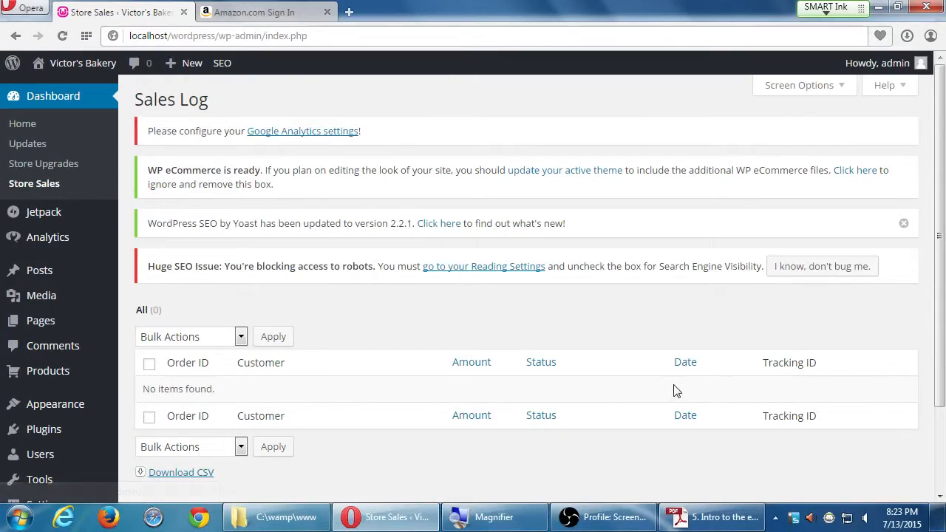
Bring up the eCommerce plugin guide at the 'Installing the plugin' section.
{"action": "left_click", "coordinate": [712, 517]}
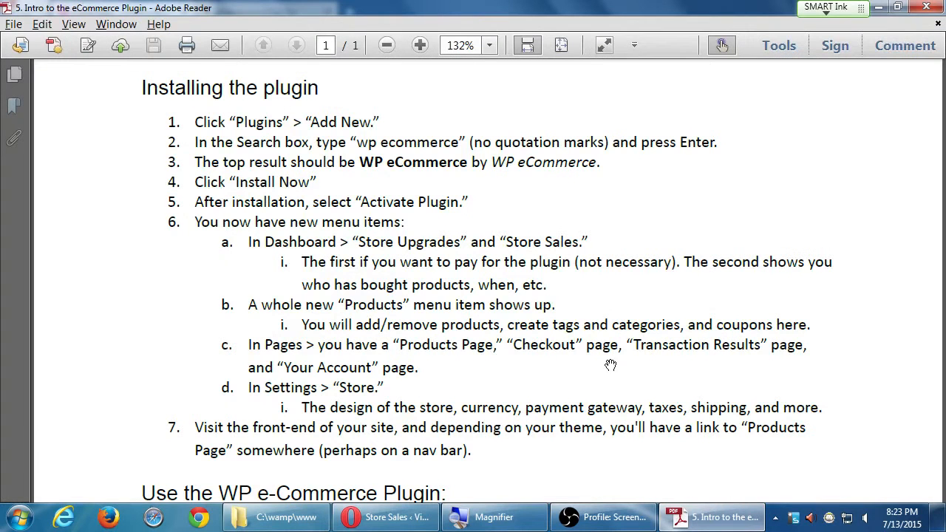
{"action": "mouse_move", "coordinate": [539, 345]}
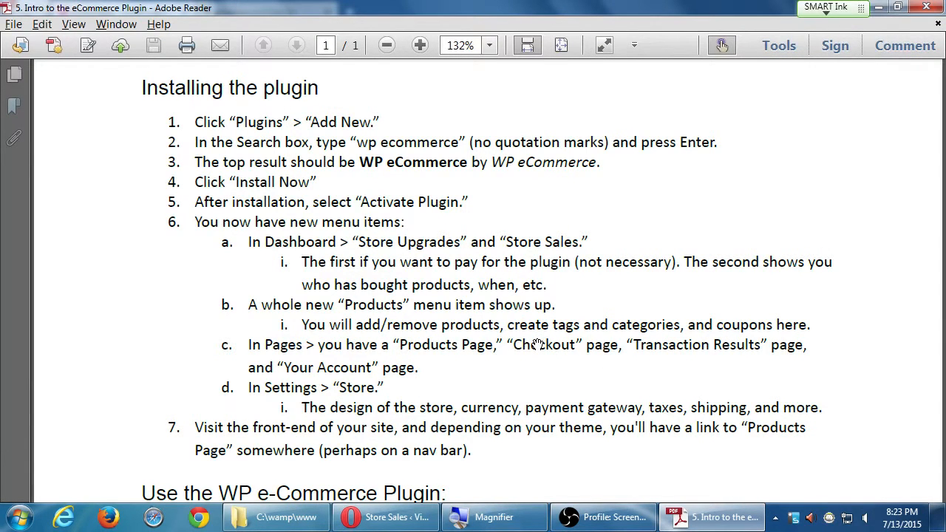
{"action": "mouse_move", "coordinate": [291, 309]}
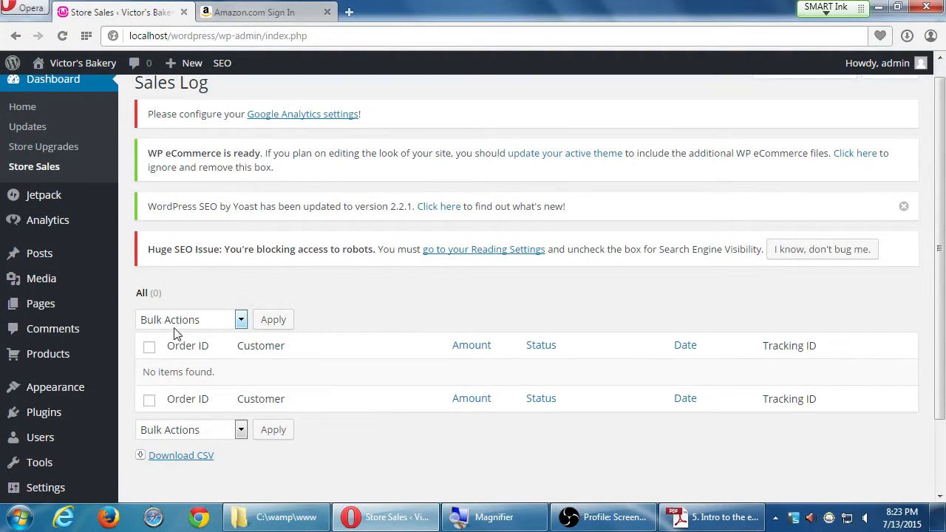
{"action": "scroll", "scroll_direction": "down", "scroll_amount": 3}
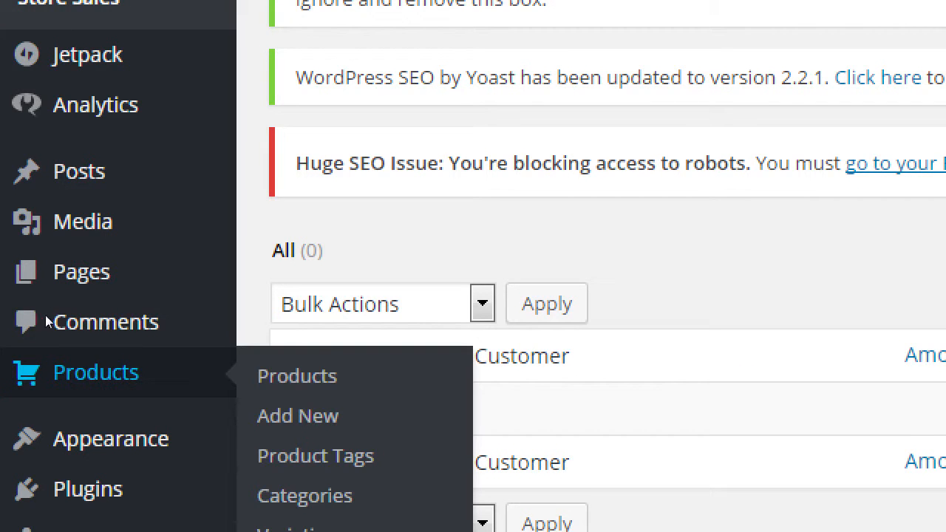
{"action": "scroll", "scroll_direction": "down", "scroll_amount": 3}
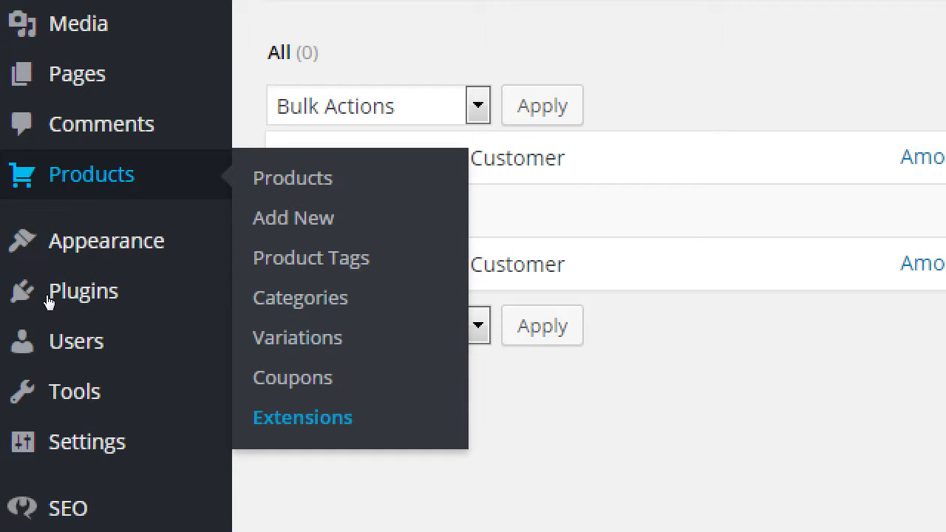
{"action": "mouse_move", "coordinate": [296, 337]}
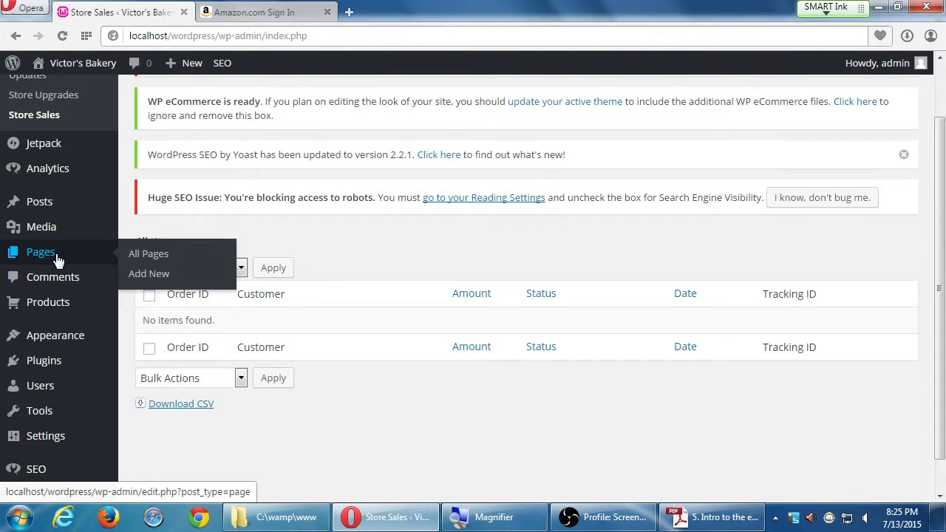
Open All Pages and scroll to Products Page with Checkout, Transaction Results and Your Account.
{"action": "left_click", "coordinate": [148, 254]}
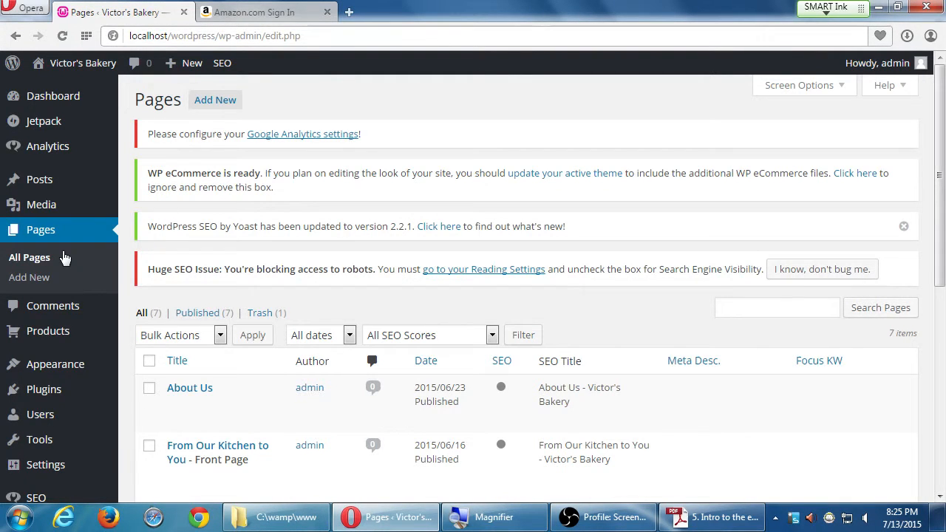
{"action": "scroll", "scroll_direction": "down", "scroll_amount": 3}
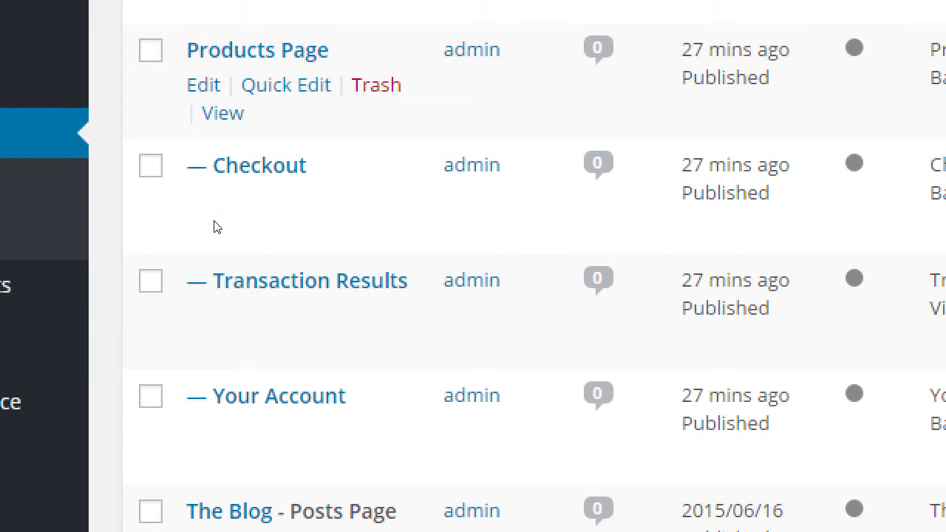
{"action": "mouse_move", "coordinate": [277, 204]}
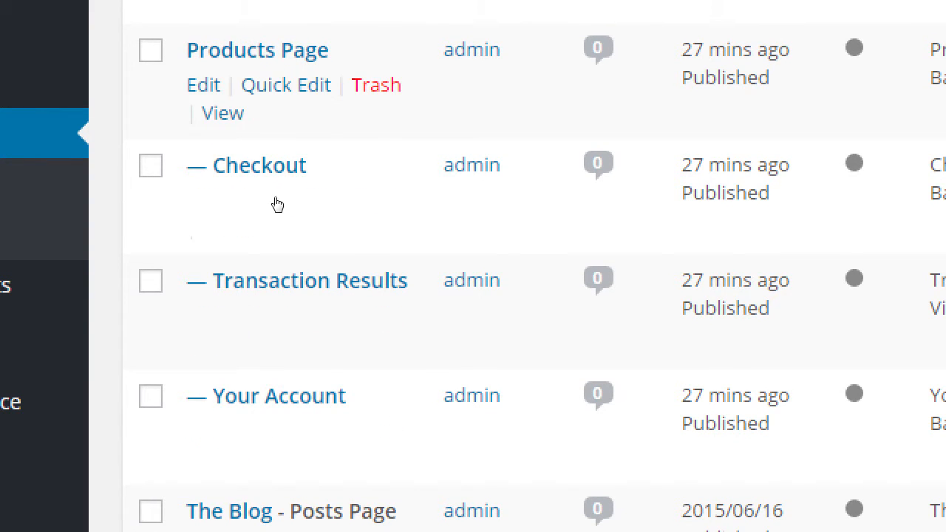
{"action": "mouse_move", "coordinate": [311, 192]}
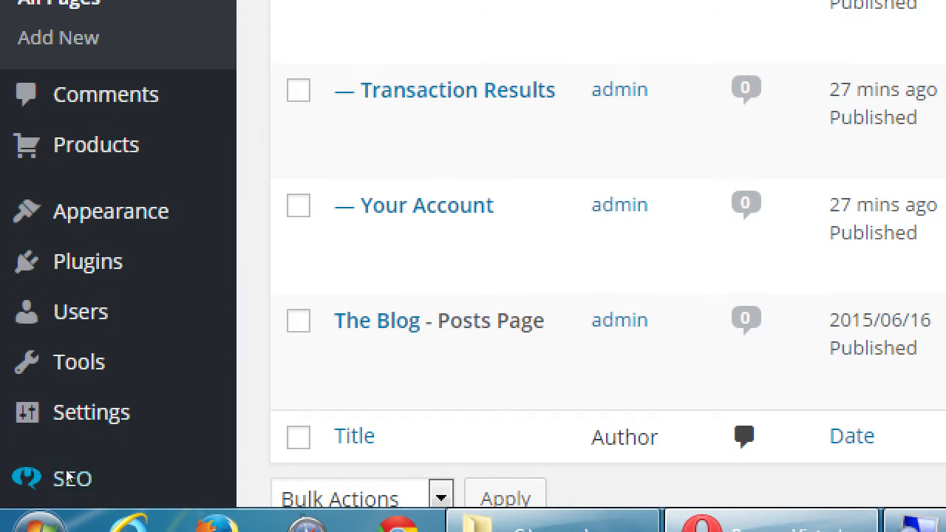
{"action": "scroll", "scroll_direction": "down", "scroll_amount": 3}
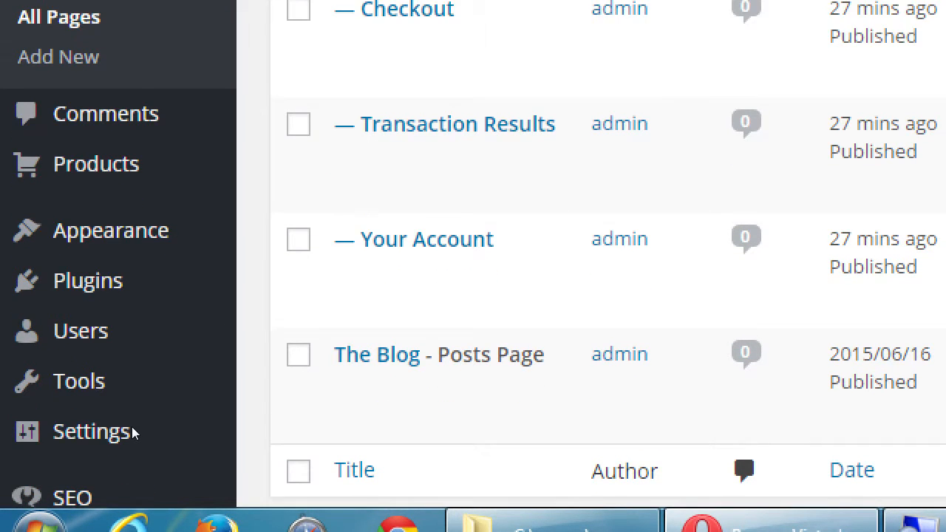
Open Settings > Store and scroll the General tab to stock and New Zealand Dollar currency.
{"action": "left_click", "coordinate": [91, 431]}
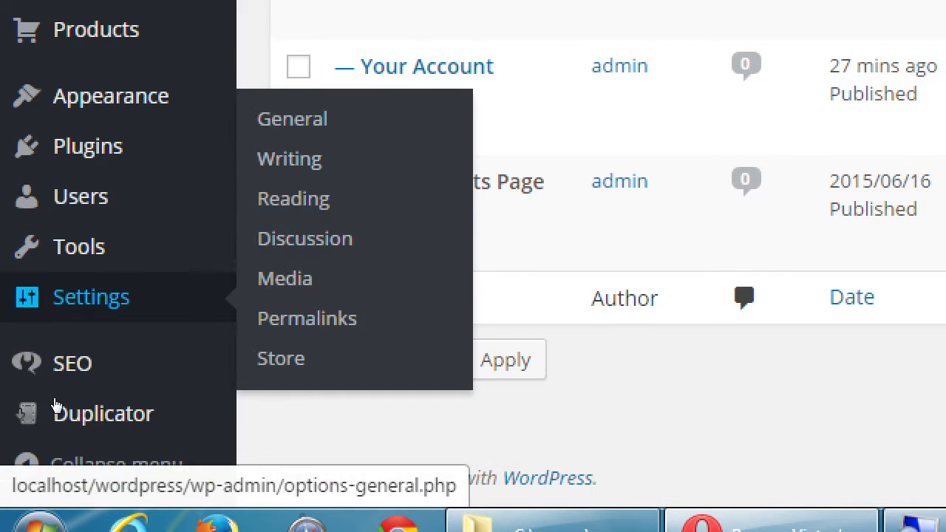
{"action": "mouse_move", "coordinate": [280, 358]}
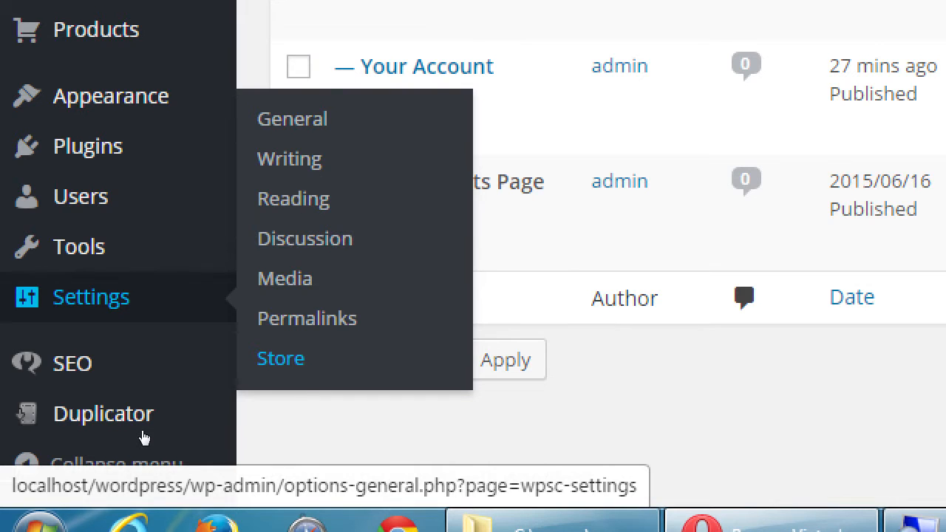
{"action": "left_click", "coordinate": [281, 357]}
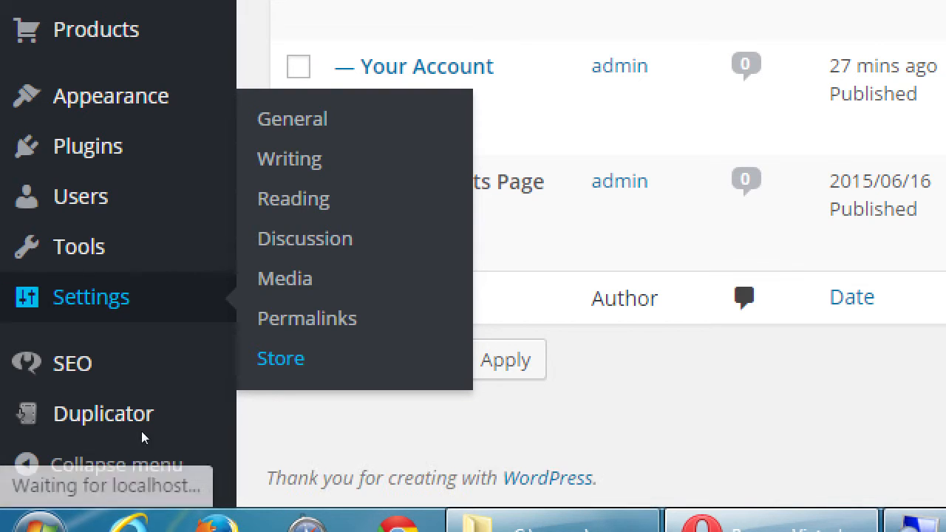
{"action": "left_click", "coordinate": [281, 358]}
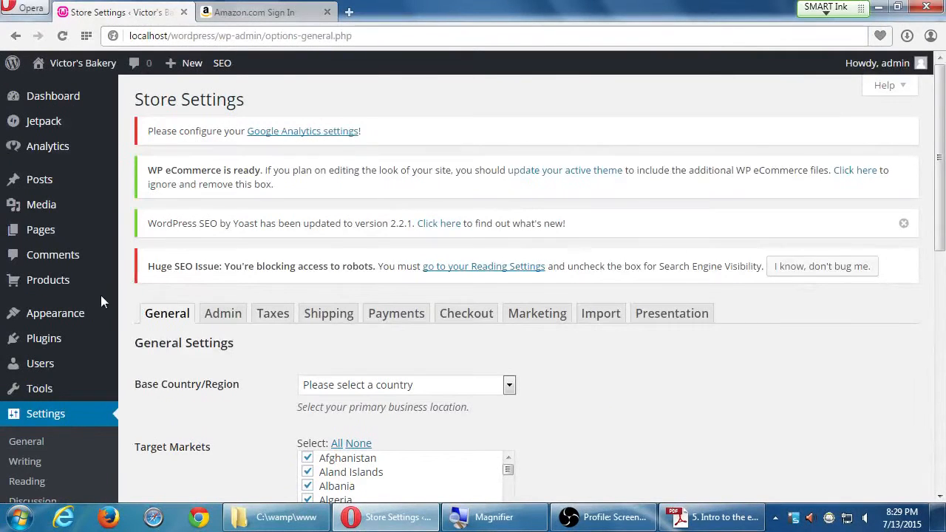
{"action": "scroll", "scroll_direction": "down", "scroll_amount": 3}
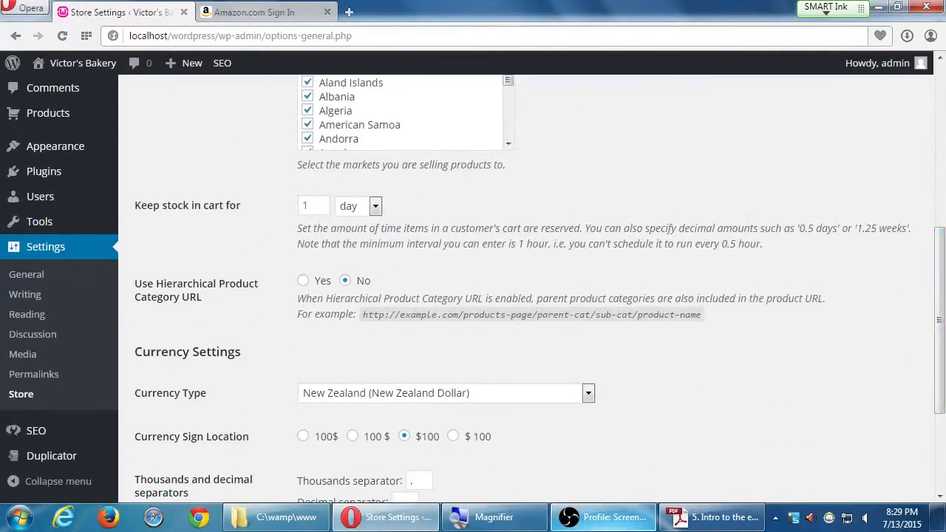
Switch to the Adobe Reader handout and scroll to 'Use the WP e-Commerce Plugin'.
{"action": "left_click", "coordinate": [711, 516]}
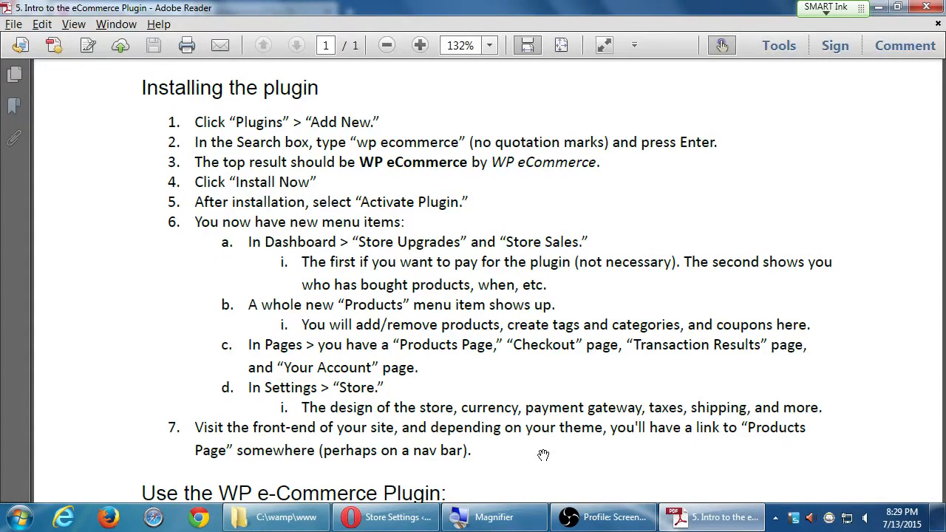
{"action": "scroll", "scroll_direction": "down", "scroll_amount": 3}
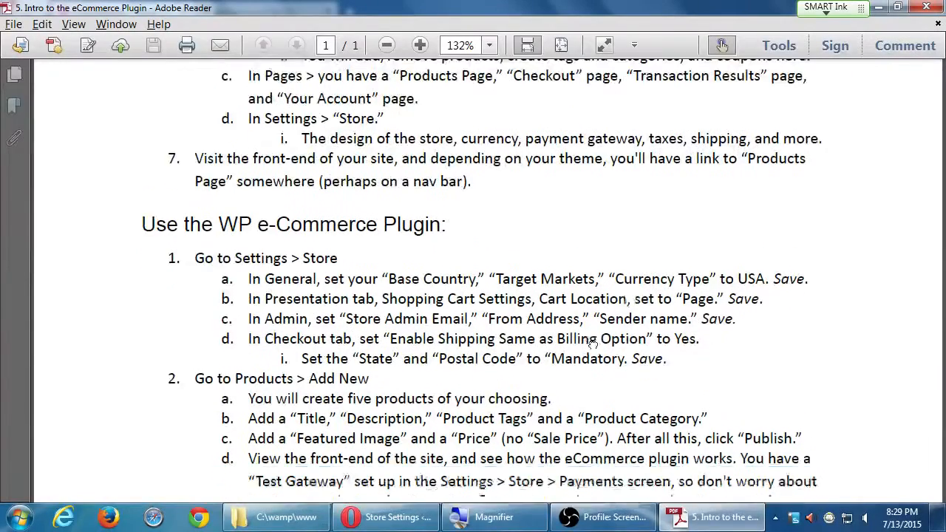
{"action": "scroll", "scroll_direction": "down", "scroll_amount": 3}
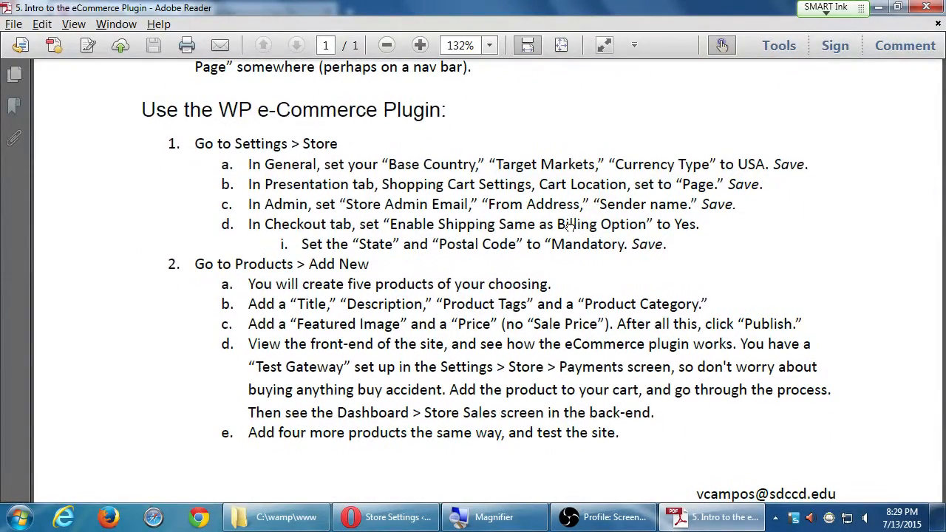
{"action": "mouse_move", "coordinate": [576, 290]}
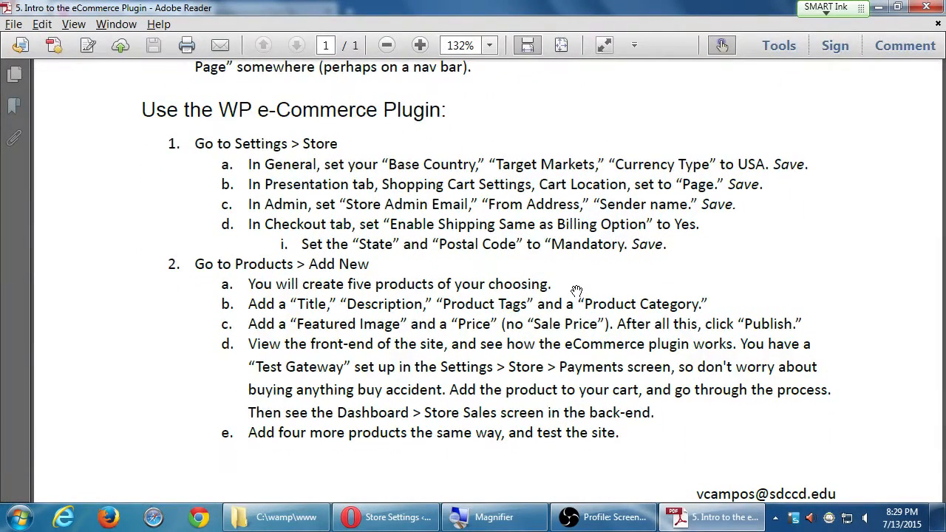
{"action": "mouse_move", "coordinate": [572, 295]}
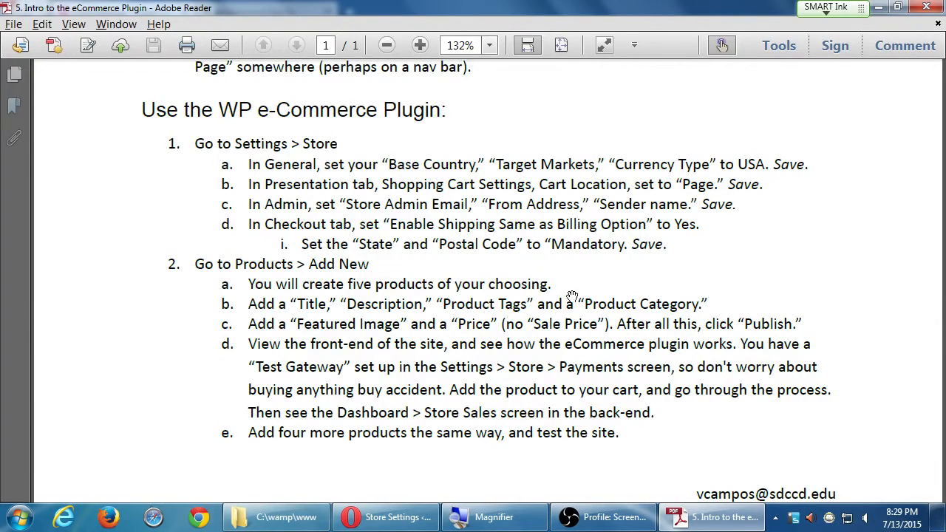
{"action": "mouse_move", "coordinate": [425, 314]}
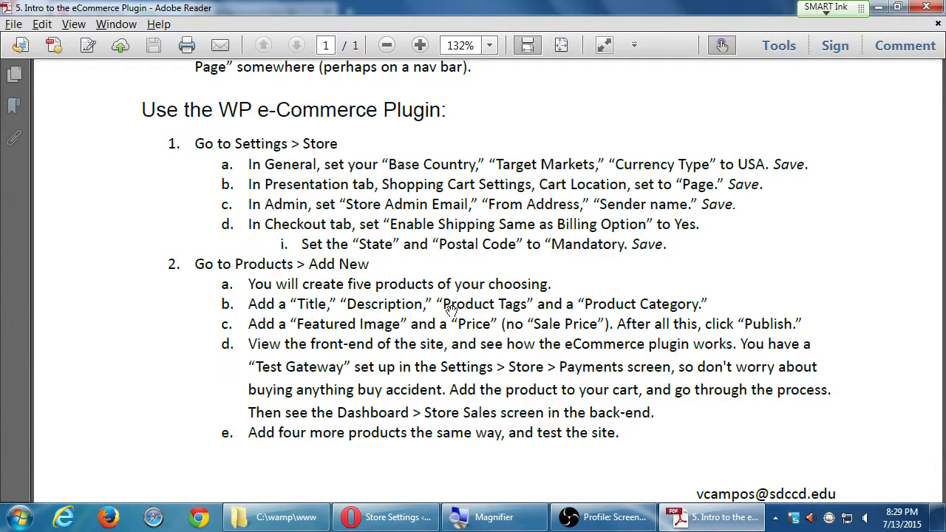
Back in Opera, scroll Store General Settings to Currency Settings showing New Zealand Dollar.
{"action": "left_click", "coordinate": [384, 517]}
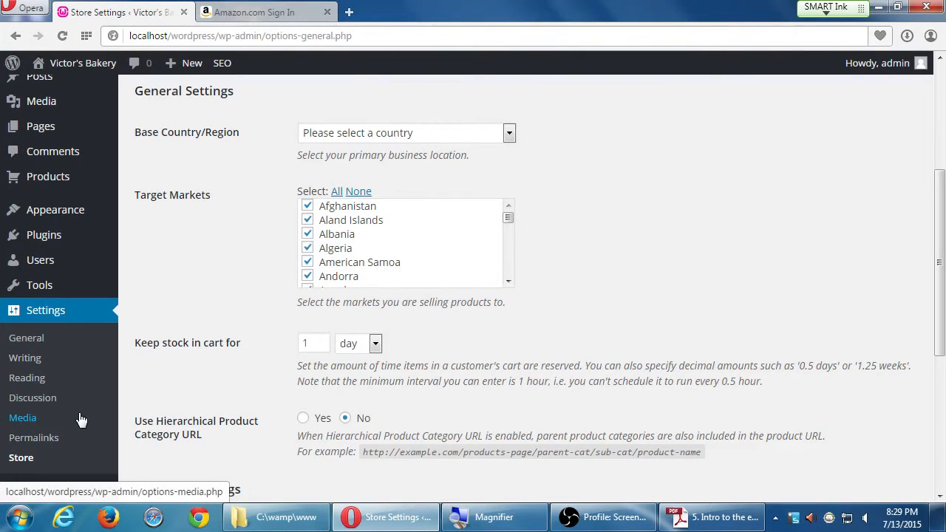
{"action": "mouse_move", "coordinate": [115, 411]}
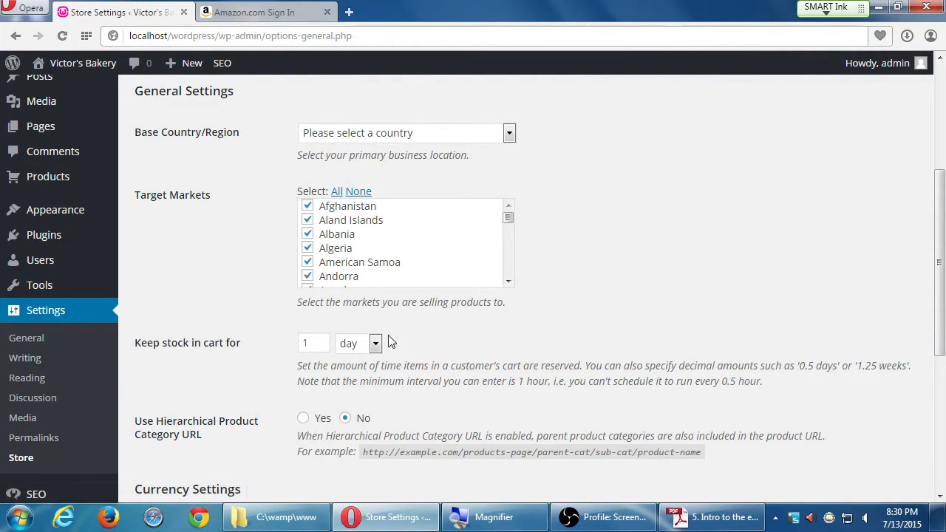
{"action": "scroll", "scroll_direction": "up", "scroll_amount": 3}
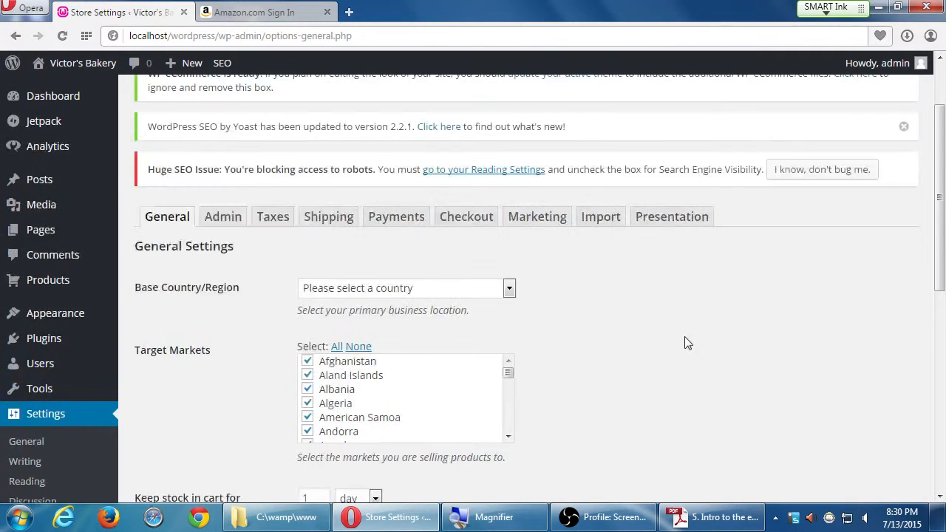
{"action": "scroll", "scroll_direction": "down", "scroll_amount": 3}
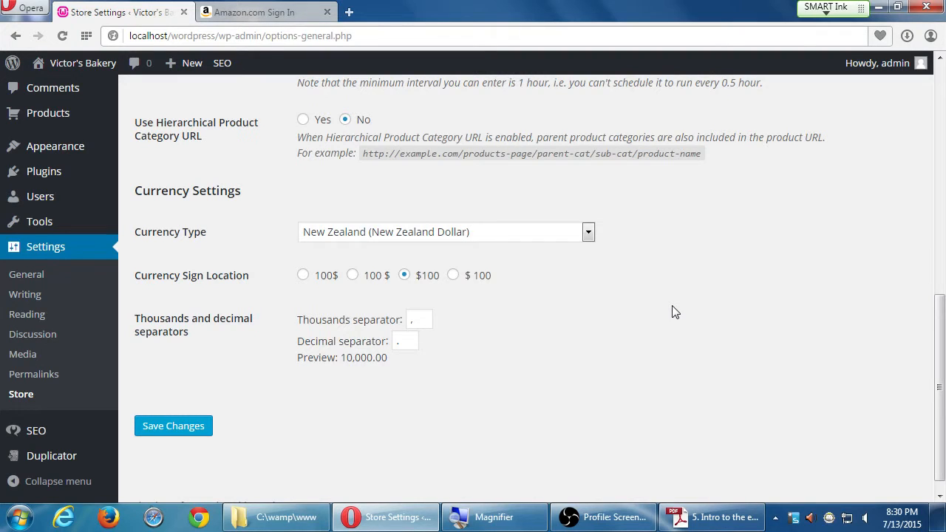
{"action": "mouse_move", "coordinate": [679, 305]}
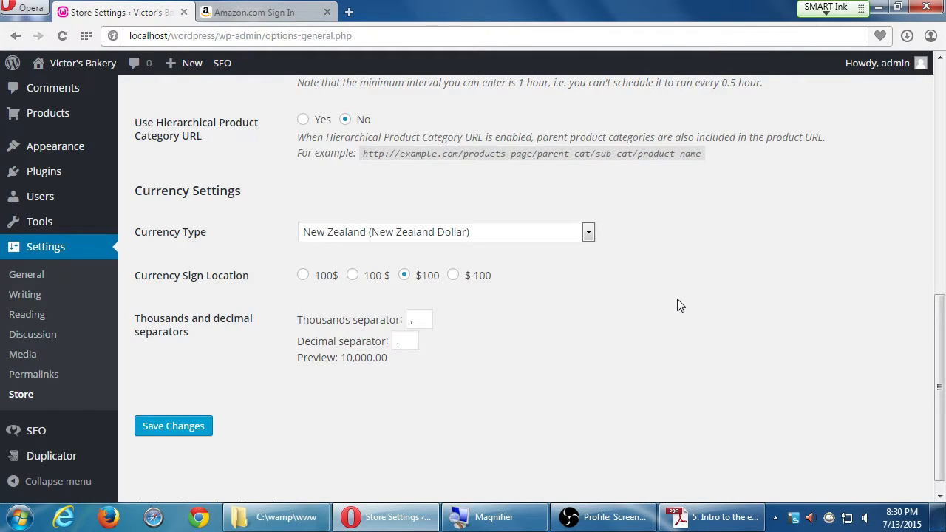
{"action": "mouse_move", "coordinate": [83, 62]}
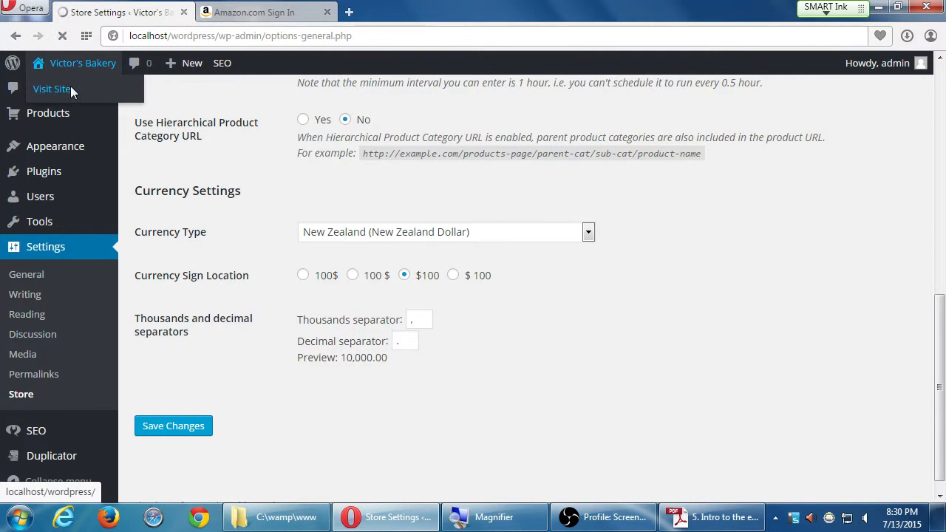
{"action": "left_click", "coordinate": [52, 88]}
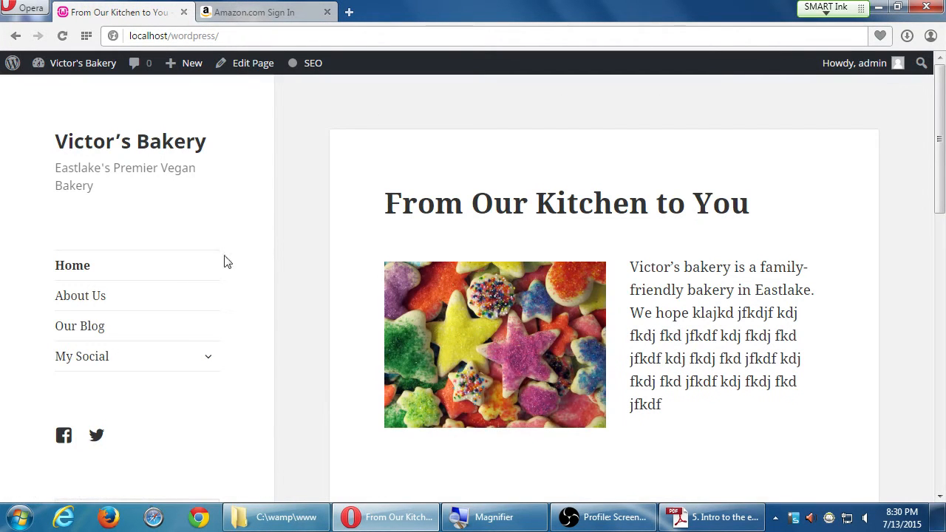
{"action": "mouse_move", "coordinate": [181, 385]}
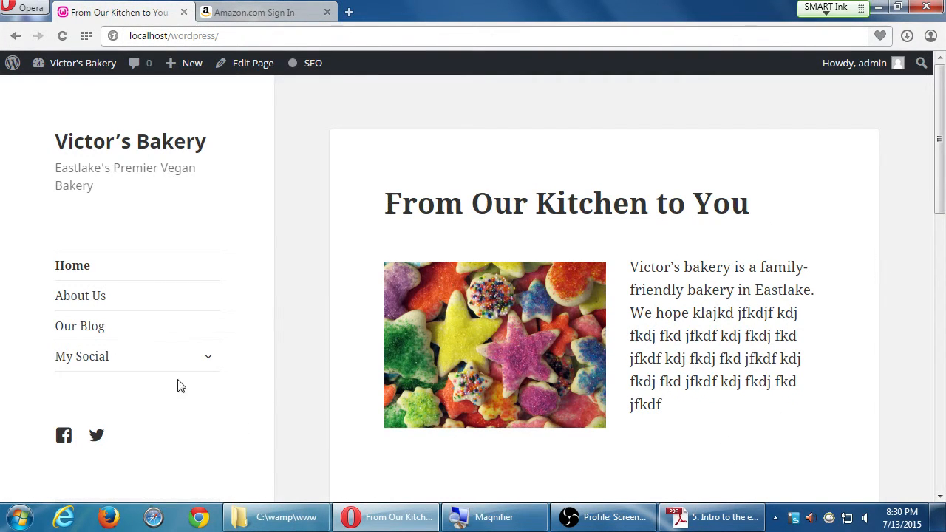
{"action": "mouse_move", "coordinate": [714, 256]}
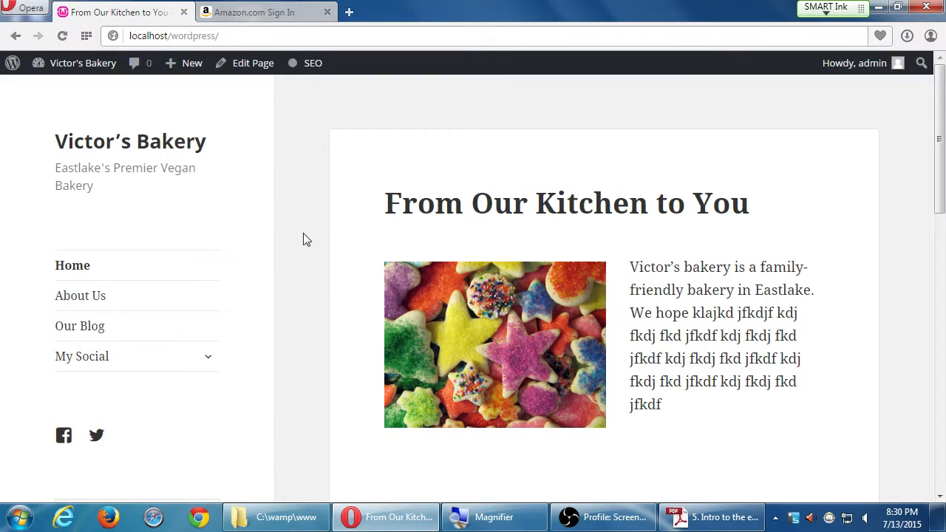
{"action": "mouse_move", "coordinate": [311, 235]}
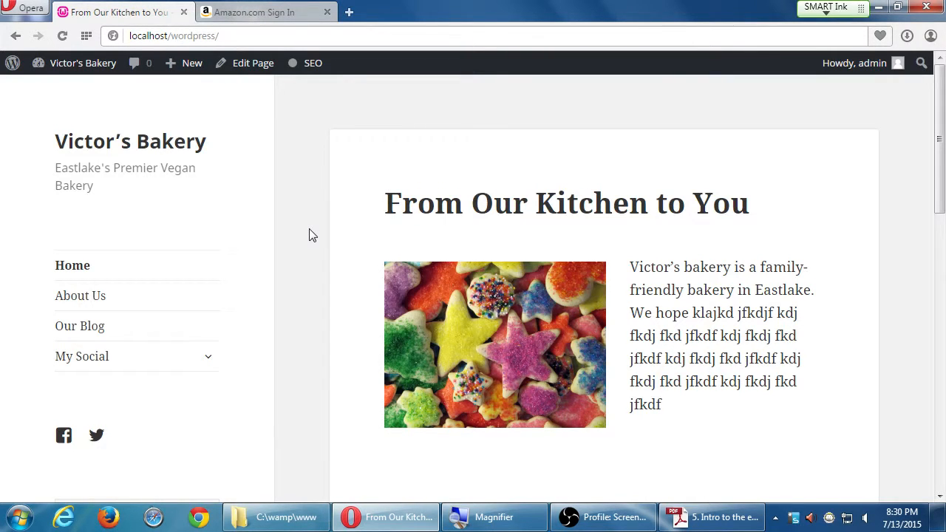
{"action": "mouse_move", "coordinate": [362, 97]}
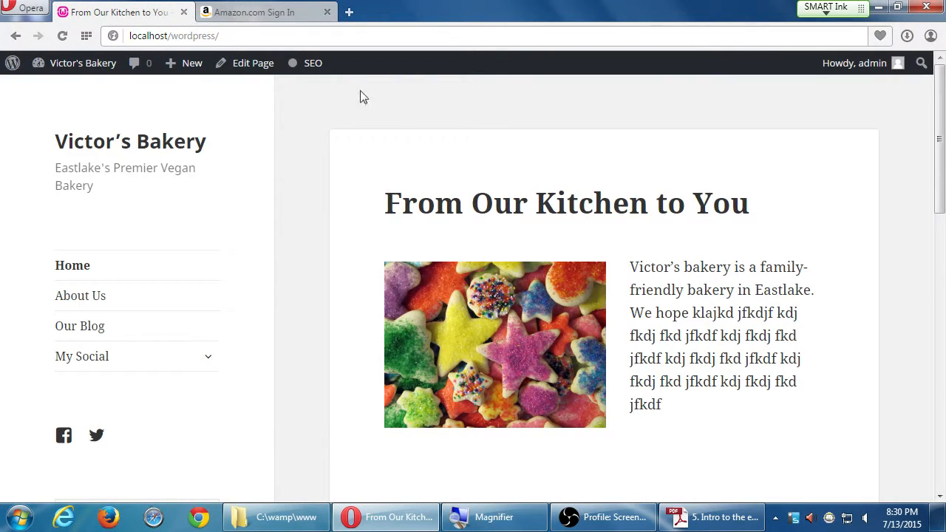
{"action": "mouse_move", "coordinate": [315, 119]}
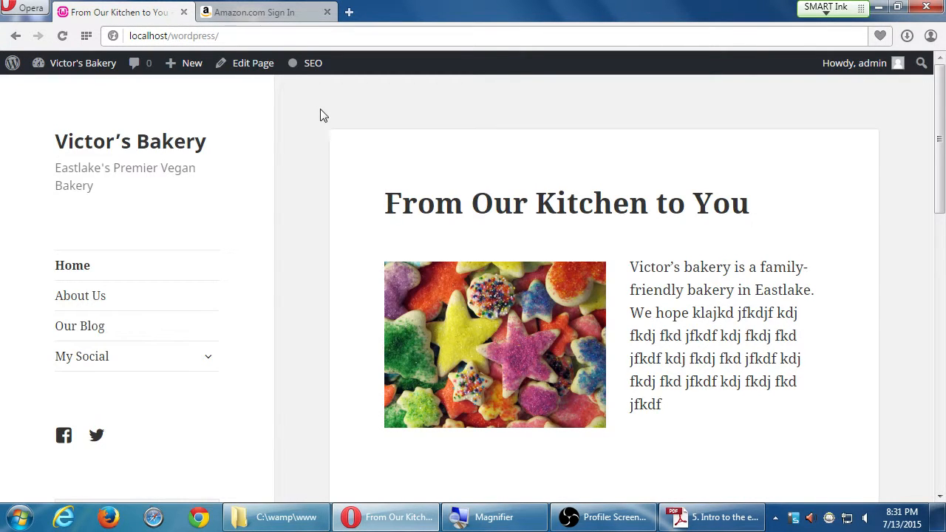
Go from the public site to the Victor's Bakery admin Dashboard via the admin bar.
{"action": "left_click", "coordinate": [83, 63]}
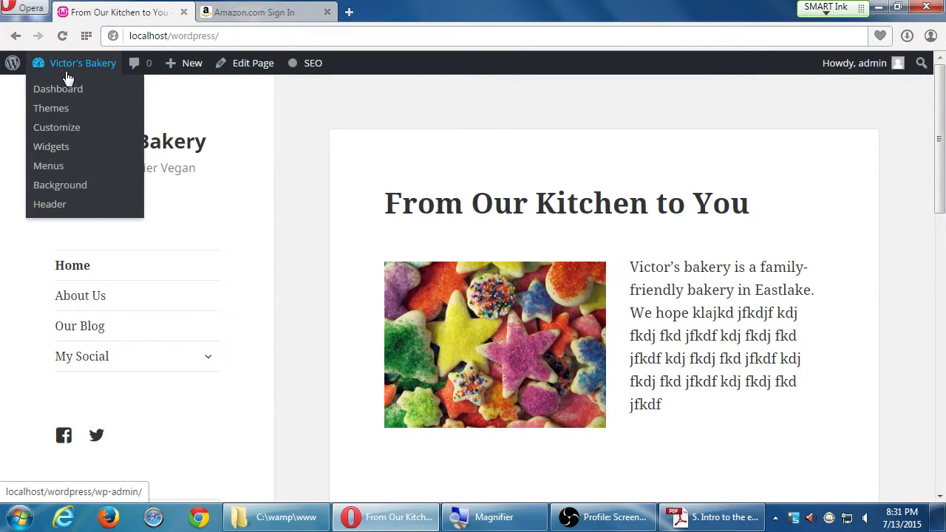
{"action": "mouse_move", "coordinate": [58, 89]}
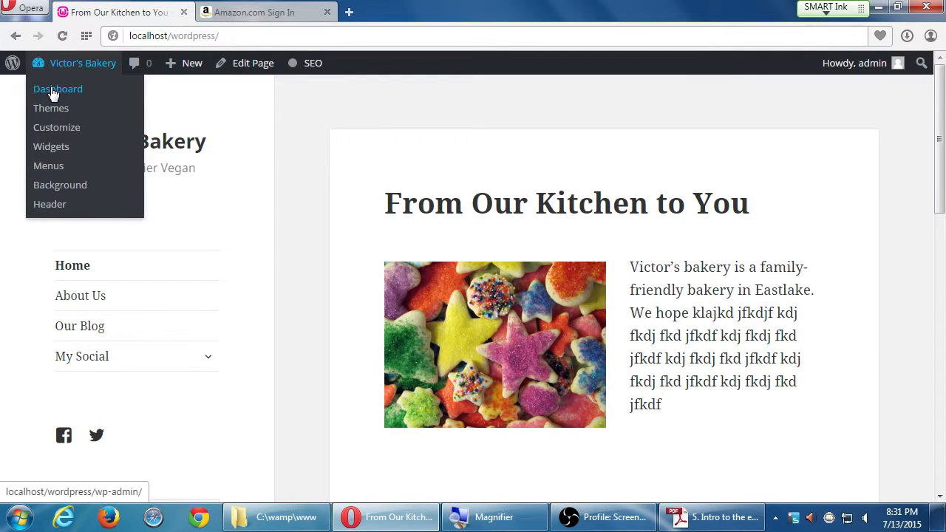
{"action": "left_click", "coordinate": [58, 89]}
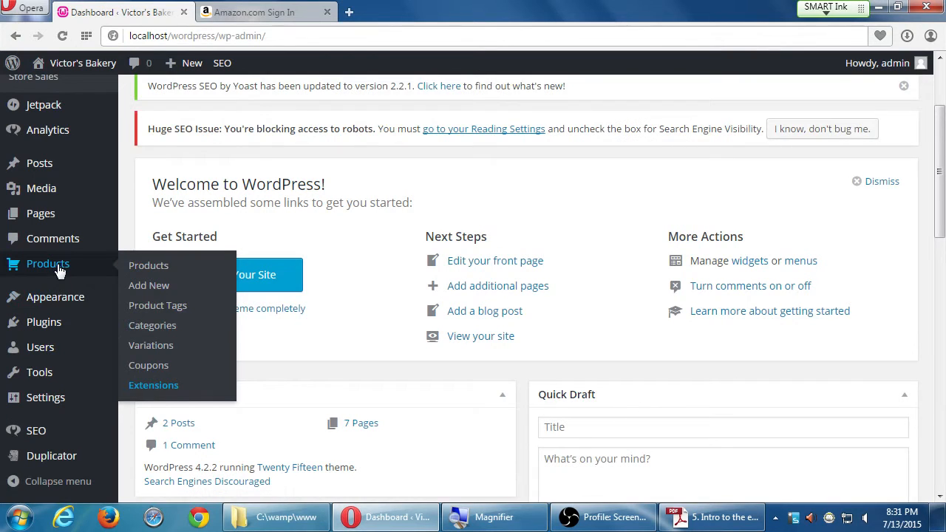
{"action": "mouse_move", "coordinate": [55, 296]}
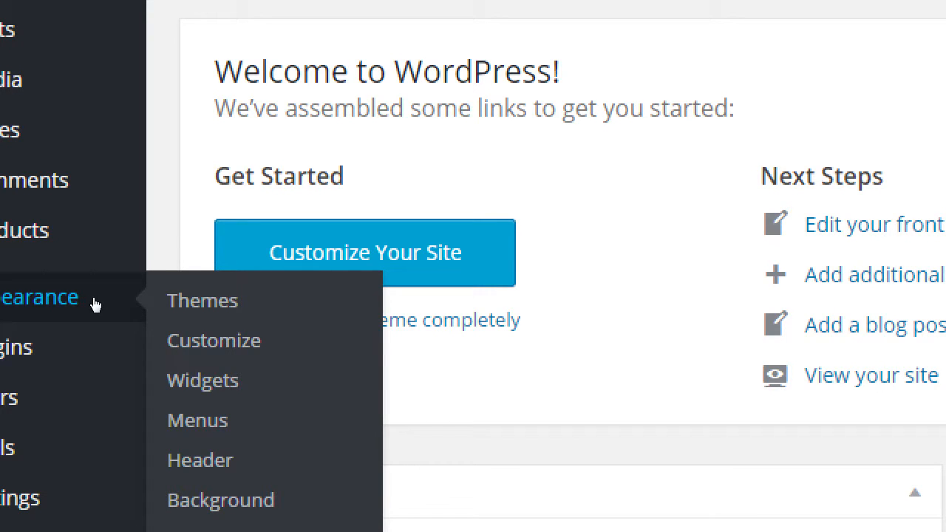
{"action": "mouse_move", "coordinate": [197, 420]}
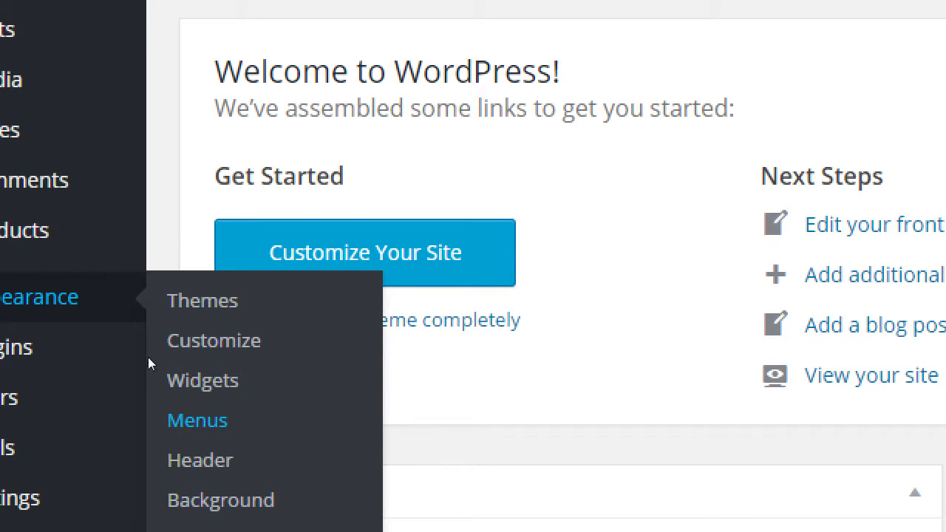
Open Appearance > Menus and scroll through the Main Menu's structure and settings.
{"action": "left_click", "coordinate": [198, 420]}
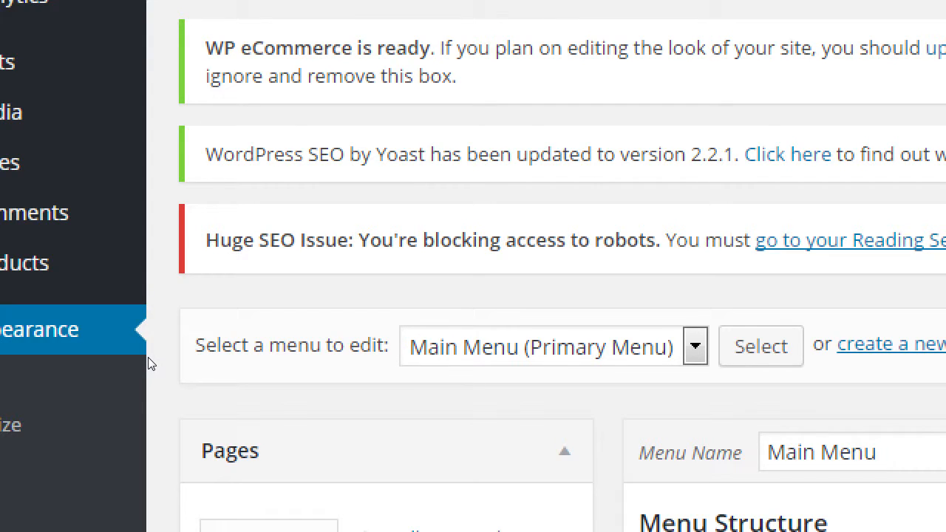
{"action": "mouse_move", "coordinate": [257, 360]}
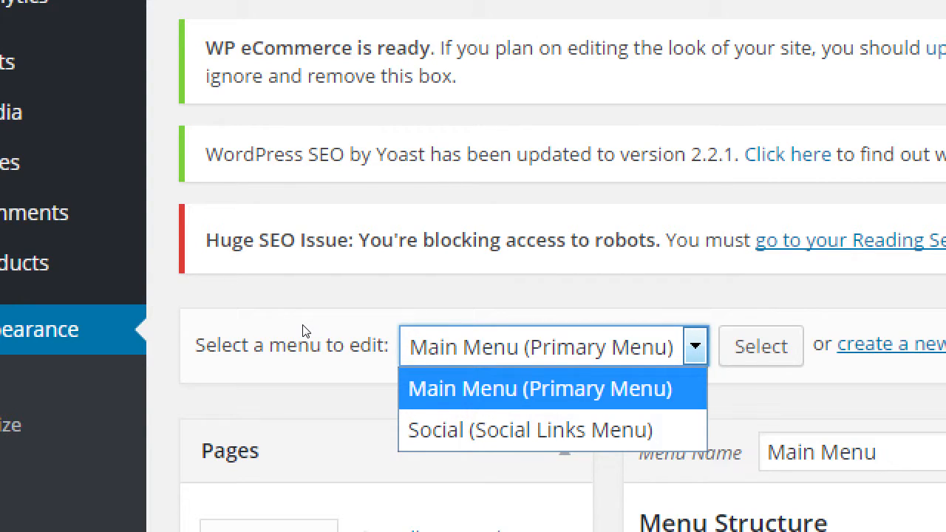
{"action": "mouse_move", "coordinate": [313, 330]}
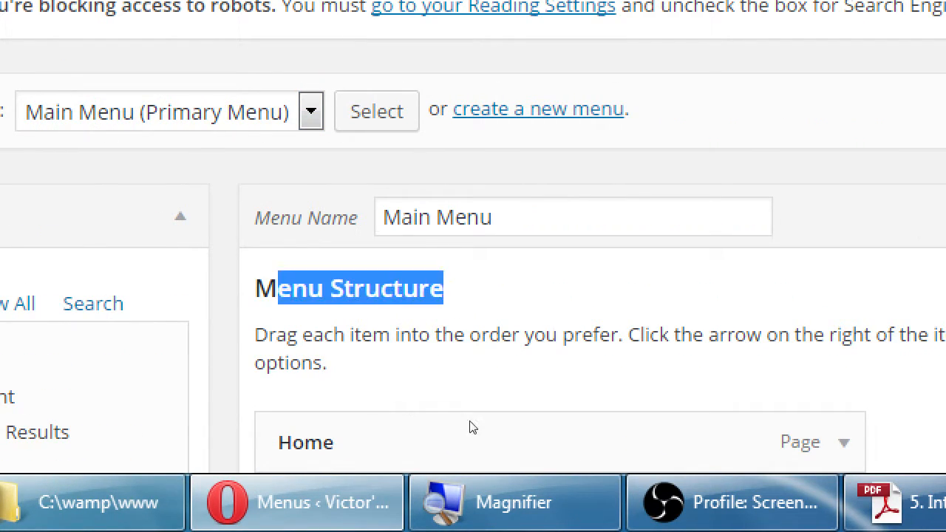
{"action": "scroll", "scroll_direction": "down", "scroll_amount": 3}
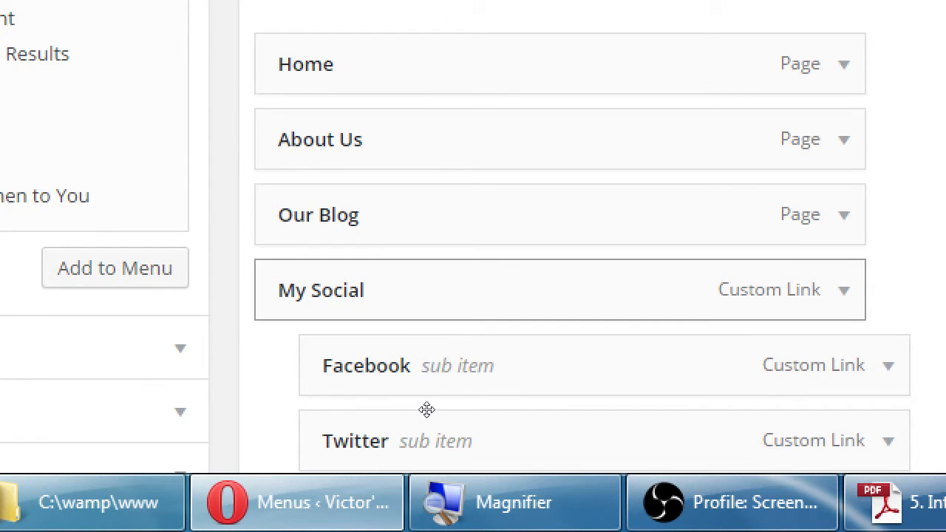
{"action": "scroll", "scroll_direction": "down", "scroll_amount": 3}
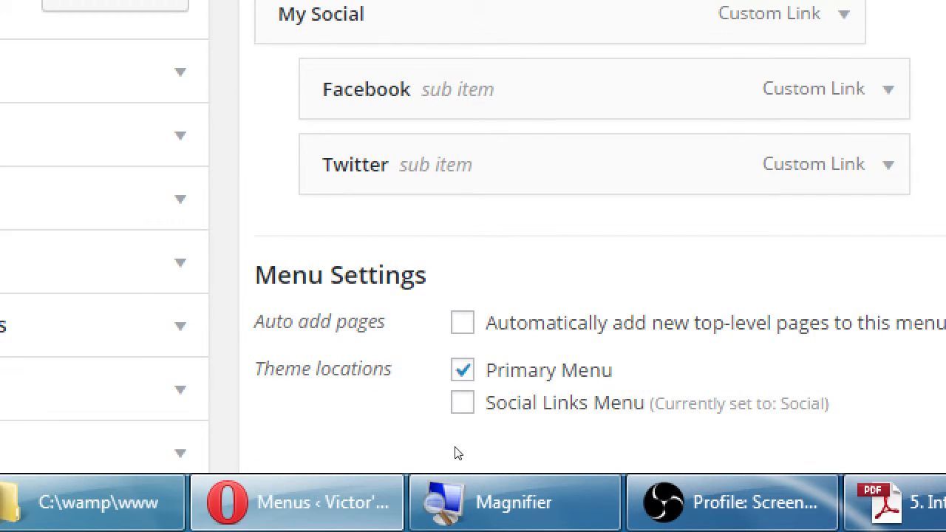
{"action": "mouse_move", "coordinate": [490, 476]}
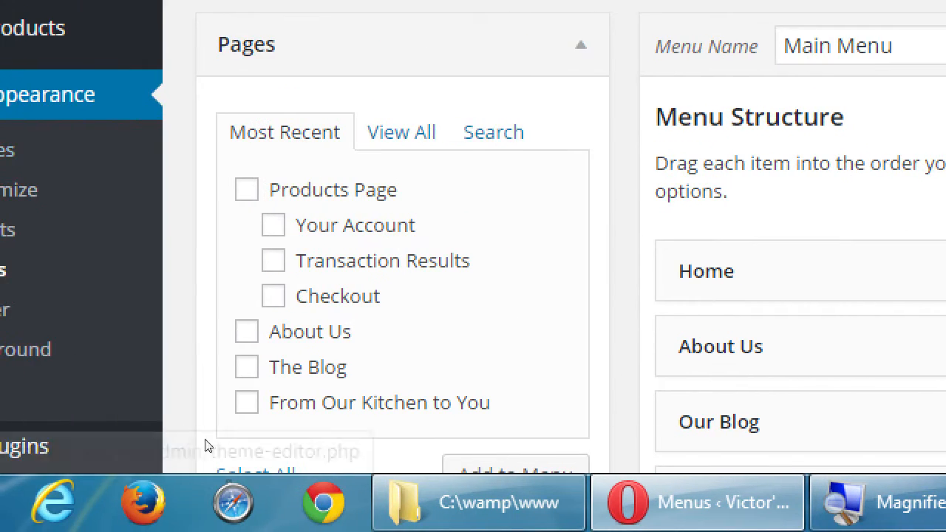
Tick Products Page and its store sub-pages in the Pages box and add them to the menu.
{"action": "left_click", "coordinate": [246, 189]}
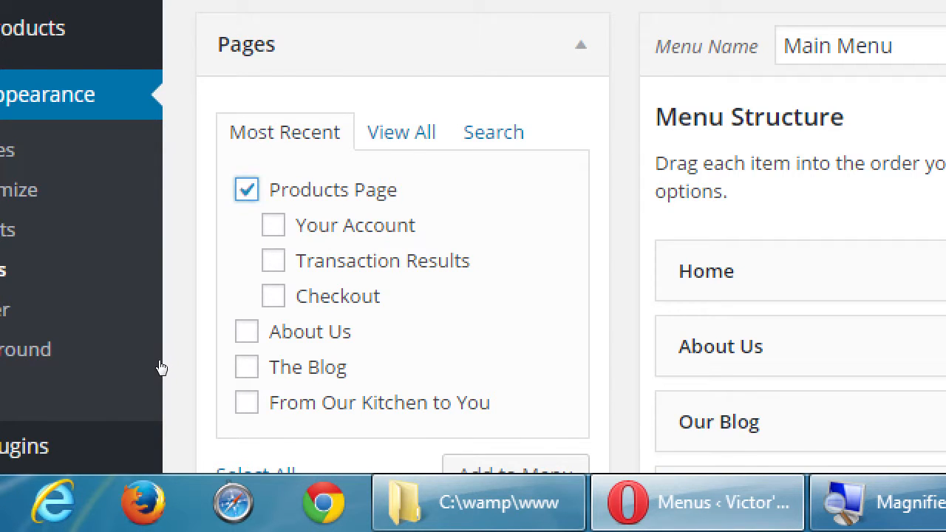
{"action": "left_click", "coordinate": [272, 225]}
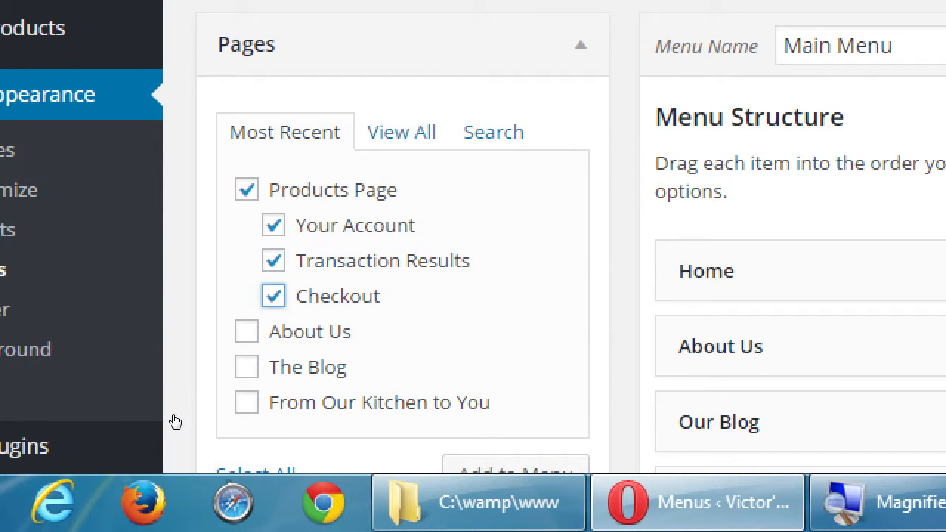
{"action": "scroll", "scroll_direction": "down", "scroll_amount": 3}
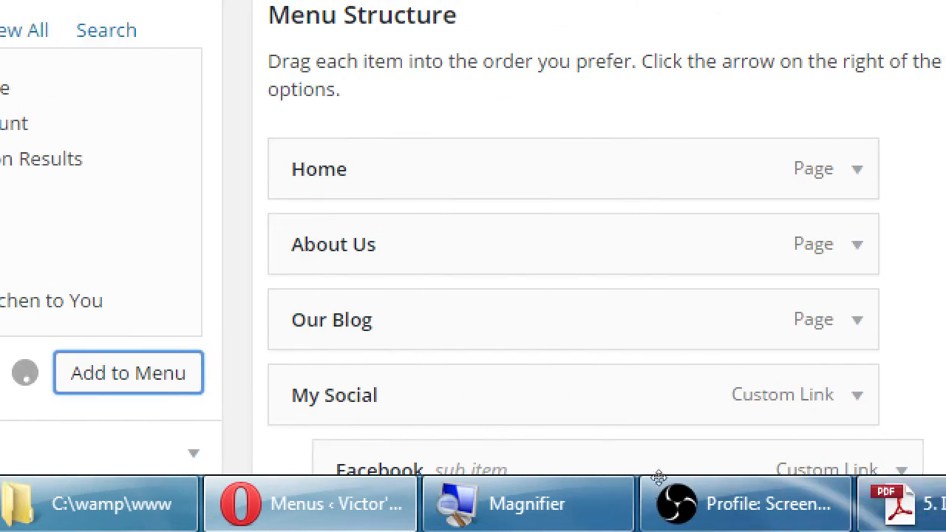
{"action": "scroll", "scroll_direction": "down", "scroll_amount": 3}
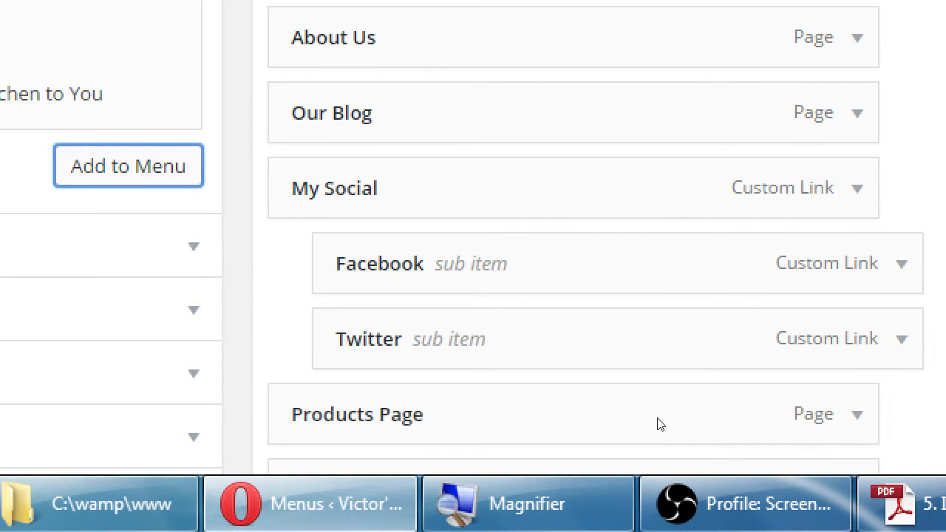
{"action": "scroll", "scroll_direction": "down", "scroll_amount": 3}
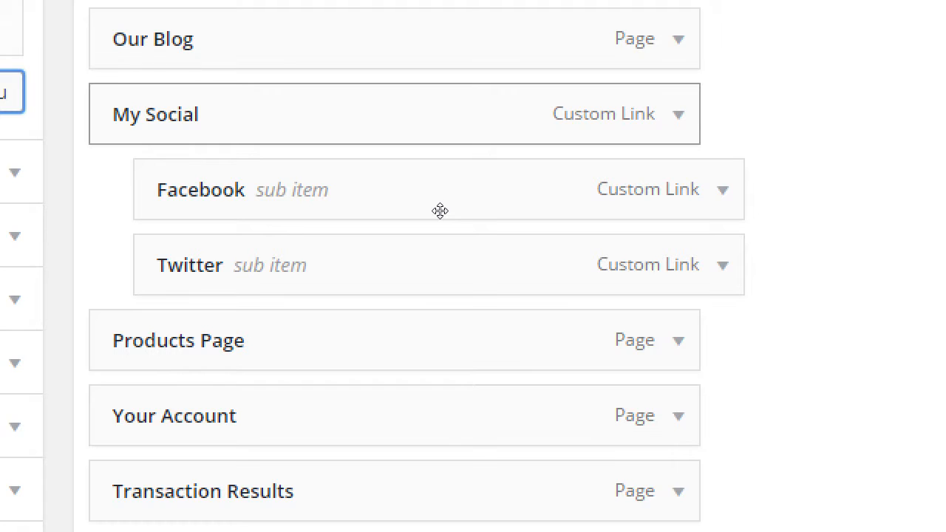
Drag Your Account and Checkout beneath Products Page, placing Checkout first.
{"action": "scroll", "scroll_direction": "down", "scroll_amount": 3}
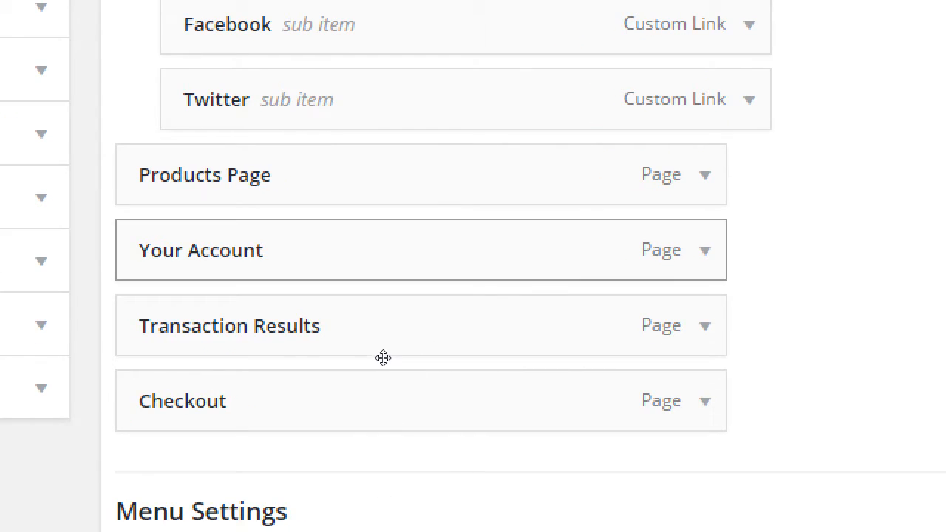
{"action": "left_click_drag", "start_coordinate": [201, 250], "coordinate": [253, 233]}
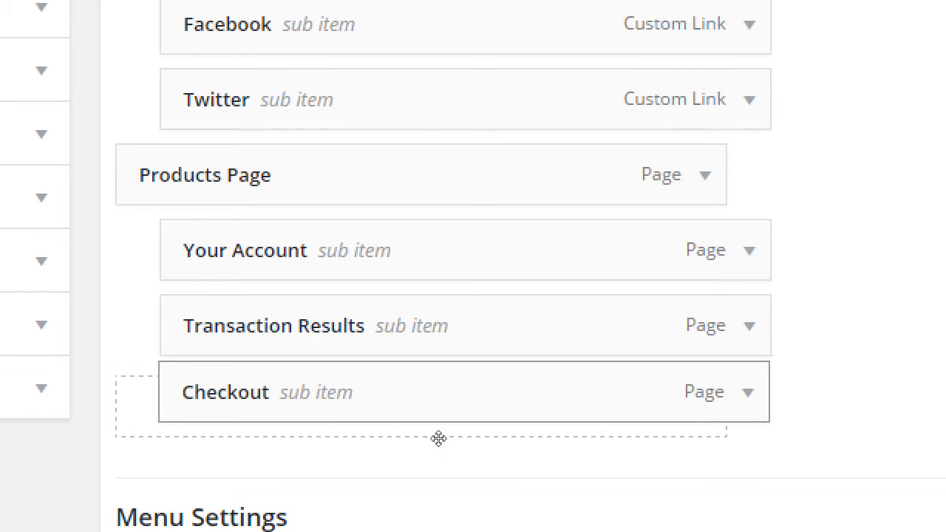
{"action": "left_click_drag", "start_coordinate": [438, 391], "coordinate": [472, 407]}
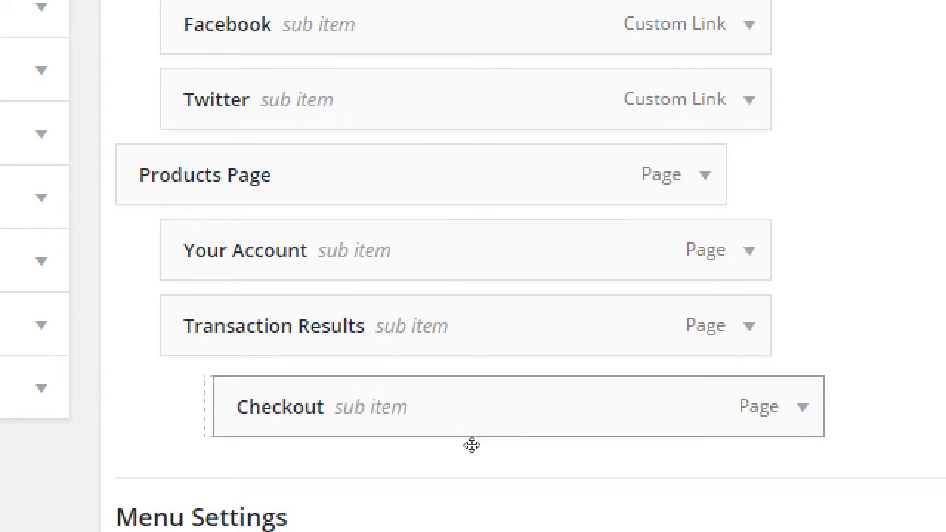
{"action": "left_click_drag", "start_coordinate": [471, 445], "coordinate": [445, 448]}
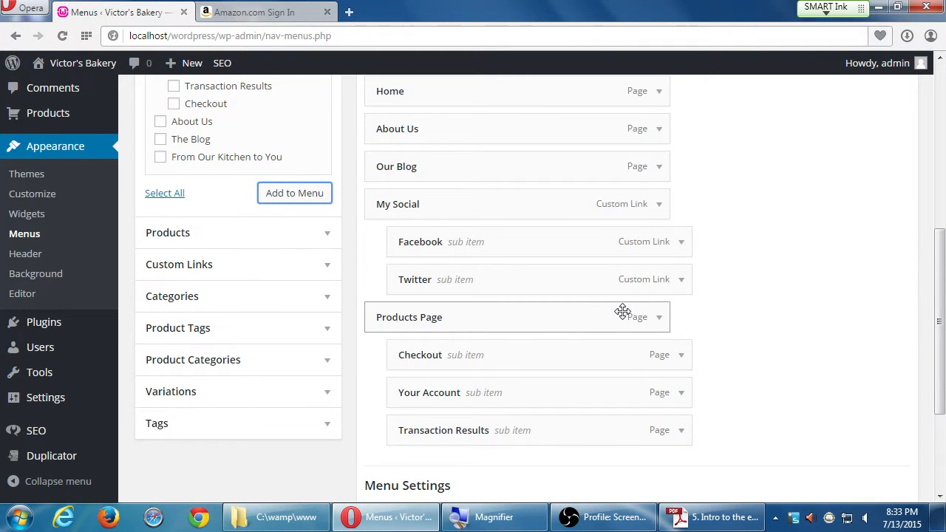
Save the Main Menu with Products Page and its nested store pages.
{"action": "scroll", "scroll_direction": "up", "scroll_amount": 3}
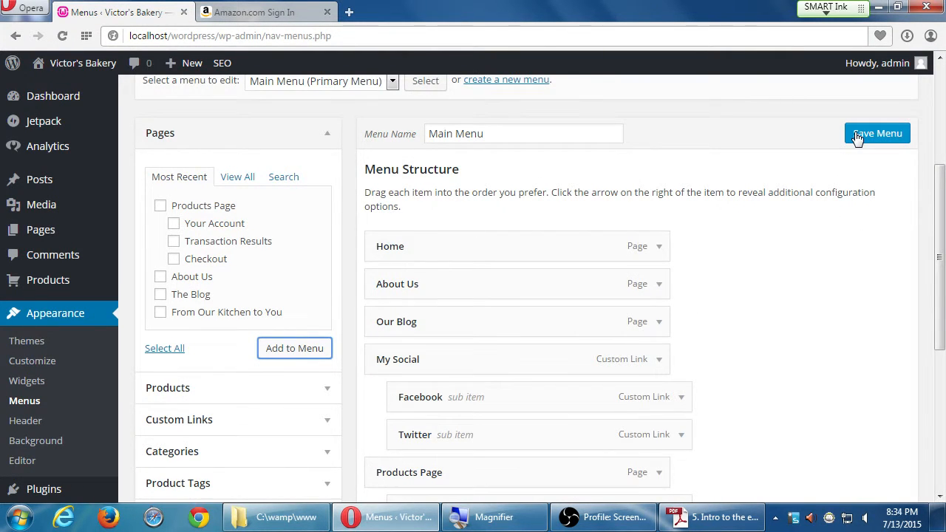
{"action": "left_click", "coordinate": [877, 133]}
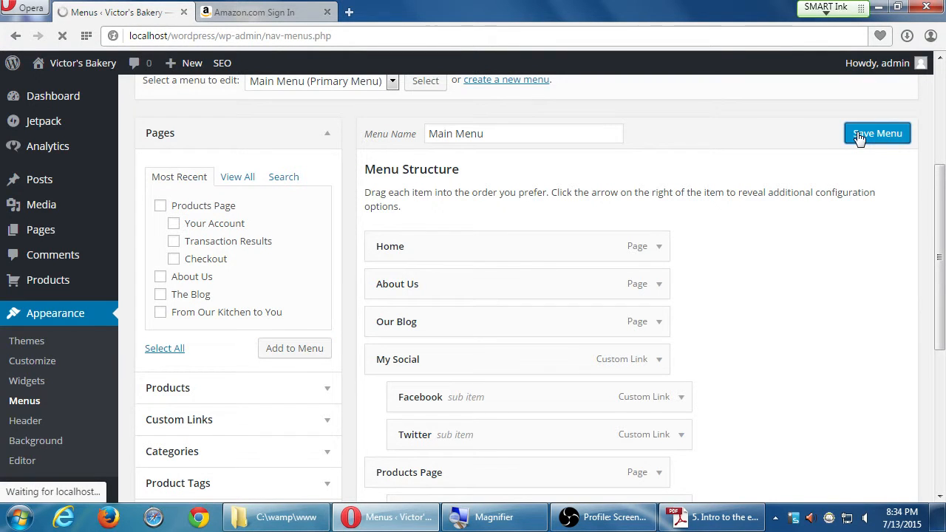
{"action": "left_click", "coordinate": [877, 133]}
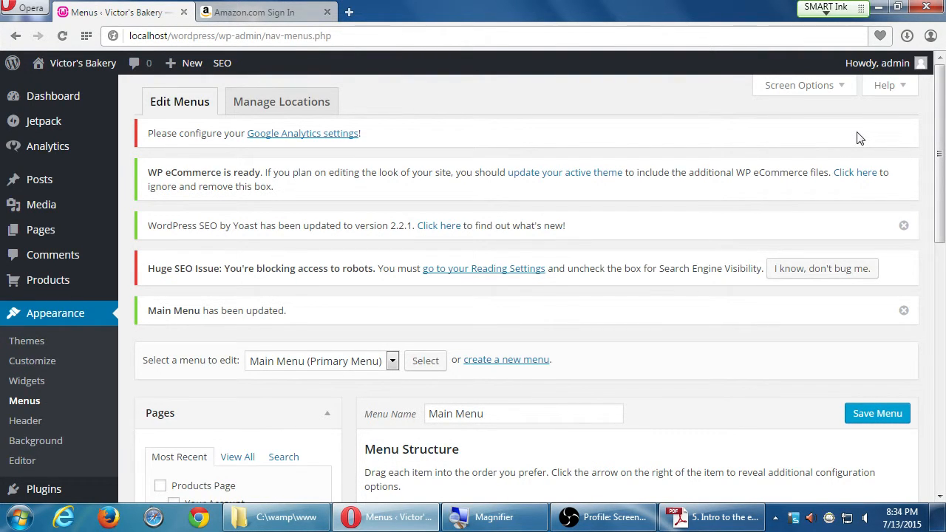
{"action": "mouse_move", "coordinate": [82, 63]}
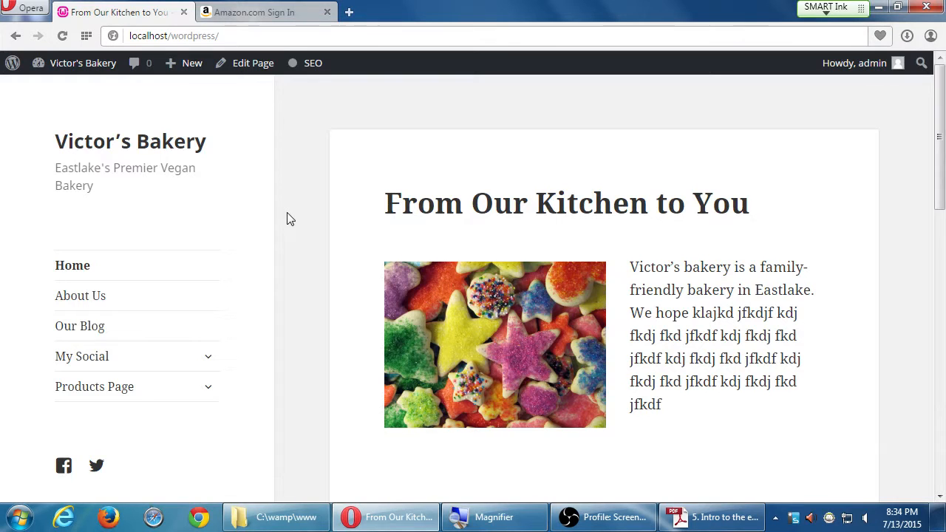
Expand Products Page in the bakery site menu to reveal Checkout, Your Account and Transaction Results.
{"action": "left_click", "coordinate": [207, 386]}
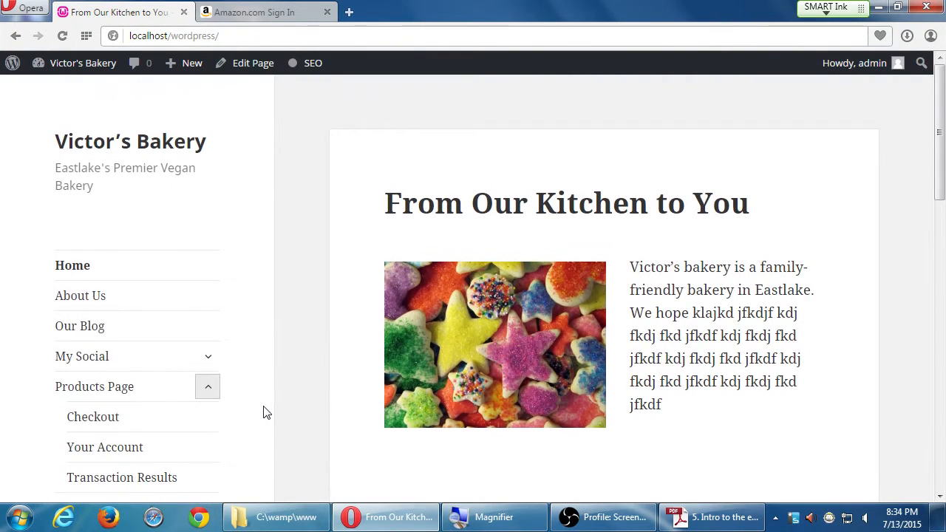
{"action": "scroll", "scroll_direction": "down", "scroll_amount": 3}
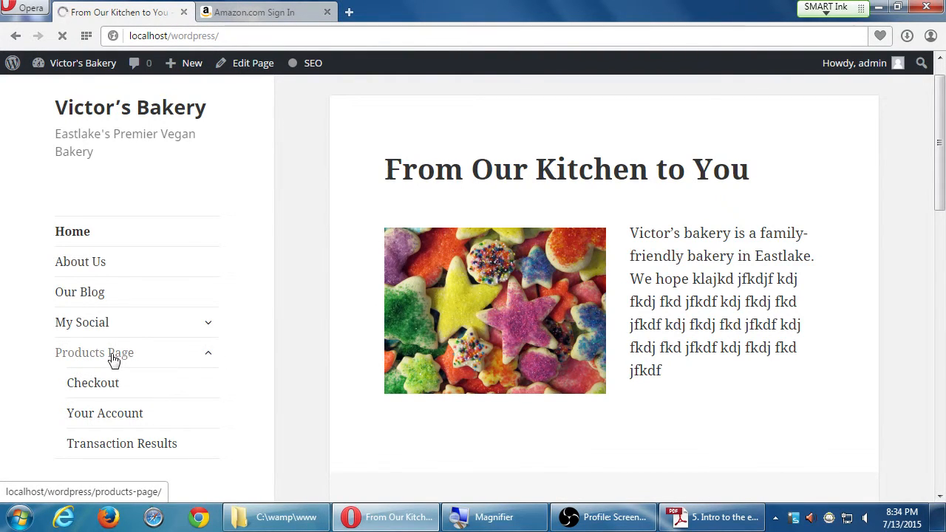
View Victor's Bakery's Products Page, Checkout and Your Account pages, ending on Transaction Results.
{"action": "left_click", "coordinate": [94, 353]}
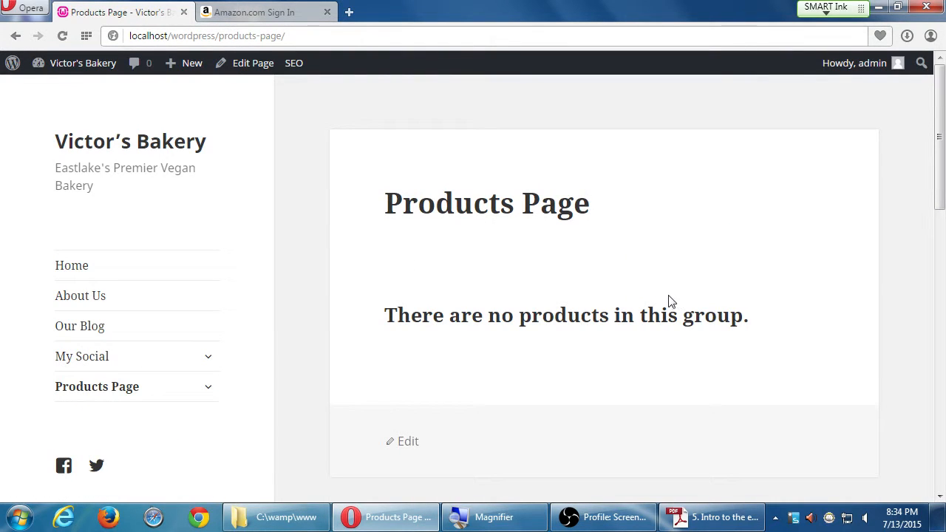
{"action": "scroll", "scroll_direction": "down", "scroll_amount": 3}
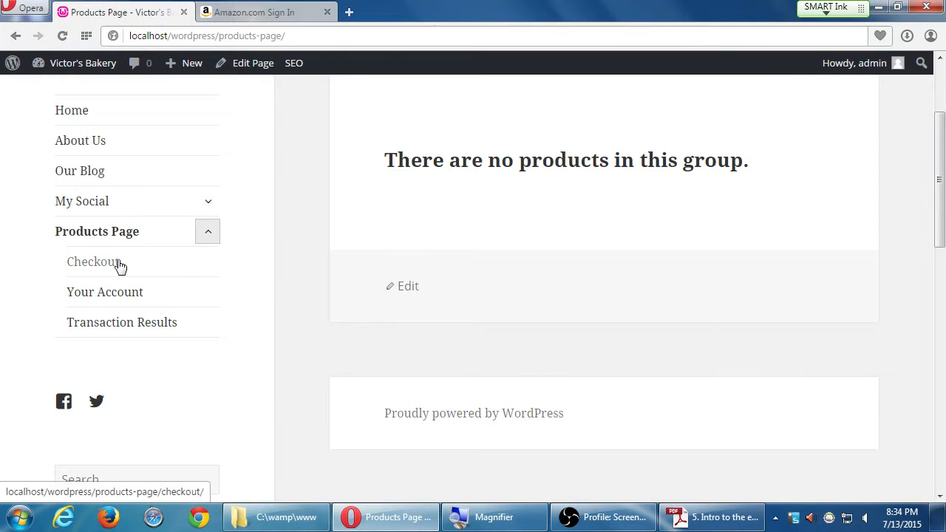
{"action": "left_click", "coordinate": [93, 261]}
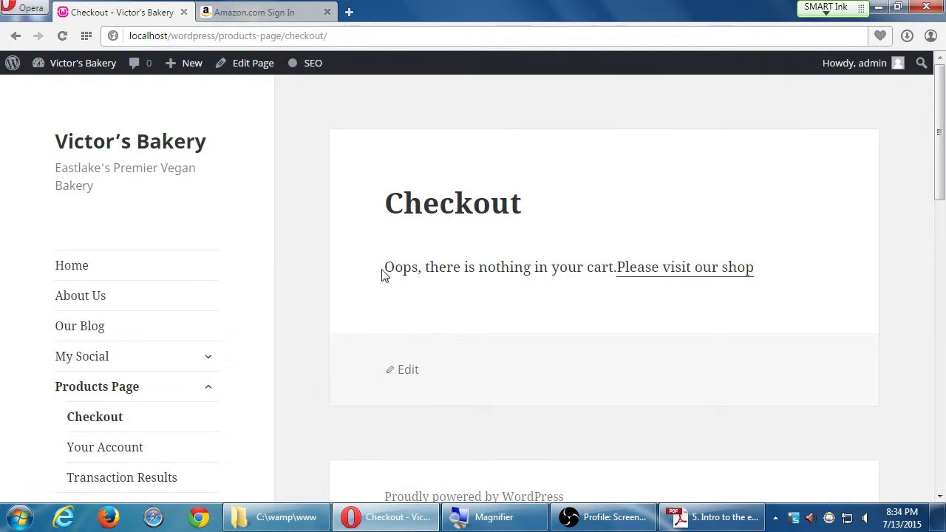
{"action": "mouse_move", "coordinate": [649, 286]}
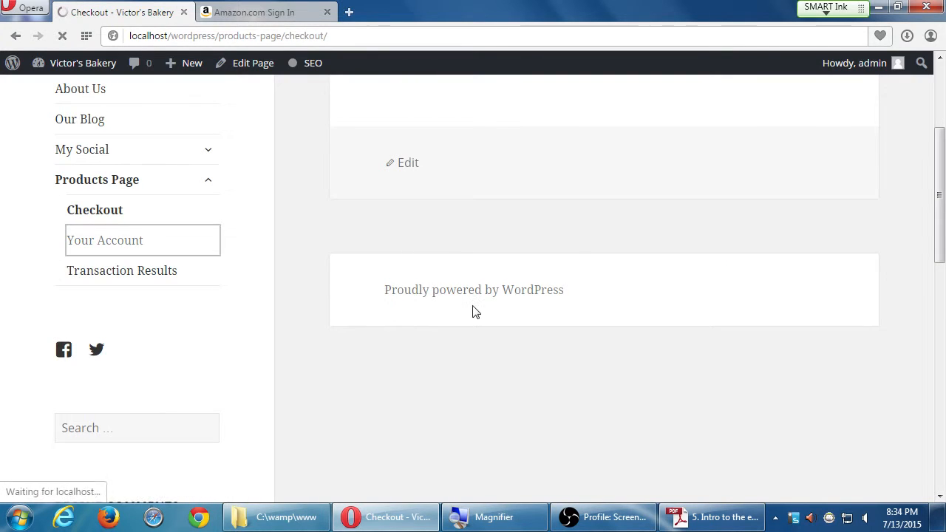
{"action": "left_click", "coordinate": [104, 239]}
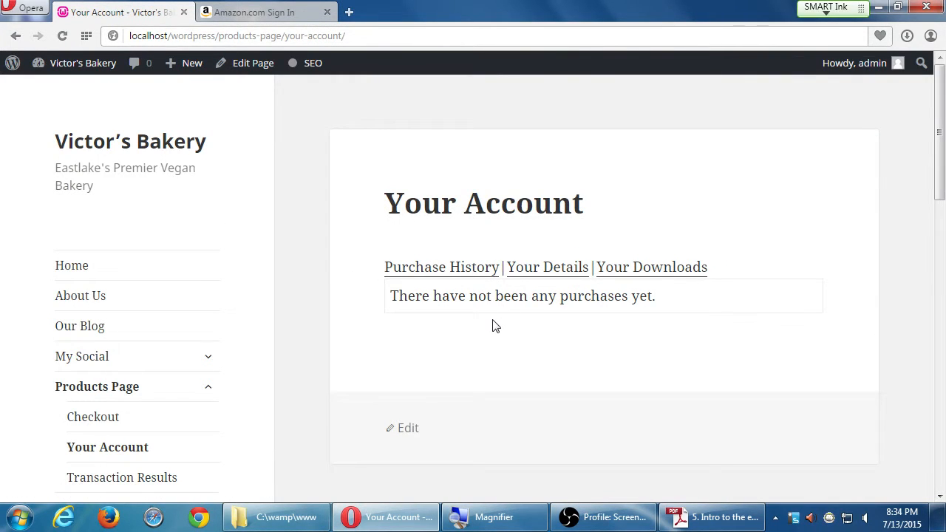
{"action": "scroll", "scroll_direction": "down", "scroll_amount": 3}
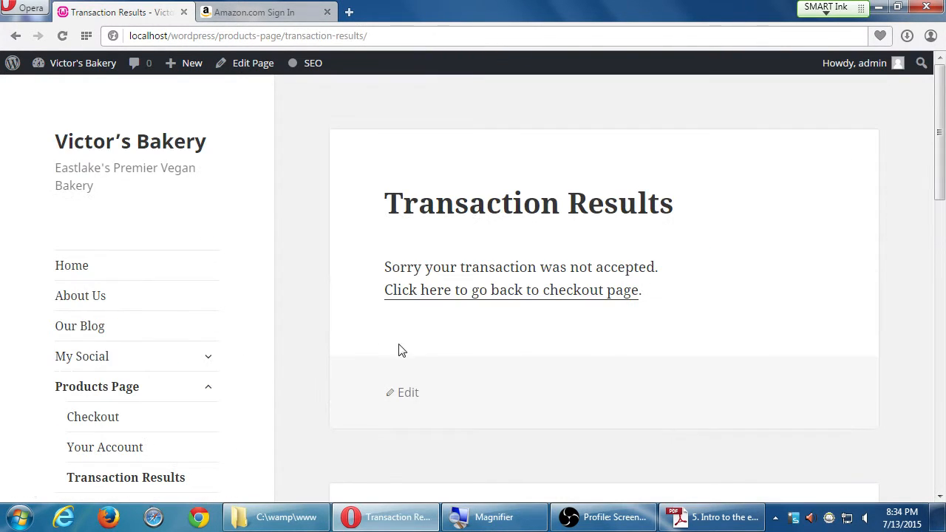
{"action": "mouse_move", "coordinate": [673, 276]}
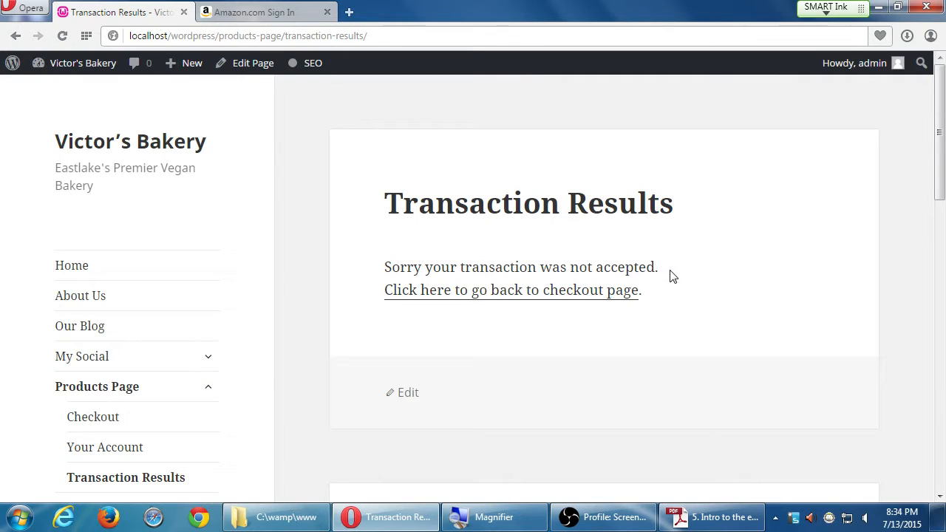
{"action": "scroll", "scroll_direction": "down", "scroll_amount": 3}
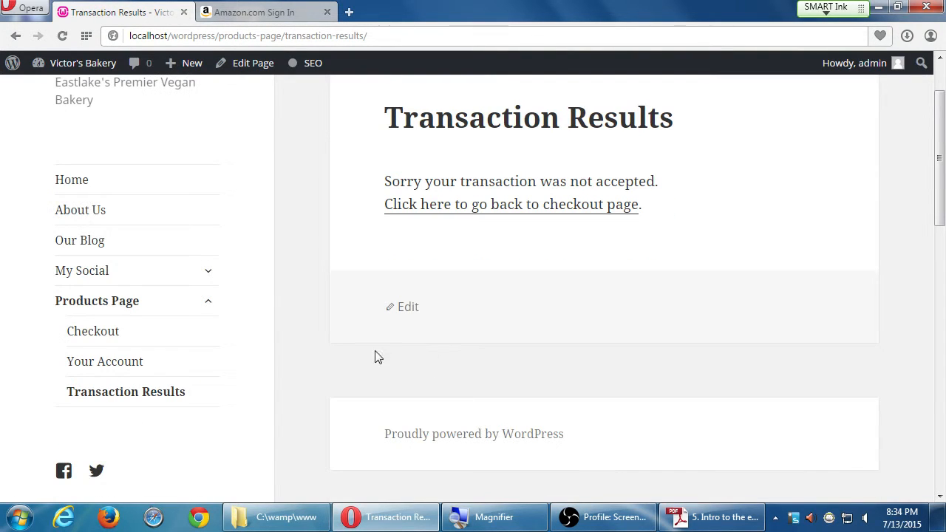
{"action": "mouse_move", "coordinate": [353, 357]}
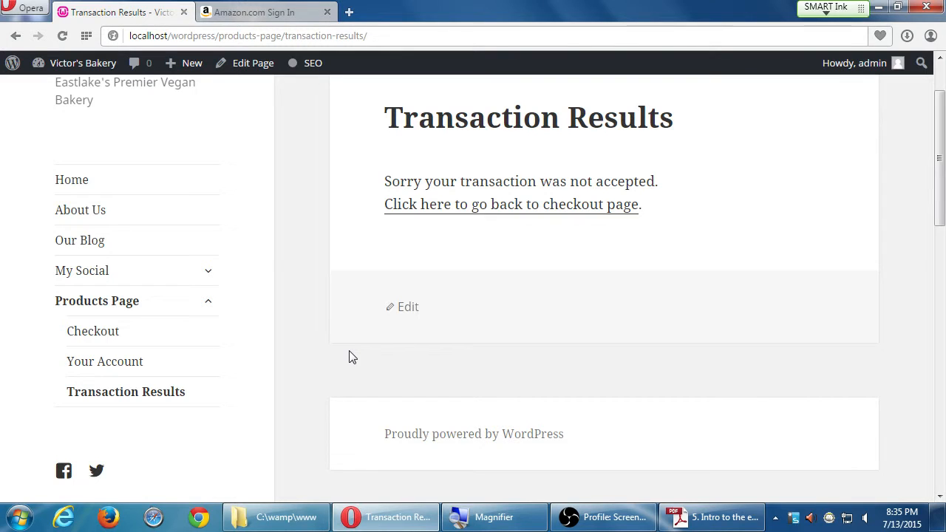
Reopen the Checkout page and review its empty-cart message with the visit-the-shop link.
{"action": "left_click", "coordinate": [92, 331]}
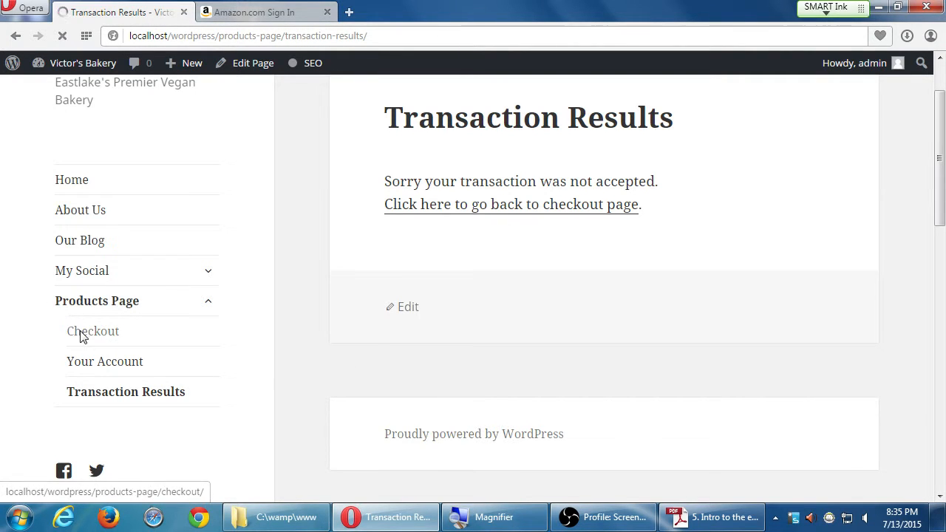
{"action": "left_click", "coordinate": [93, 331]}
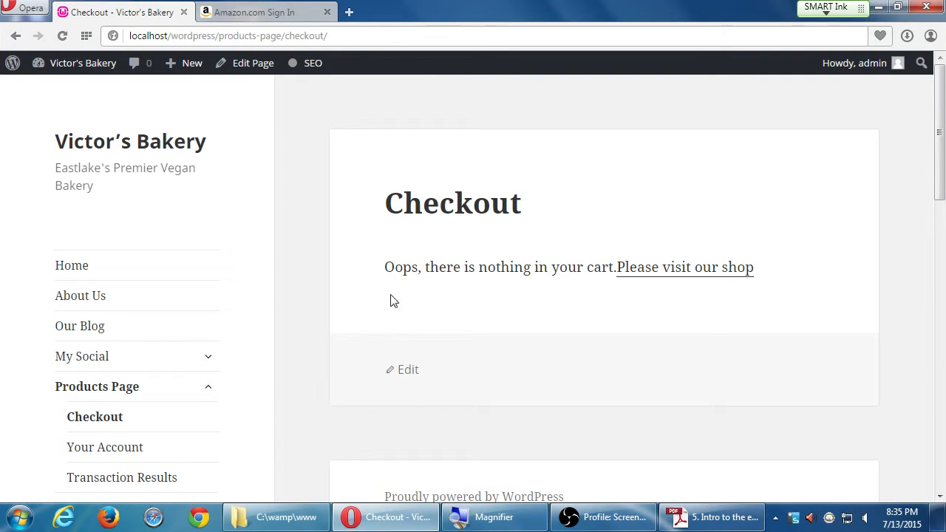
{"action": "mouse_move", "coordinate": [602, 319]}
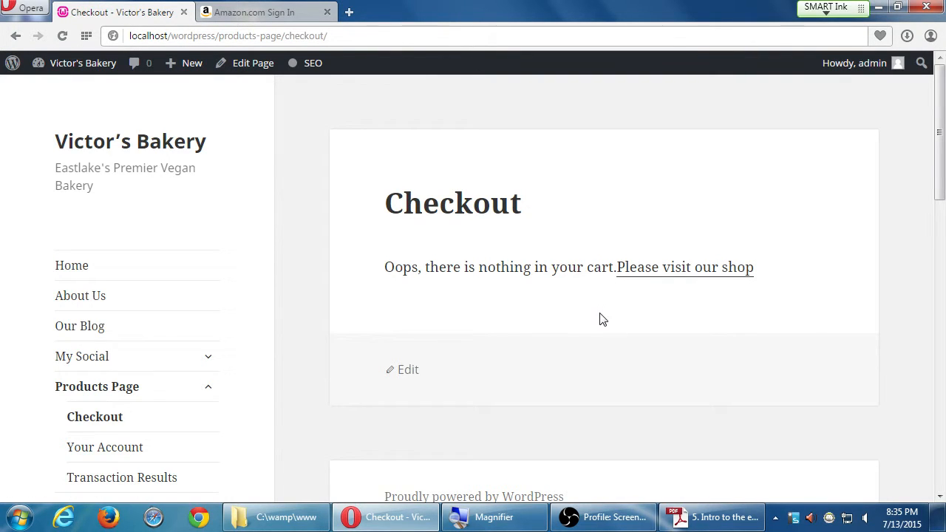
{"action": "mouse_move", "coordinate": [559, 320]}
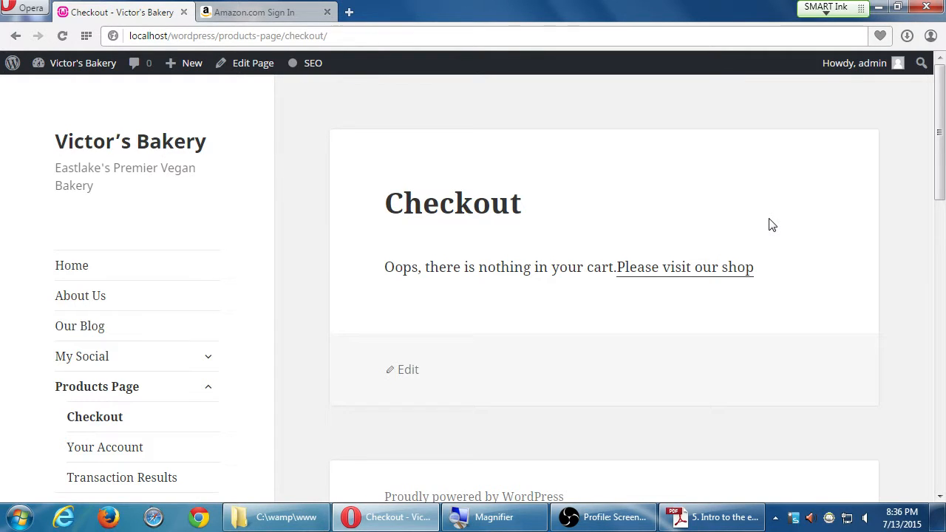
{"action": "mouse_move", "coordinate": [442, 305]}
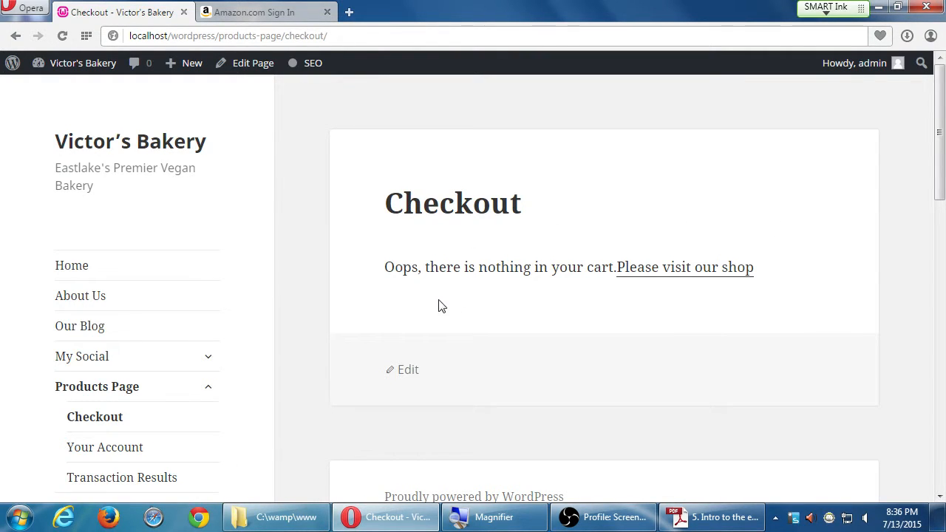
{"action": "mouse_move", "coordinate": [327, 367]}
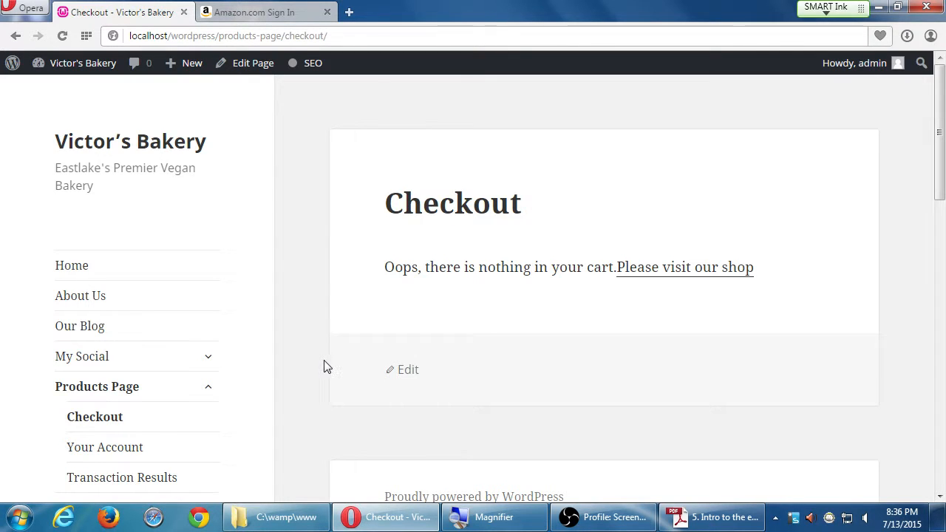
{"action": "mouse_move", "coordinate": [321, 407]}
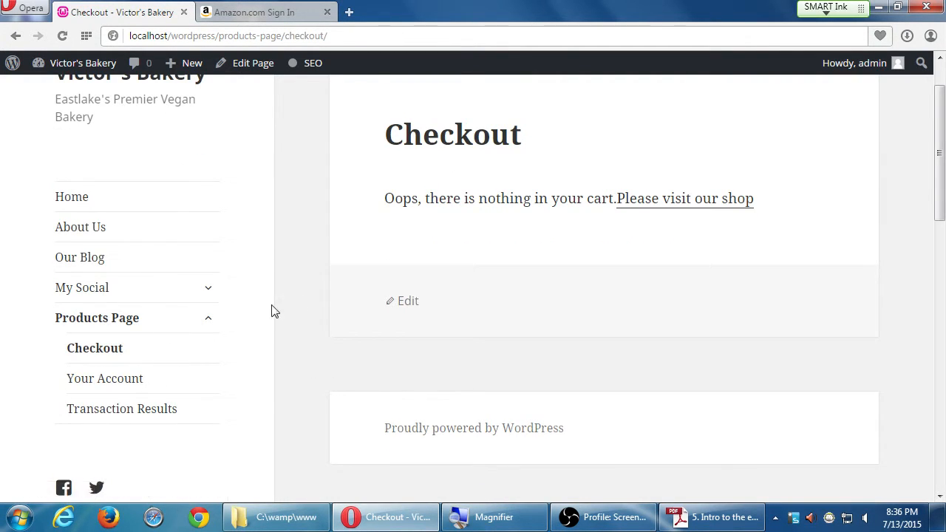
{"action": "scroll", "scroll_direction": "up", "scroll_amount": 3}
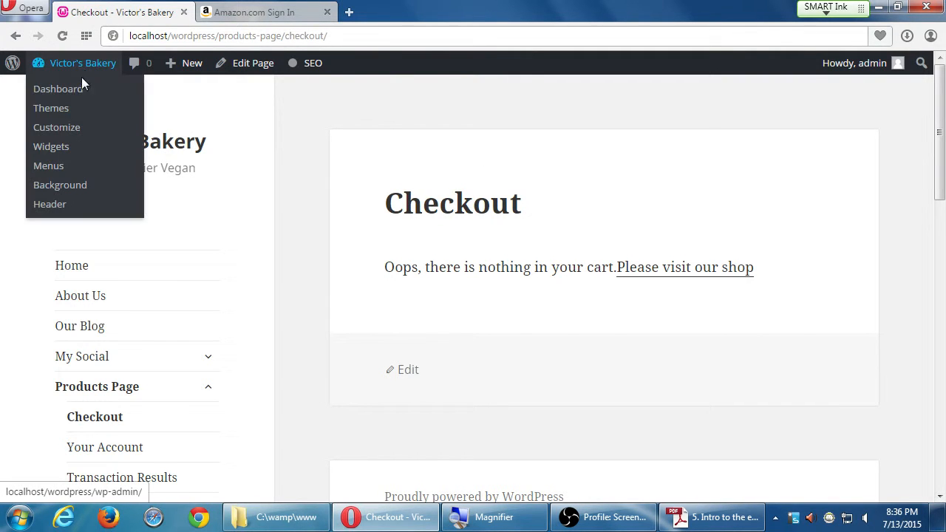
Go to the admin Dashboard and open Settings > Store on the General tab.
{"action": "left_click", "coordinate": [57, 89]}
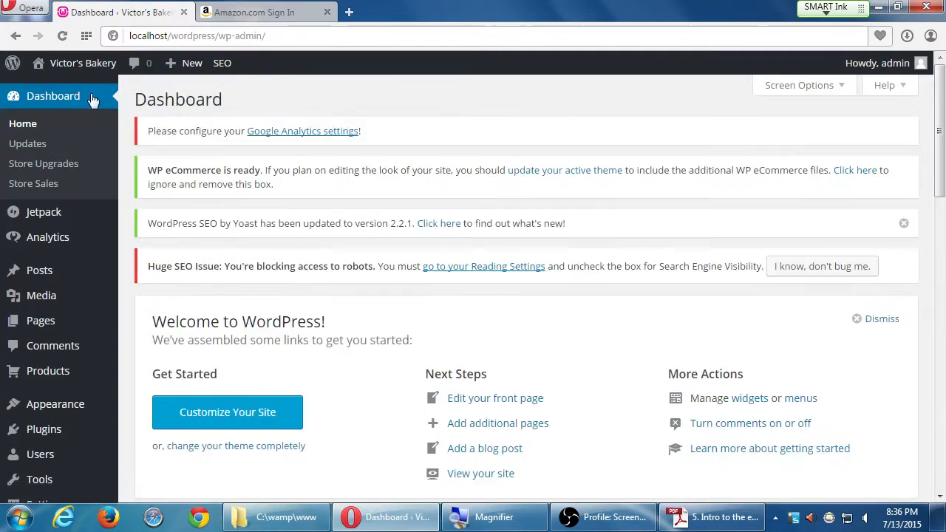
{"action": "scroll", "scroll_direction": "down", "scroll_amount": 3}
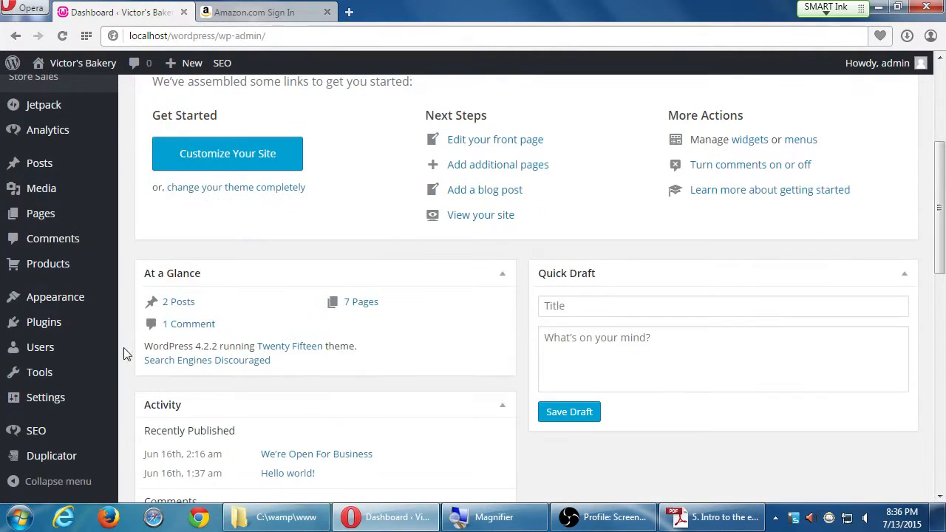
{"action": "mouse_move", "coordinate": [45, 397]}
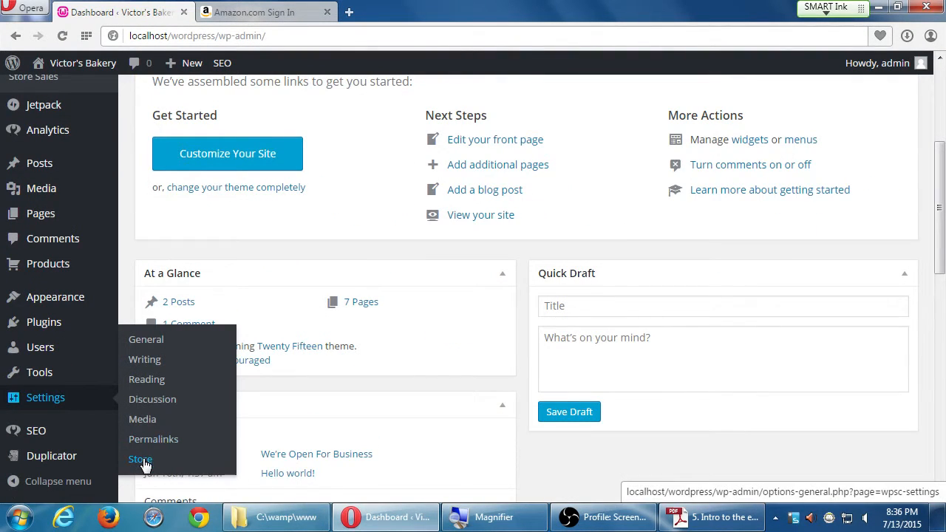
{"action": "left_click", "coordinate": [140, 459]}
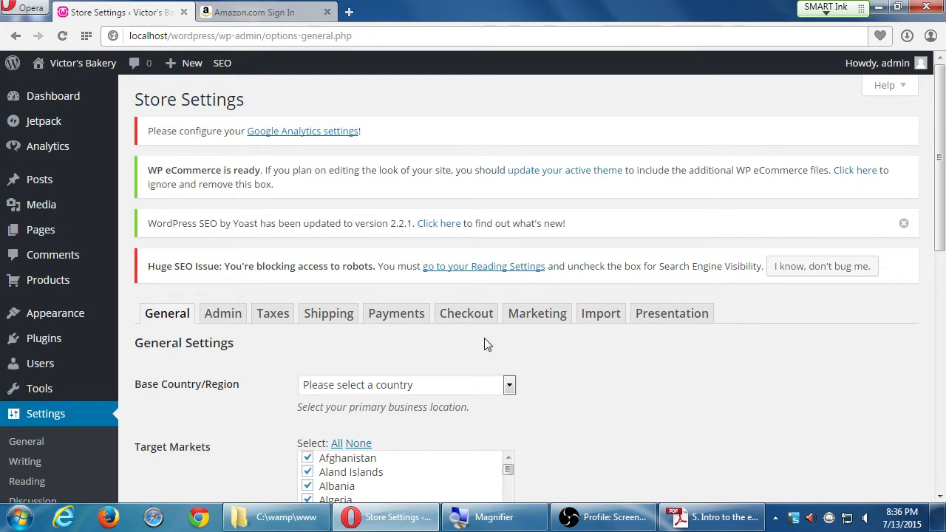
{"action": "mouse_move", "coordinate": [747, 352]}
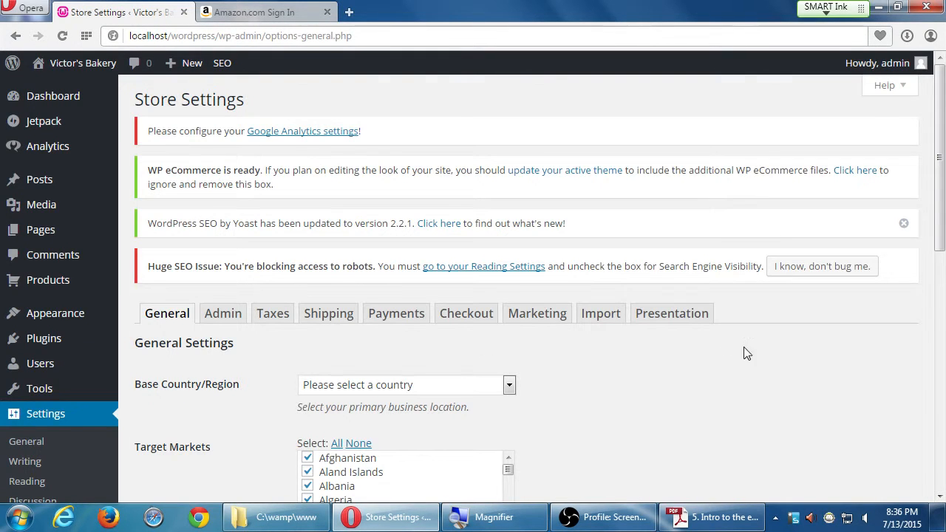
Choose USA as the Base Country/Region, bringing up the Alabama region picker.
{"action": "scroll", "scroll_direction": "down", "scroll_amount": 3}
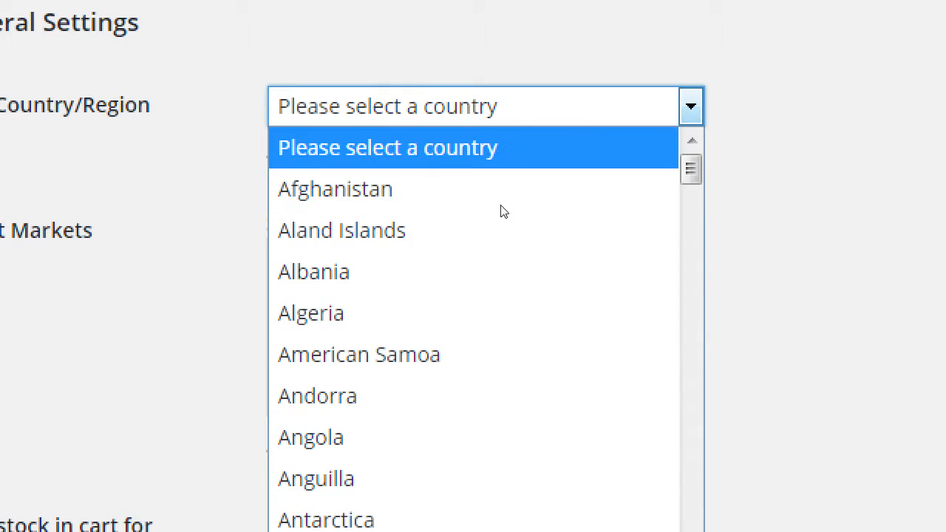
{"action": "mouse_move", "coordinate": [497, 181]}
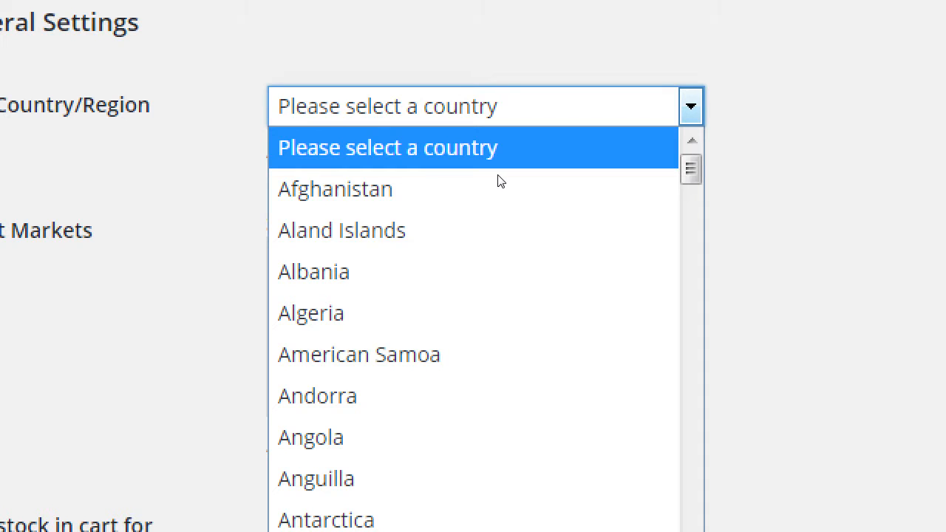
{"action": "type", "text": "USA"}
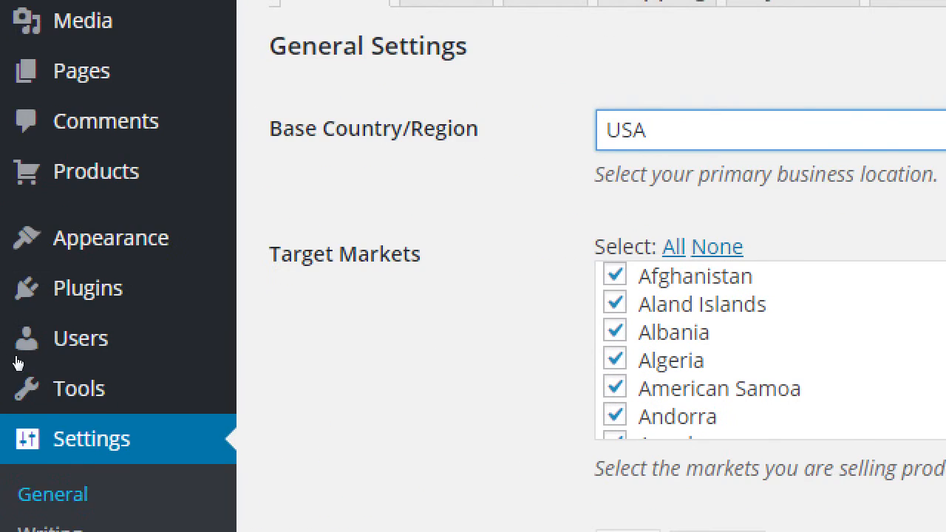
{"action": "scroll", "scroll_direction": "down", "scroll_amount": 3}
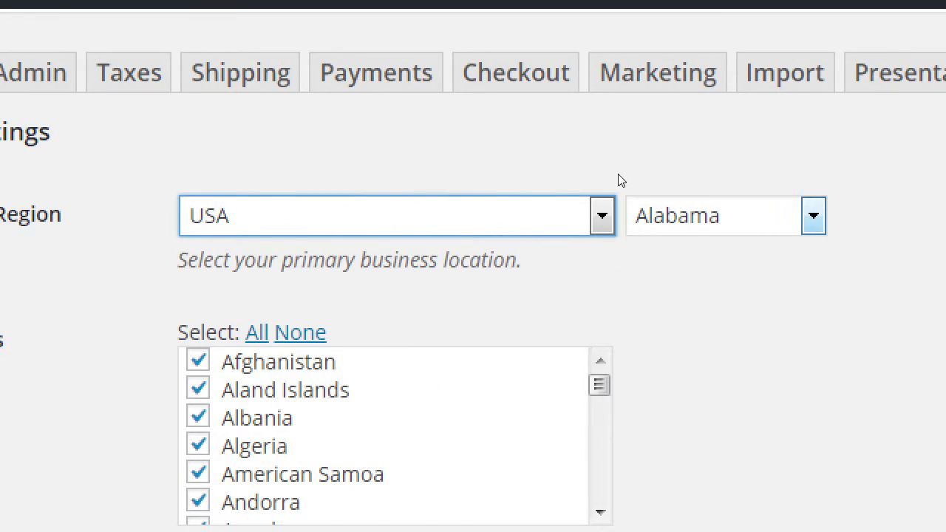
Select California in the region dropdown next to USA.
{"action": "left_click", "coordinate": [724, 215]}
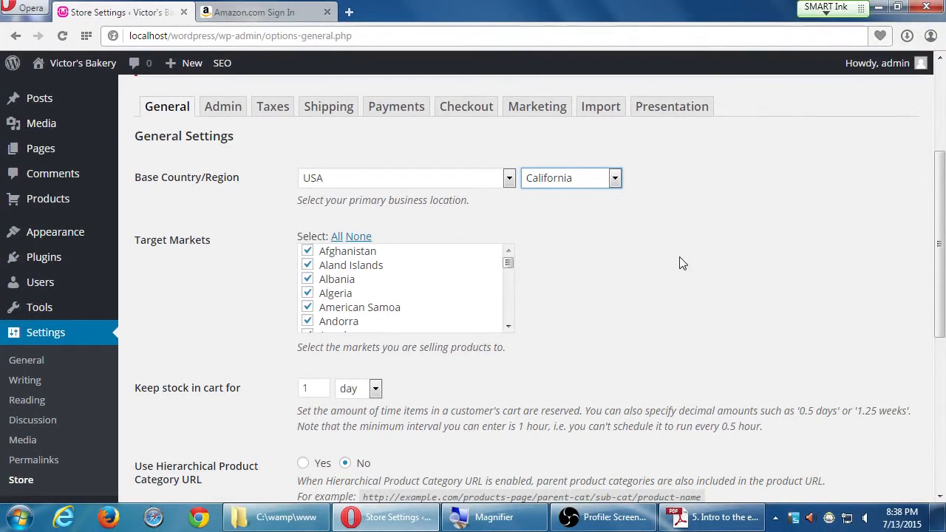
{"action": "mouse_move", "coordinate": [659, 233]}
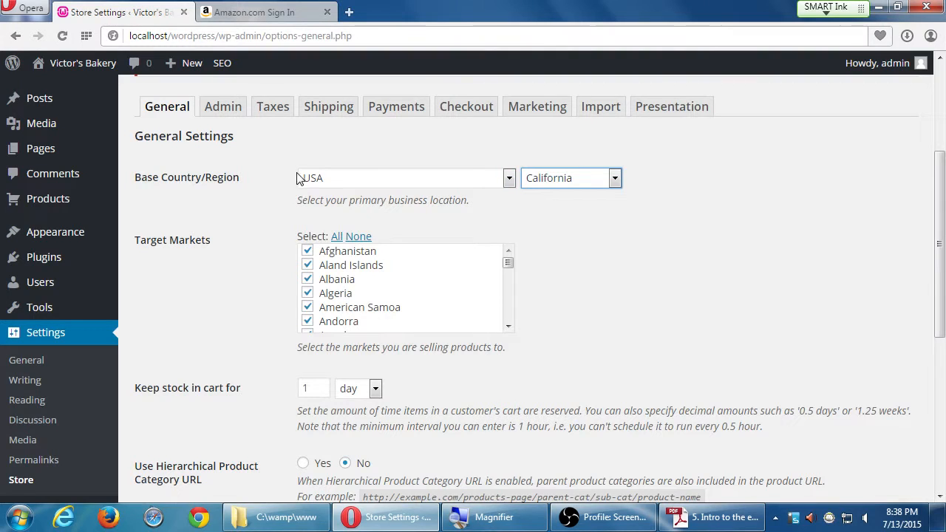
{"action": "mouse_move", "coordinate": [762, 170]}
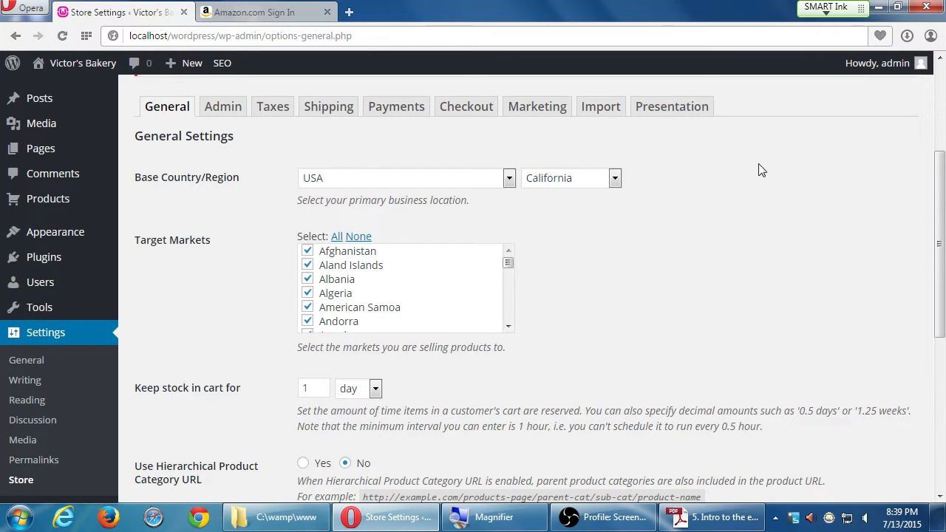
{"action": "mouse_move", "coordinate": [938, 211]}
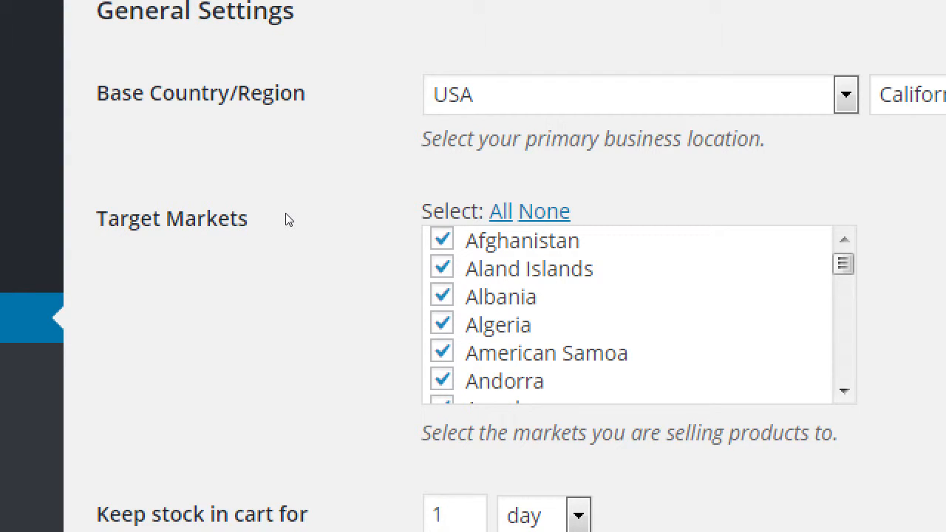
{"action": "mouse_move", "coordinate": [340, 283]}
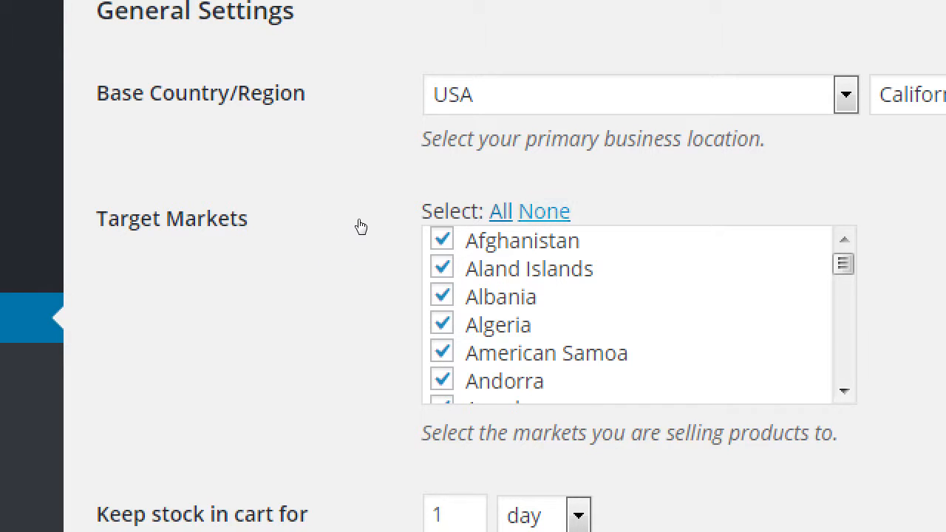
Clear all Target Markets with None, then tick only USA in the country list.
{"action": "left_click", "coordinate": [544, 212]}
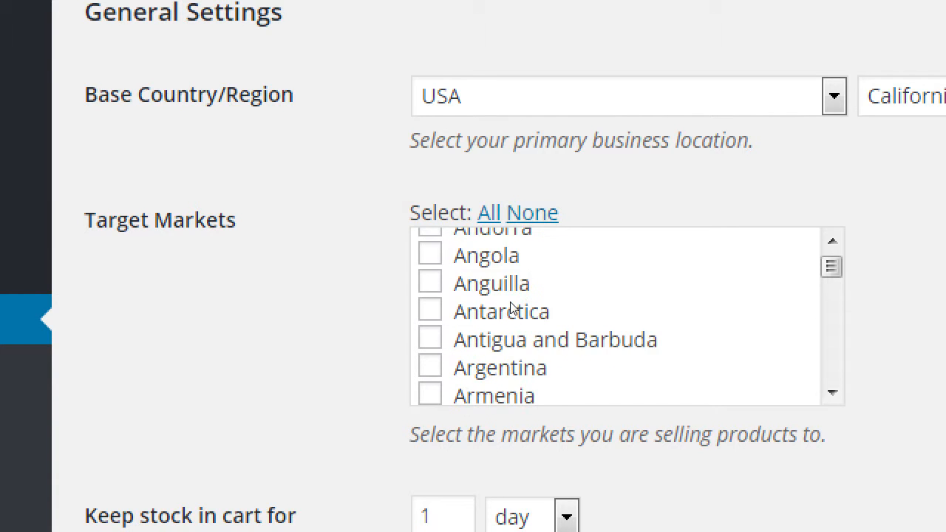
{"action": "scroll", "scroll_direction": "down", "scroll_amount": 3}
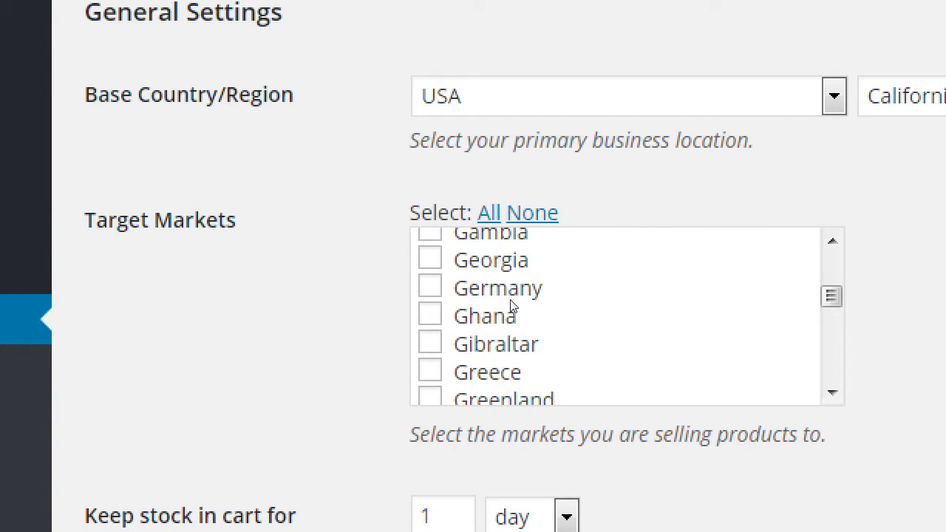
{"action": "scroll", "scroll_direction": "down", "scroll_amount": 3}
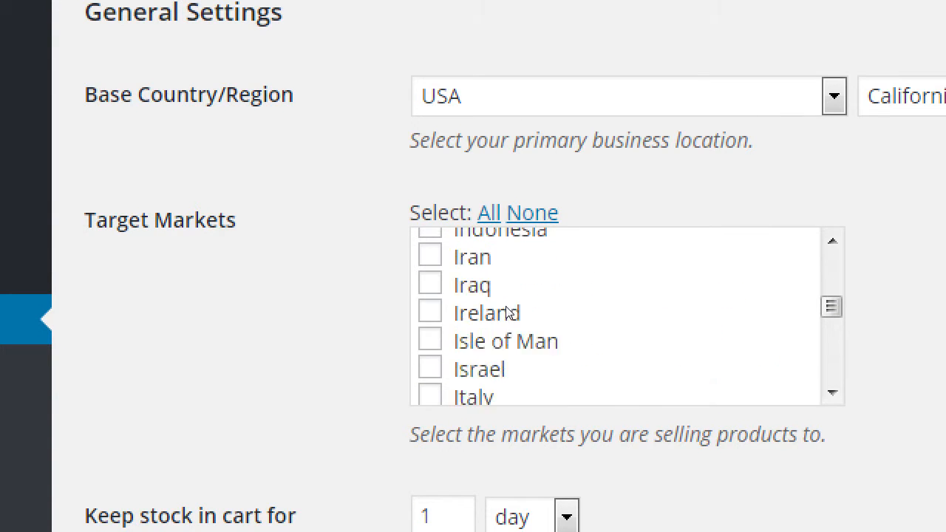
{"action": "scroll", "scroll_direction": "down", "scroll_amount": 3}
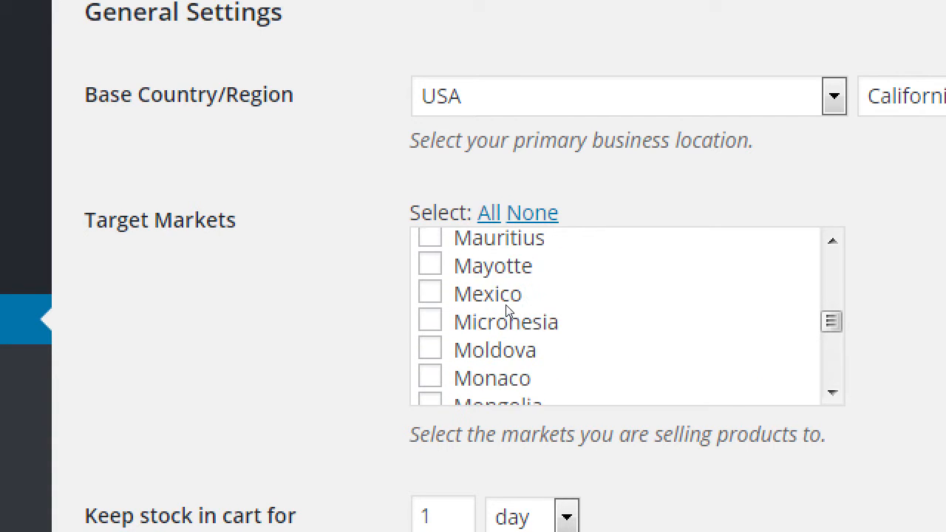
{"action": "scroll", "scroll_direction": "down", "scroll_amount": 3}
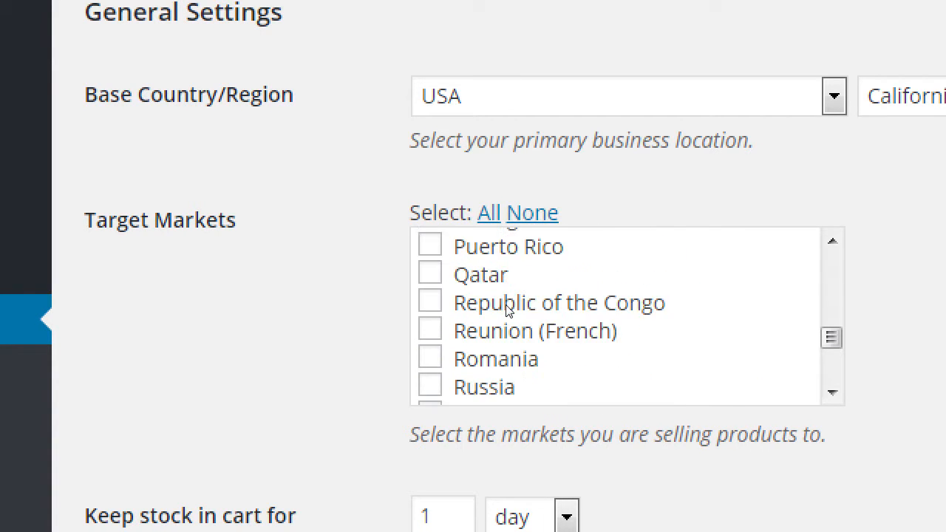
{"action": "scroll", "scroll_direction": "down", "scroll_amount": 3}
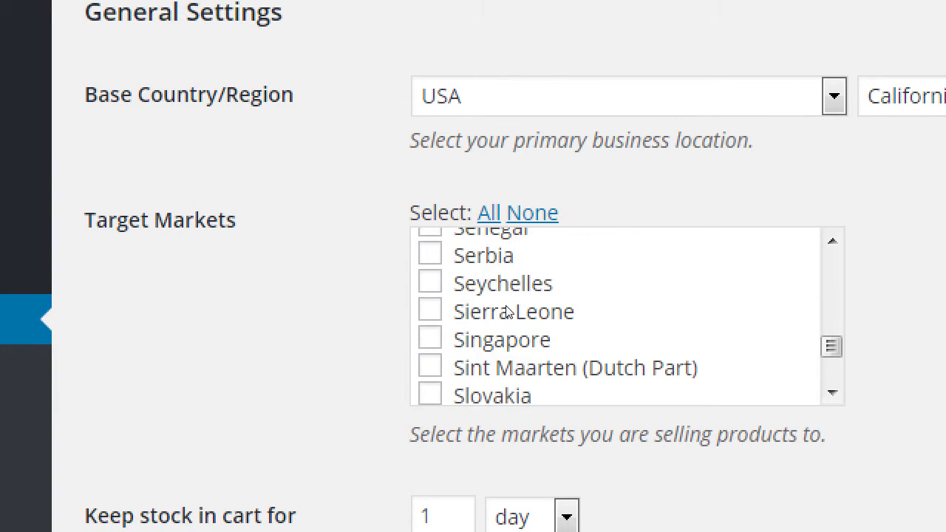
{"action": "scroll", "scroll_direction": "down", "scroll_amount": 3}
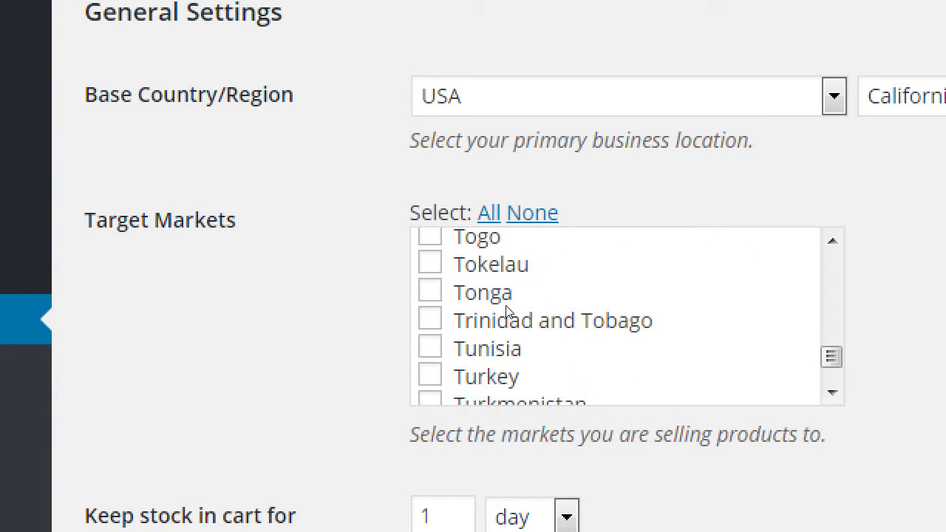
{"action": "scroll", "scroll_direction": "down", "scroll_amount": 3}
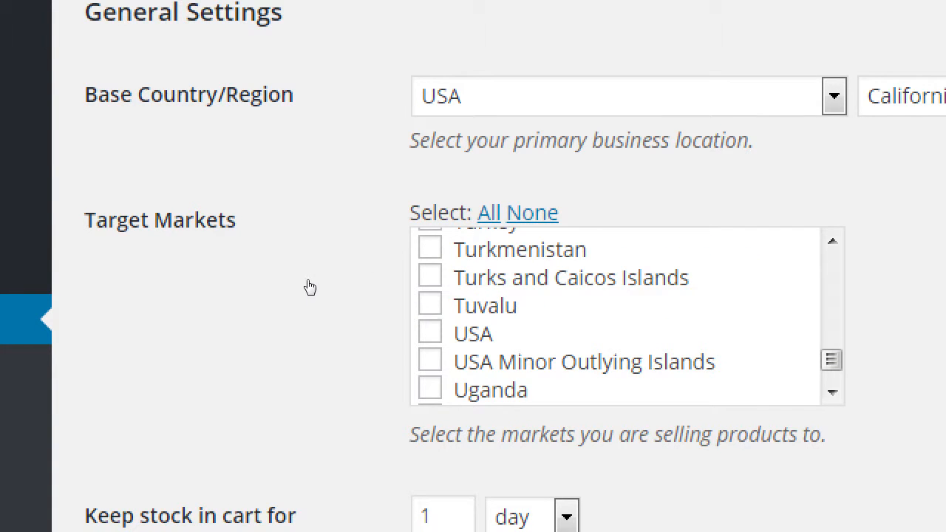
{"action": "left_click", "coordinate": [429, 332]}
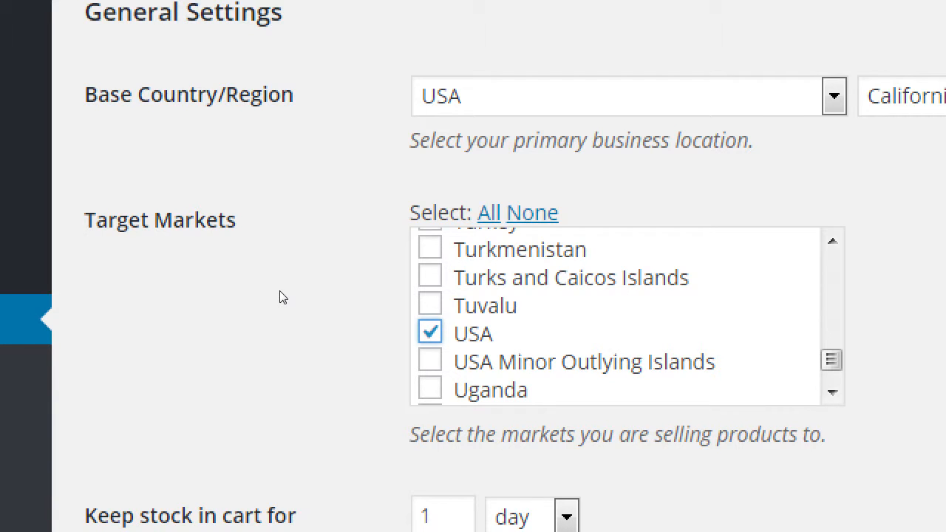
{"action": "scroll", "scroll_direction": "down", "scroll_amount": 3}
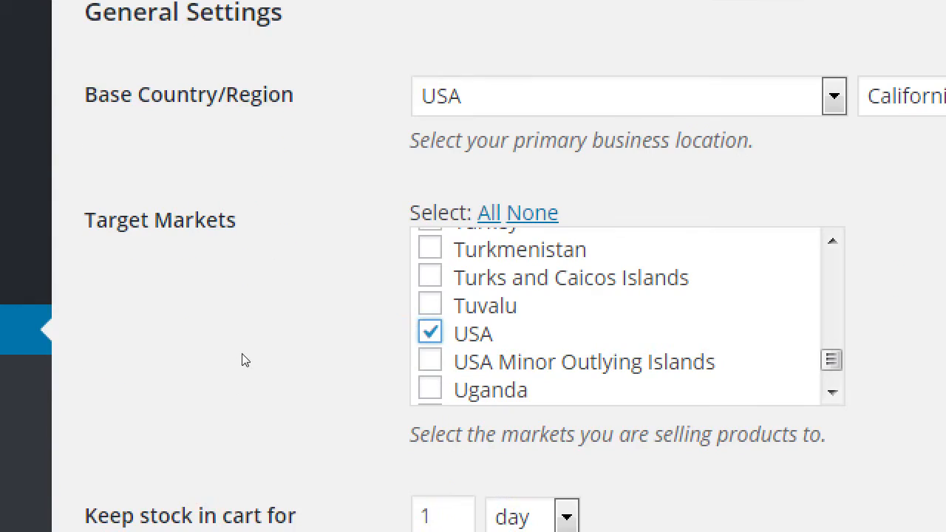
{"action": "scroll", "scroll_direction": "down", "scroll_amount": 3}
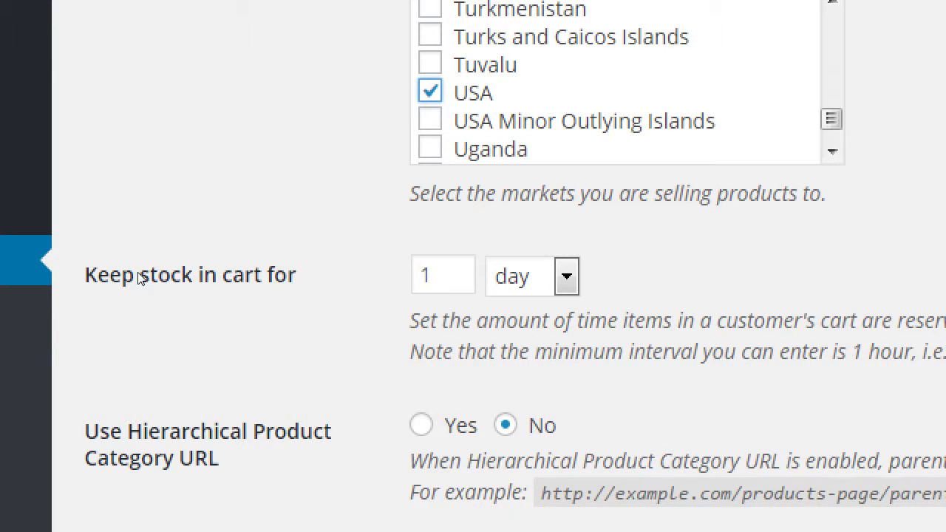
{"action": "scroll", "scroll_direction": "down", "scroll_amount": 3}
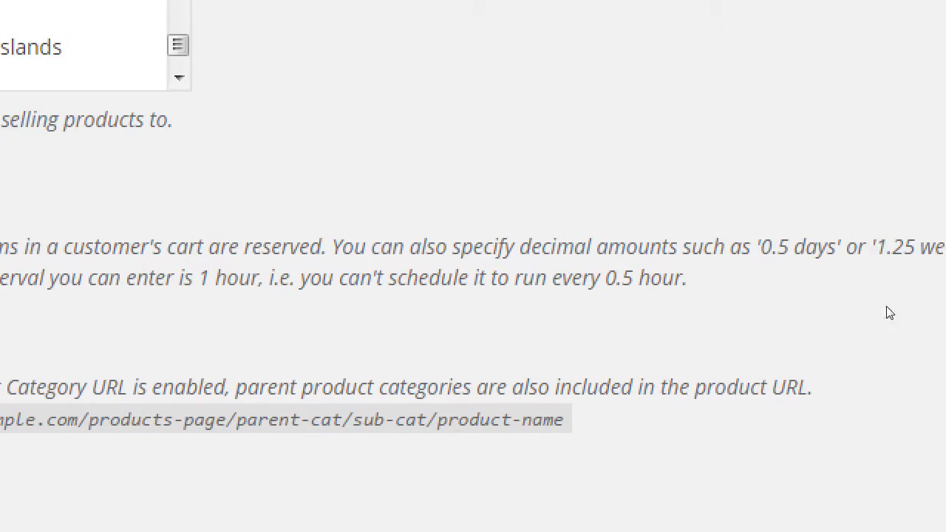
{"action": "scroll", "scroll_direction": "down", "scroll_amount": 3}
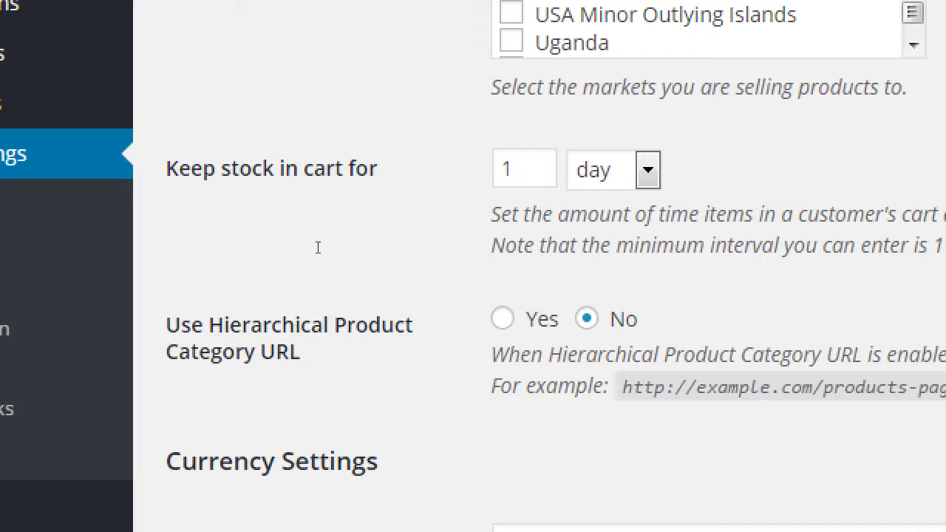
{"action": "left_click", "coordinate": [612, 169]}
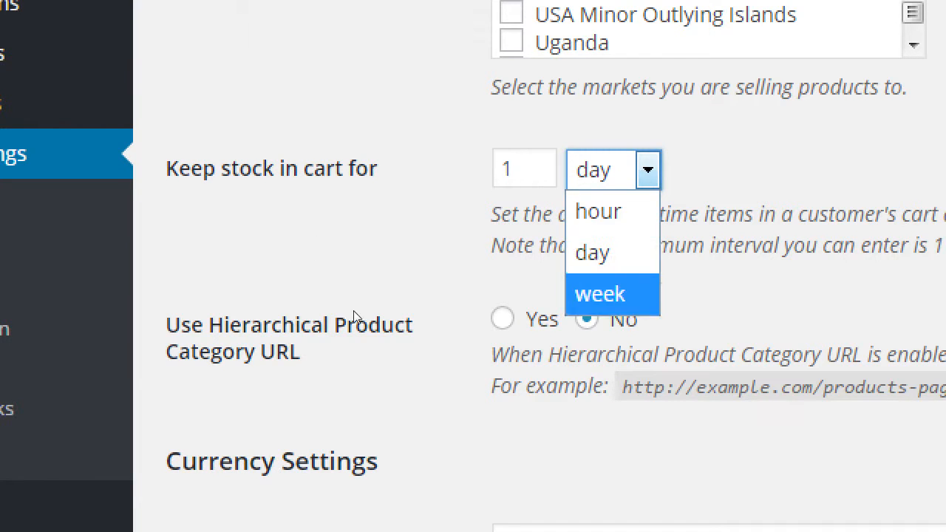
{"action": "left_click", "coordinate": [597, 211]}
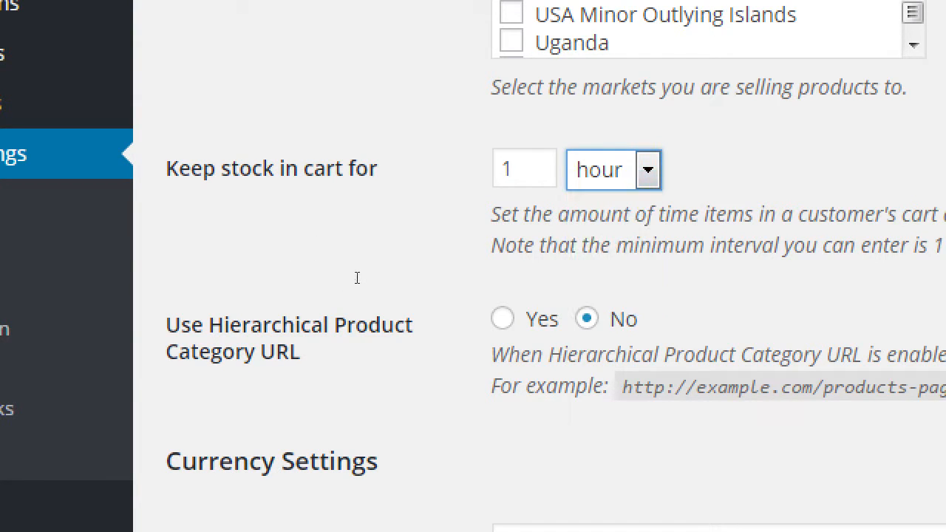
{"action": "left_click", "coordinate": [612, 169]}
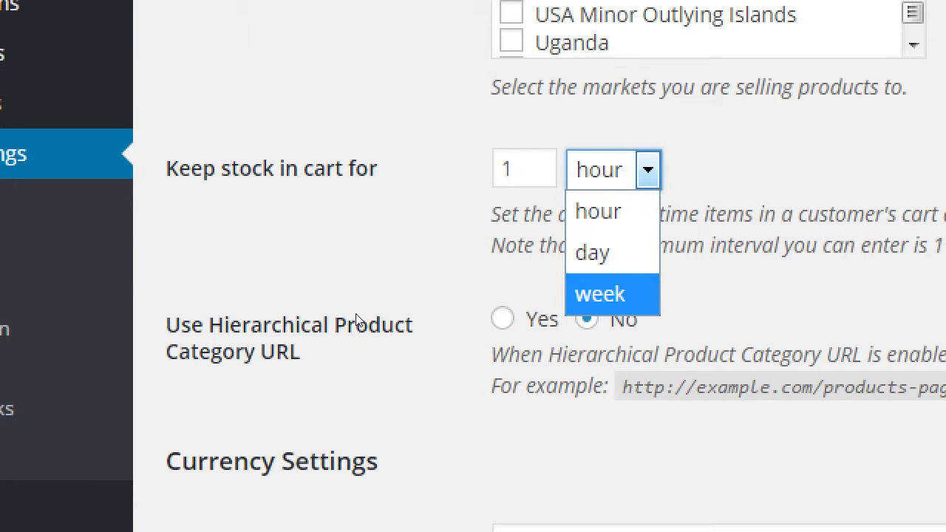
{"action": "mouse_move", "coordinate": [353, 319]}
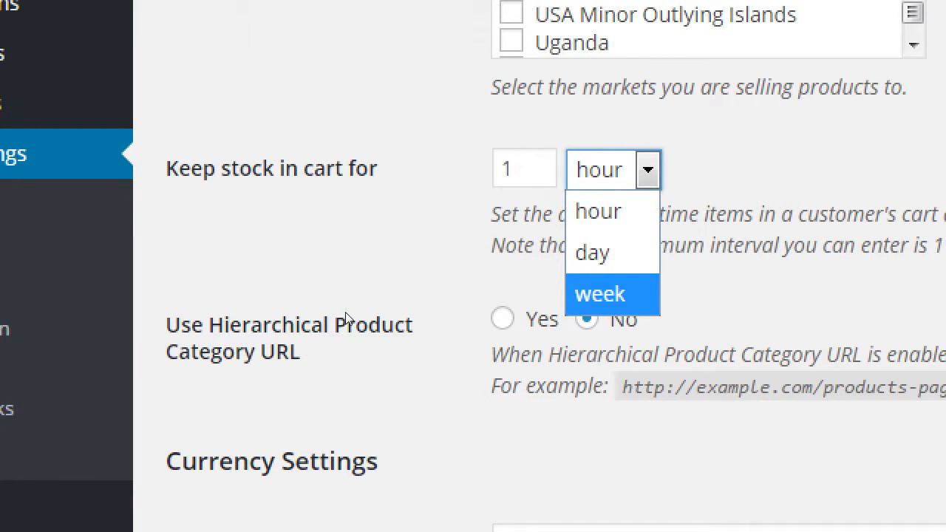
{"action": "left_click", "coordinate": [600, 294]}
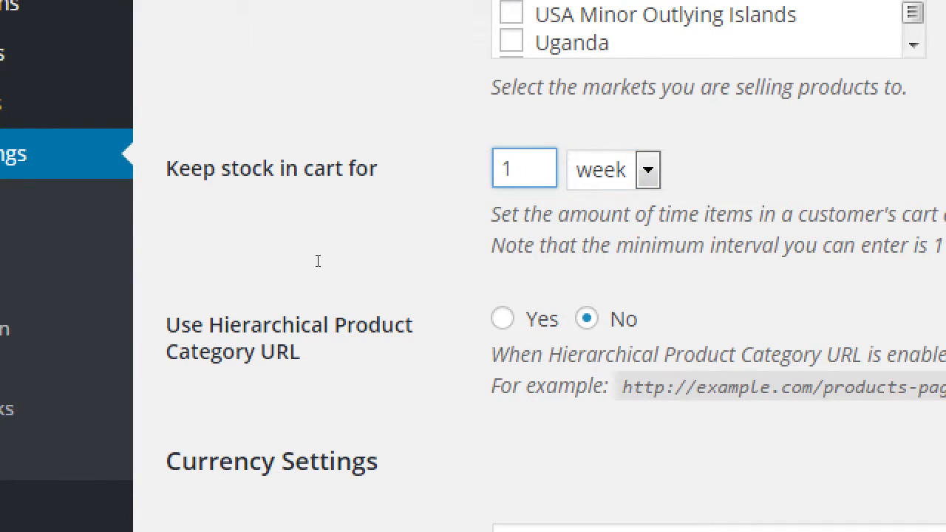
{"action": "type", "text": ".5"}
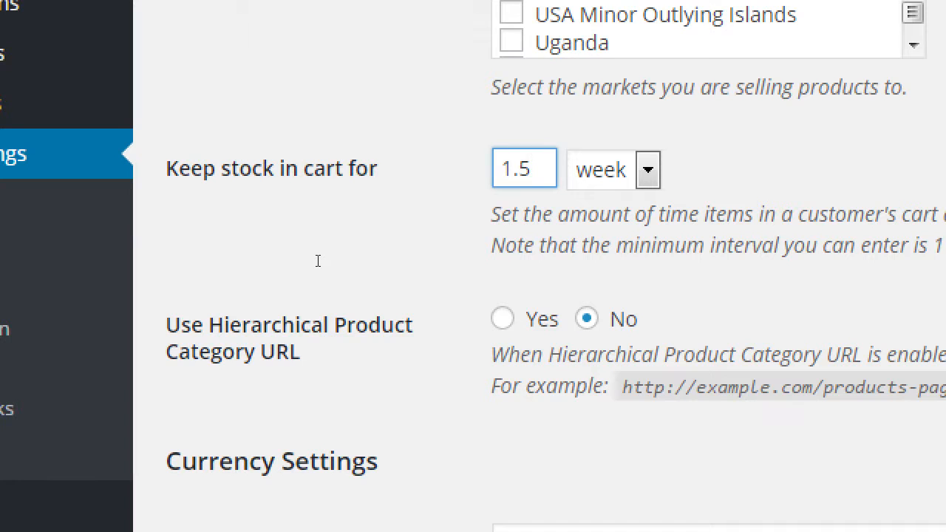
{"action": "left_click", "coordinate": [525, 169]}
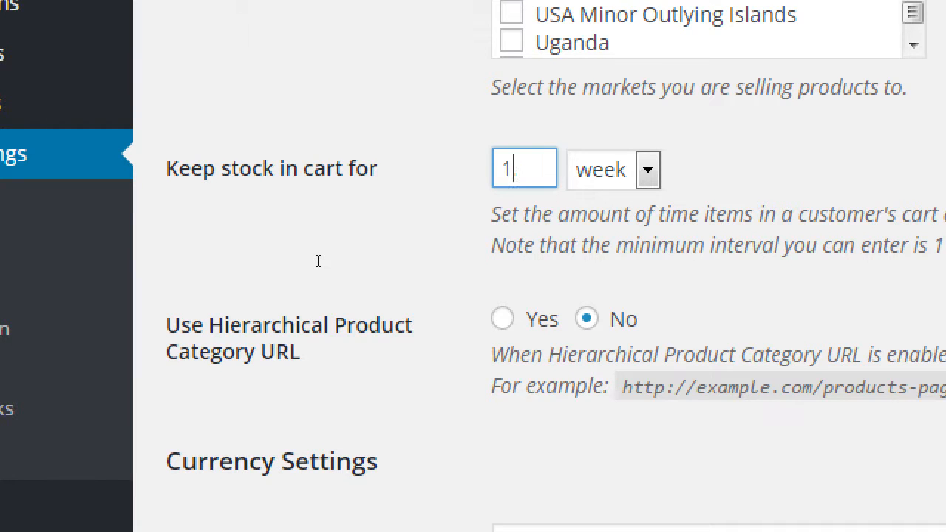
{"action": "mouse_move", "coordinate": [306, 258]}
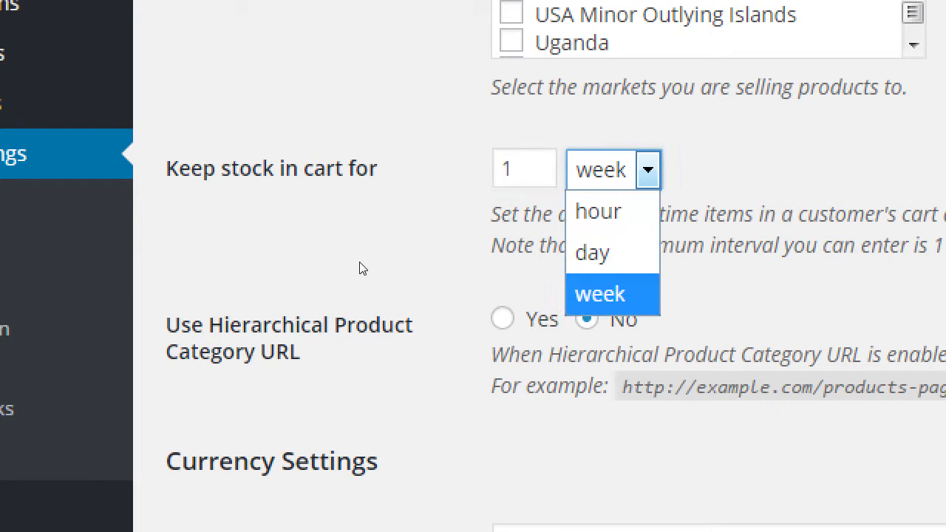
{"action": "left_click", "coordinate": [592, 252]}
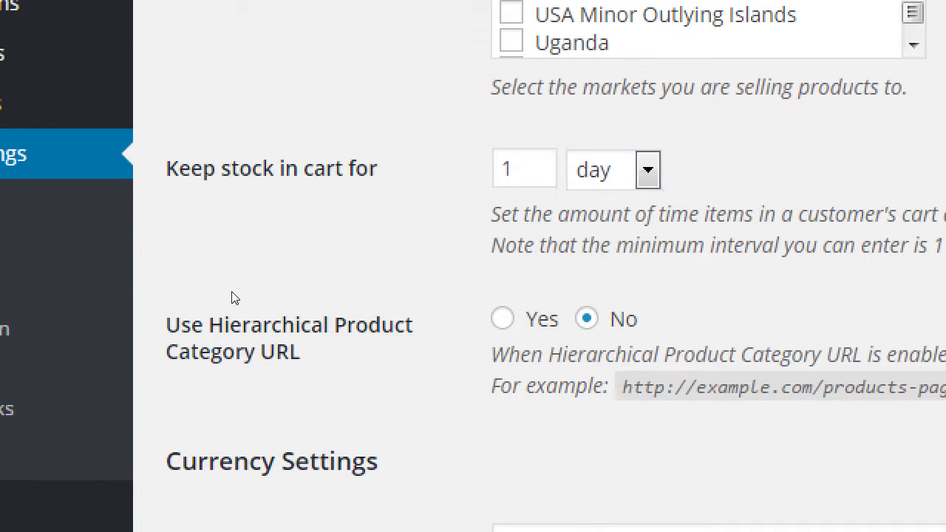
{"action": "mouse_move", "coordinate": [301, 376]}
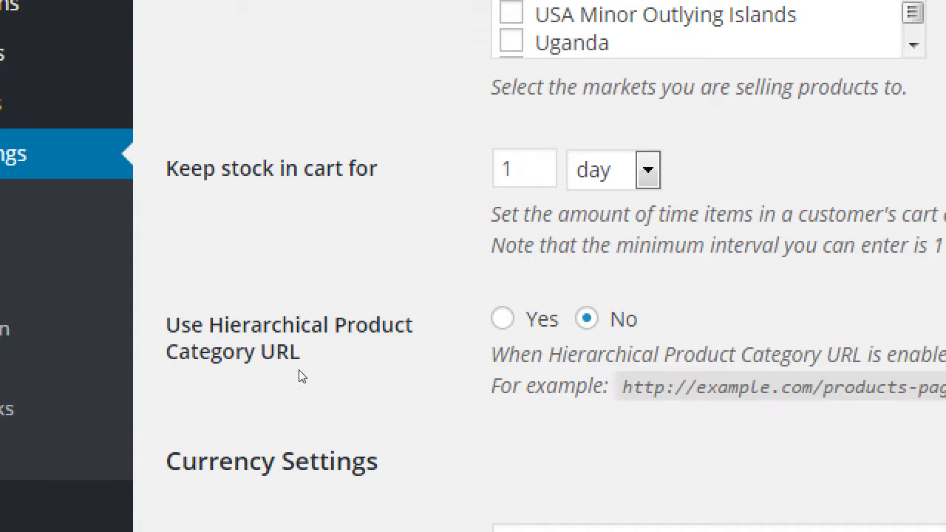
Change Currency Type from New Zealand Dollar to USA (US Dollar).
{"action": "scroll", "scroll_direction": "down", "scroll_amount": 3}
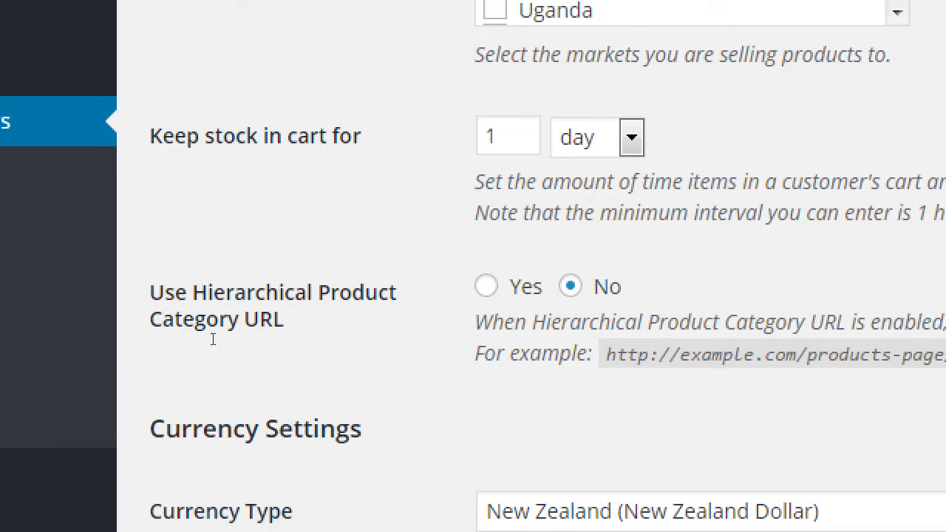
{"action": "scroll", "scroll_direction": "right", "scroll_amount": 3}
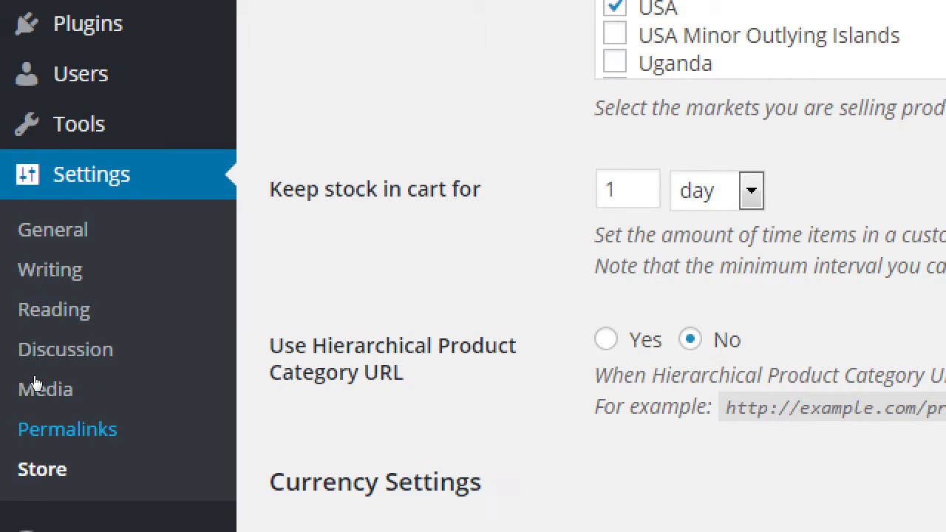
{"action": "scroll", "scroll_direction": "down", "scroll_amount": 3}
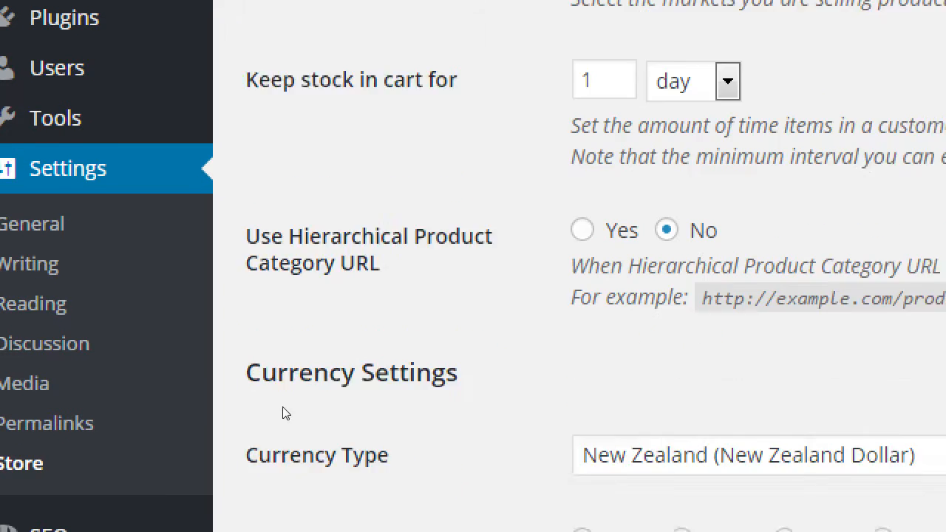
{"action": "scroll", "scroll_direction": "down", "scroll_amount": 3}
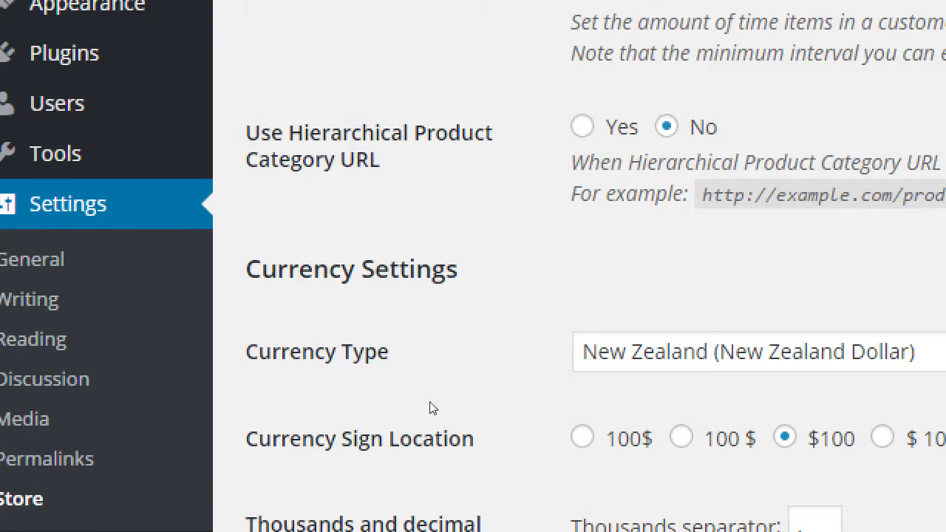
{"action": "scroll", "scroll_direction": "down", "scroll_amount": 3}
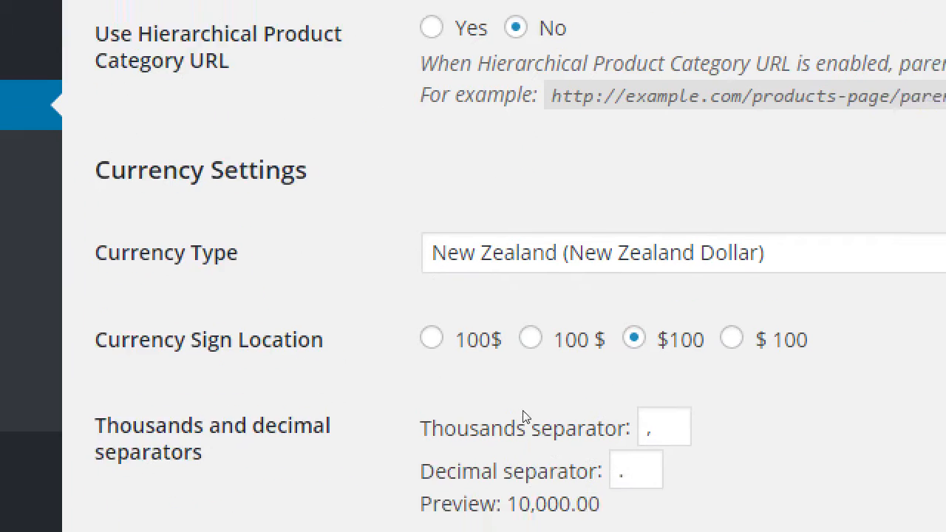
{"action": "left_click", "coordinate": [665, 252]}
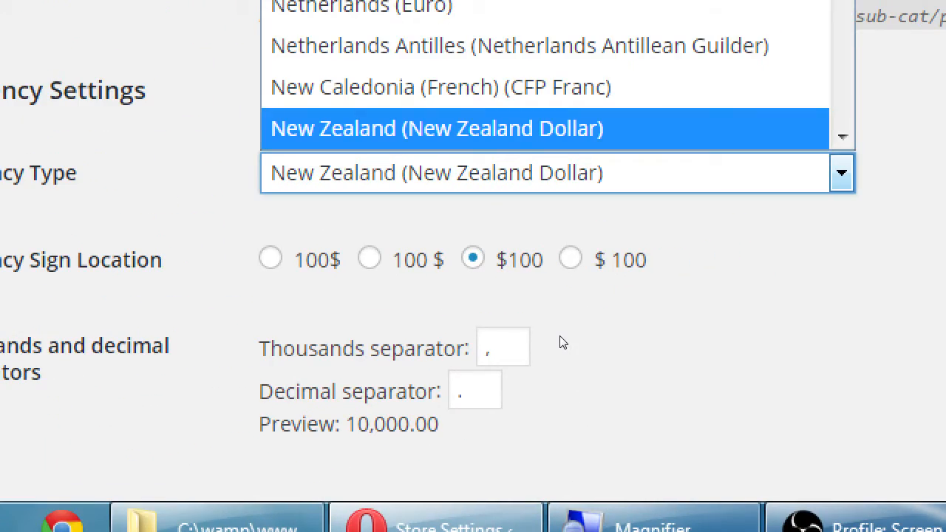
{"action": "scroll", "scroll_direction": "down", "scroll_amount": 3}
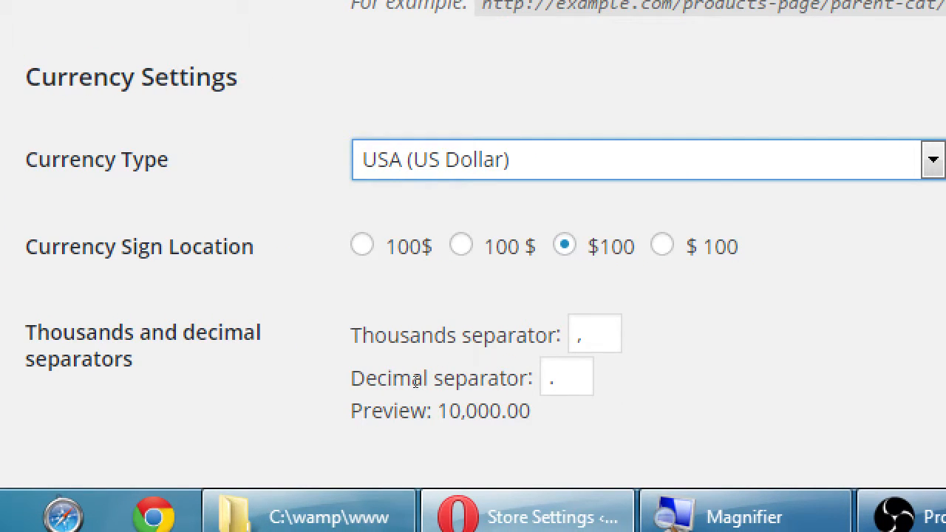
{"action": "mouse_move", "coordinate": [459, 393]}
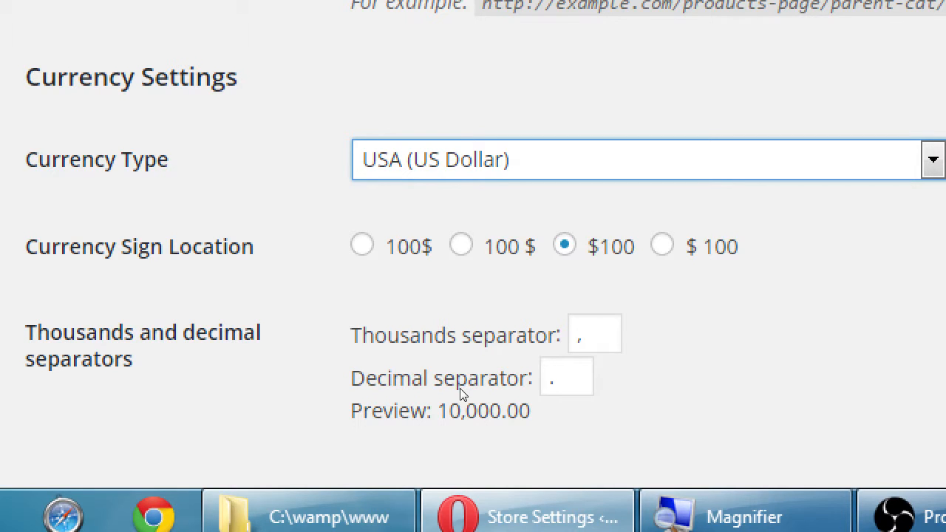
{"action": "mouse_move", "coordinate": [460, 386]}
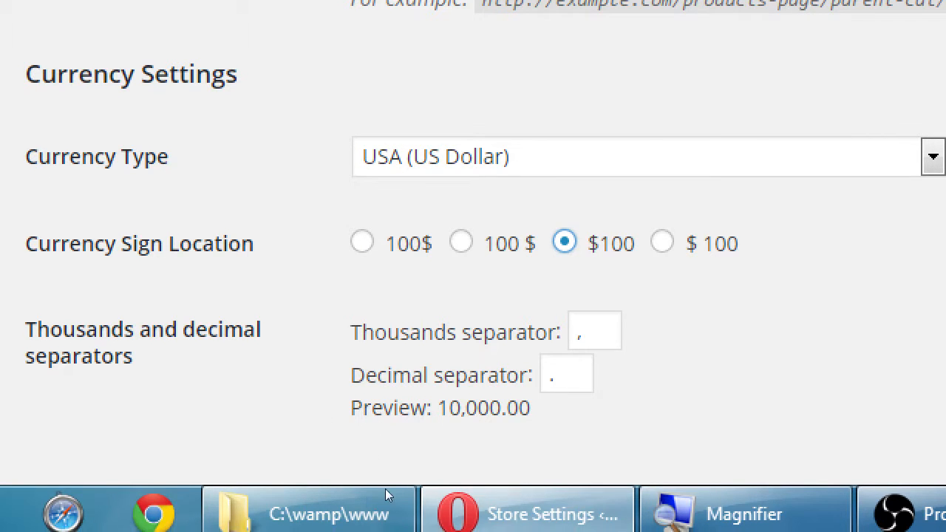
Save the General settings until 'Settings saved' appears, then switch to the Admin tab.
{"action": "scroll", "scroll_direction": "down", "scroll_amount": 3}
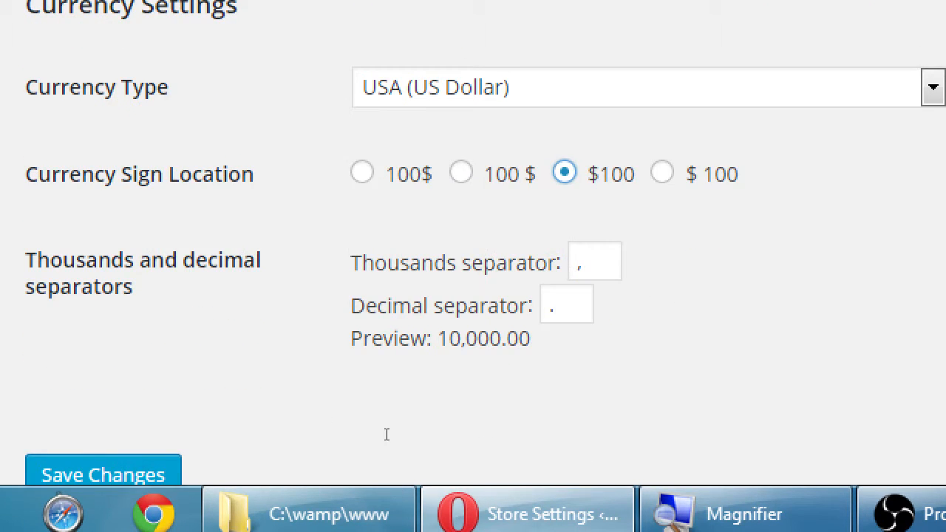
{"action": "left_click", "coordinate": [594, 261]}
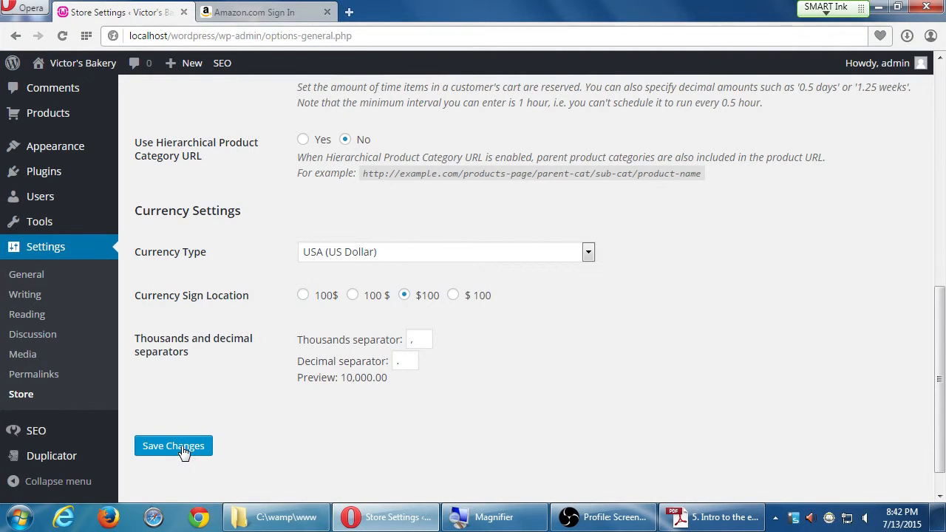
{"action": "left_click", "coordinate": [173, 445]}
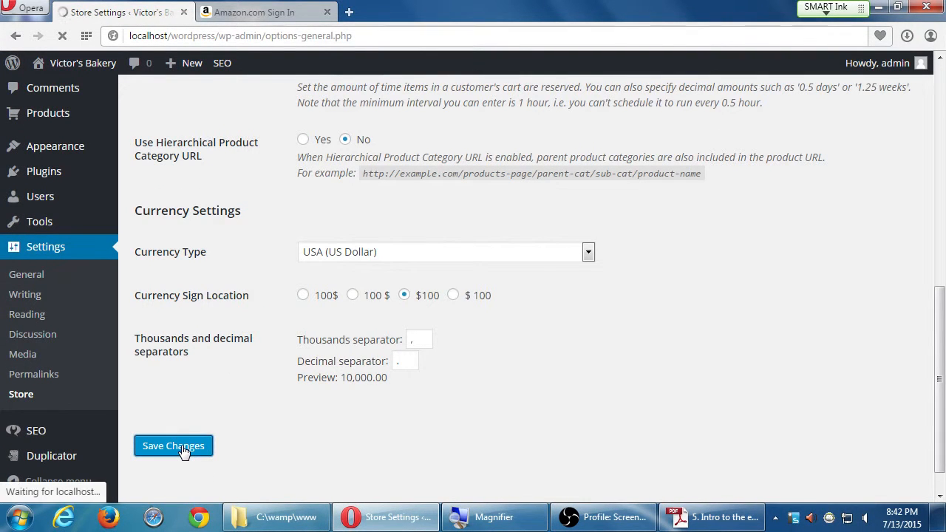
{"action": "left_click", "coordinate": [173, 445]}
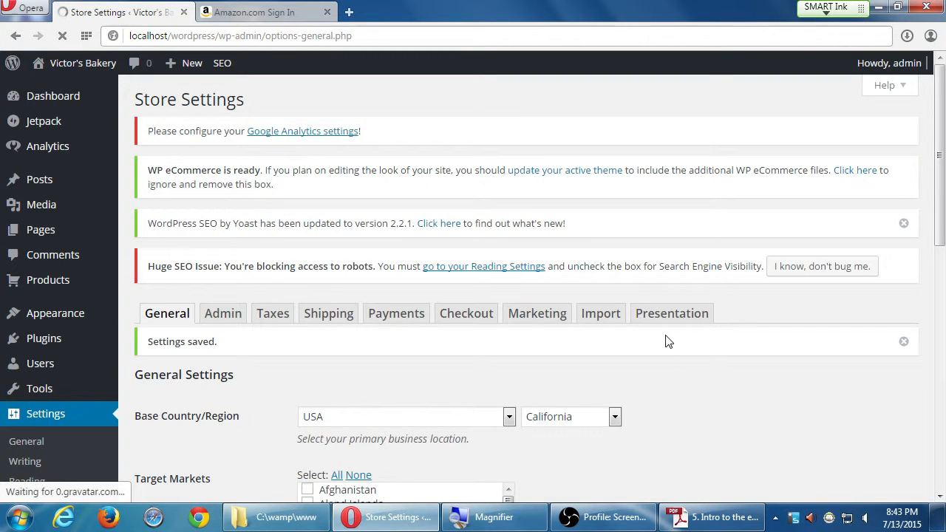
{"action": "scroll", "scroll_direction": "down", "scroll_amount": 3}
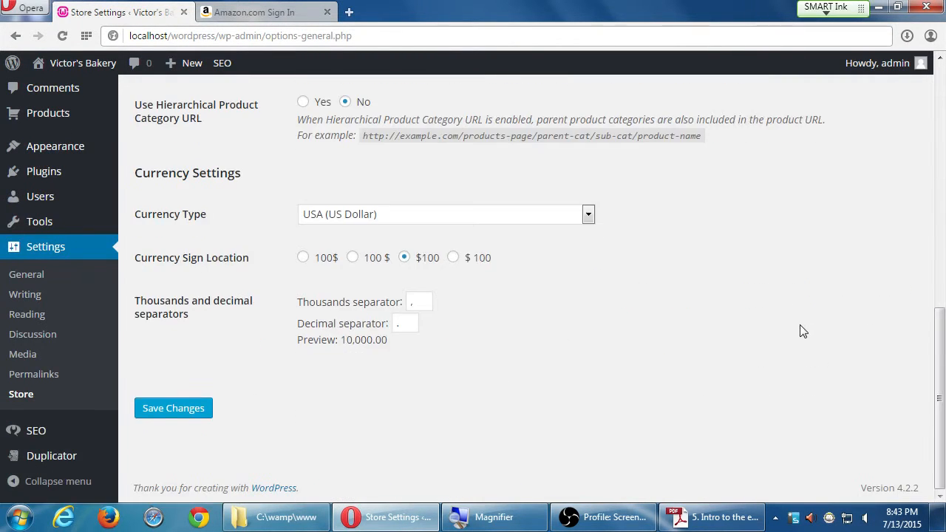
{"action": "left_click", "coordinate": [173, 408]}
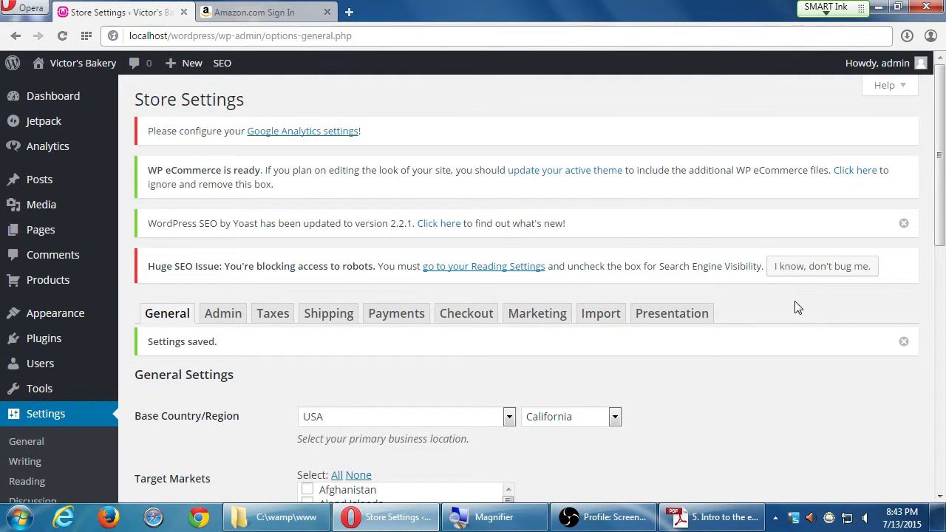
{"action": "mouse_move", "coordinate": [561, 372]}
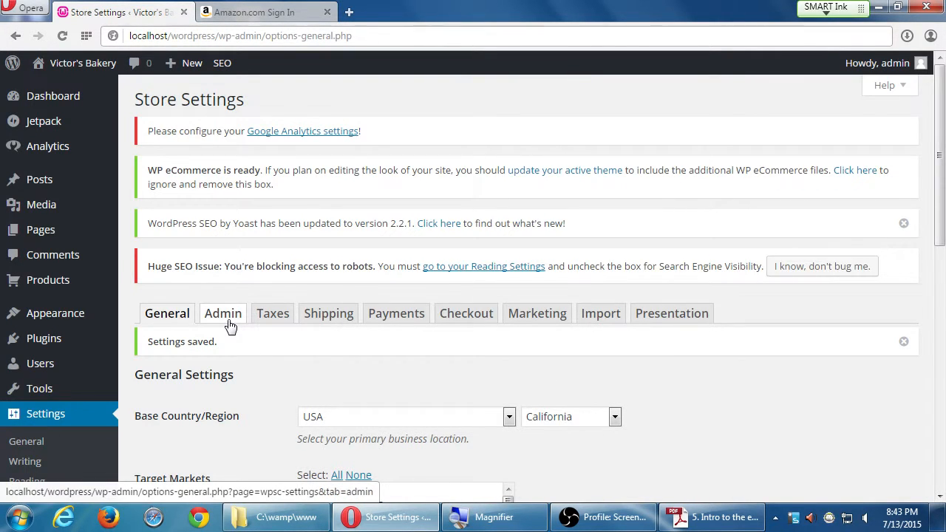
{"action": "left_click", "coordinate": [222, 312]}
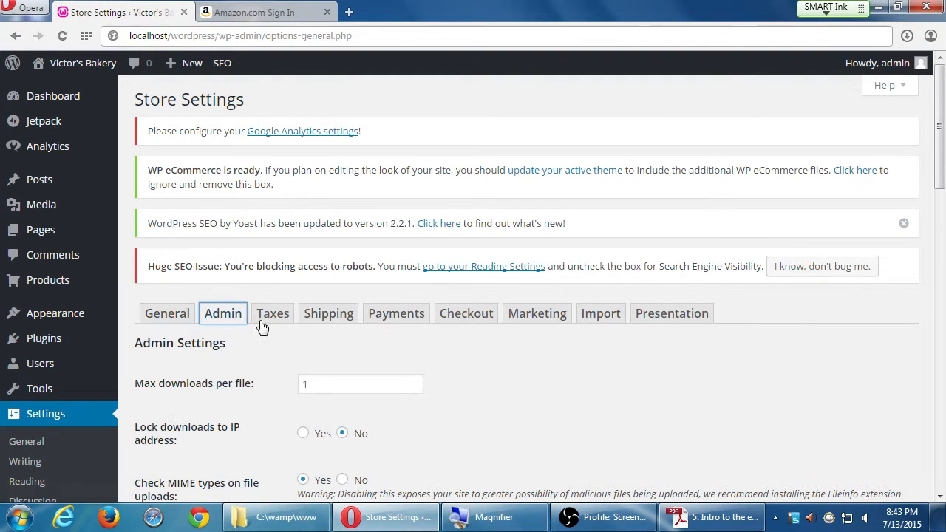
{"action": "mouse_move", "coordinate": [736, 335]}
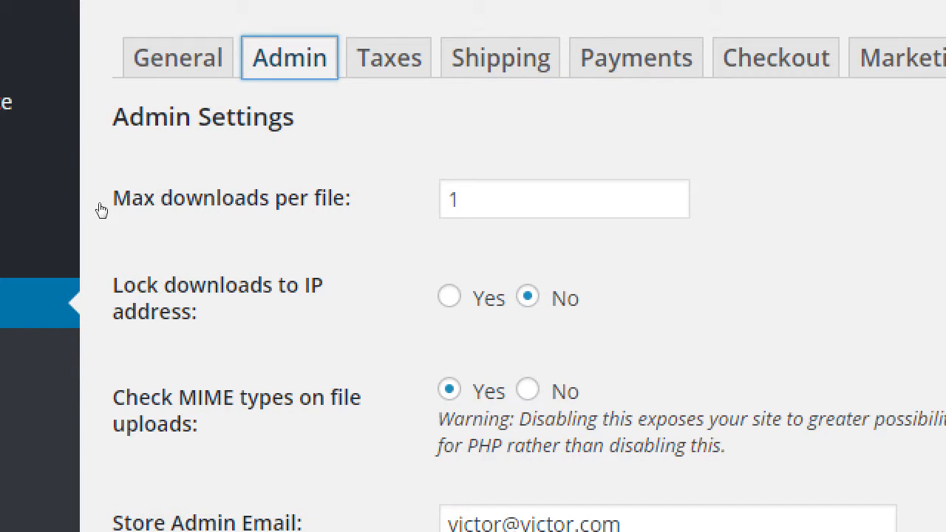
Enter 3 in Max downloads per file, replacing 1.
{"action": "type", "text": "3"}
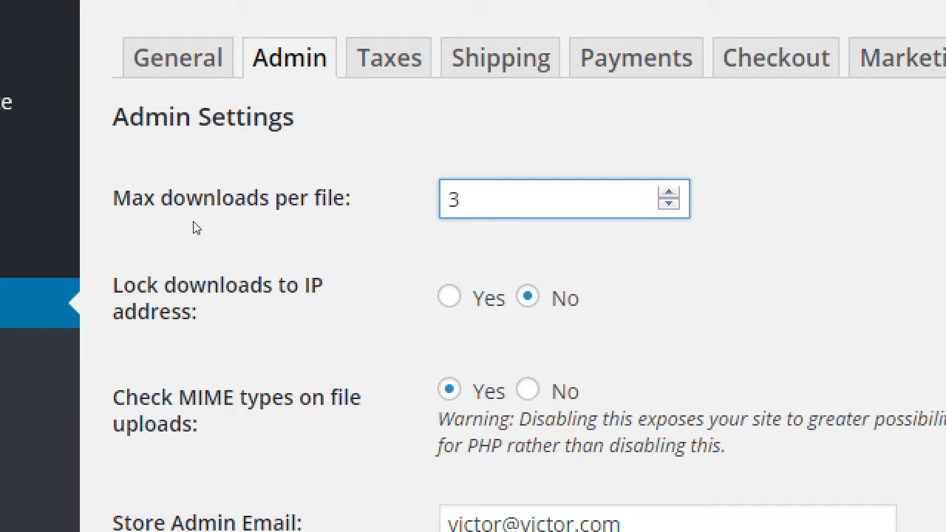
{"action": "left_click", "coordinate": [547, 198]}
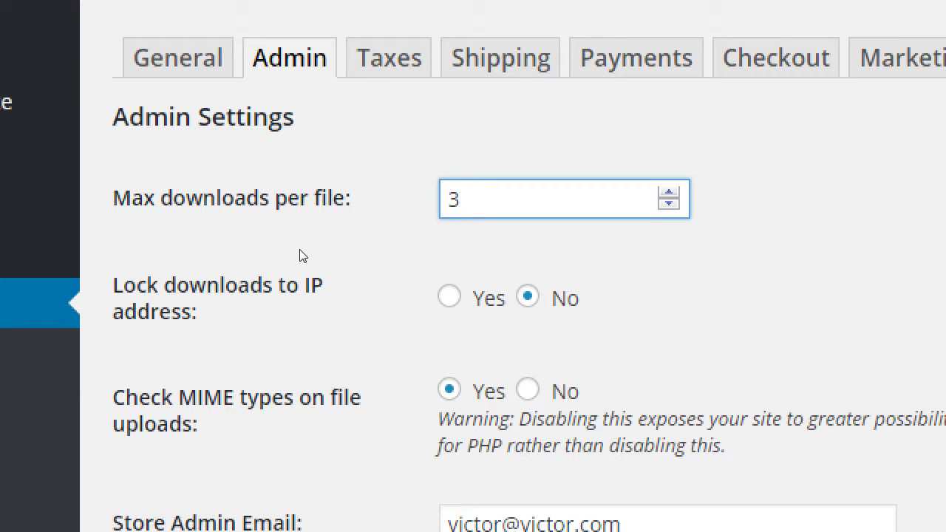
{"action": "mouse_move", "coordinate": [305, 250]}
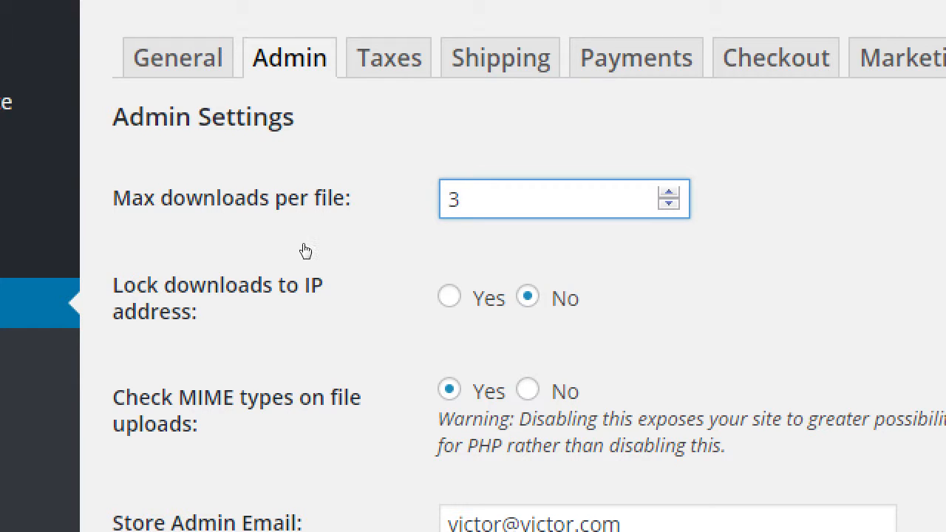
{"action": "left_click", "coordinate": [449, 296]}
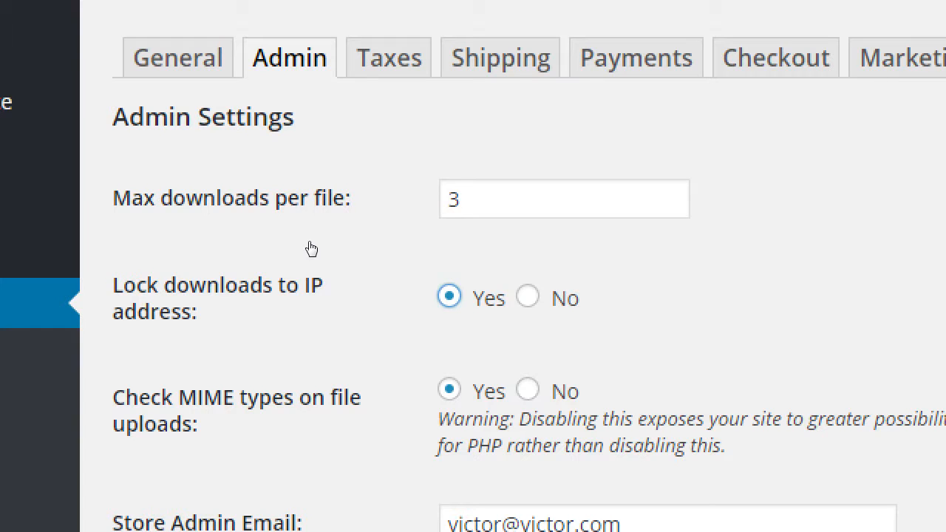
{"action": "left_click", "coordinate": [527, 297]}
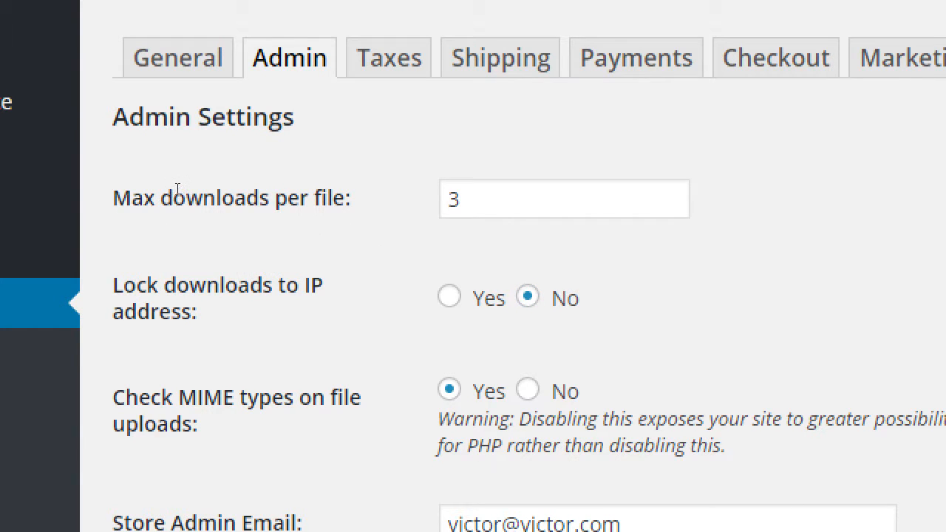
Scroll Admin Settings down to Store Admin Email and the empty Terms and Conditions field.
{"action": "double_click", "coordinate": [212, 153]}
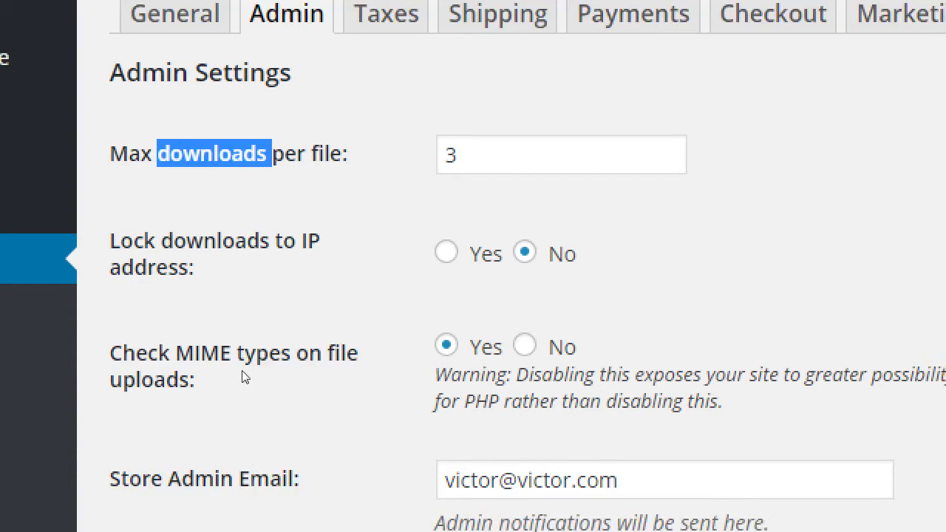
{"action": "scroll", "scroll_direction": "down", "scroll_amount": 3}
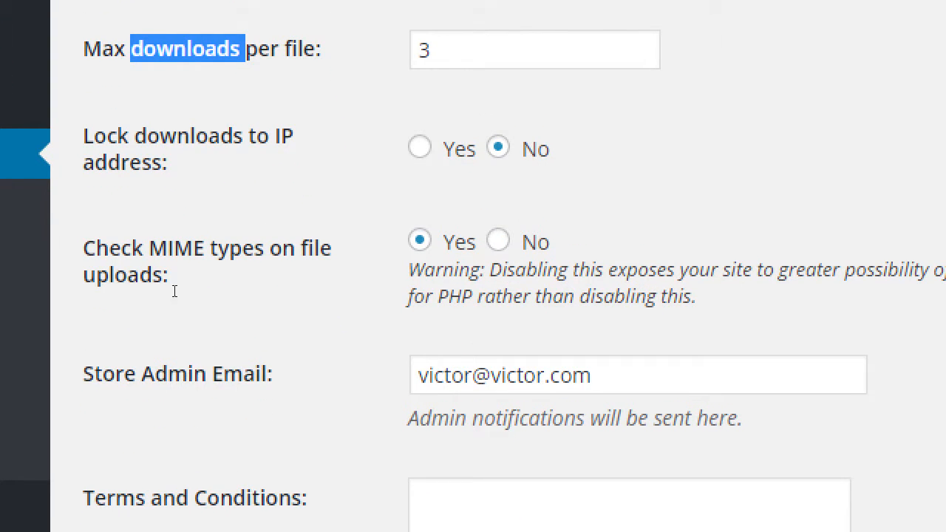
{"action": "left_click", "coordinate": [286, 307]}
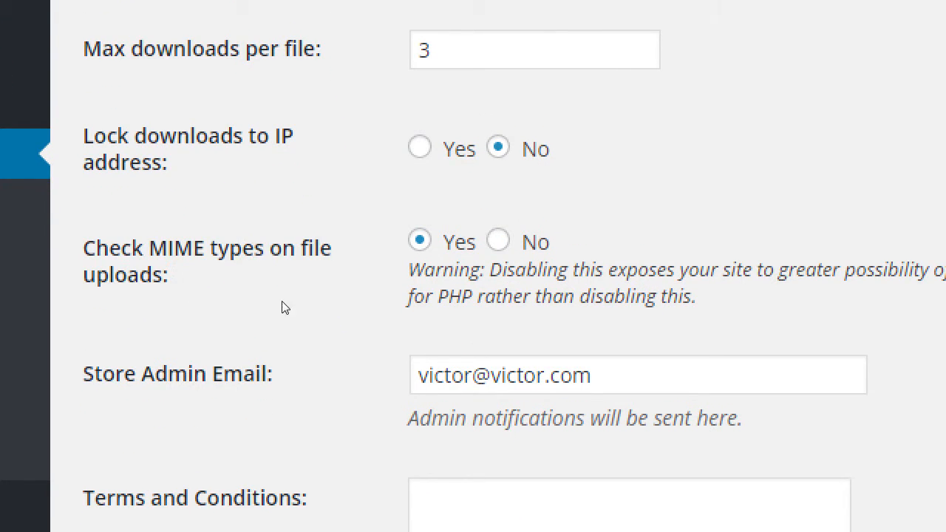
{"action": "scroll", "scroll_direction": "down", "scroll_amount": 3}
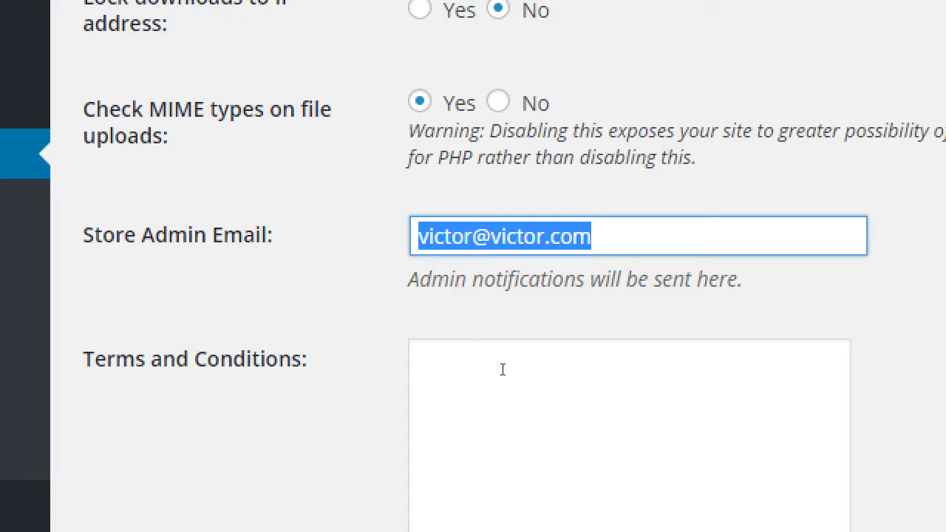
{"action": "scroll", "scroll_direction": "down", "scroll_amount": 3}
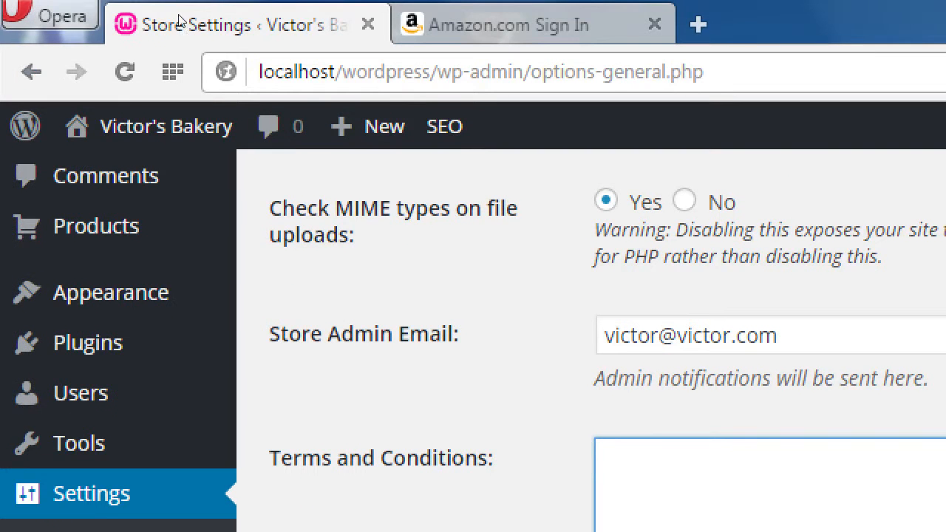
{"action": "left_click", "coordinate": [506, 24]}
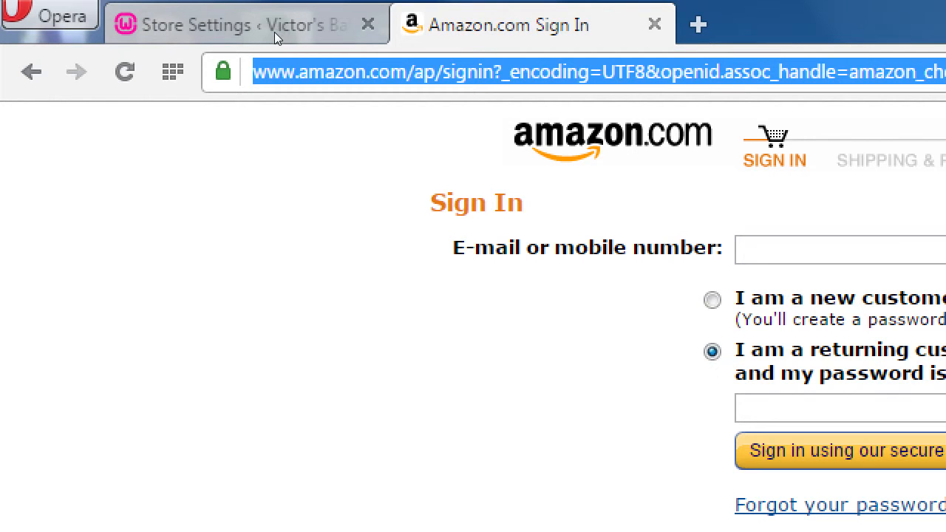
{"action": "type", "text": "bi"}
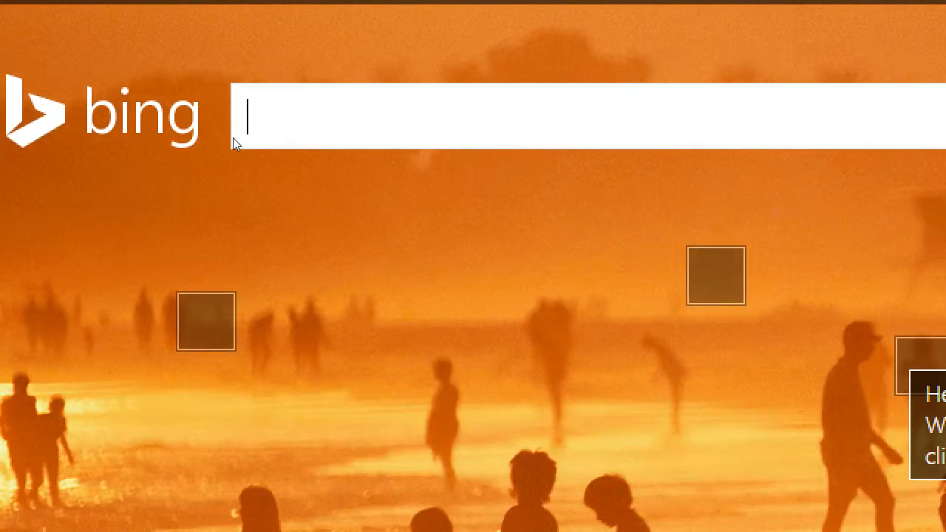
{"action": "type", "text": "ecommerce terms and conditions sample"}
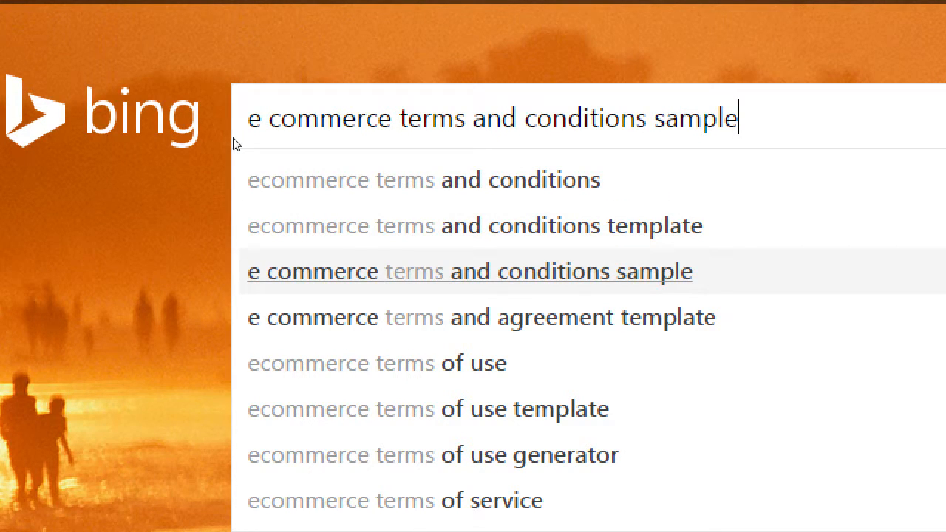
{"action": "left_click", "coordinate": [475, 226]}
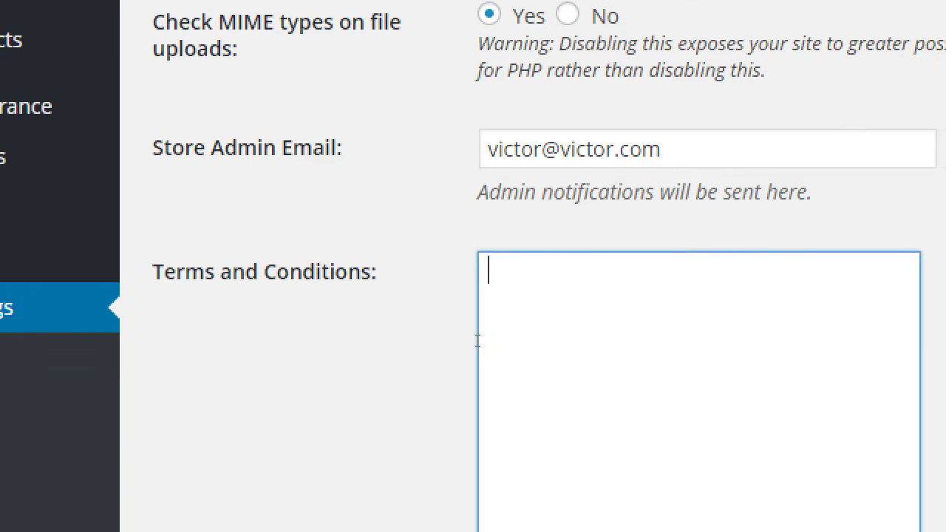
Write 'No returns.' and a nuts and other food allergens facility warning in Terms and Conditions.
{"action": "scroll", "scroll_direction": "down", "scroll_amount": 3}
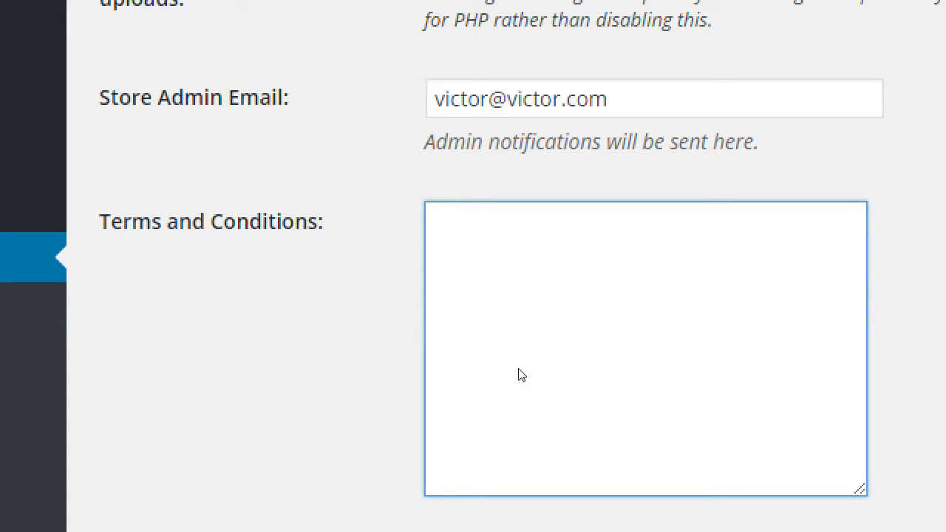
{"action": "type", "text": "No returns"}
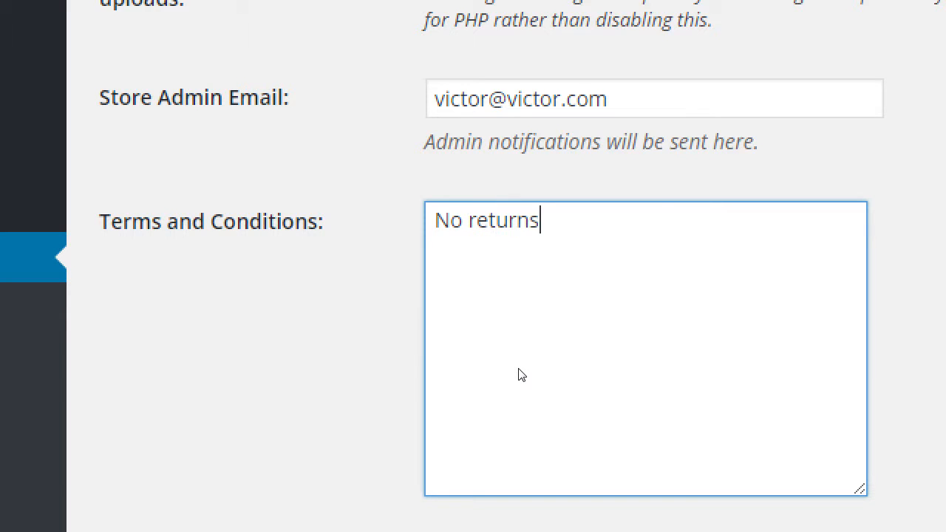
{"action": "type", "text": "."}
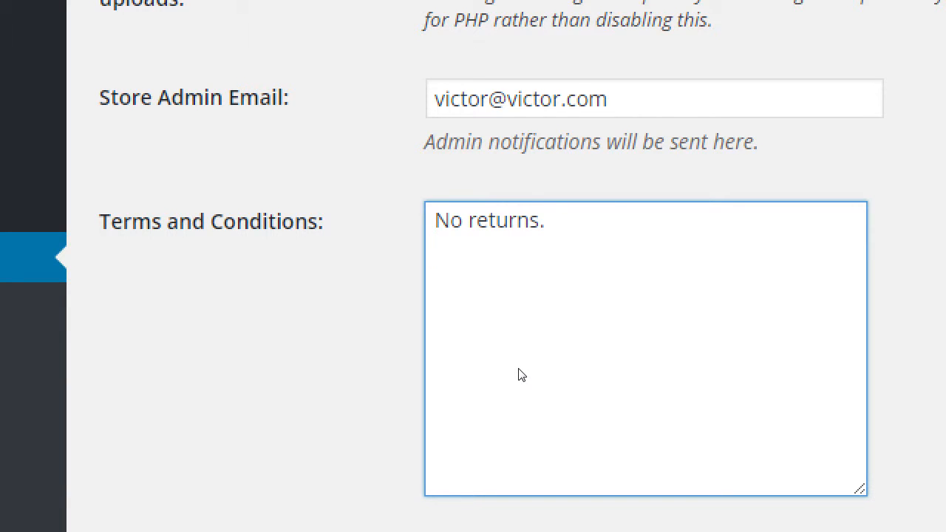
{"action": "type", "text": "Some items"}
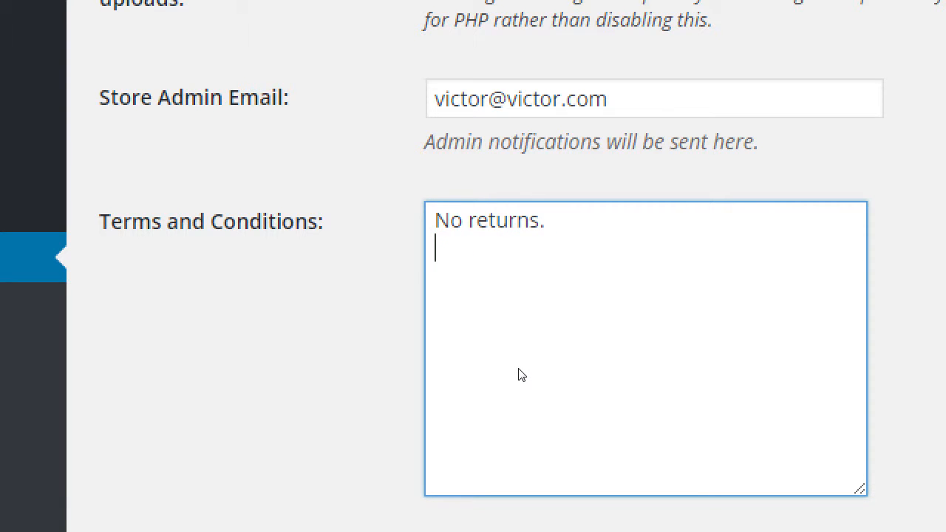
{"action": "type", "text": "Goods may be"}
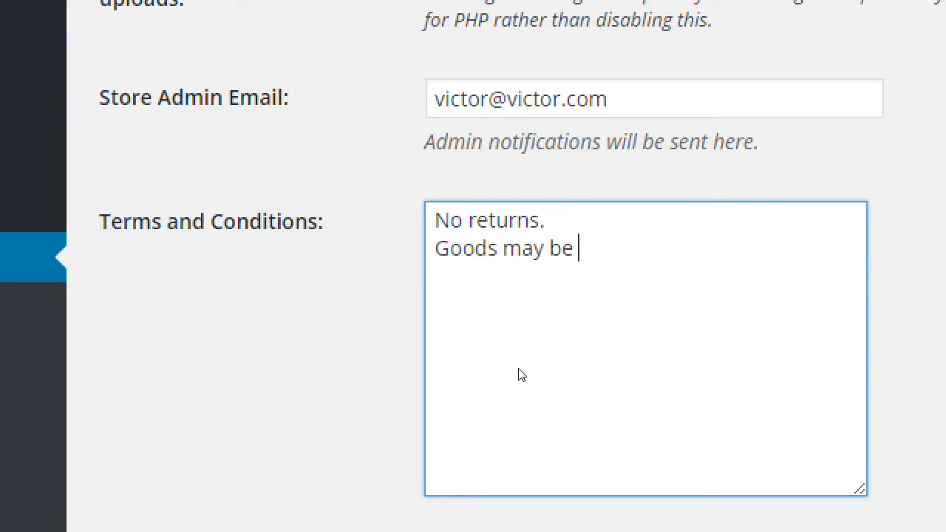
{"action": "type", "text": "produced in a fa"}
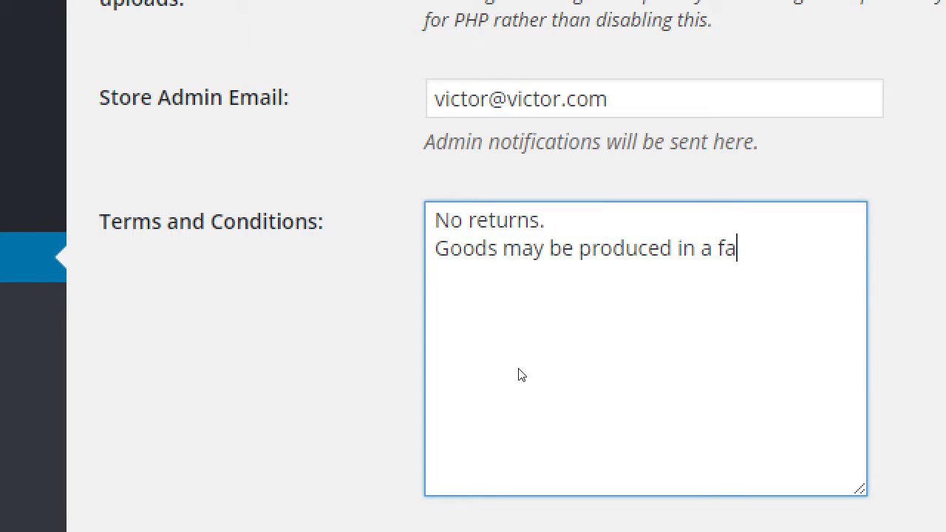
{"action": "type", "text": "cility tha"}
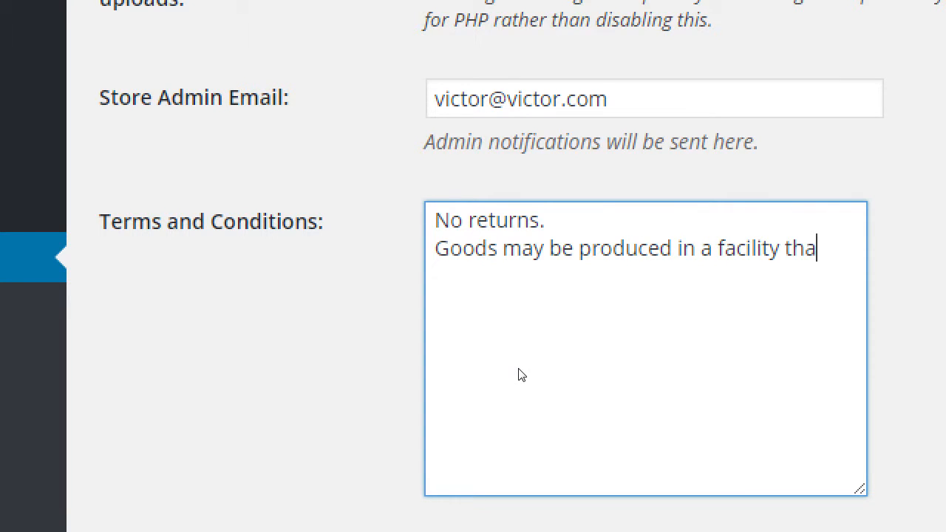
{"action": "type", "text": "t also handles"}
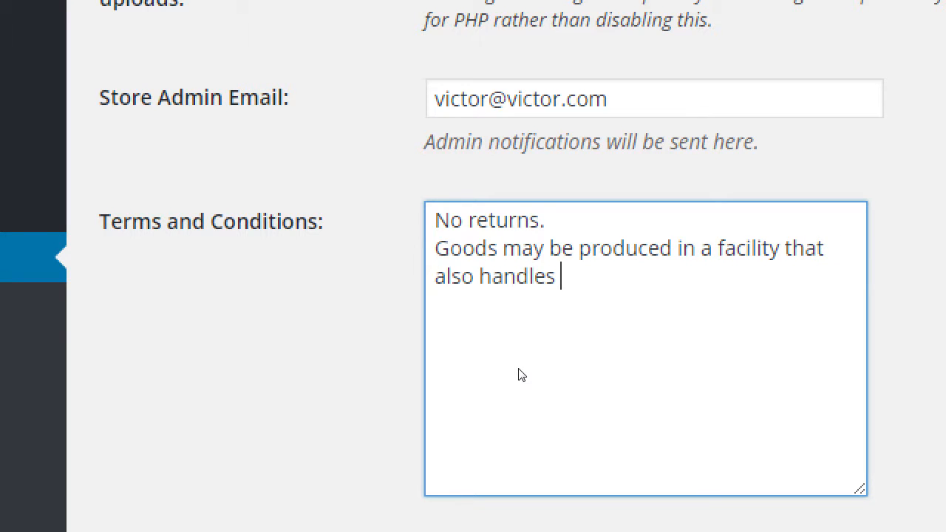
{"action": "type", "text": "nuts and"}
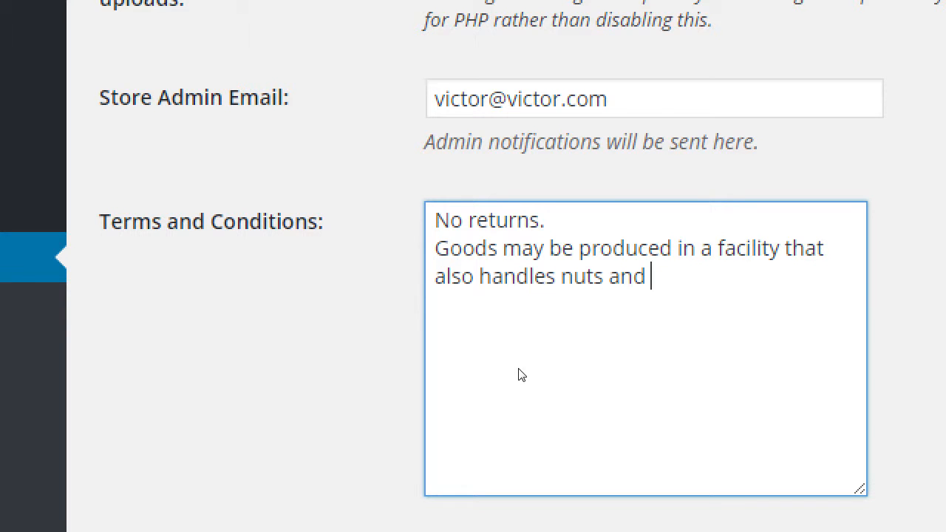
{"action": "type", "text": "other f"}
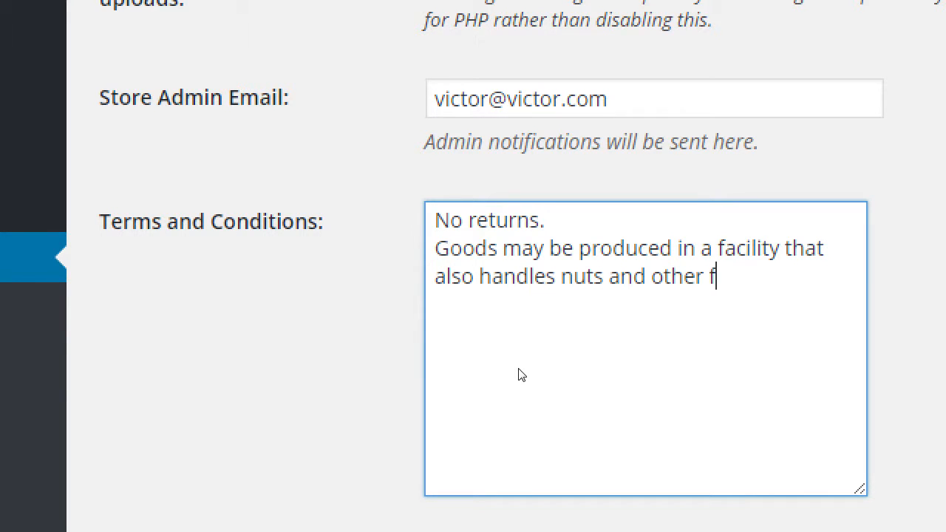
{"action": "type", "text": "ood alergens"}
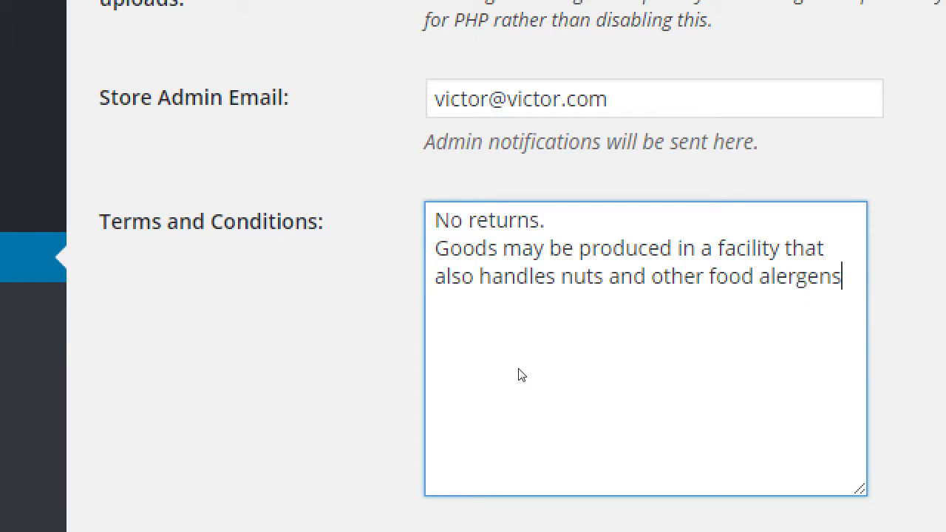
{"action": "type", "text": "."}
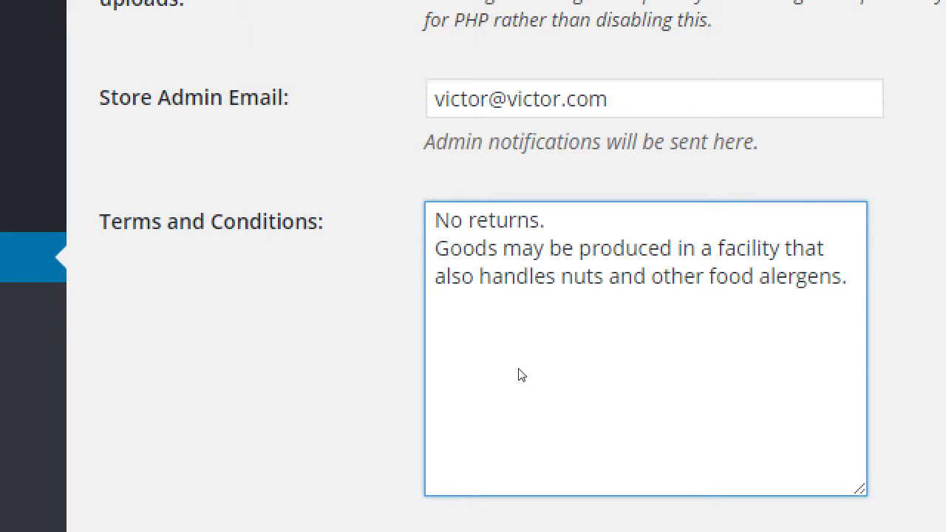
{"action": "left_click", "coordinate": [849, 276]}
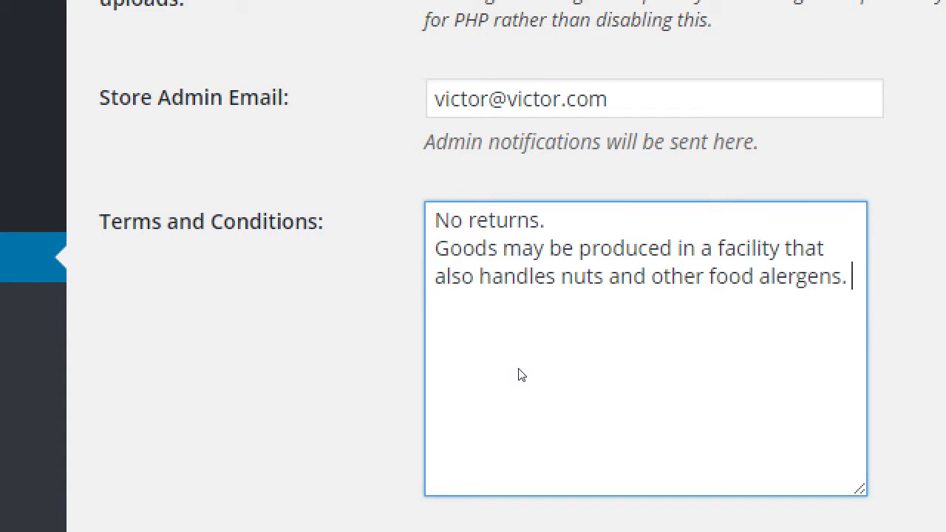
{"action": "scroll", "scroll_direction": "down", "scroll_amount": 3}
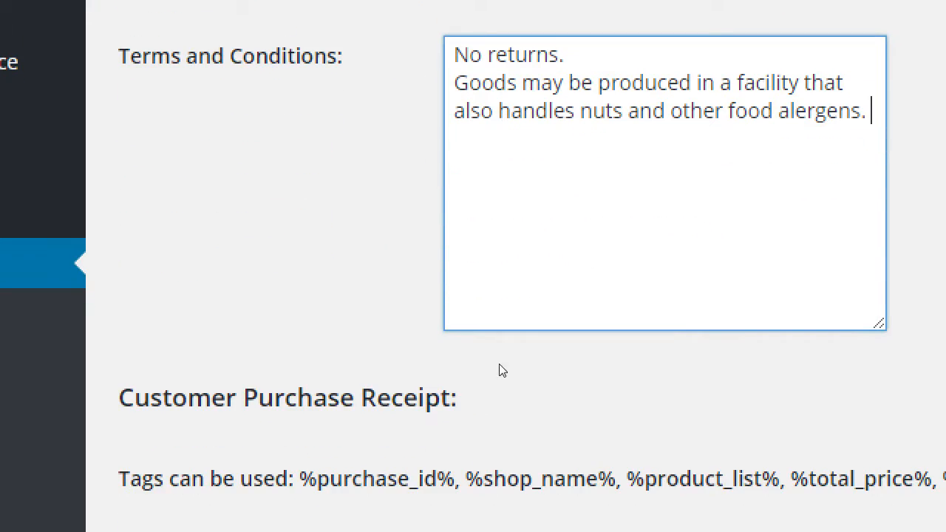
{"action": "scroll", "scroll_direction": "down", "scroll_amount": 3}
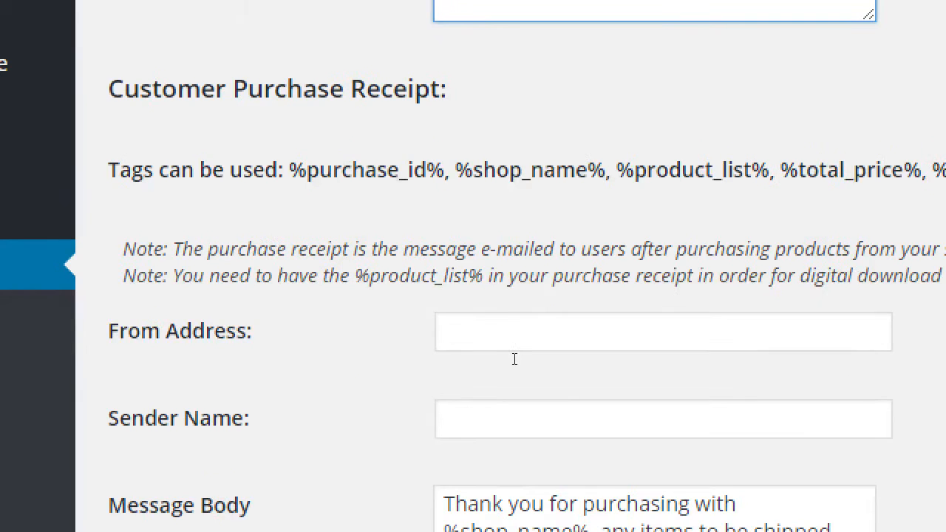
{"action": "scroll", "scroll_direction": "down", "scroll_amount": 3}
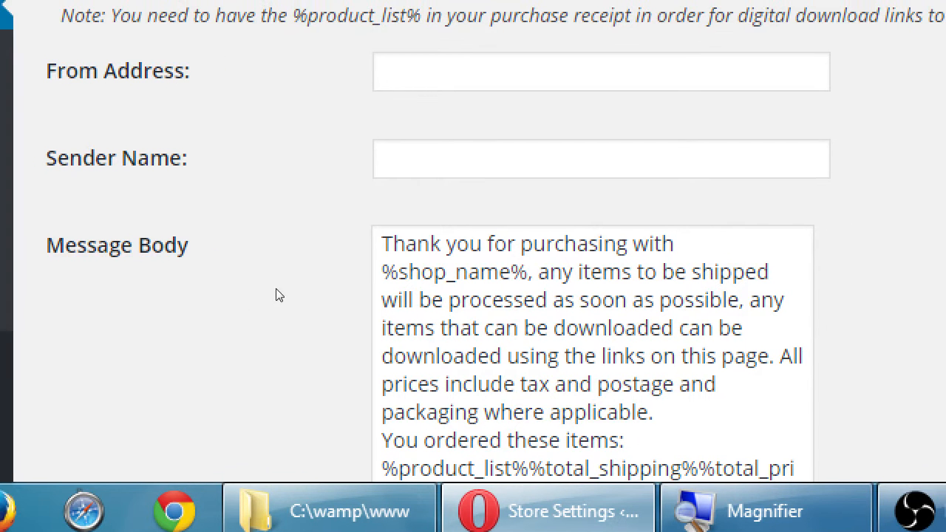
{"action": "mouse_move", "coordinate": [300, 296]}
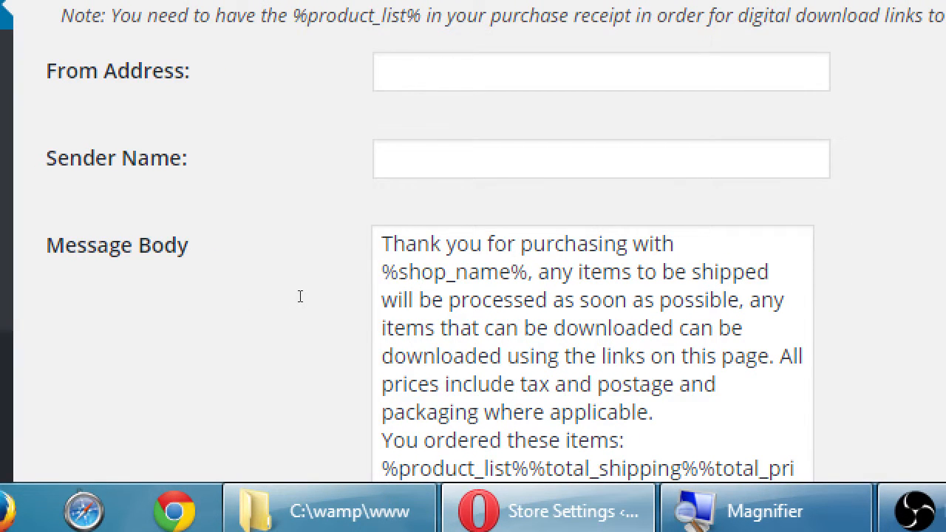
{"action": "mouse_move", "coordinate": [311, 335]}
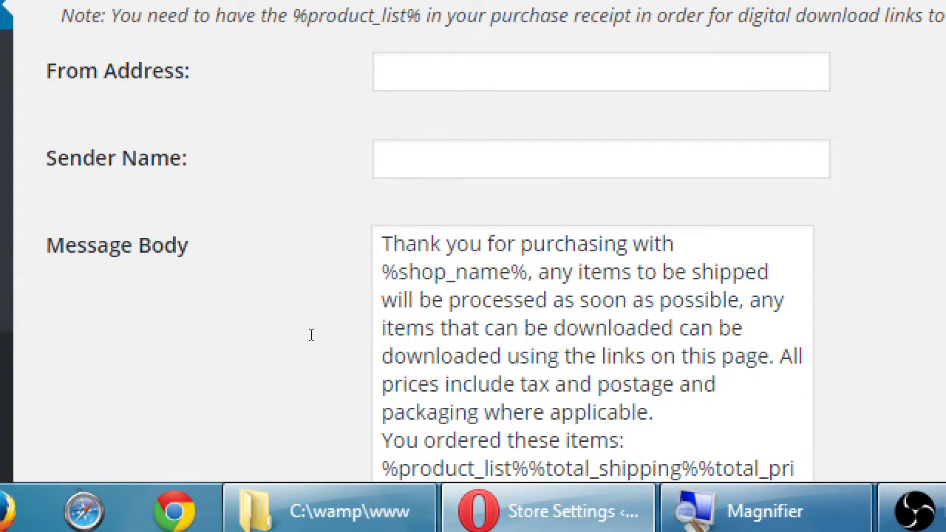
{"action": "mouse_move", "coordinate": [311, 367]}
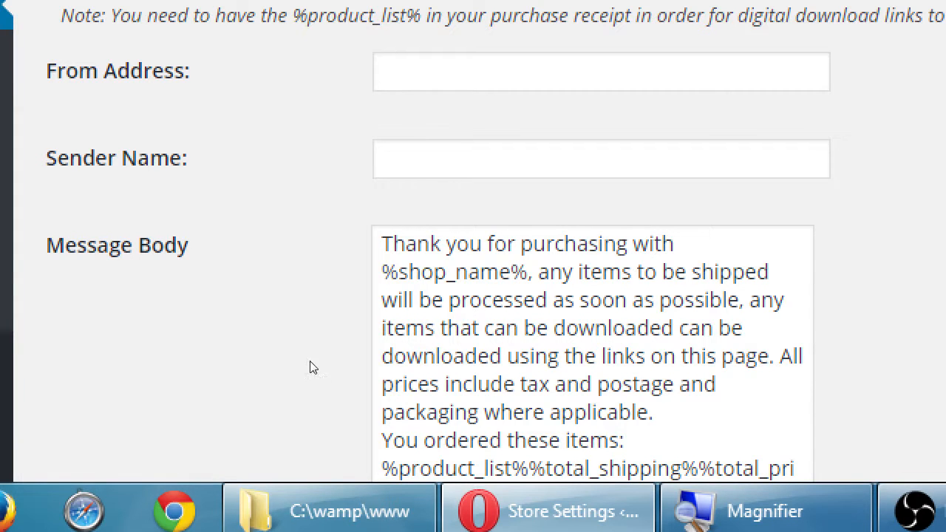
{"action": "left_click", "coordinate": [601, 71]}
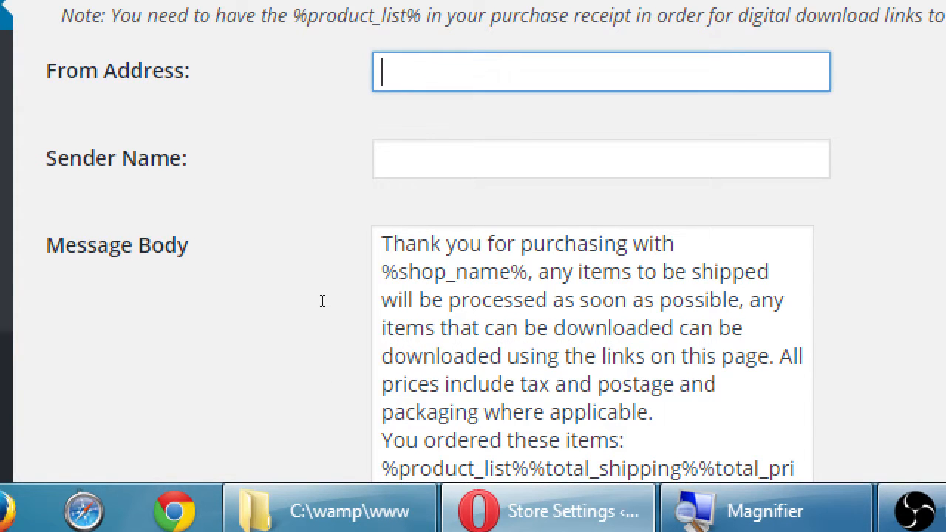
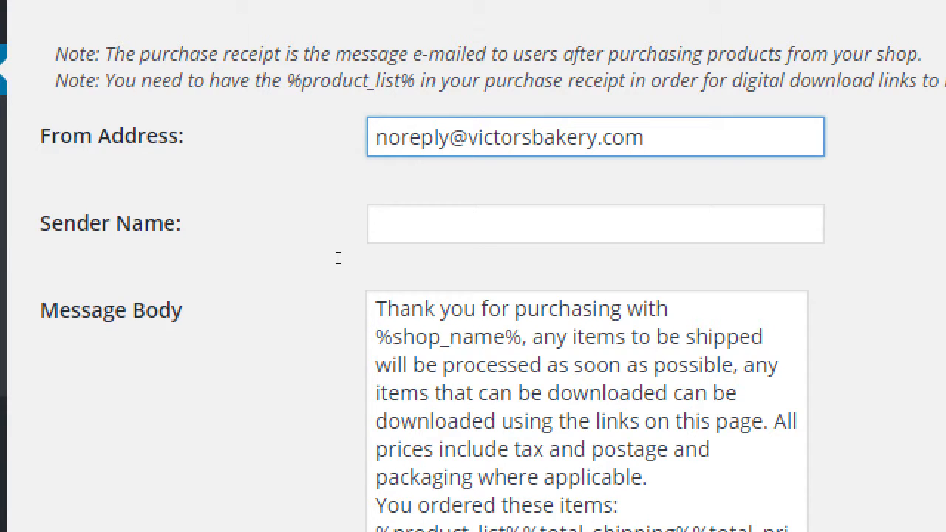
{"action": "triple_click", "coordinate": [508, 137]}
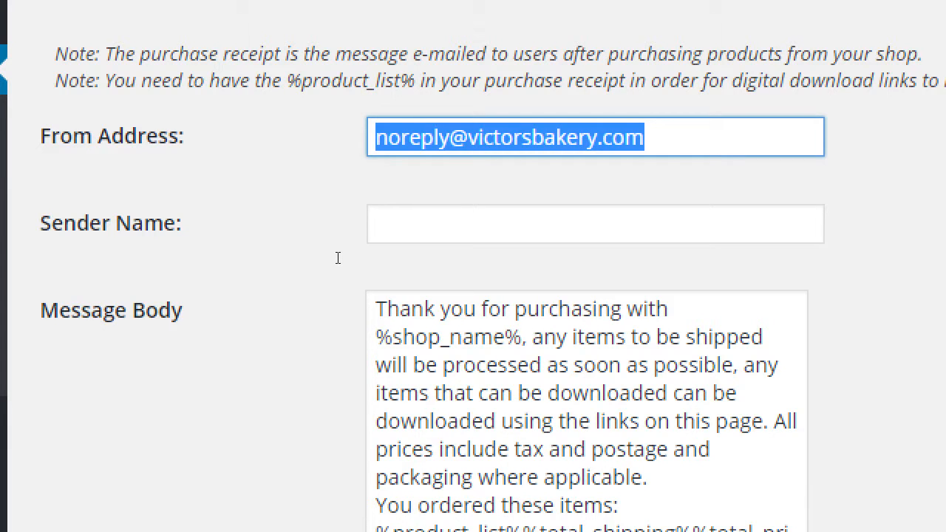
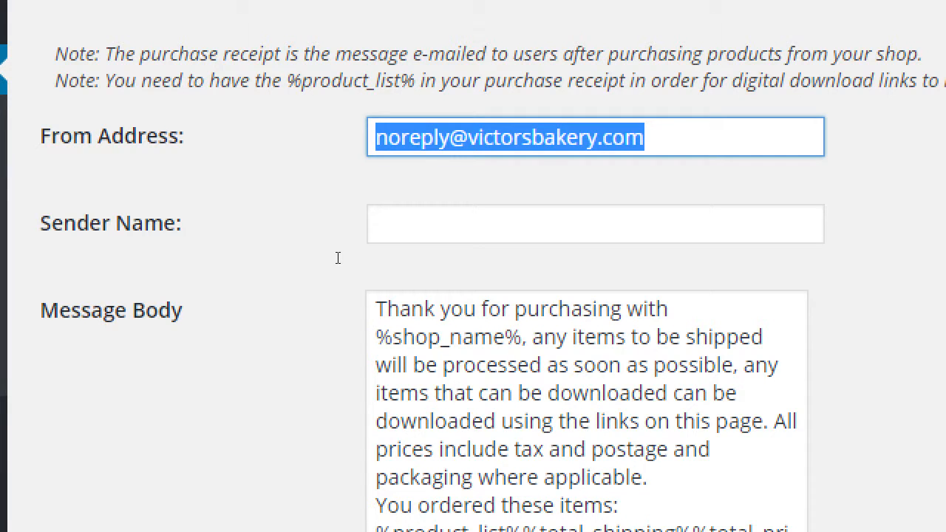
Set the purchase receipt's Sender Name to 'Victor's Bakery Shop'.
{"action": "type", "text": "Victor's BAk"}
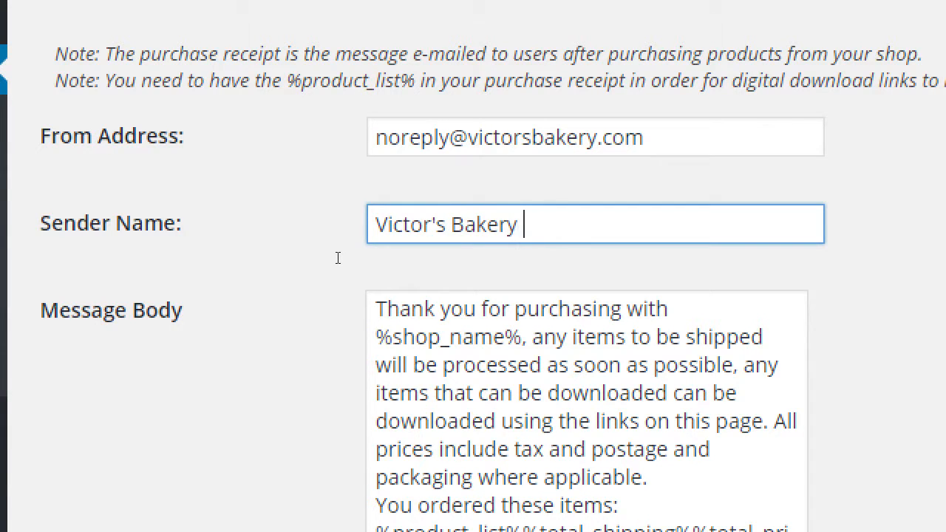
{"action": "type", "text": "Shop"}
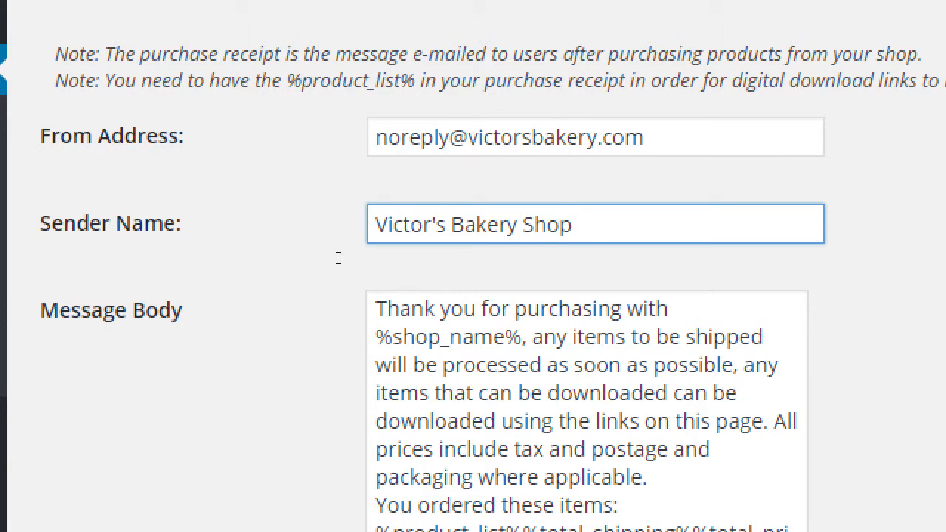
{"action": "left_click", "coordinate": [569, 224]}
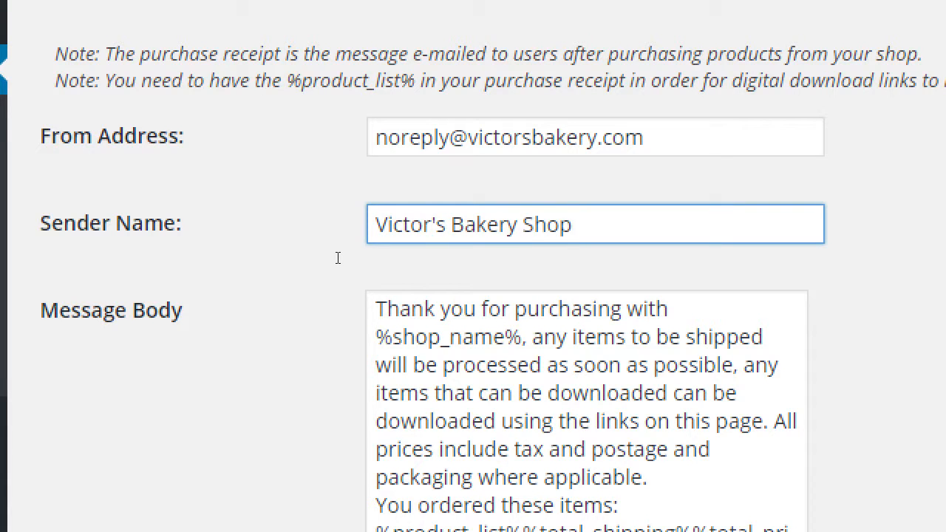
{"action": "scroll", "scroll_direction": "down", "scroll_amount": 3}
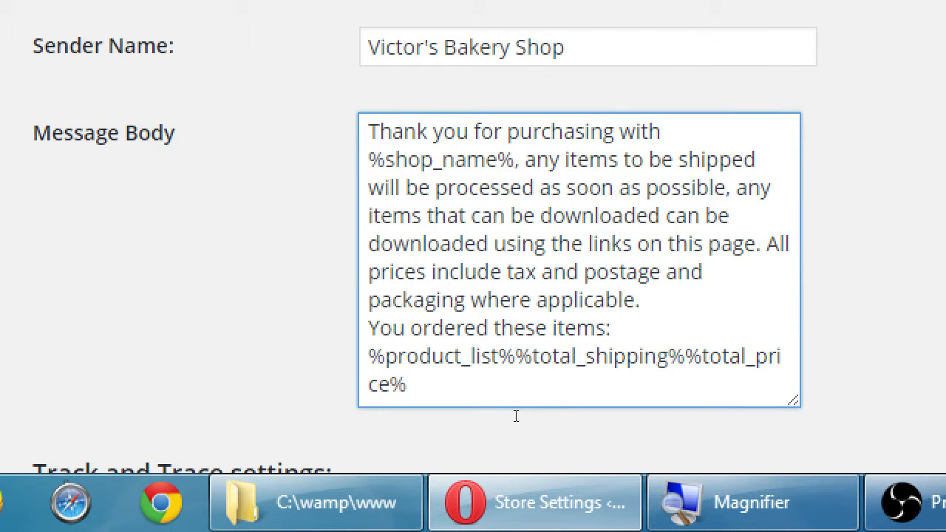
Delete the clause about downloadable items from the receipt message body.
{"action": "left_click_drag", "start_coordinate": [730, 187], "coordinate": [773, 243]}
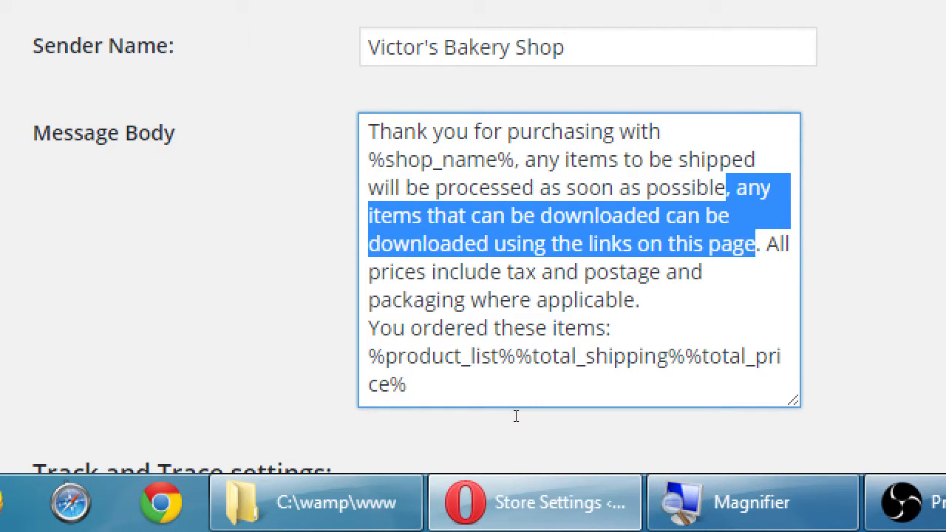
{"action": "key", "text": "Delete"}
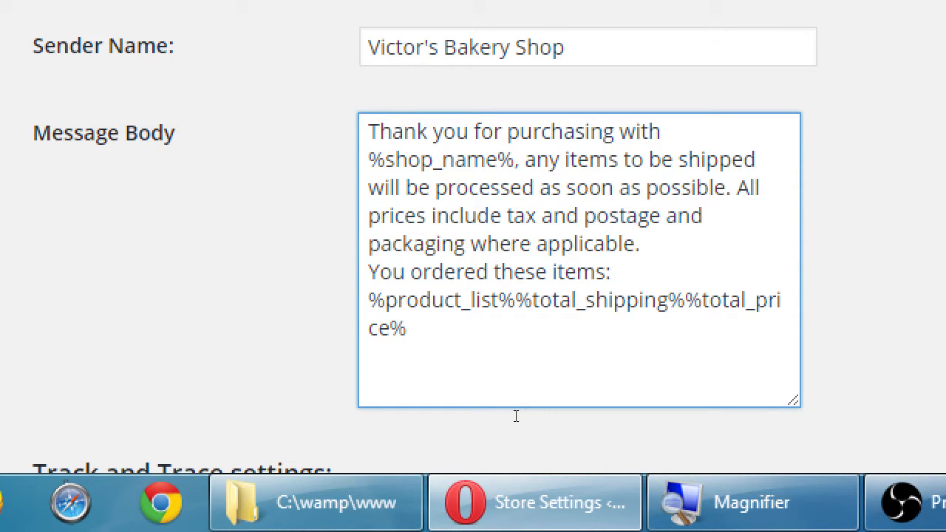
{"action": "mouse_move", "coordinate": [336, 419]}
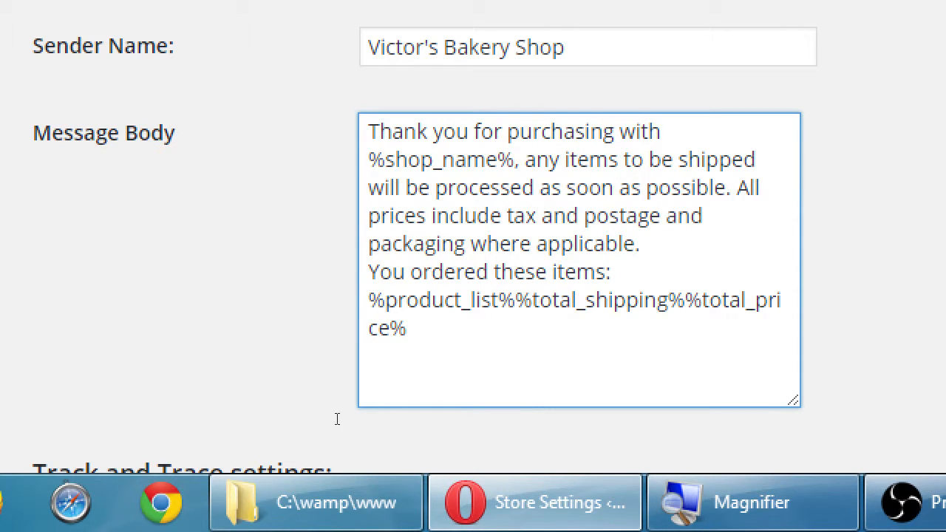
{"action": "scroll", "scroll_direction": "up", "scroll_amount": 3}
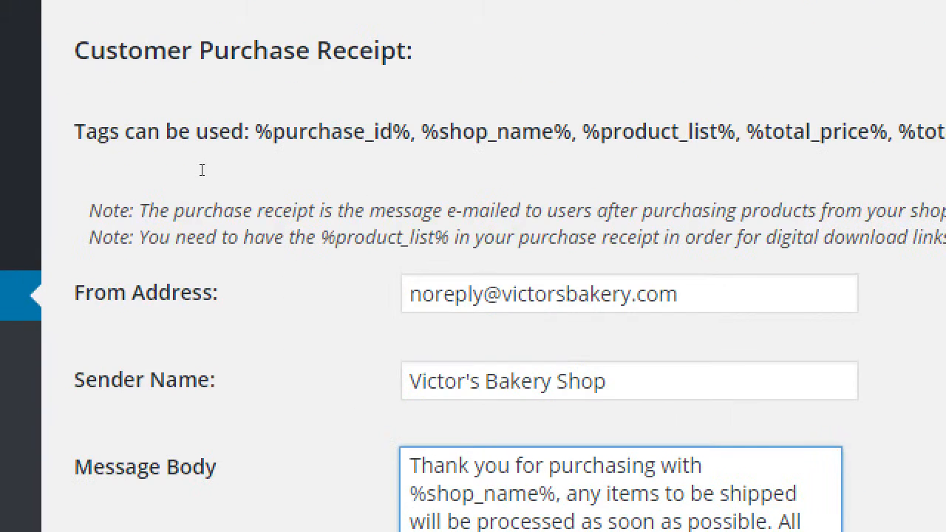
Bring up the Track and Trace settings with the Product Tracking Email subject.
{"action": "double_click", "coordinate": [334, 130]}
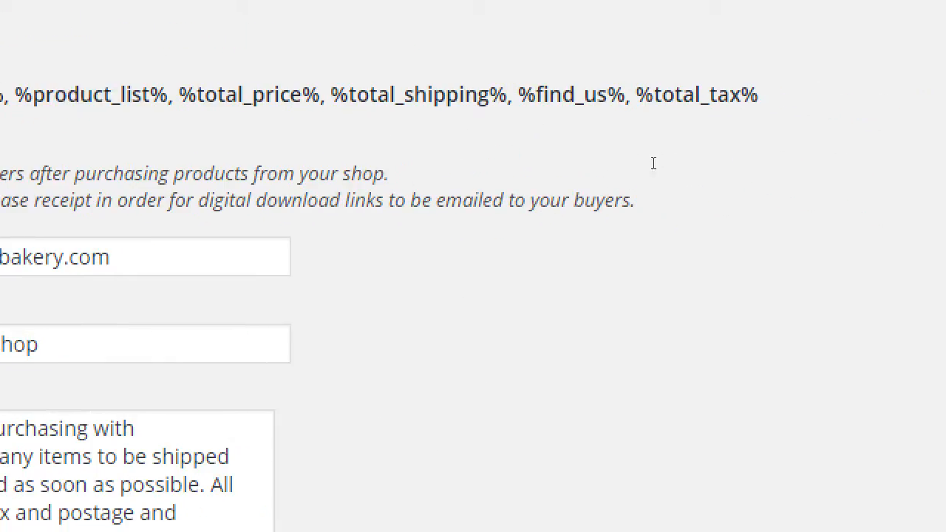
{"action": "double_click", "coordinate": [569, 94]}
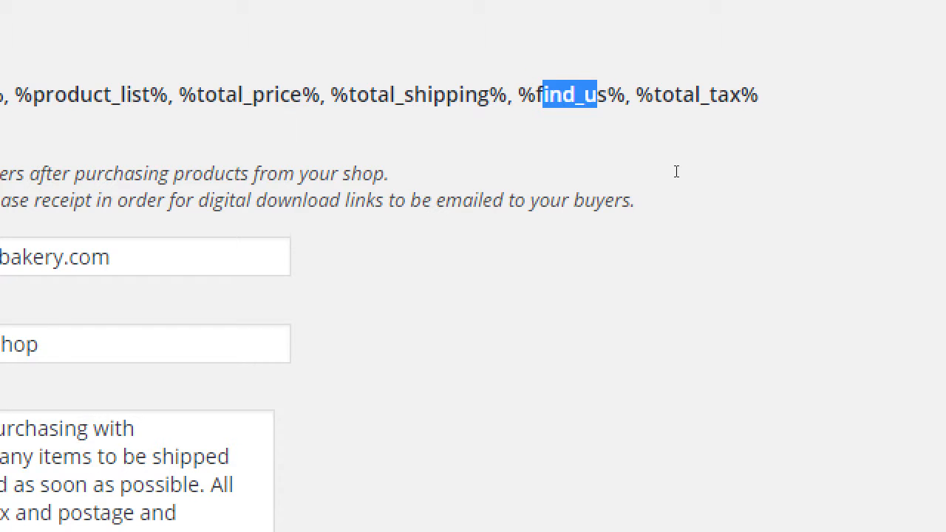
{"action": "mouse_move", "coordinate": [674, 179]}
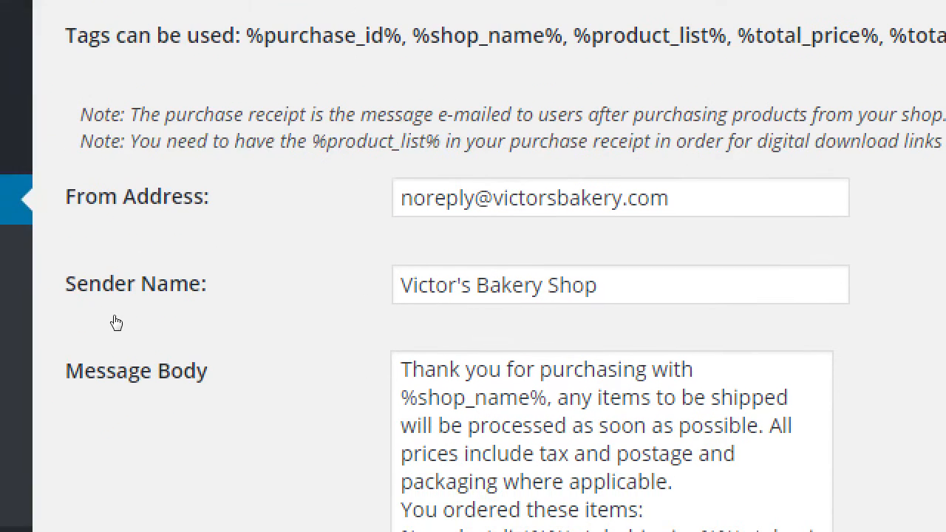
{"action": "mouse_move", "coordinate": [225, 390]}
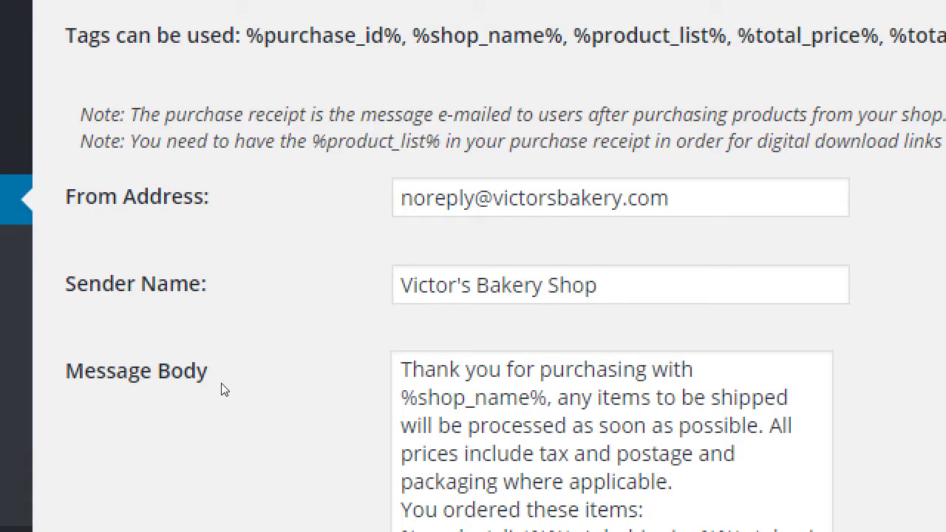
{"action": "scroll", "scroll_direction": "down", "scroll_amount": 3}
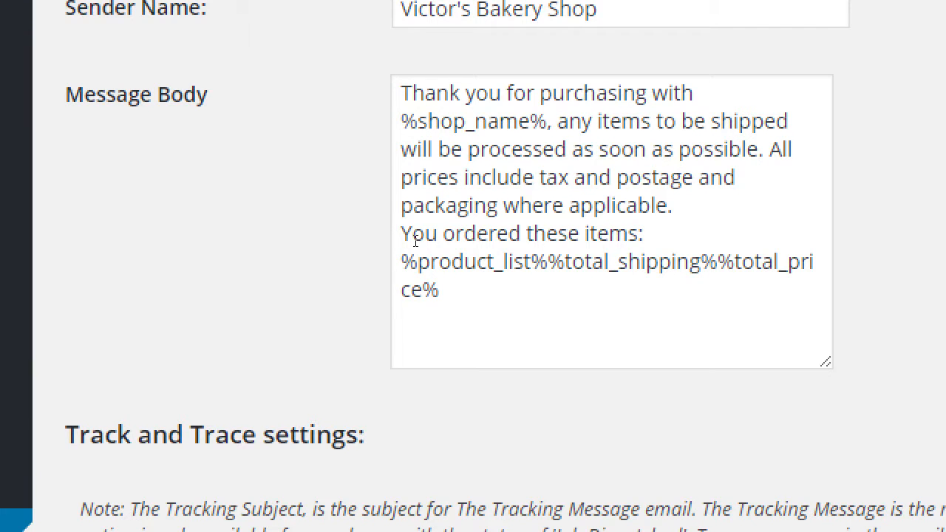
{"action": "mouse_move", "coordinate": [248, 261]}
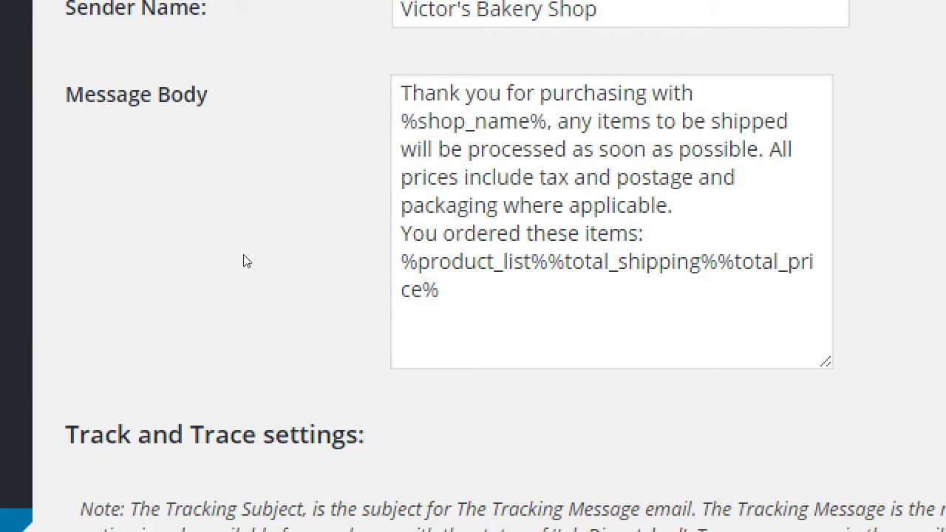
{"action": "scroll", "scroll_direction": "down", "scroll_amount": 3}
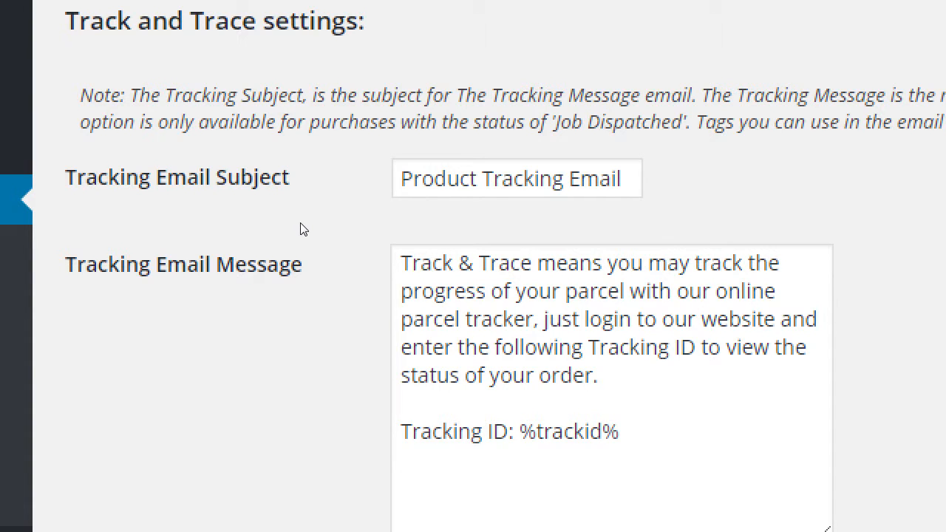
{"action": "mouse_move", "coordinate": [313, 232]}
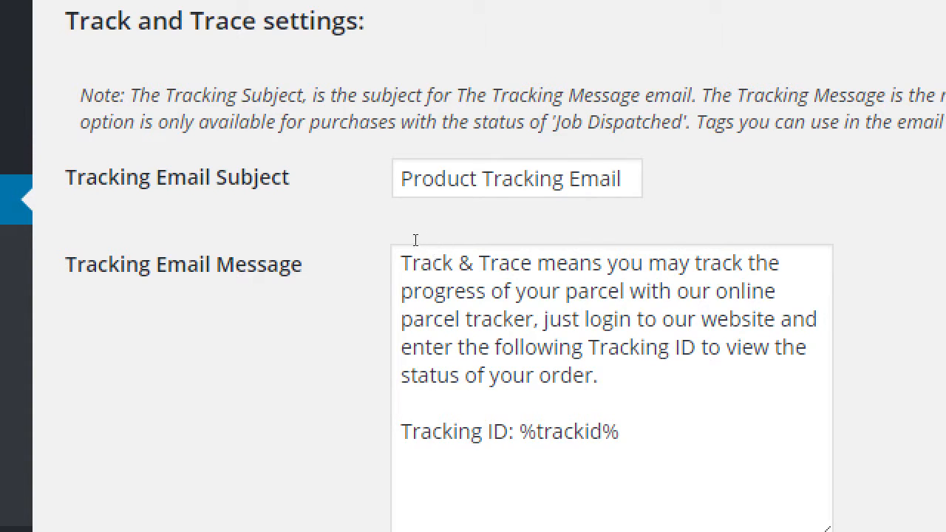
Replace the tracking email subject 'Product Tracking Email' with 'Shipping Info'.
{"action": "triple_click", "coordinate": [516, 178]}
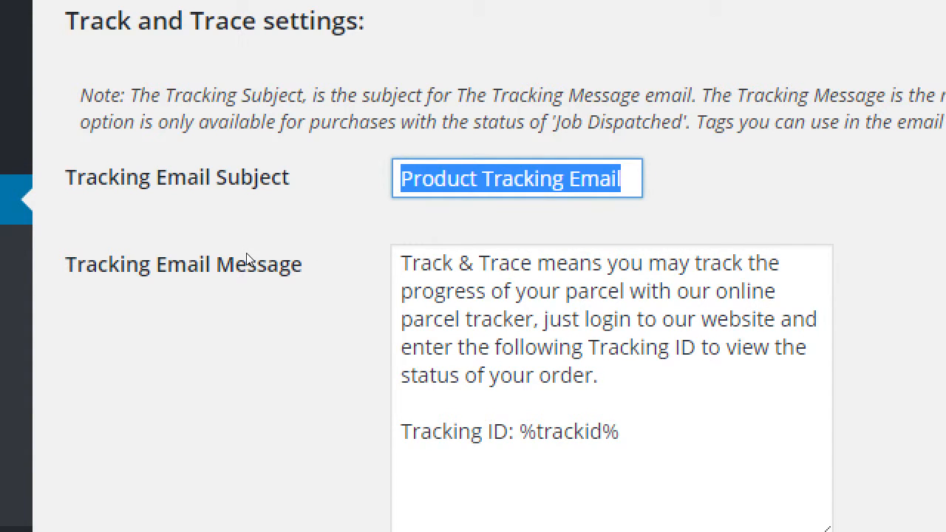
{"action": "type", "text": "Shipping"}
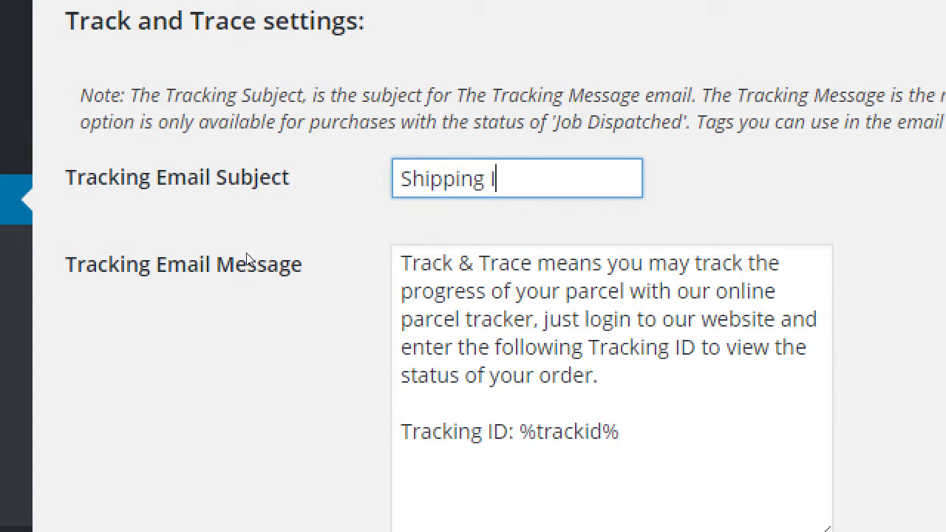
{"action": "type", "text": "Info"}
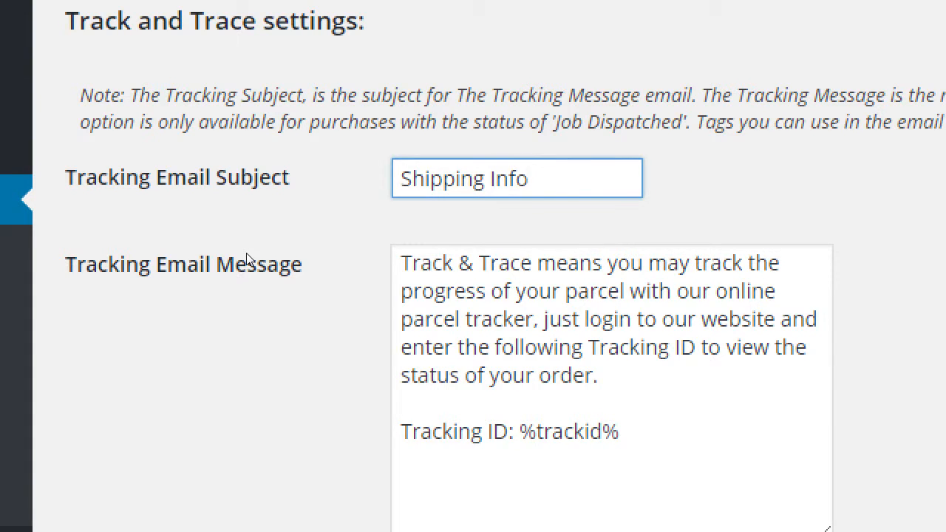
{"action": "left_click", "coordinate": [529, 178]}
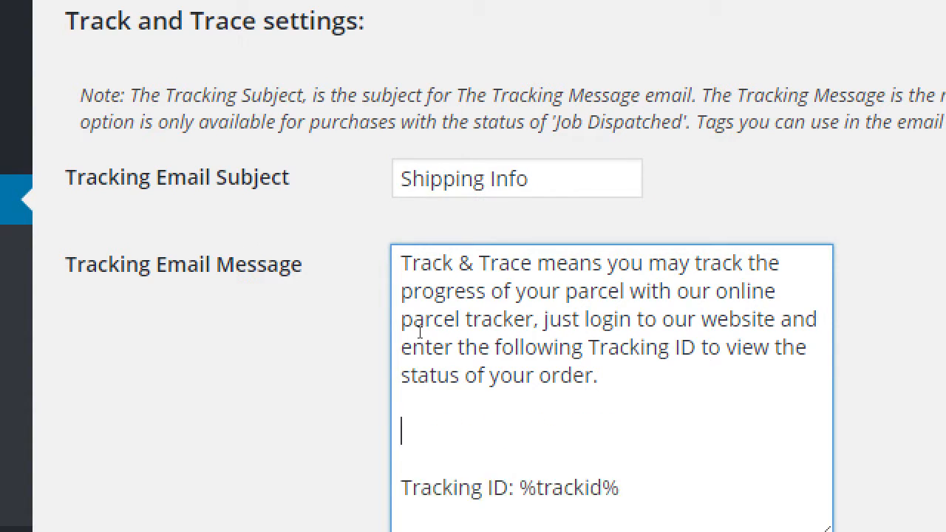
{"action": "type", "text": "http://u"}
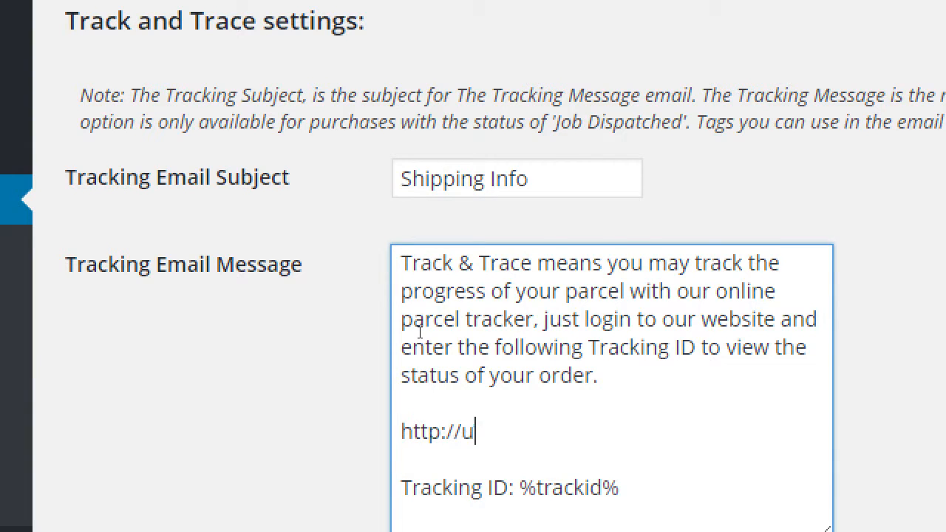
{"action": "type", "text": "ps.com/tr"}
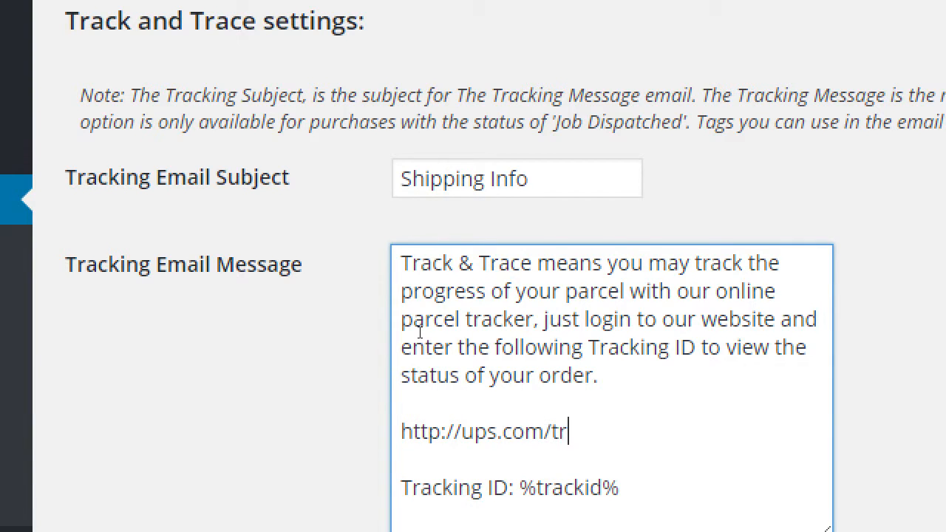
{"action": "type", "text": "ack"}
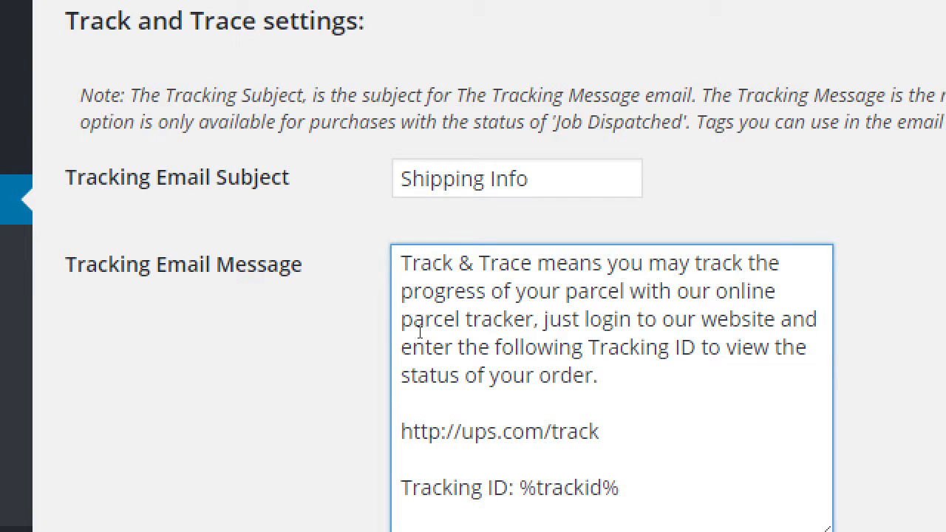
{"action": "left_click", "coordinate": [599, 432]}
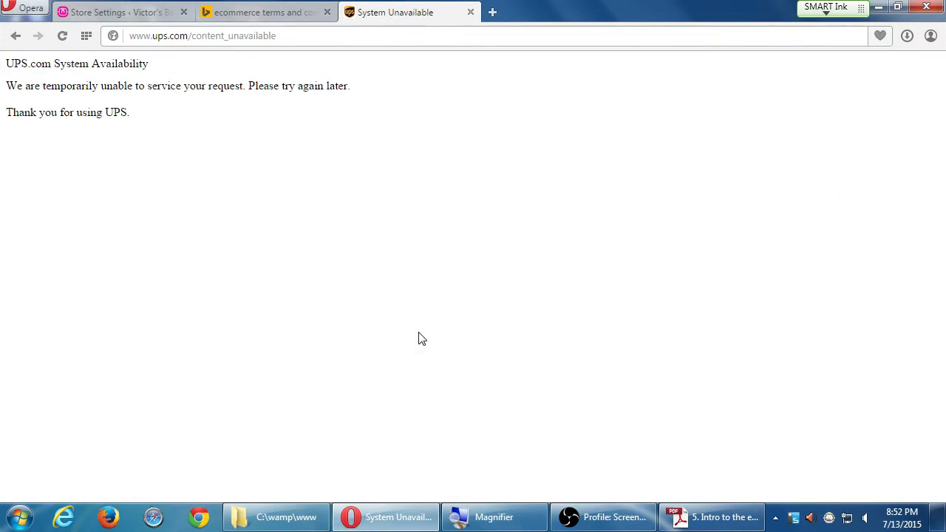
{"action": "left_click", "coordinate": [119, 12]}
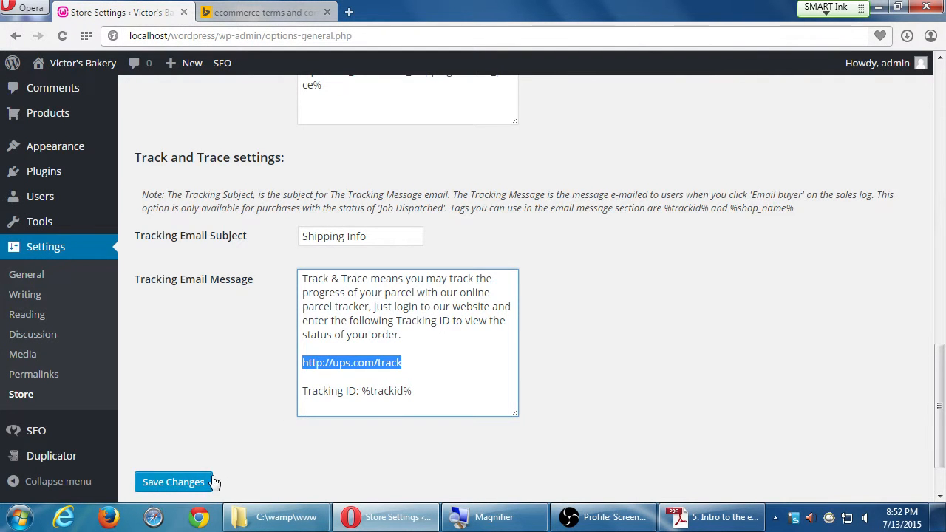
Save the Store Settings until the 'Settings saved.' notice appears.
{"action": "left_click", "coordinate": [172, 481]}
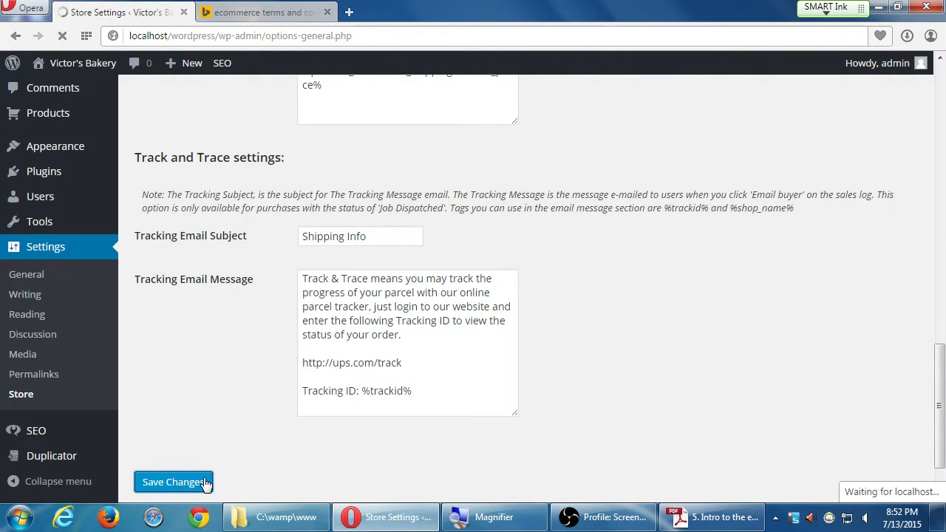
{"action": "left_click", "coordinate": [173, 481]}
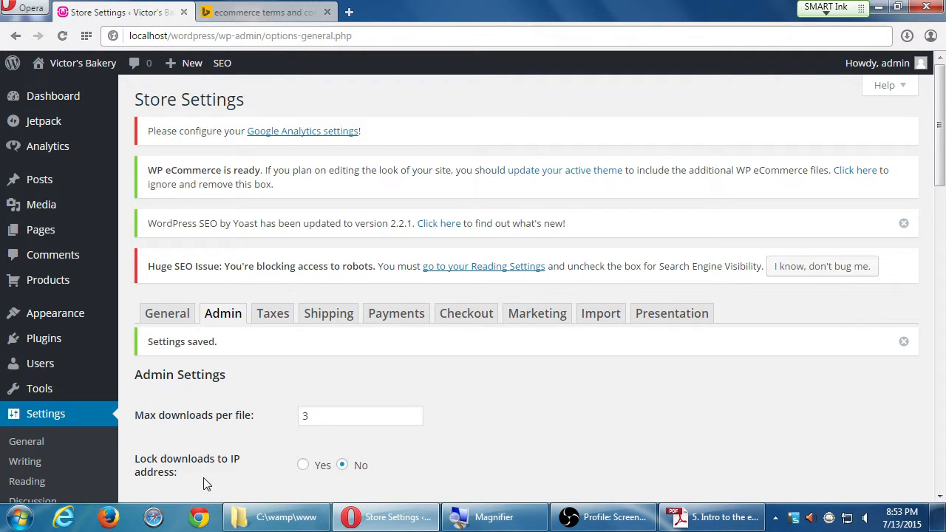
{"action": "left_click", "coordinate": [275, 516]}
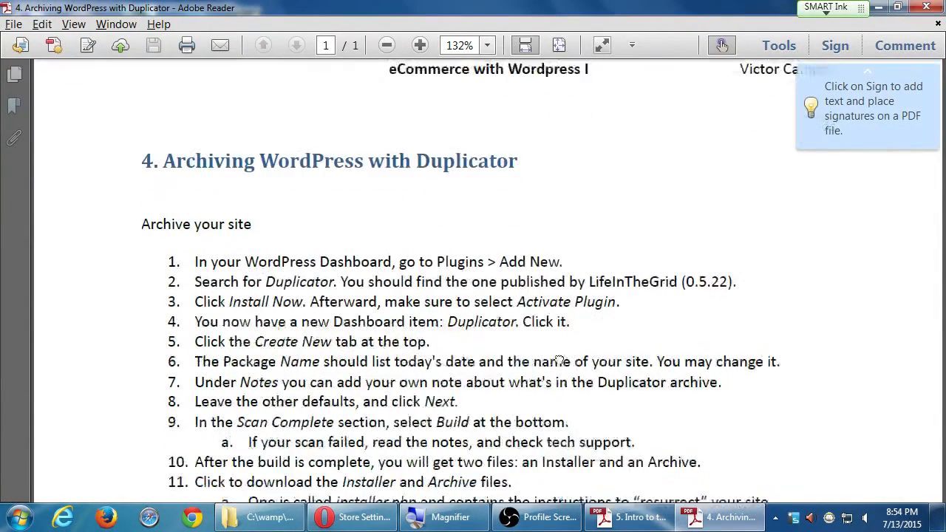
Scroll the Duplicator guide to the Installer and Archive download steps.
{"action": "scroll", "scroll_direction": "down", "scroll_amount": 3}
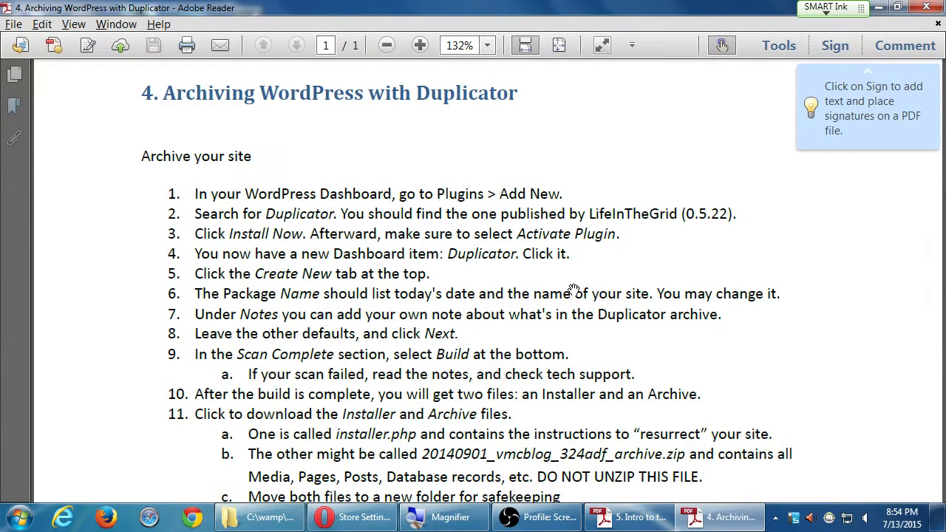
{"action": "mouse_move", "coordinate": [447, 255]}
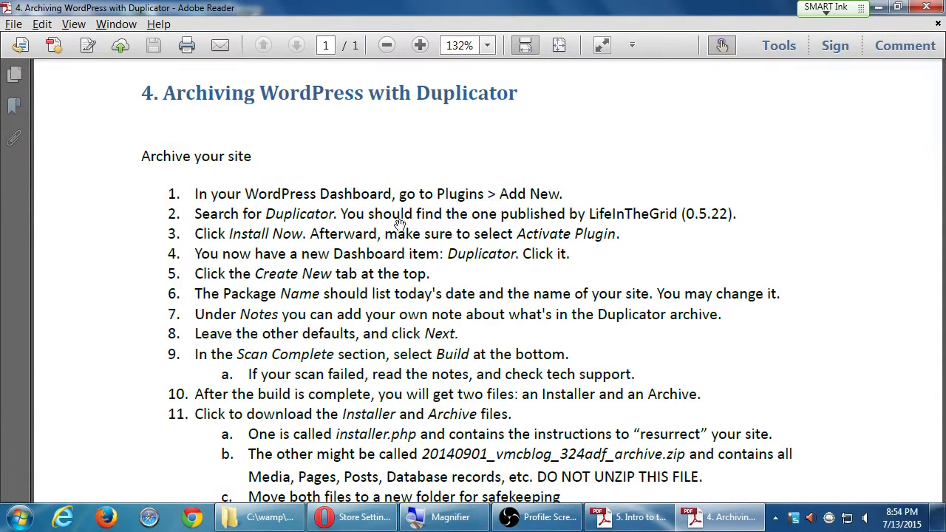
{"action": "mouse_move", "coordinate": [374, 250]}
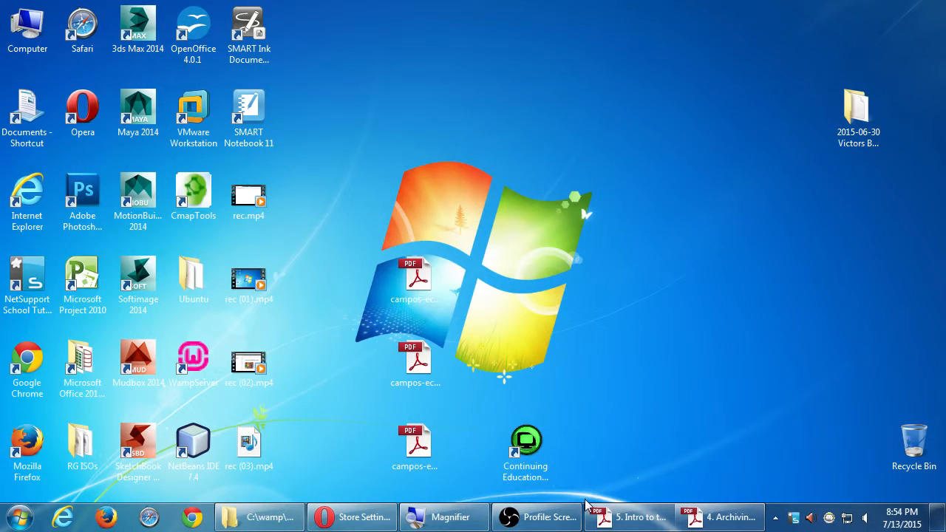
Return to the browser and start a new package from the empty Duplicator Packages page.
{"action": "left_click", "coordinate": [352, 516]}
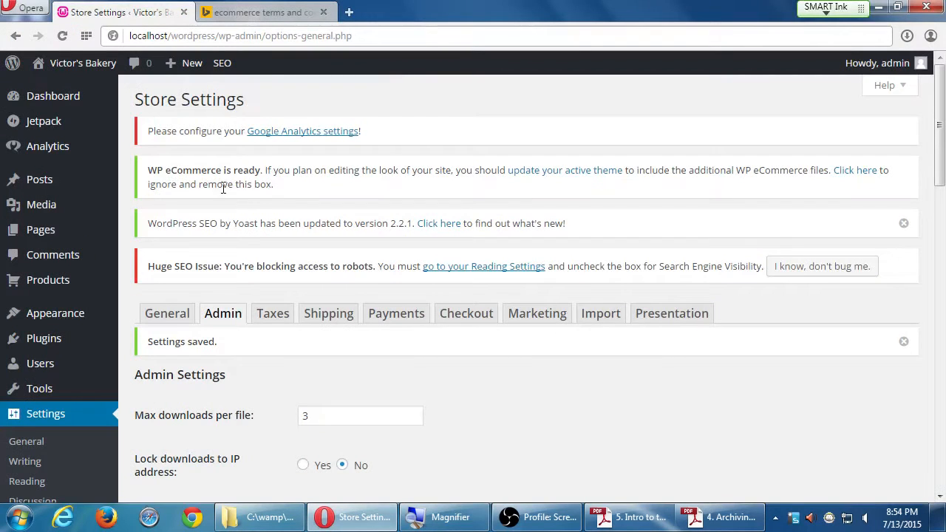
{"action": "mouse_move", "coordinate": [578, 189]}
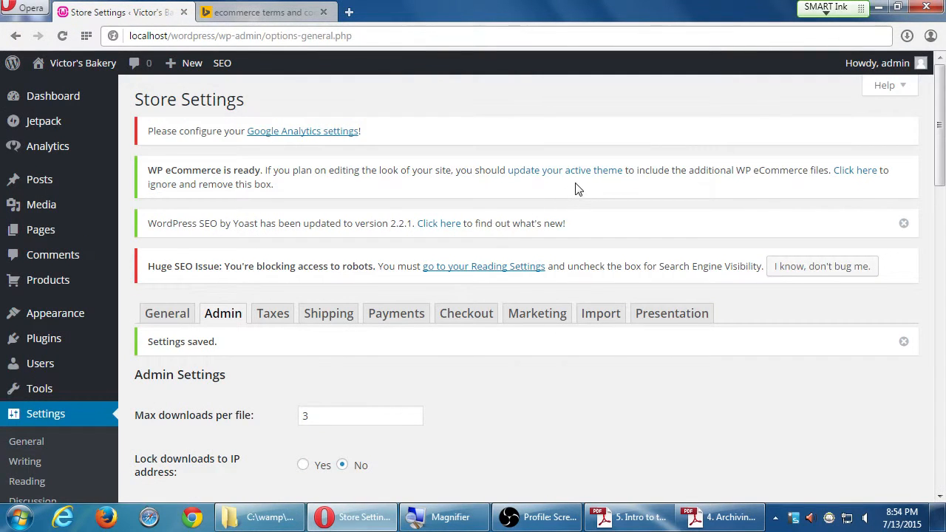
{"action": "mouse_move", "coordinate": [453, 473]}
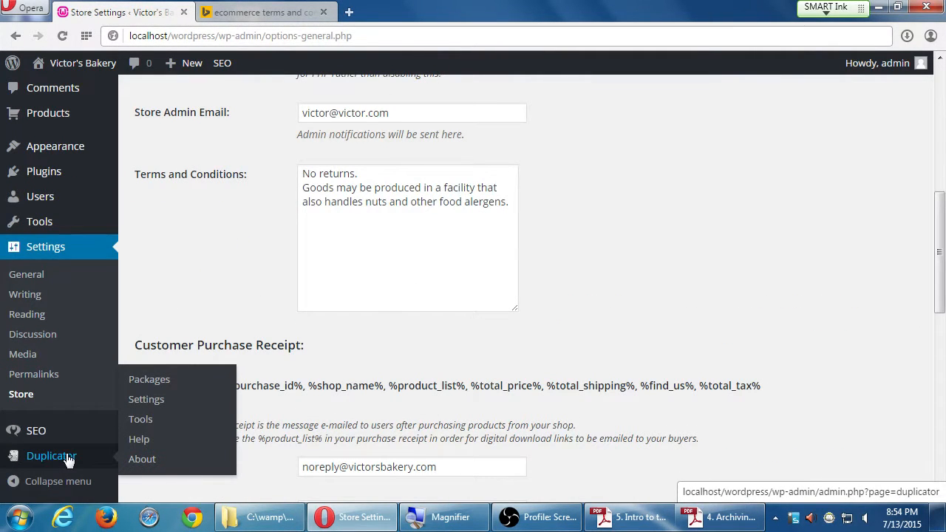
{"action": "mouse_move", "coordinate": [98, 459]}
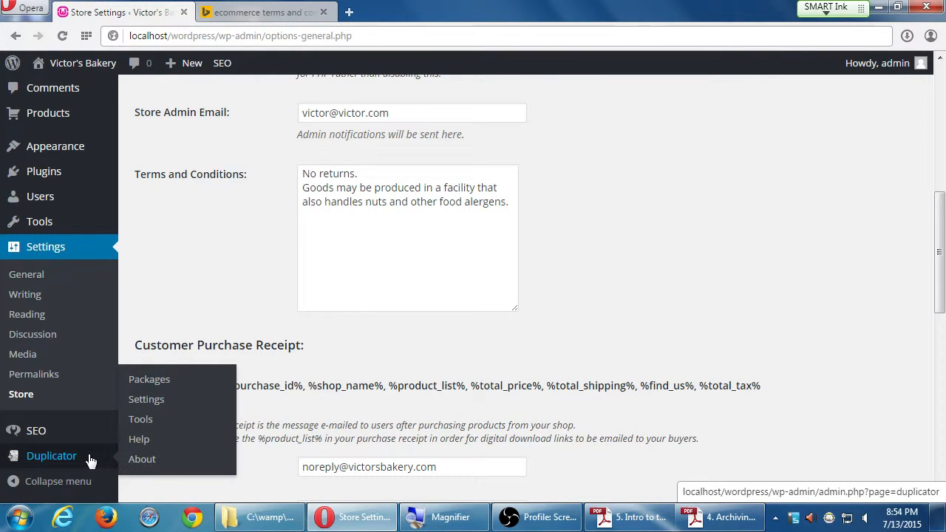
{"action": "left_click", "coordinate": [149, 379]}
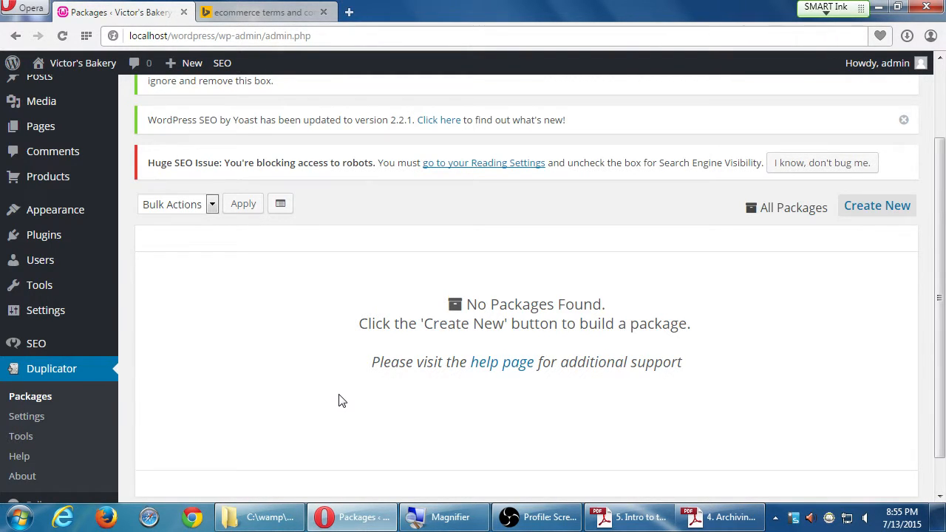
{"action": "mouse_move", "coordinate": [876, 206]}
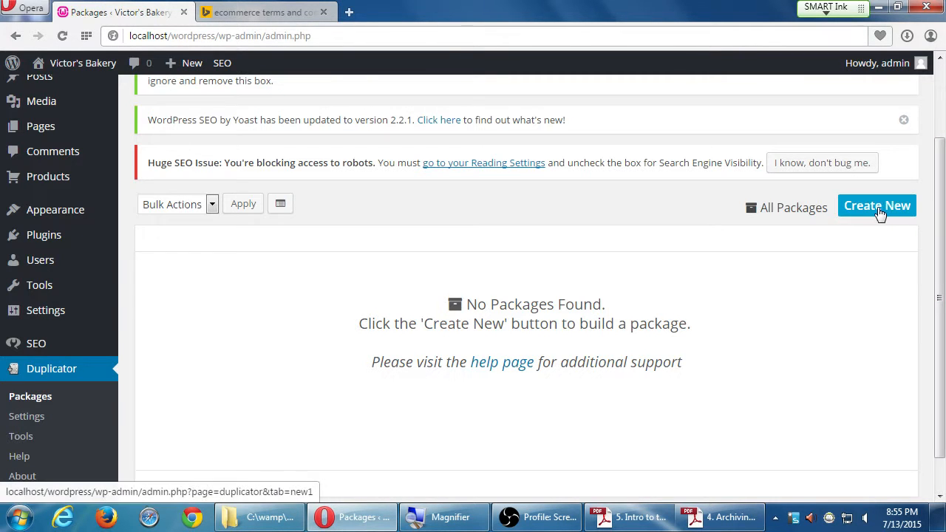
{"action": "left_click", "coordinate": [877, 206]}
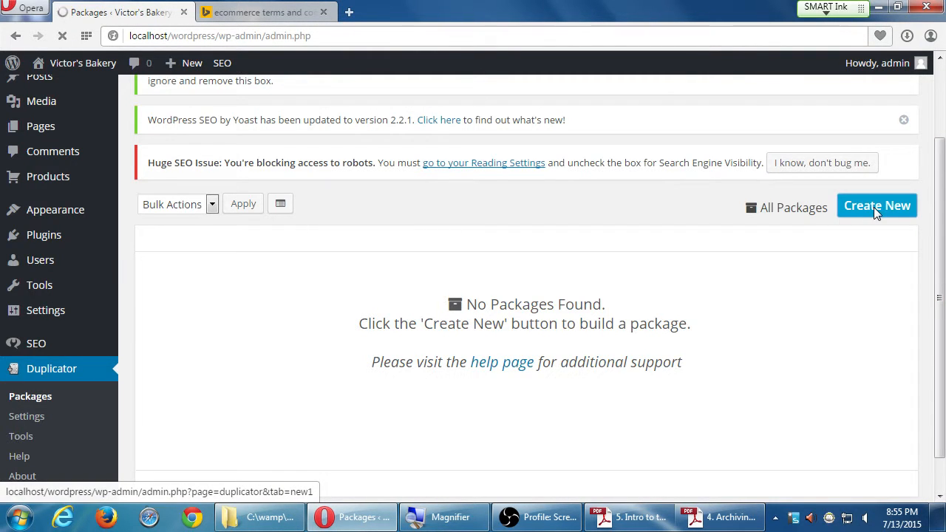
Review Step 1 Package Setup: passing requirements, name 20150714_victorsbakery, storage, archive, installer.
{"action": "left_click", "coordinate": [876, 206]}
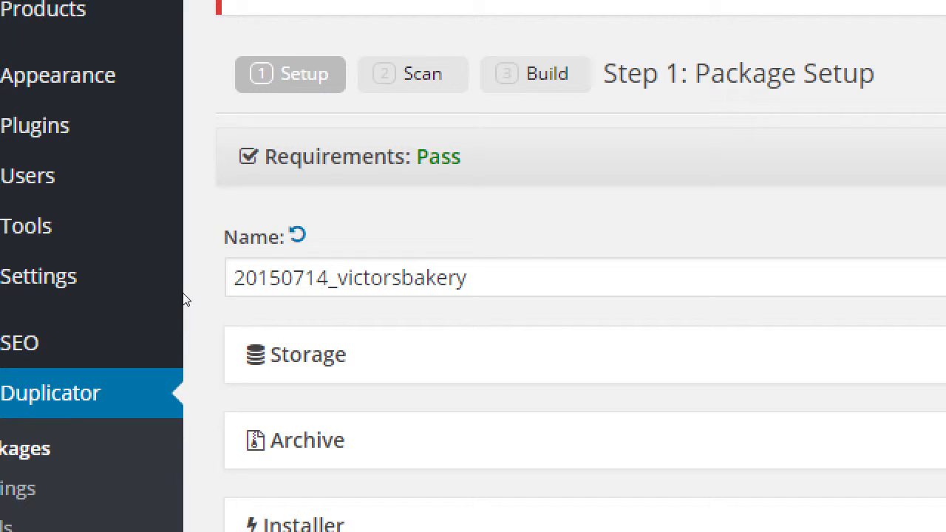
{"action": "scroll", "scroll_direction": "down", "scroll_amount": 3}
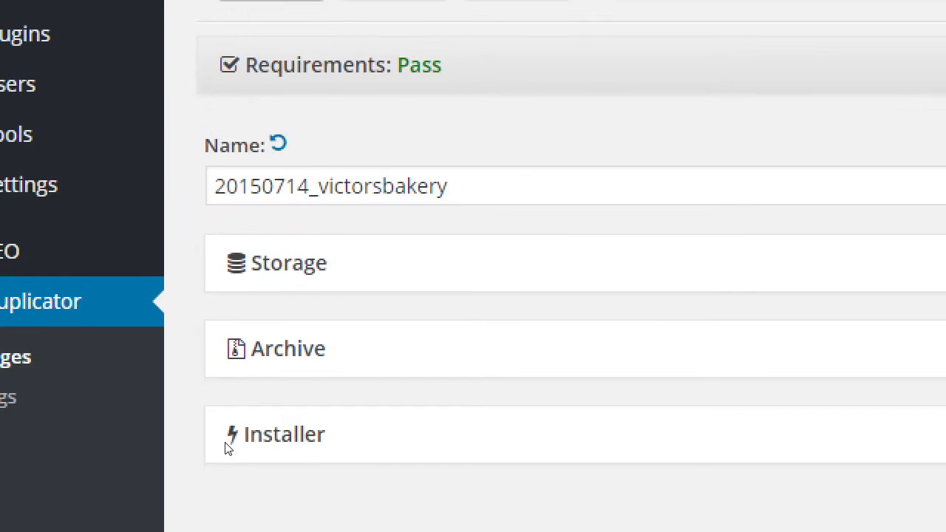
{"action": "mouse_move", "coordinate": [216, 415]}
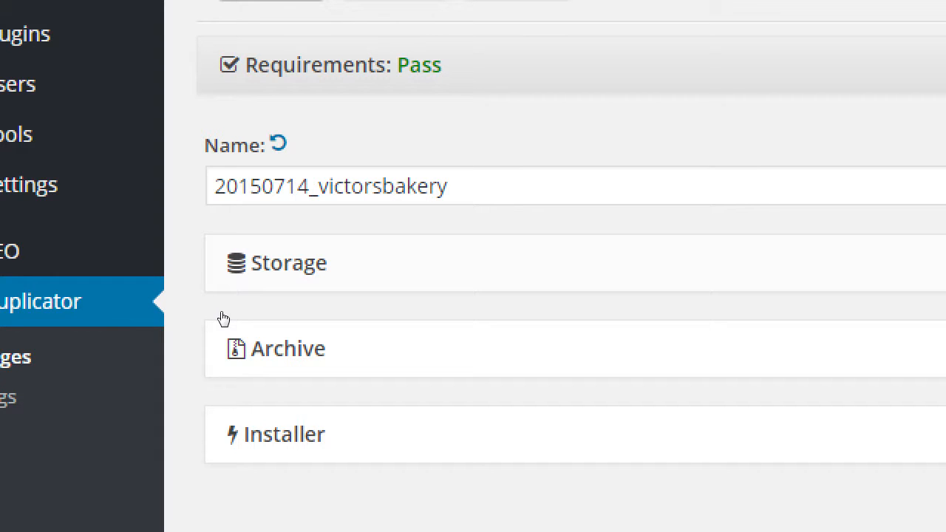
{"action": "scroll", "scroll_direction": "down", "scroll_amount": 3}
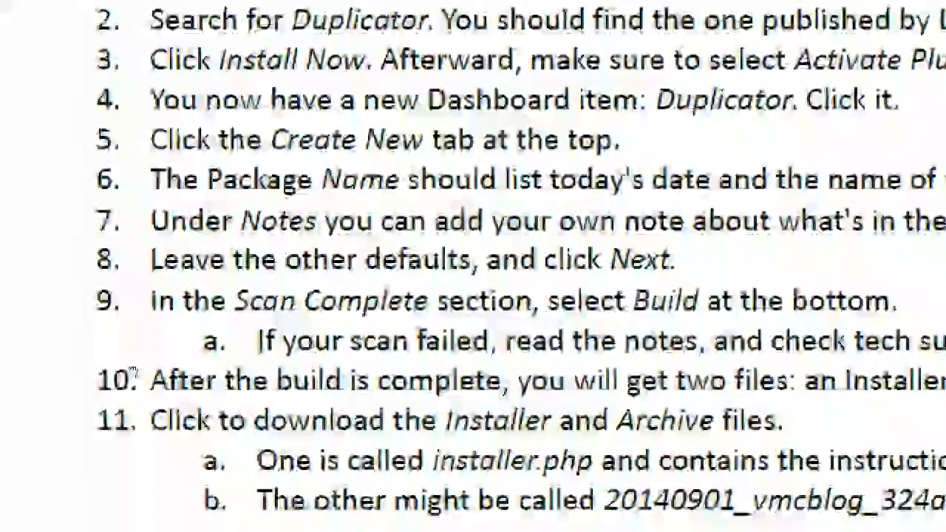
{"action": "scroll", "scroll_direction": "down", "scroll_amount": 3}
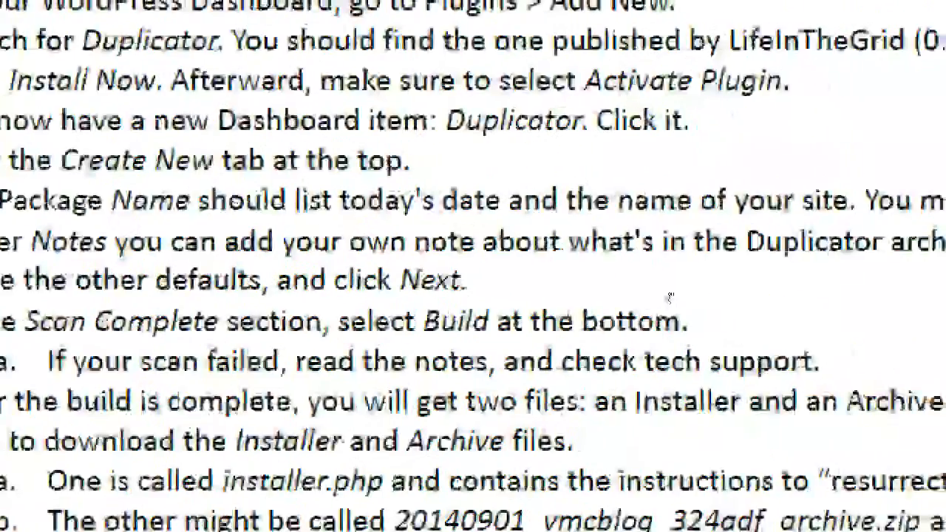
{"action": "scroll", "scroll_direction": "down", "scroll_amount": 3}
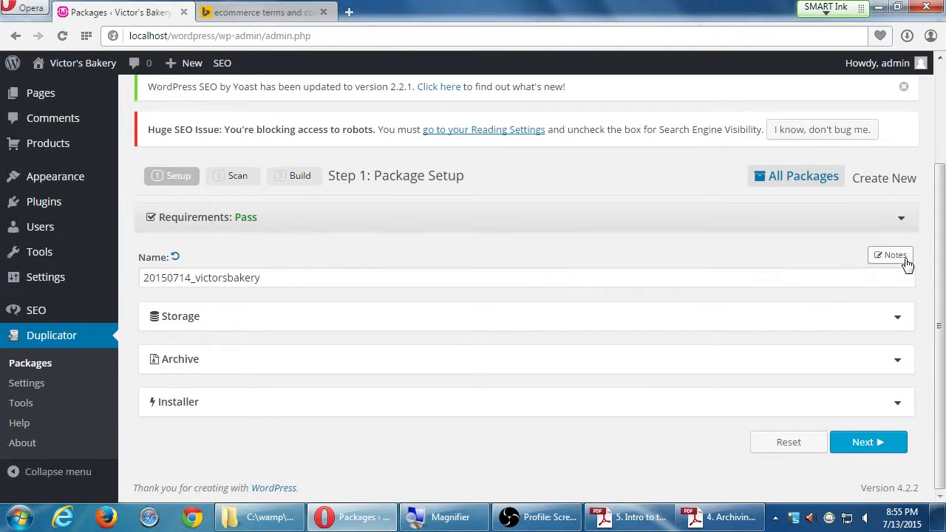
Note the package changes: updated plugins, changed theme, installed WP eCommerce, set admin settings.
{"action": "left_click", "coordinate": [889, 254]}
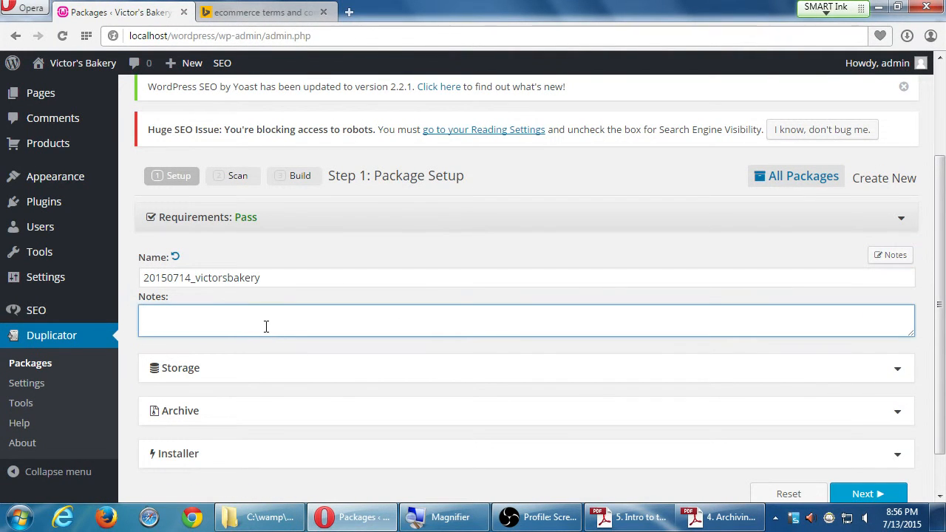
{"action": "left_click", "coordinate": [266, 320]}
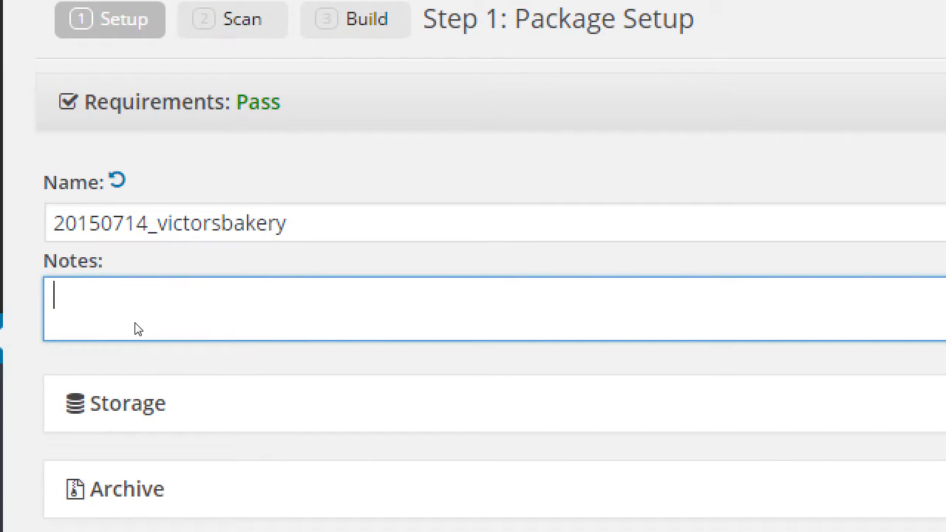
{"action": "type", "text": "Updated pu"}
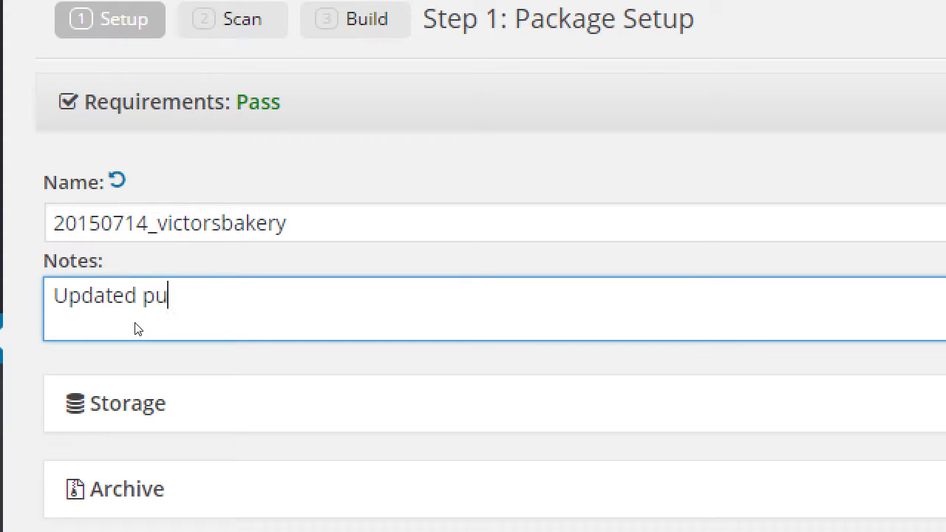
{"action": "type", "text": "lugins"}
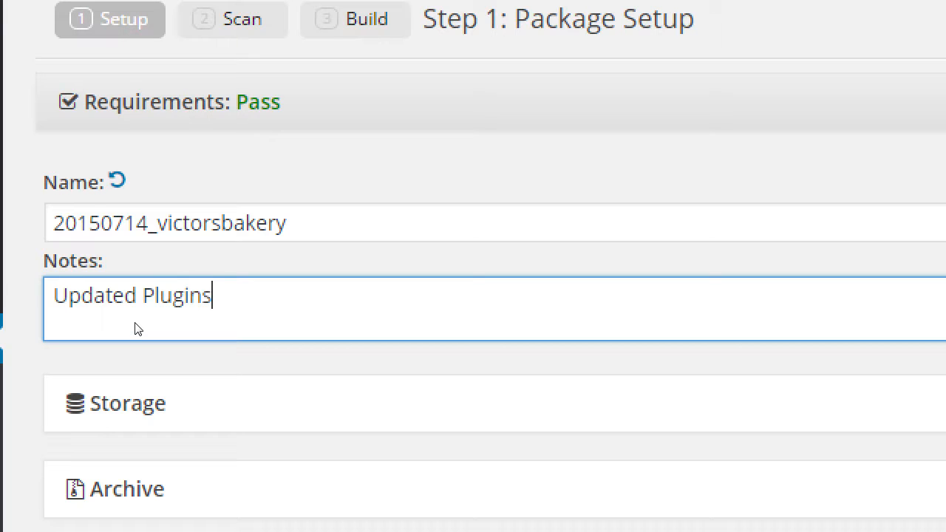
{"action": "type", "text": ". Changed theme."}
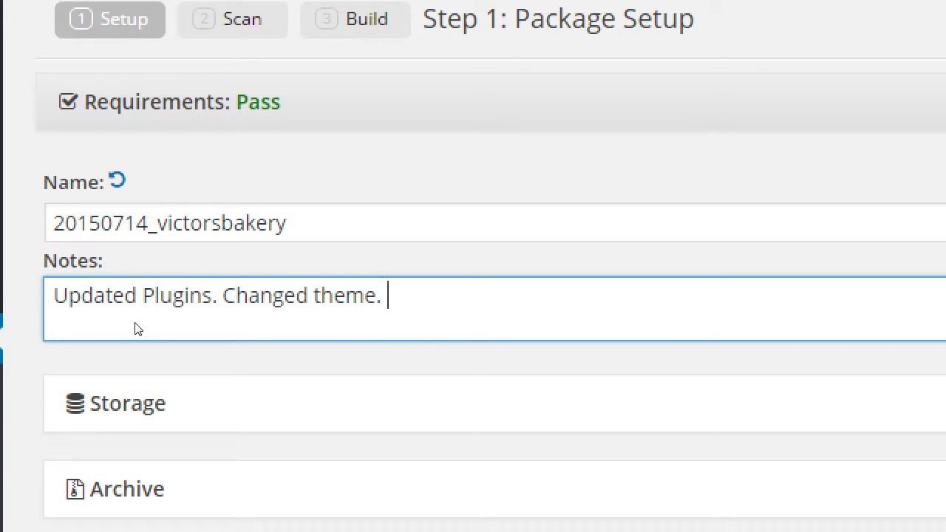
{"action": "type", "text": "Installed W"}
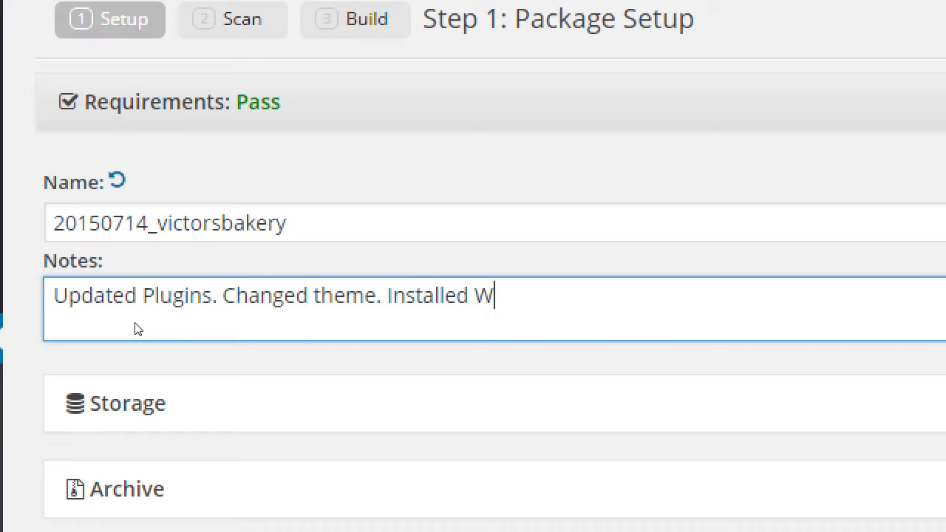
{"action": "type", "text": "P eCommerce."}
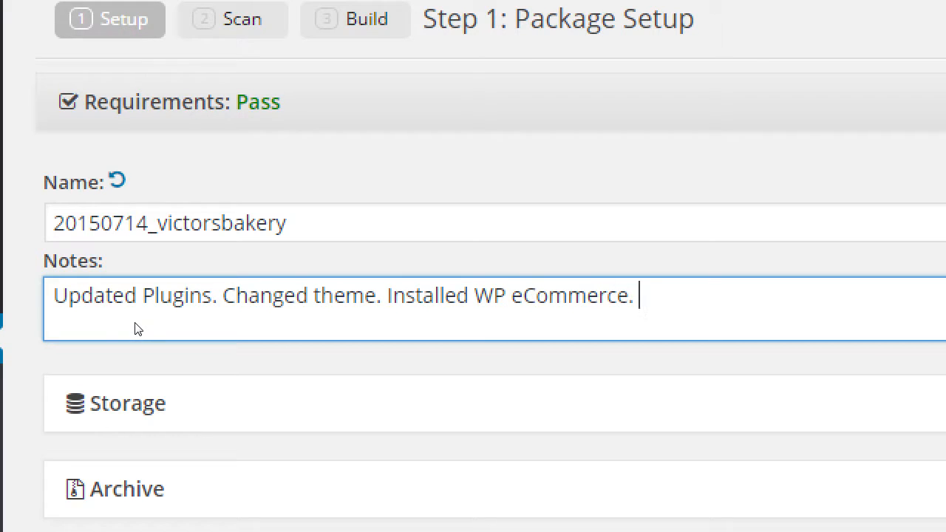
{"action": "type", "text": "Set \"A"}
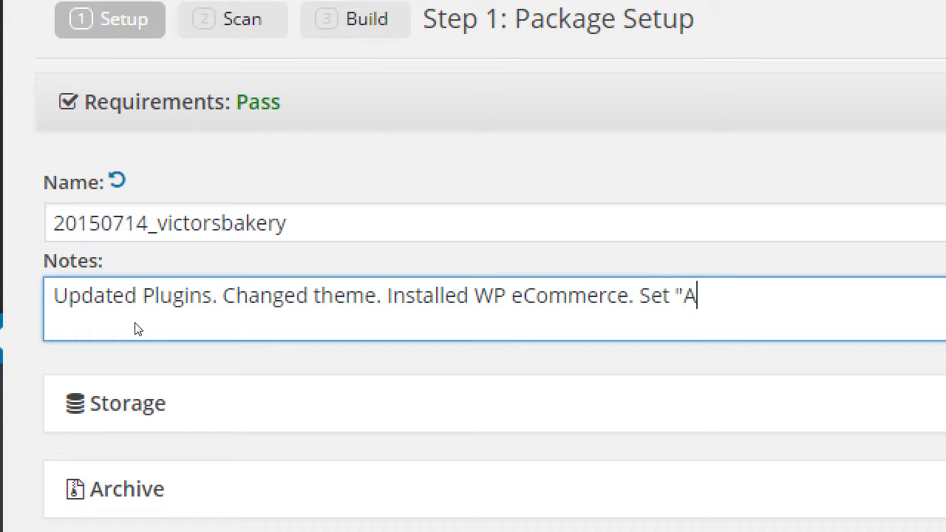
{"action": "type", "text": "dmin"}
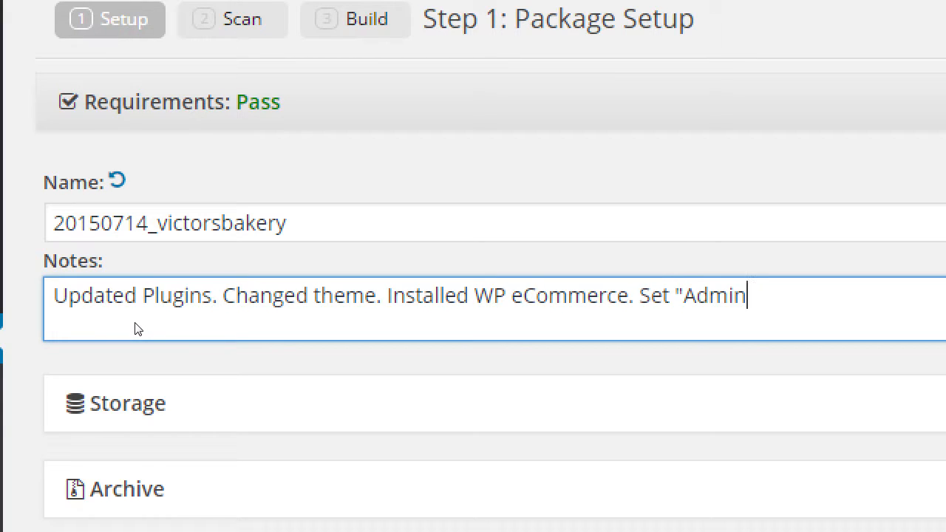
{"action": "type", "text": "Gener"}
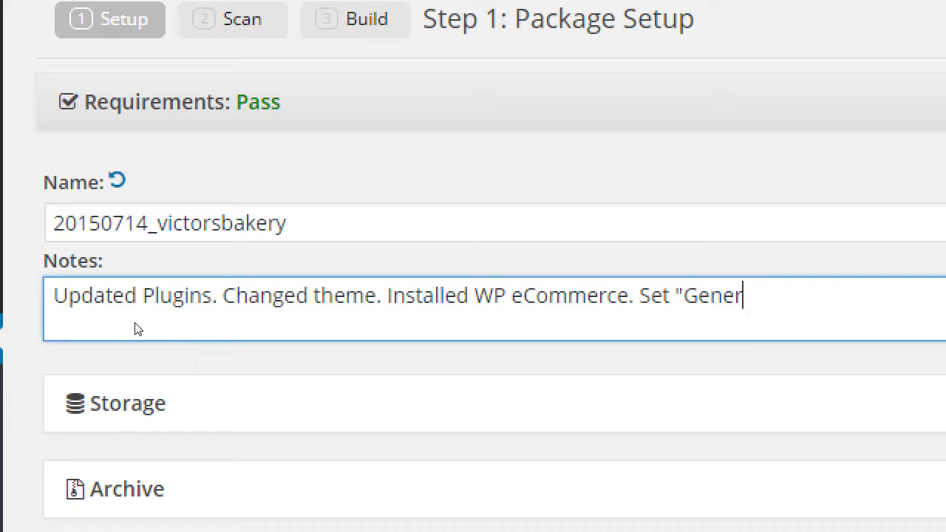
{"action": "type", "text": "al\""}
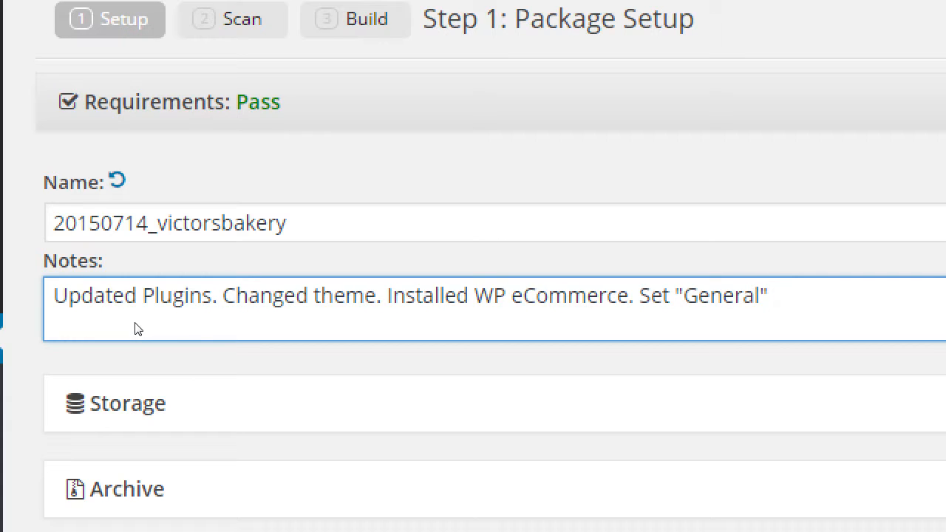
{"action": "type", "text": "and \"admin"}
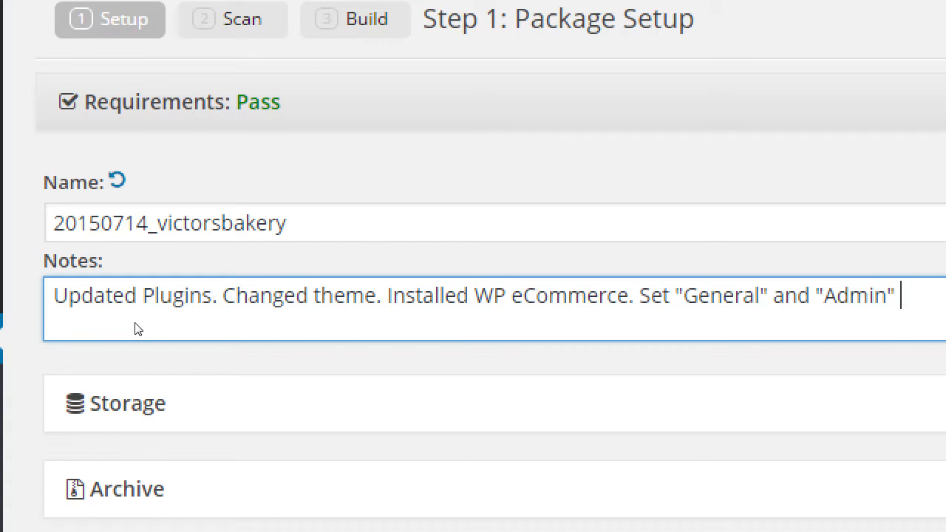
{"action": "scroll", "scroll_direction": "down", "scroll_amount": 3}
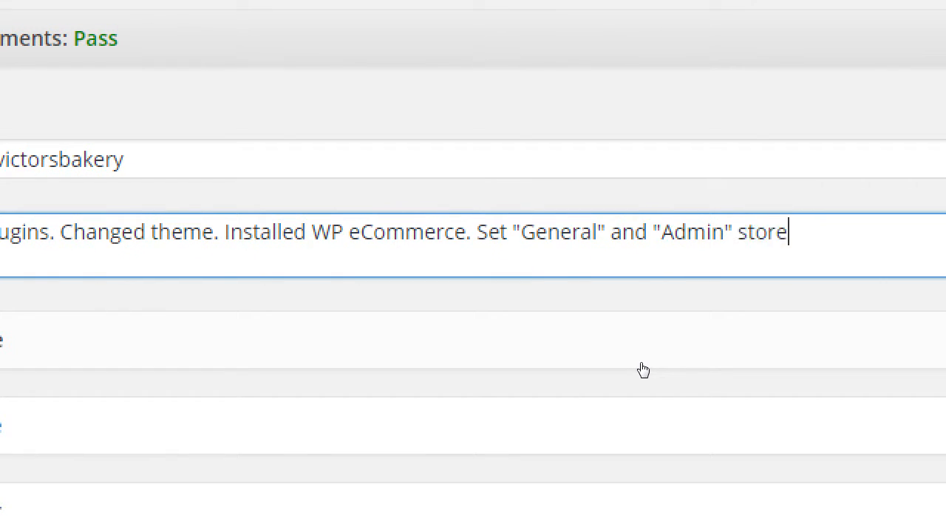
{"action": "type", "text": "settings."}
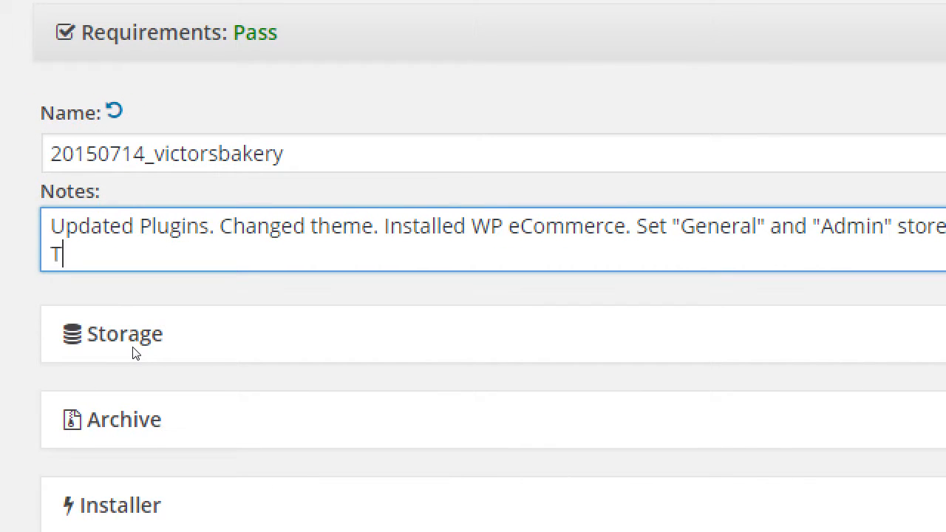
Add the line 'To-do: Continue to set Store > Settings options.' to the notes.
{"action": "type", "text": "o-do:"}
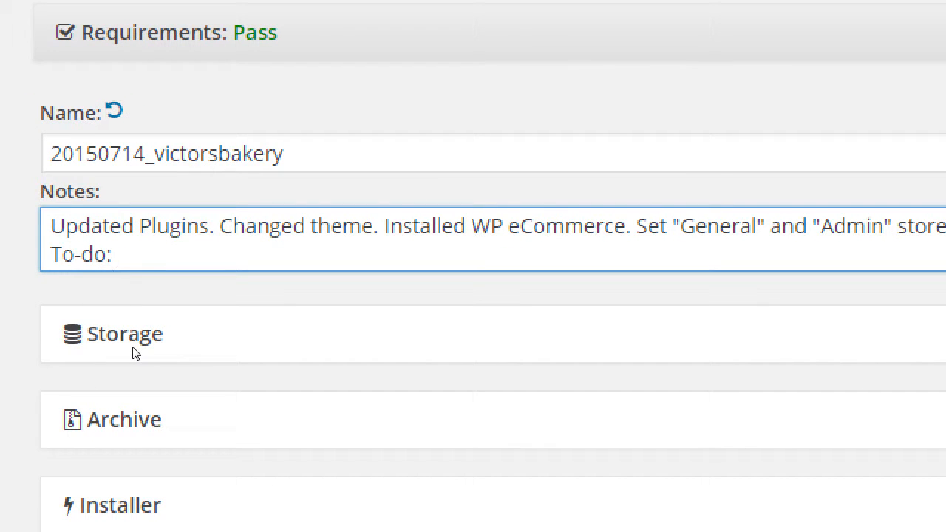
{"action": "type", "text": "the"}
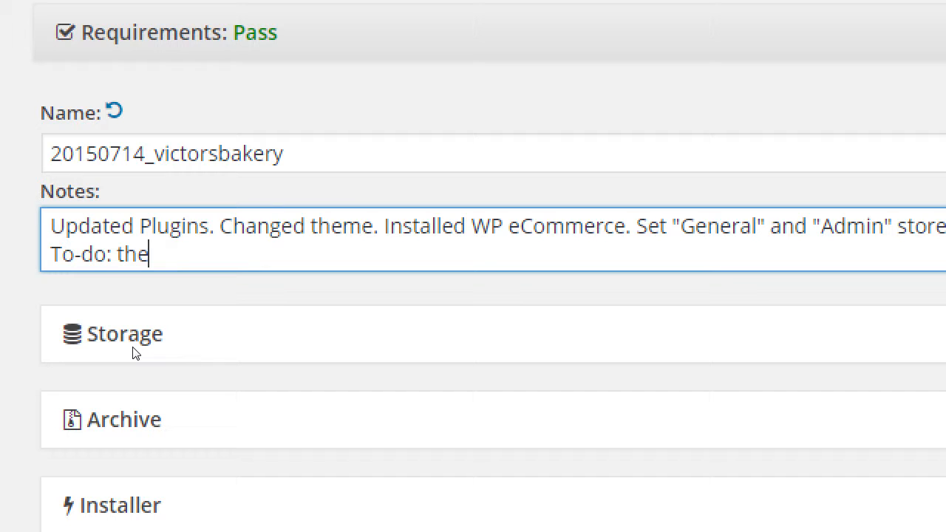
{"action": "key", "text": "BackSpace"}
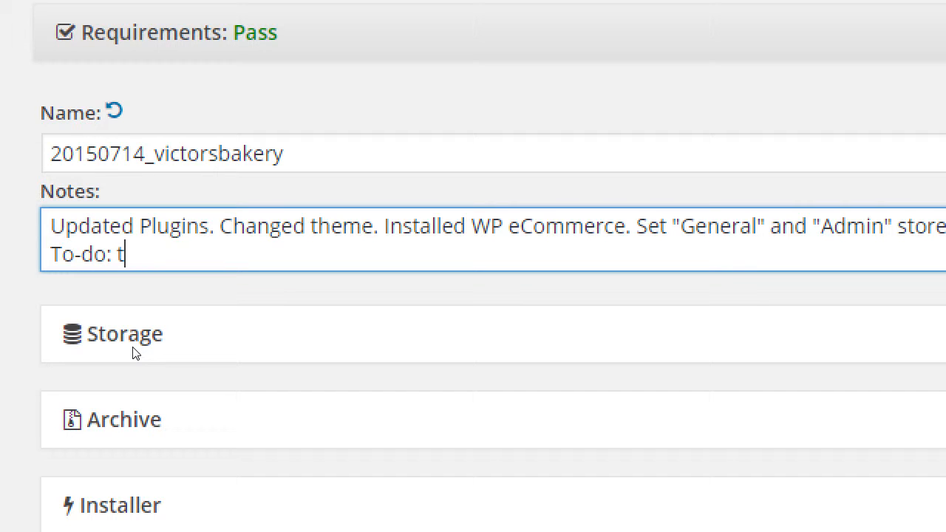
{"action": "type", "text": "Contin"}
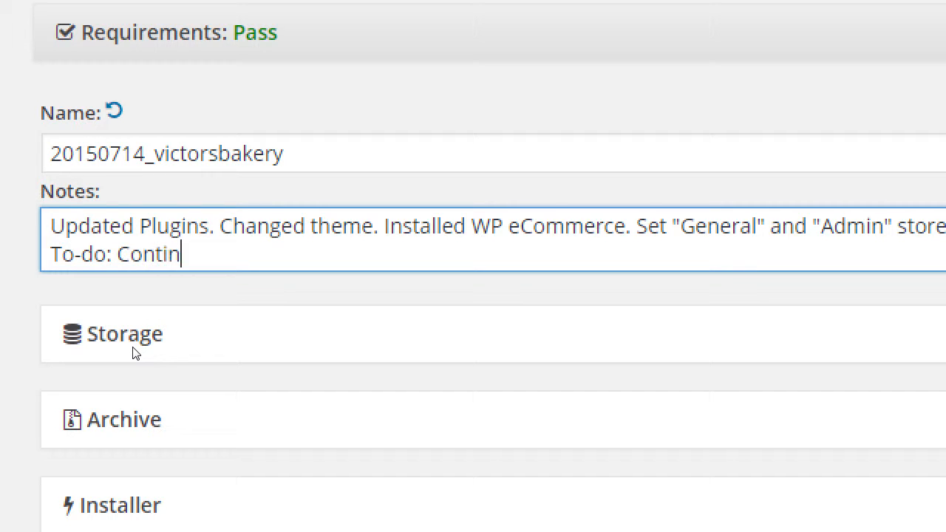
{"action": "type", "text": "ue to set Store"}
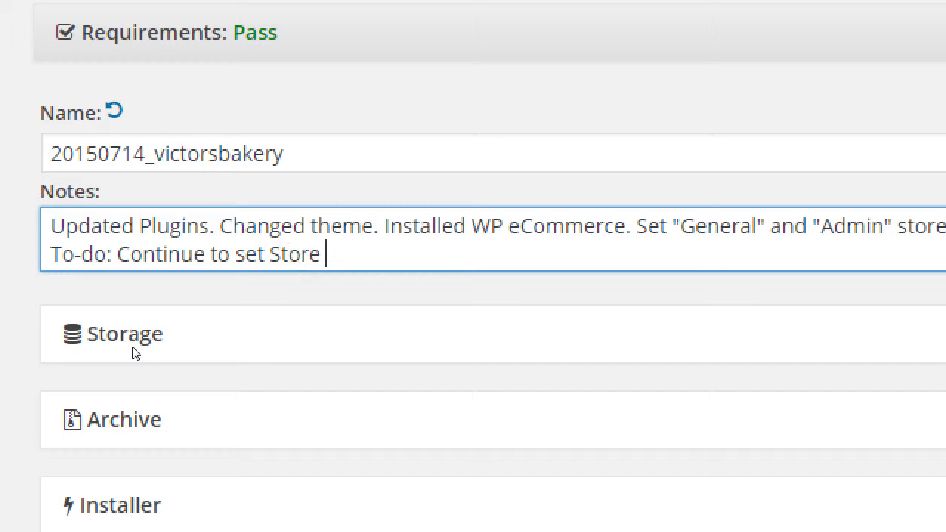
{"action": "type", "text": "> Settings"}
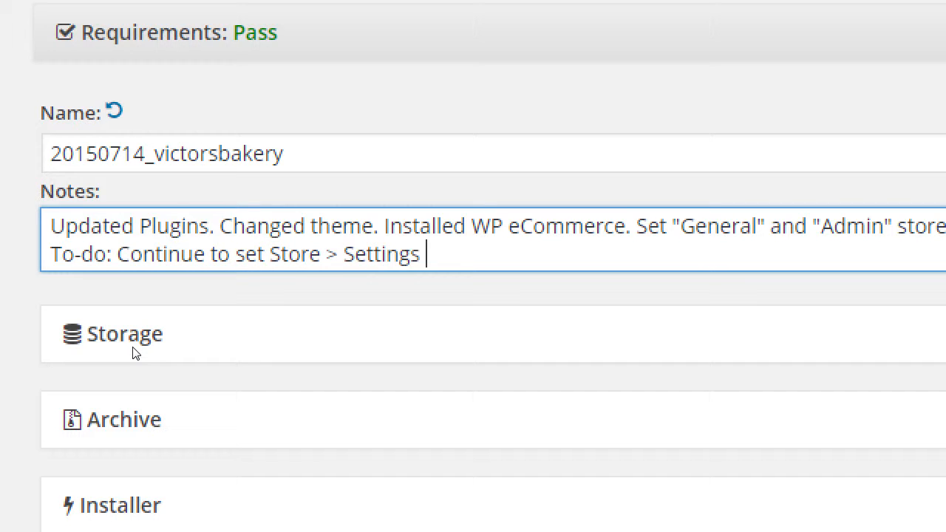
{"action": "type", "text": "options."}
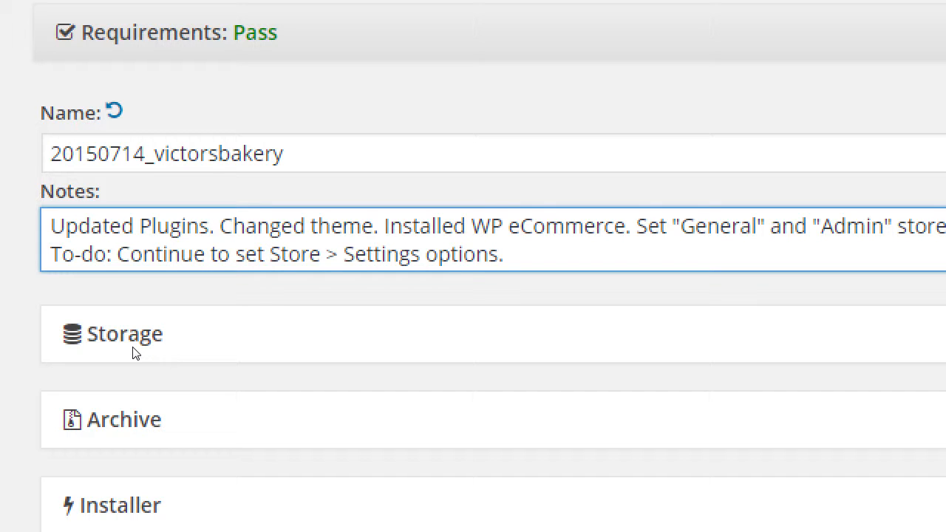
{"action": "left_click", "coordinate": [506, 254]}
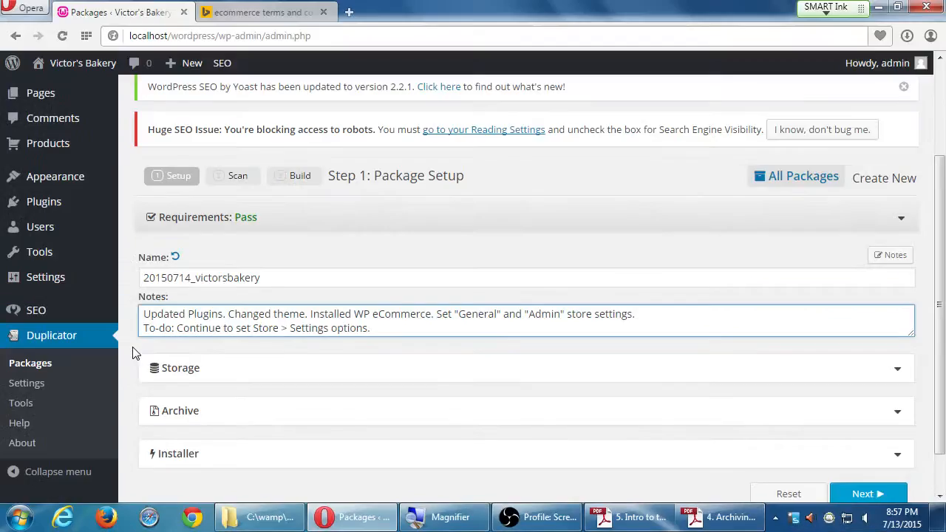
{"action": "mouse_move", "coordinate": [461, 437]}
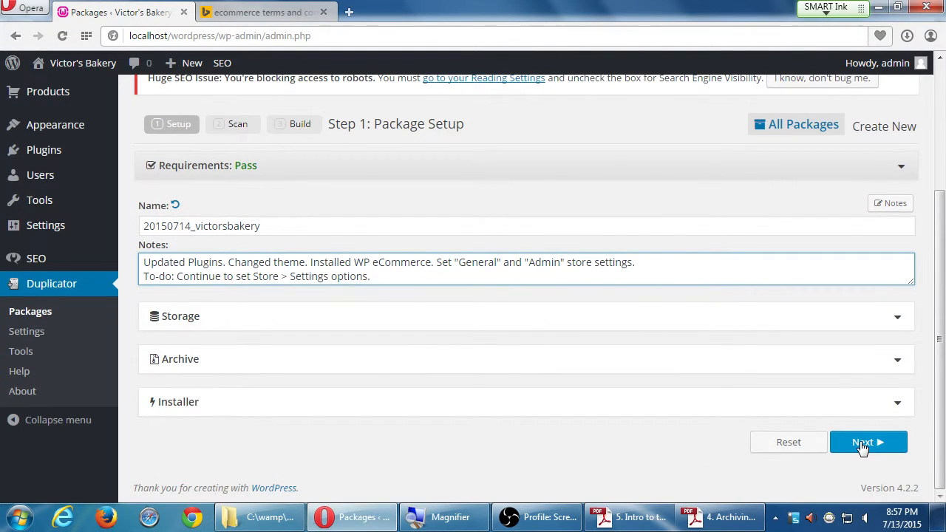
Continue from Duplicator's package Setup to Step 2, running the System Scan.
{"action": "left_click", "coordinate": [867, 441]}
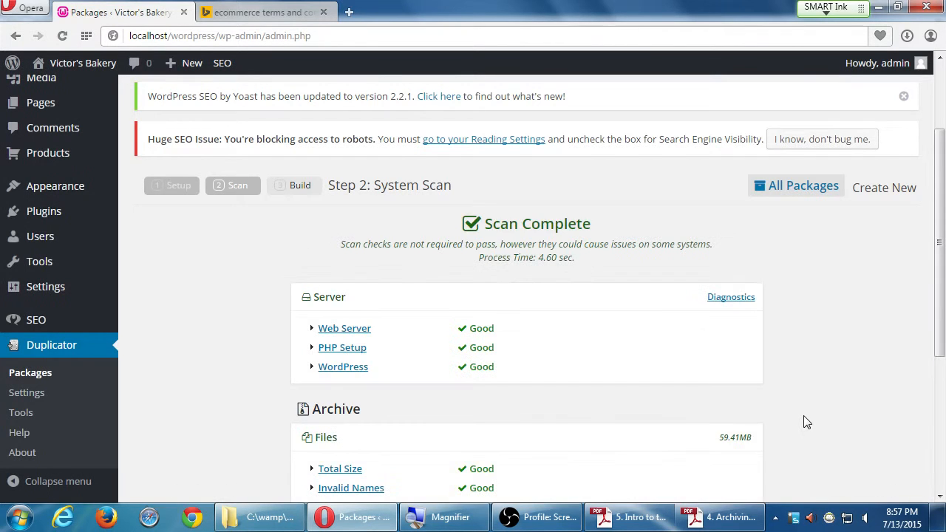
{"action": "mouse_move", "coordinate": [874, 368]}
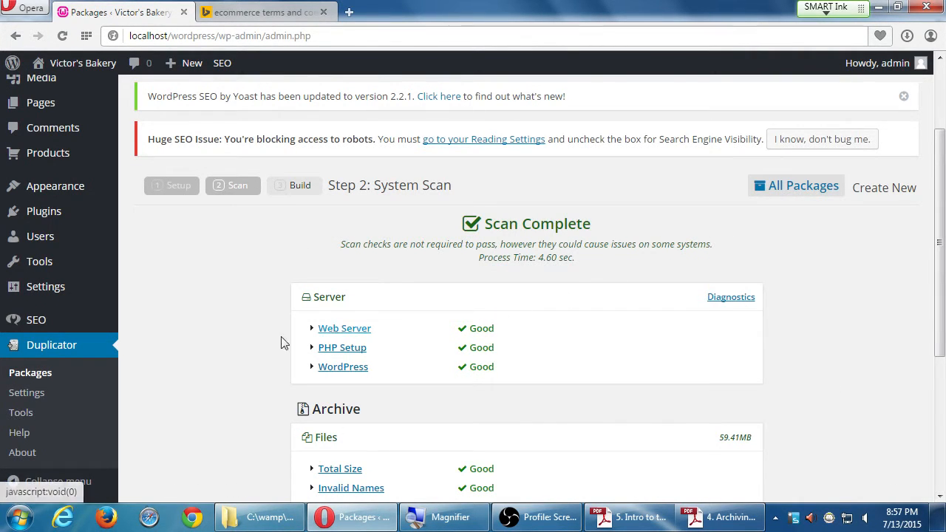
Scroll through the scan results: all Good, files 59.41MB, database 1.39MB.
{"action": "scroll", "scroll_direction": "down", "scroll_amount": 3}
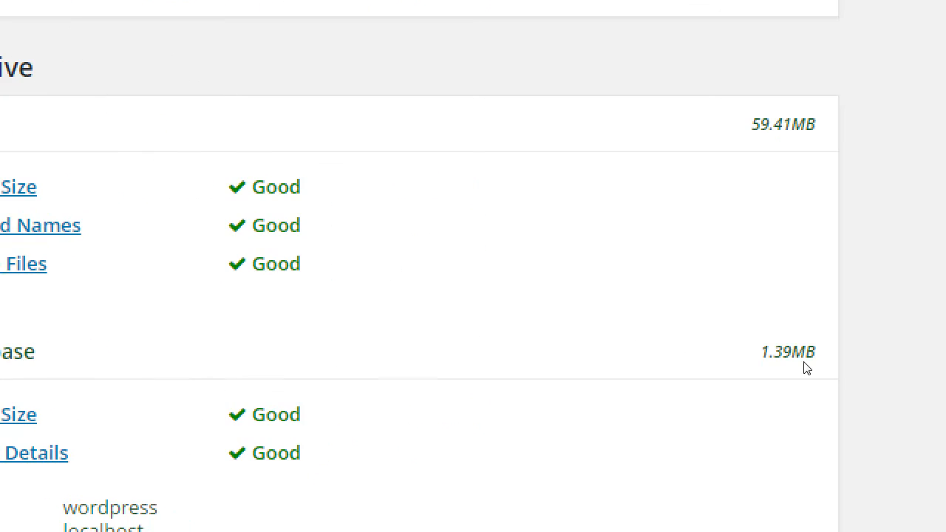
{"action": "mouse_move", "coordinate": [748, 361]}
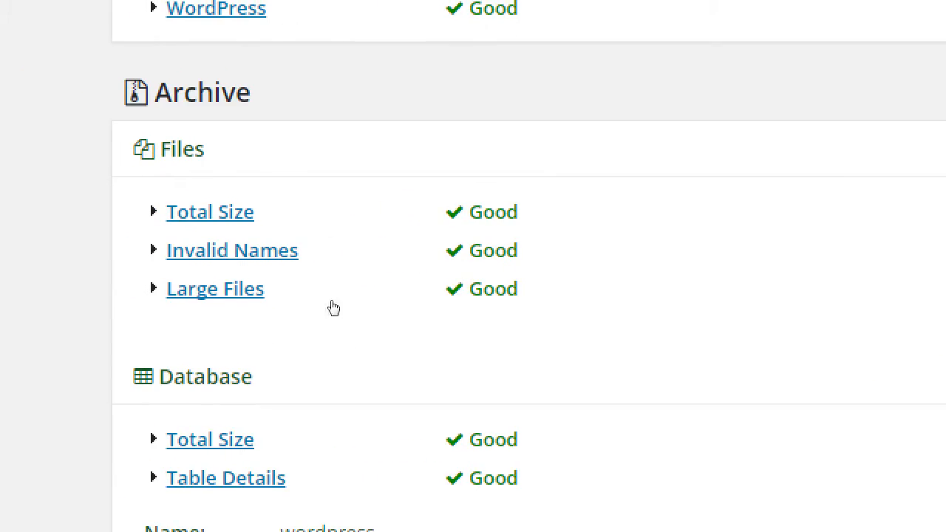
{"action": "mouse_move", "coordinate": [431, 333]}
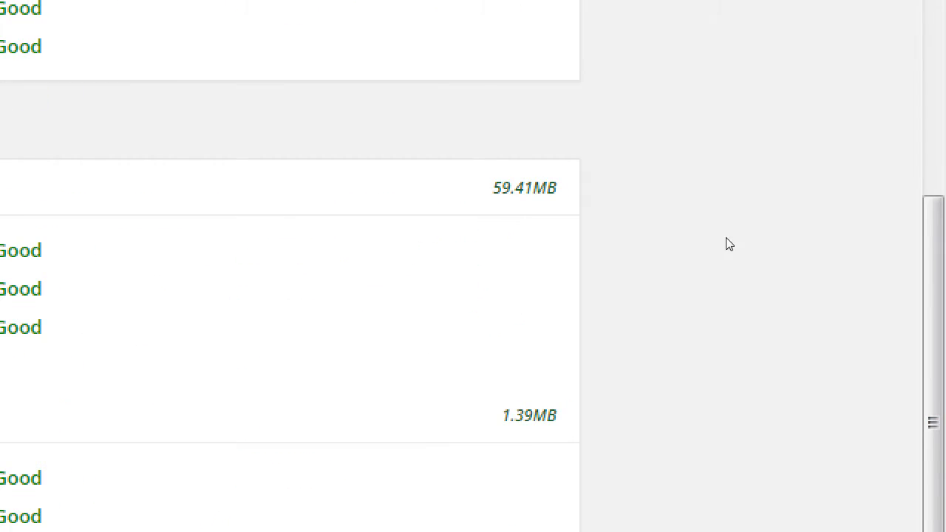
{"action": "mouse_move", "coordinate": [733, 242]}
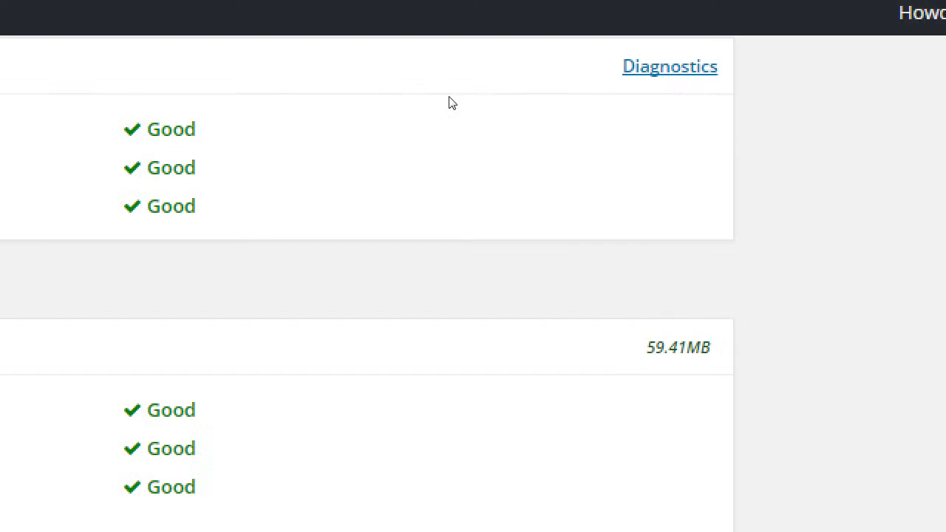
{"action": "scroll", "scroll_direction": "down", "scroll_amount": 3}
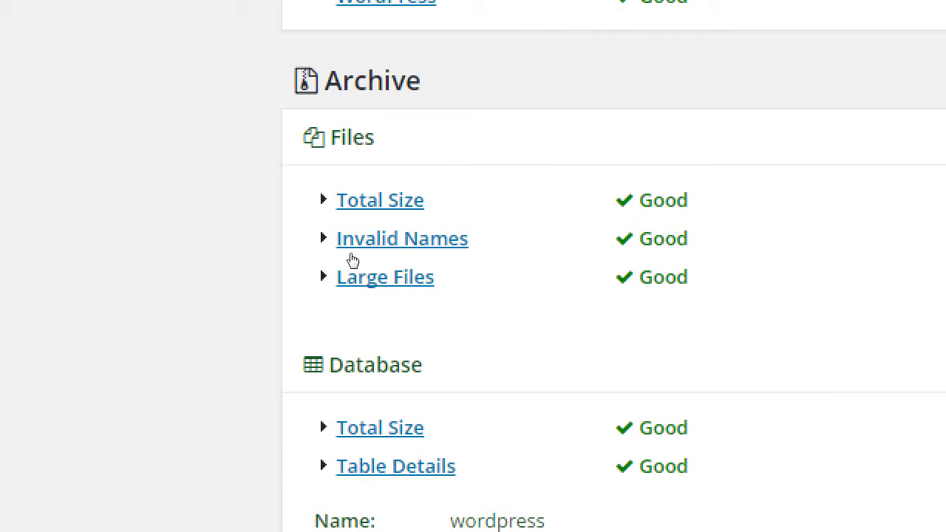
{"action": "left_click", "coordinate": [379, 199]}
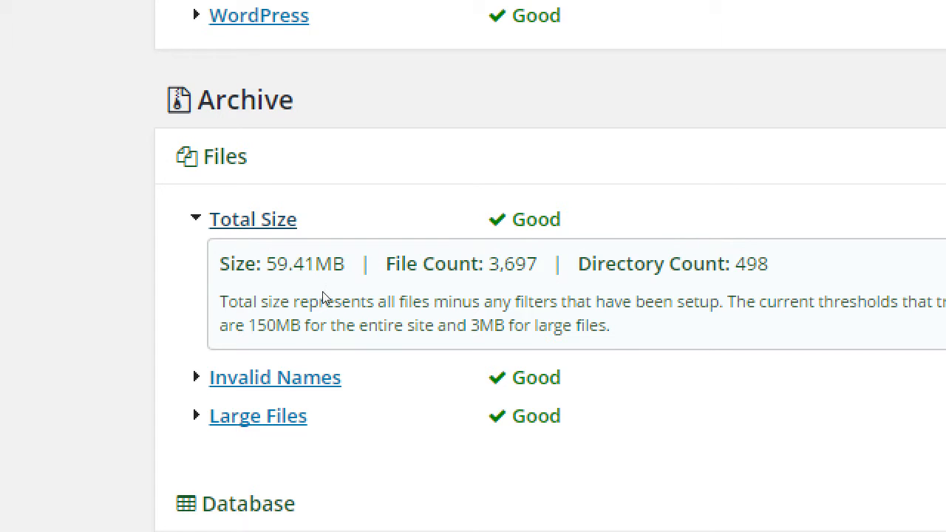
{"action": "double_click", "coordinate": [261, 325]}
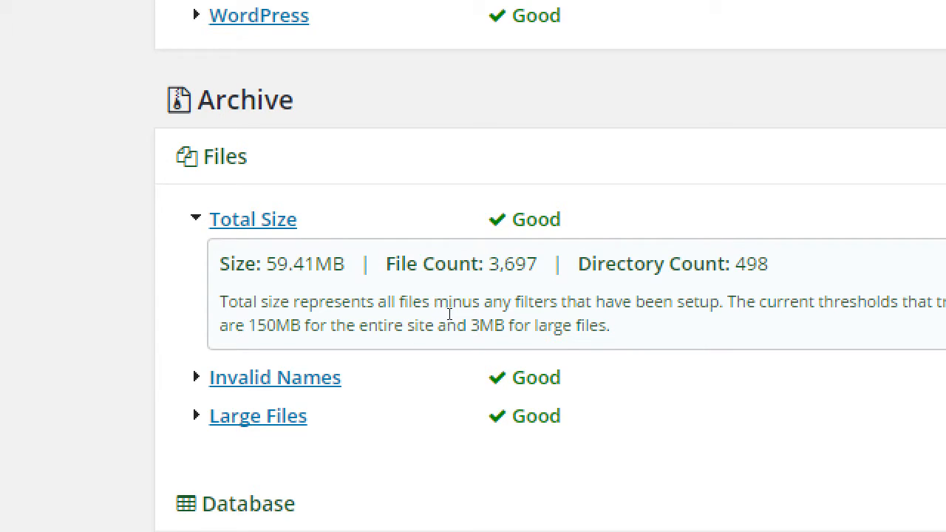
{"action": "double_click", "coordinate": [486, 325]}
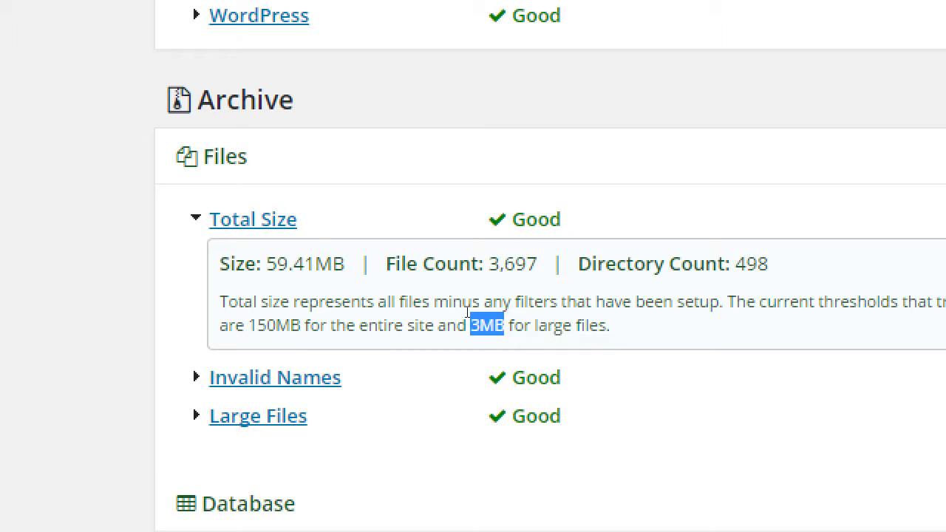
{"action": "scroll", "scroll_direction": "down", "scroll_amount": 3}
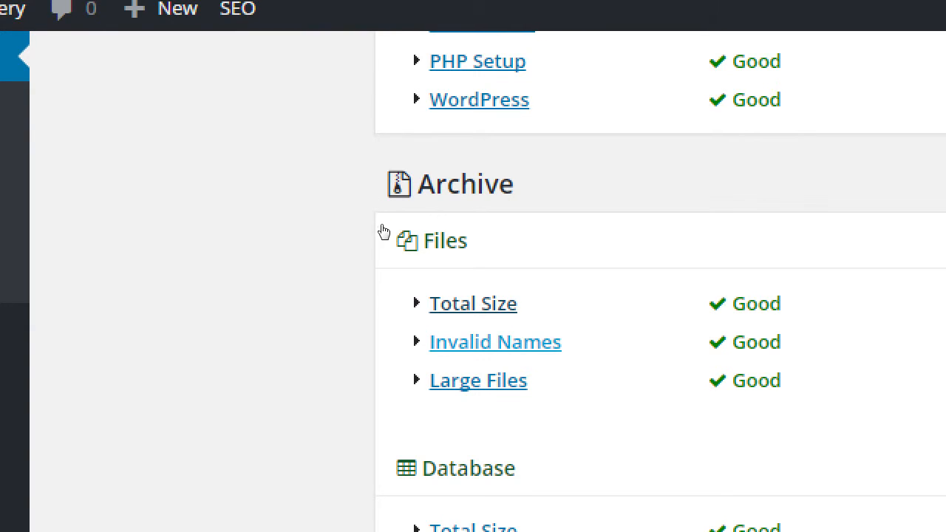
{"action": "left_click", "coordinate": [494, 341]}
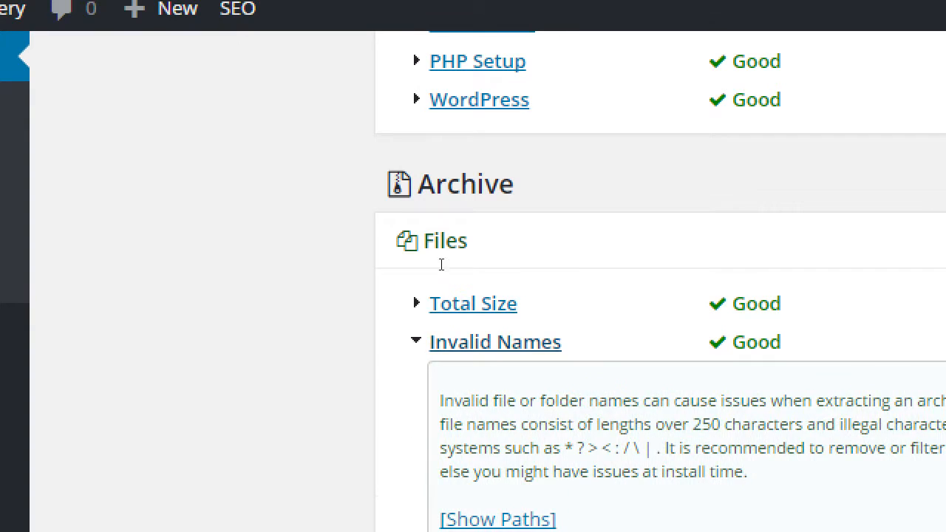
{"action": "scroll", "scroll_direction": "down", "scroll_amount": 3}
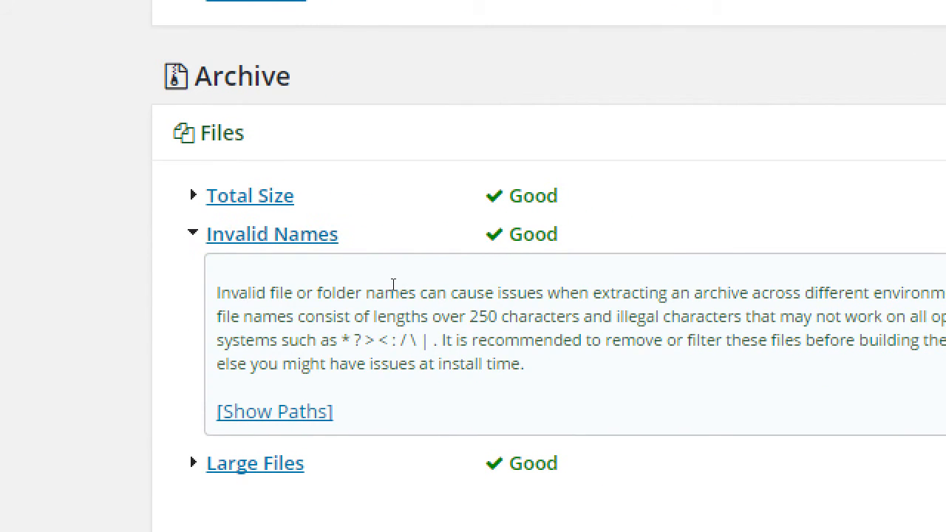
{"action": "left_click_drag", "start_coordinate": [352, 340], "coordinate": [407, 340]}
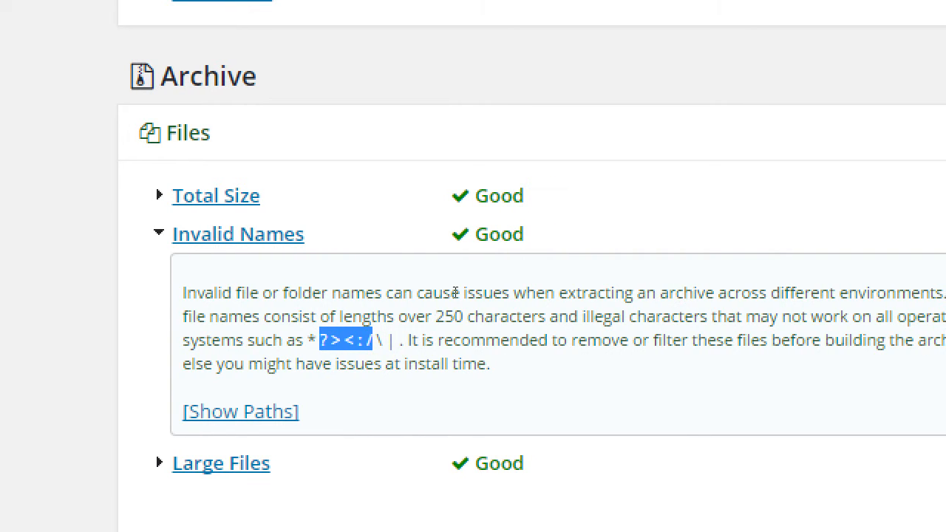
{"action": "left_click", "coordinate": [238, 233]}
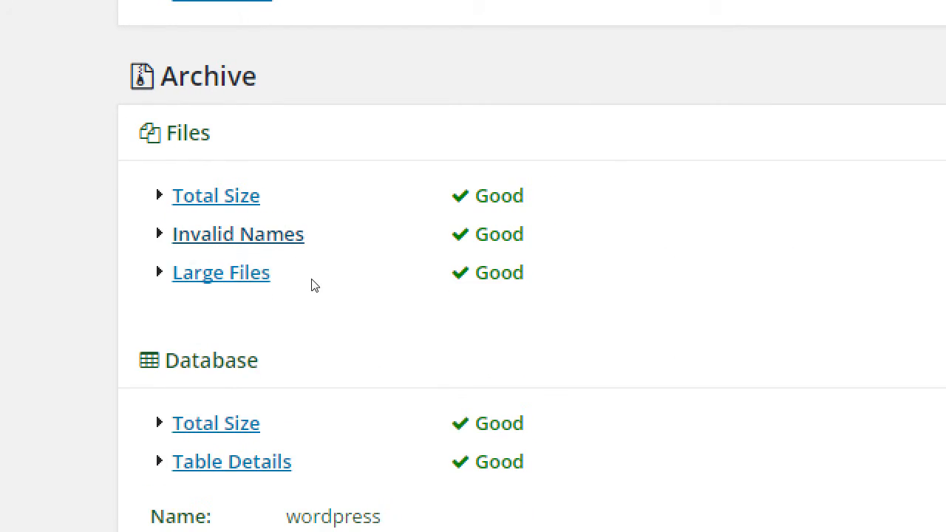
{"action": "left_click", "coordinate": [220, 272]}
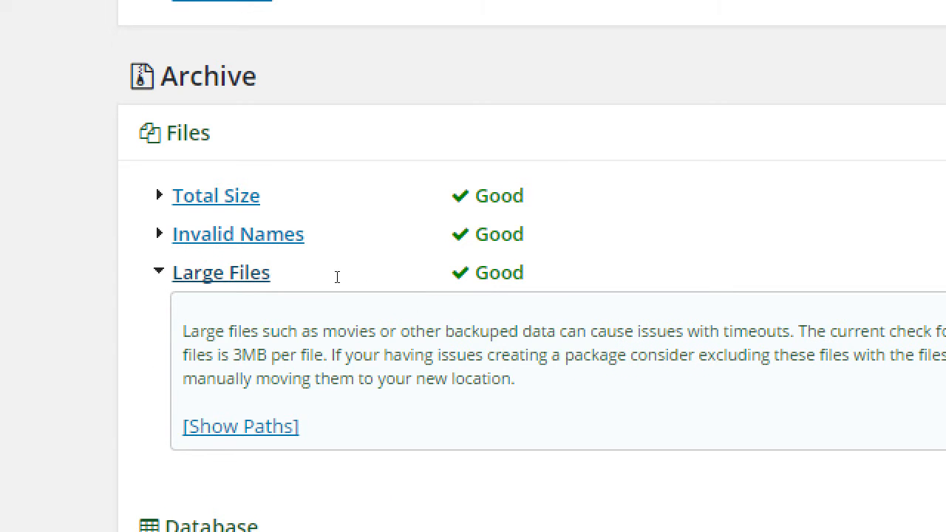
{"action": "left_click", "coordinate": [220, 272]}
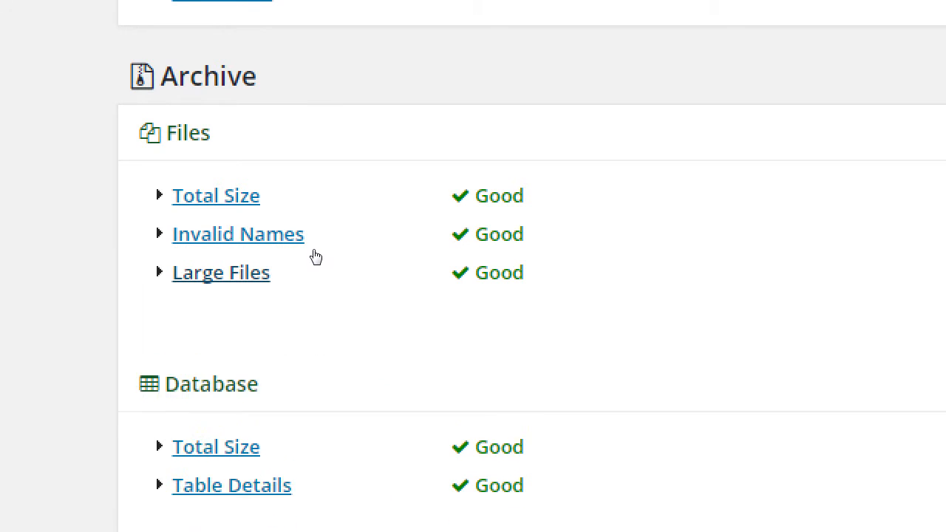
{"action": "scroll", "scroll_direction": "down", "scroll_amount": 3}
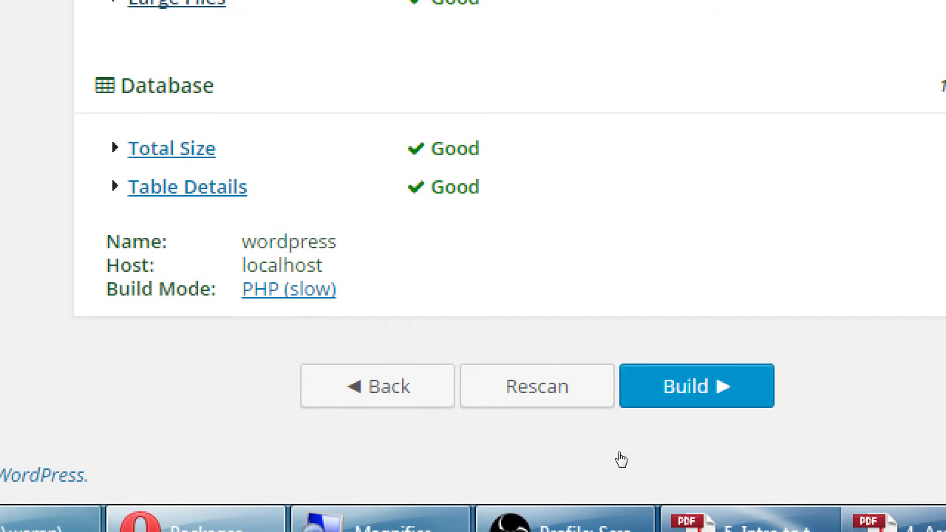
Build the package until it shows Package Completed with Installer and 25MB Archive.
{"action": "left_click", "coordinate": [696, 386]}
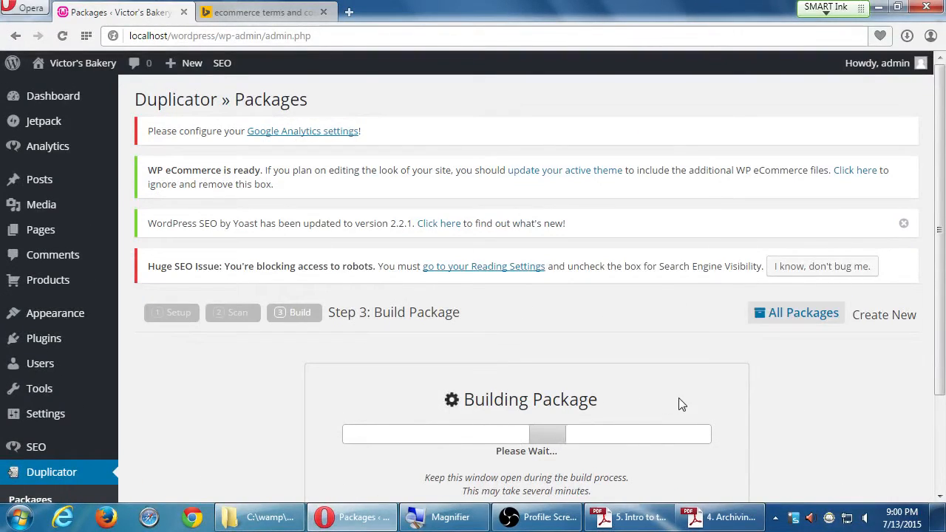
{"action": "scroll", "scroll_direction": "down", "scroll_amount": 3}
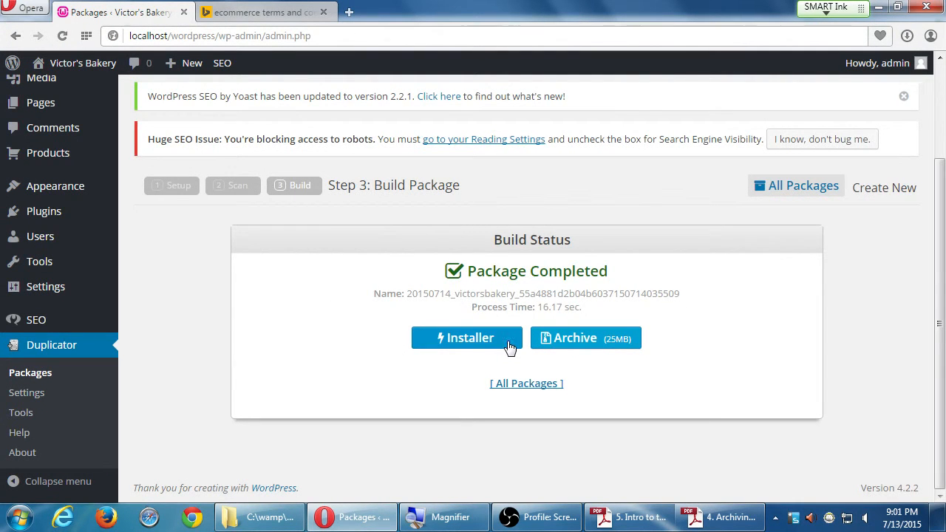
{"action": "mouse_move", "coordinate": [488, 343]}
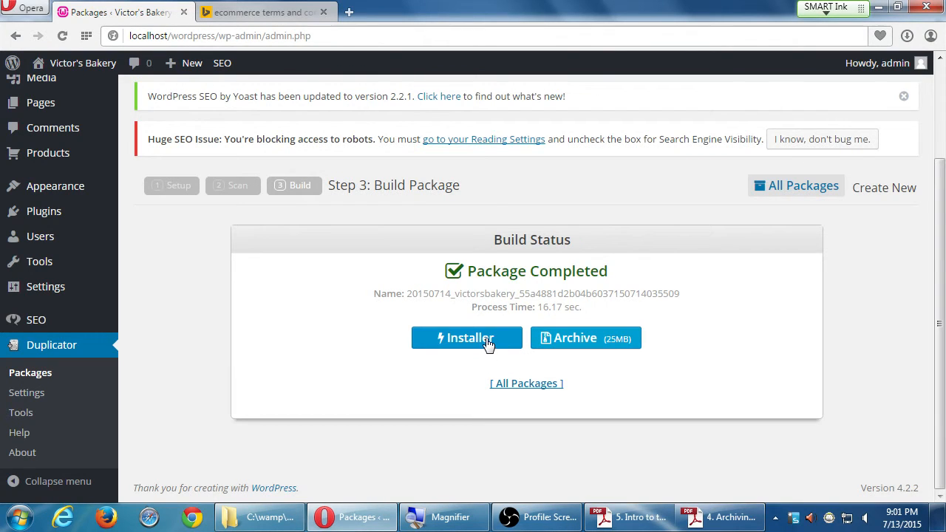
Download installer.php and the 25MB victorsbakery archive zip, then open their Downloads folder.
{"action": "left_click", "coordinate": [466, 337]}
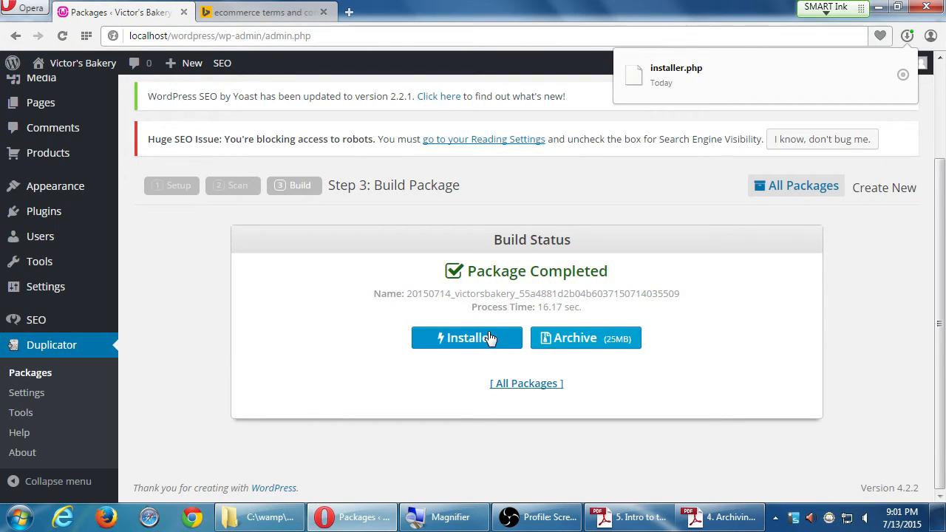
{"action": "mouse_move", "coordinate": [586, 338]}
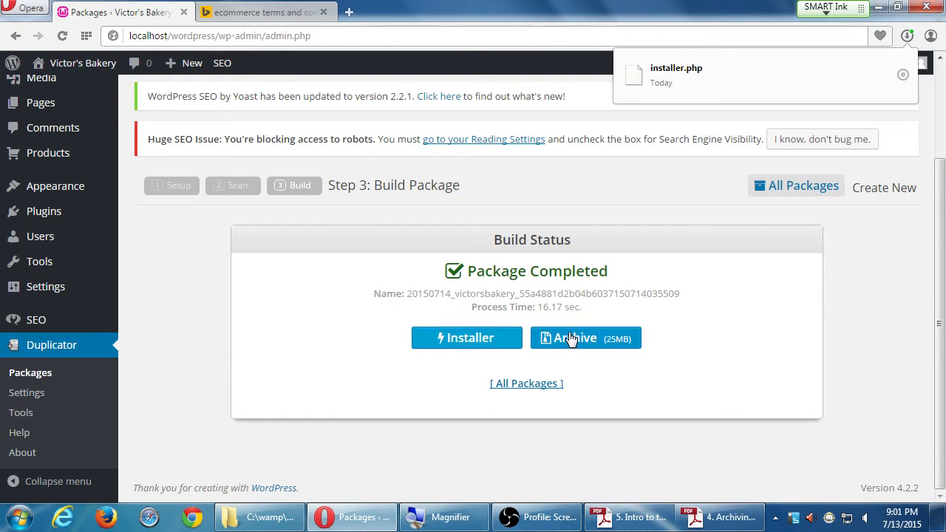
{"action": "left_click", "coordinate": [585, 338]}
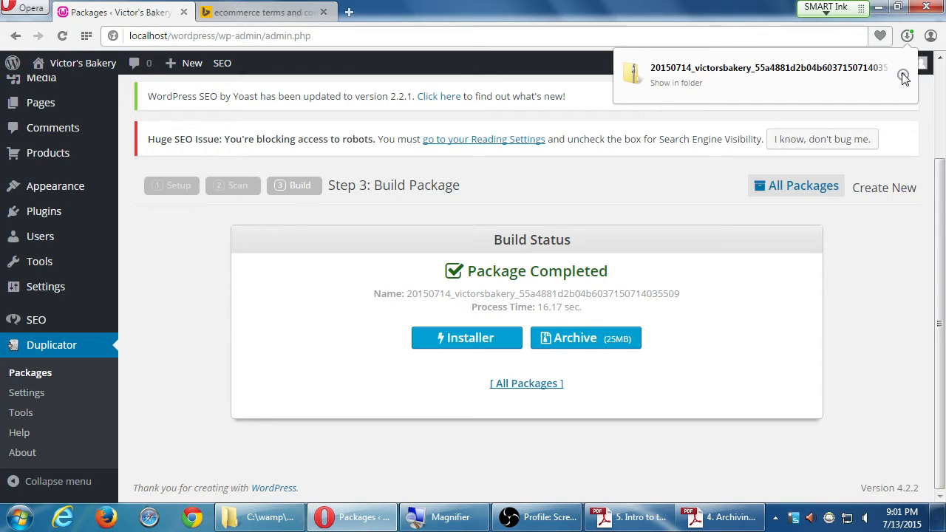
{"action": "left_click", "coordinate": [675, 82]}
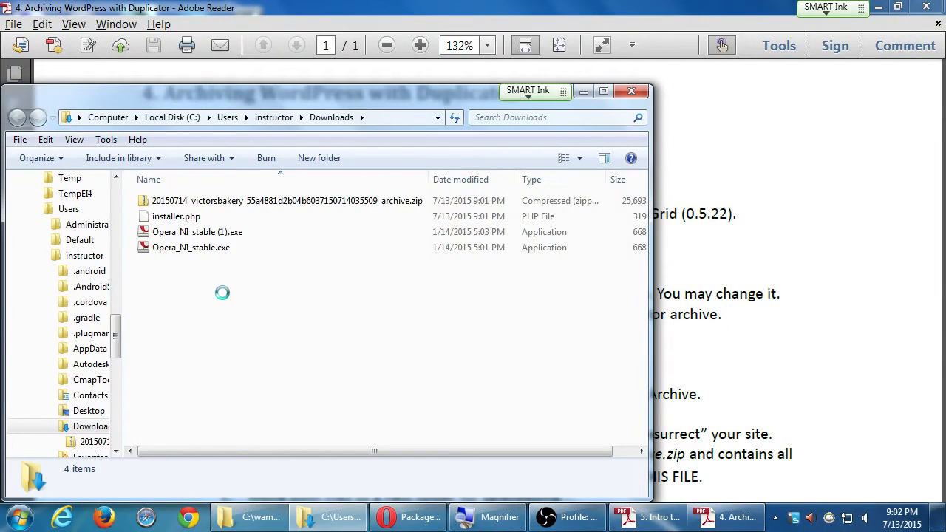
Create a 2015-07-13 folder holding both files and copy it to the KINGSTON drive.
{"action": "left_click", "coordinate": [319, 158]}
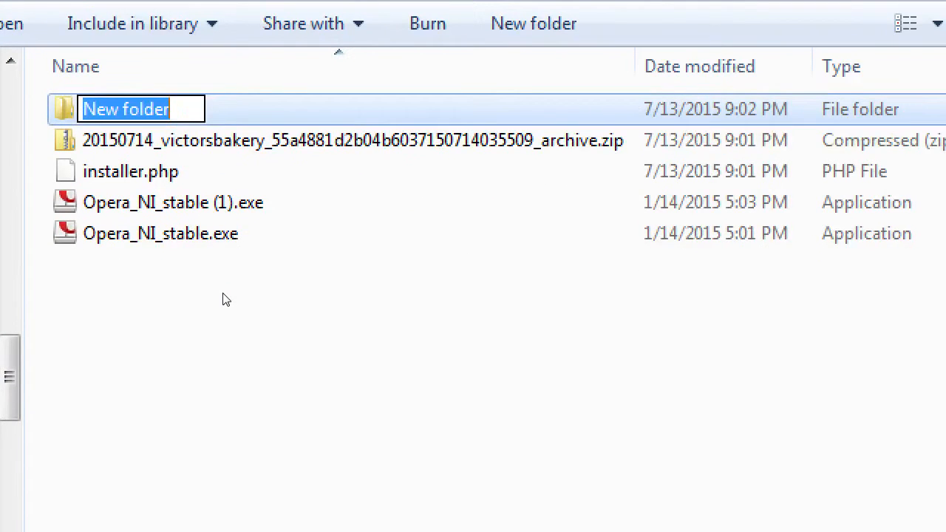
{"action": "type", "text": "2015-07-13"}
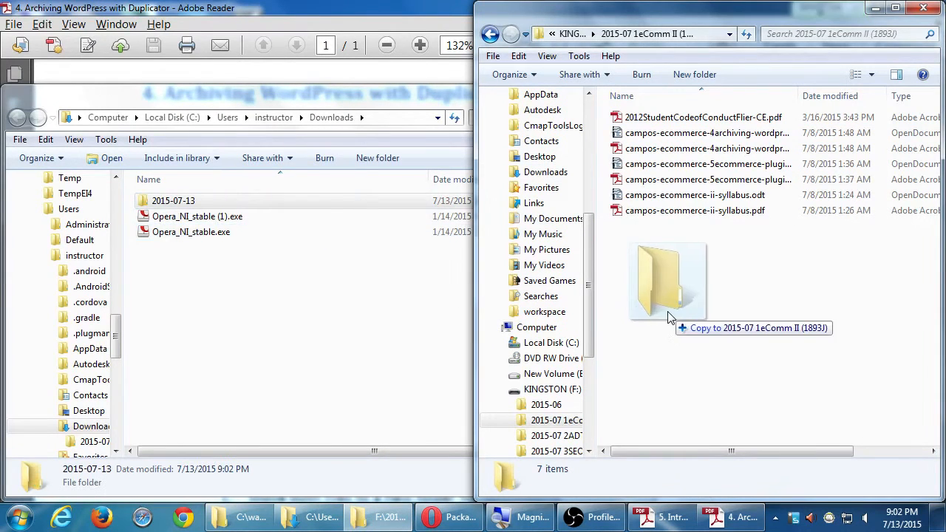
{"action": "left_click_drag", "start_coordinate": [667, 280], "coordinate": [667, 281]}
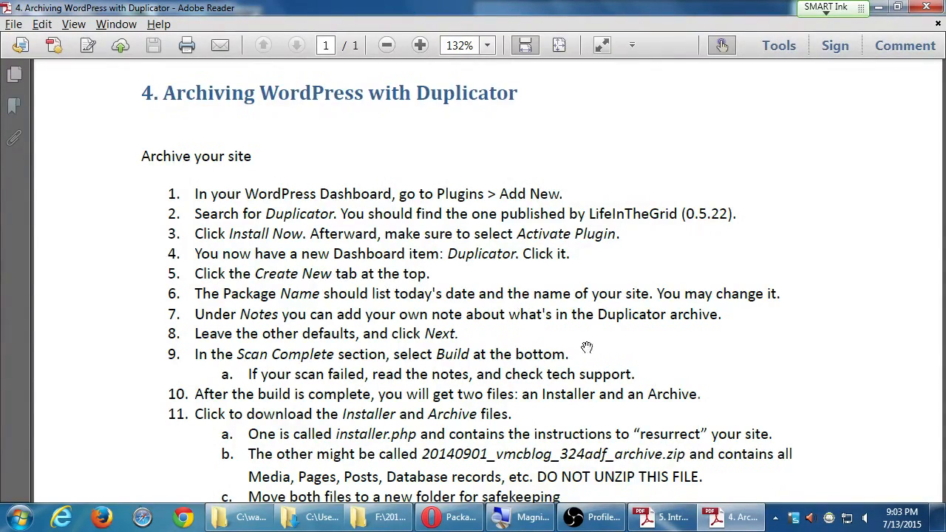
{"action": "scroll", "scroll_direction": "down", "scroll_amount": 3}
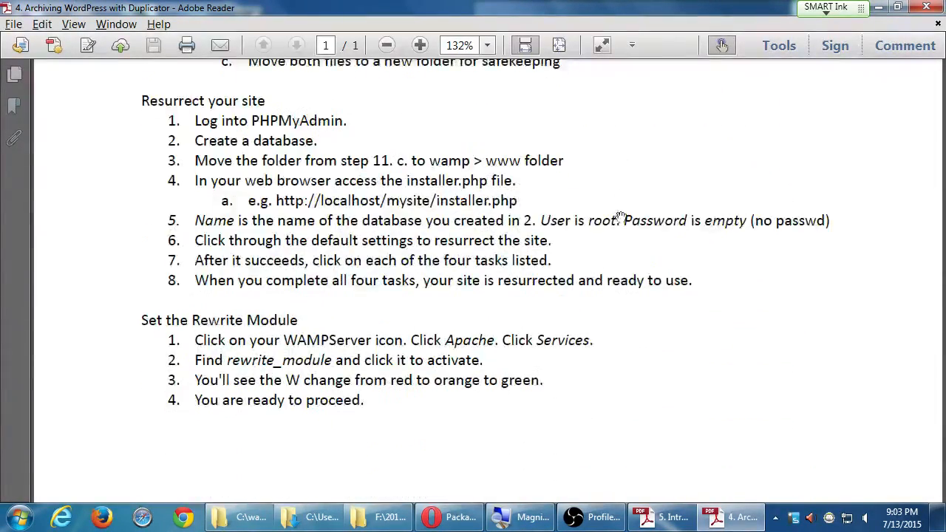
{"action": "scroll", "scroll_direction": "down", "scroll_amount": 3}
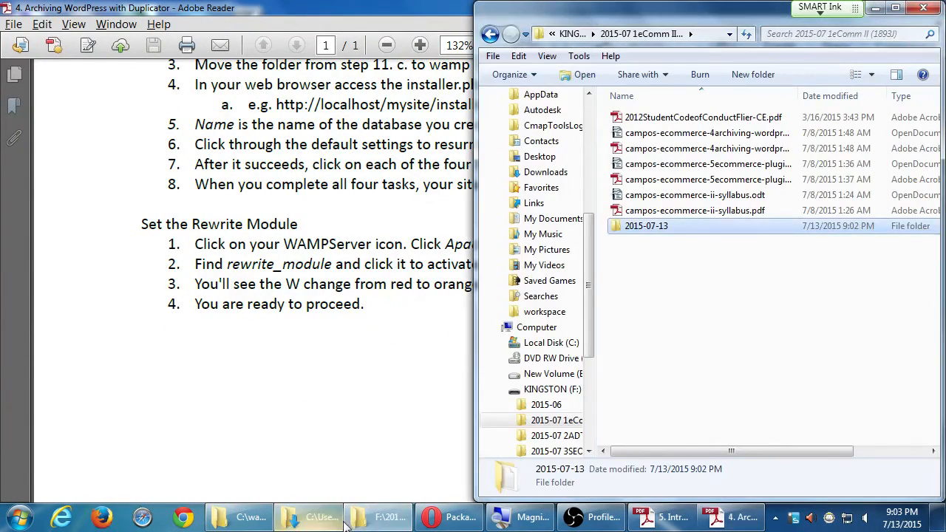
{"action": "left_click", "coordinate": [319, 517]}
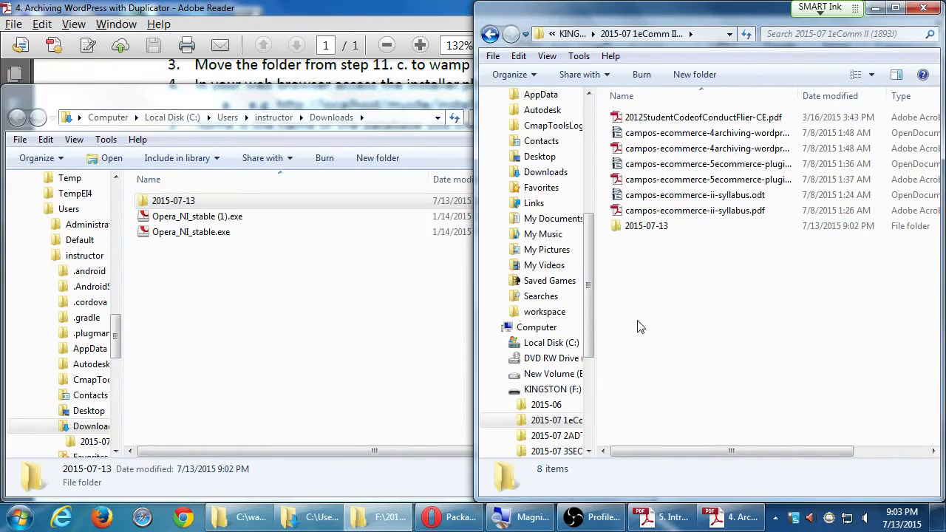